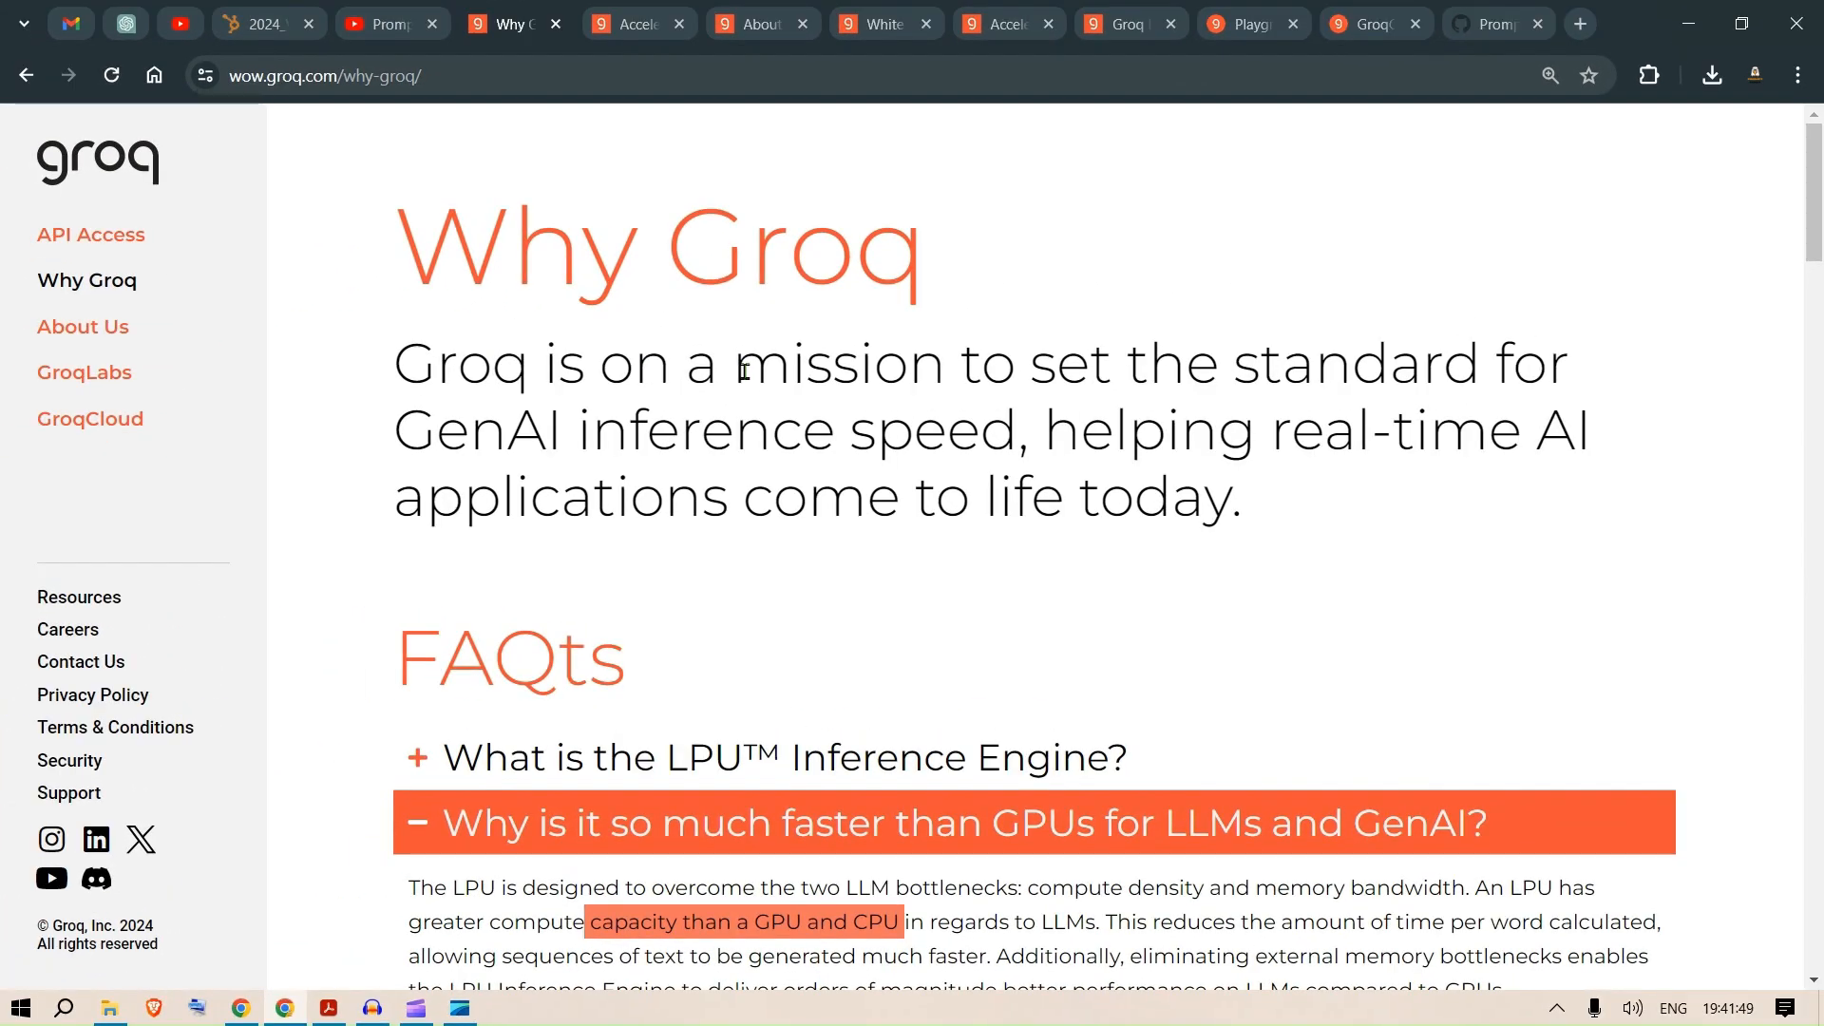
# Read the 'What is the LPU Inference Engine?' FAQ answer, marking the phrase Language Processing Unit.
pyautogui.click(374, 22)
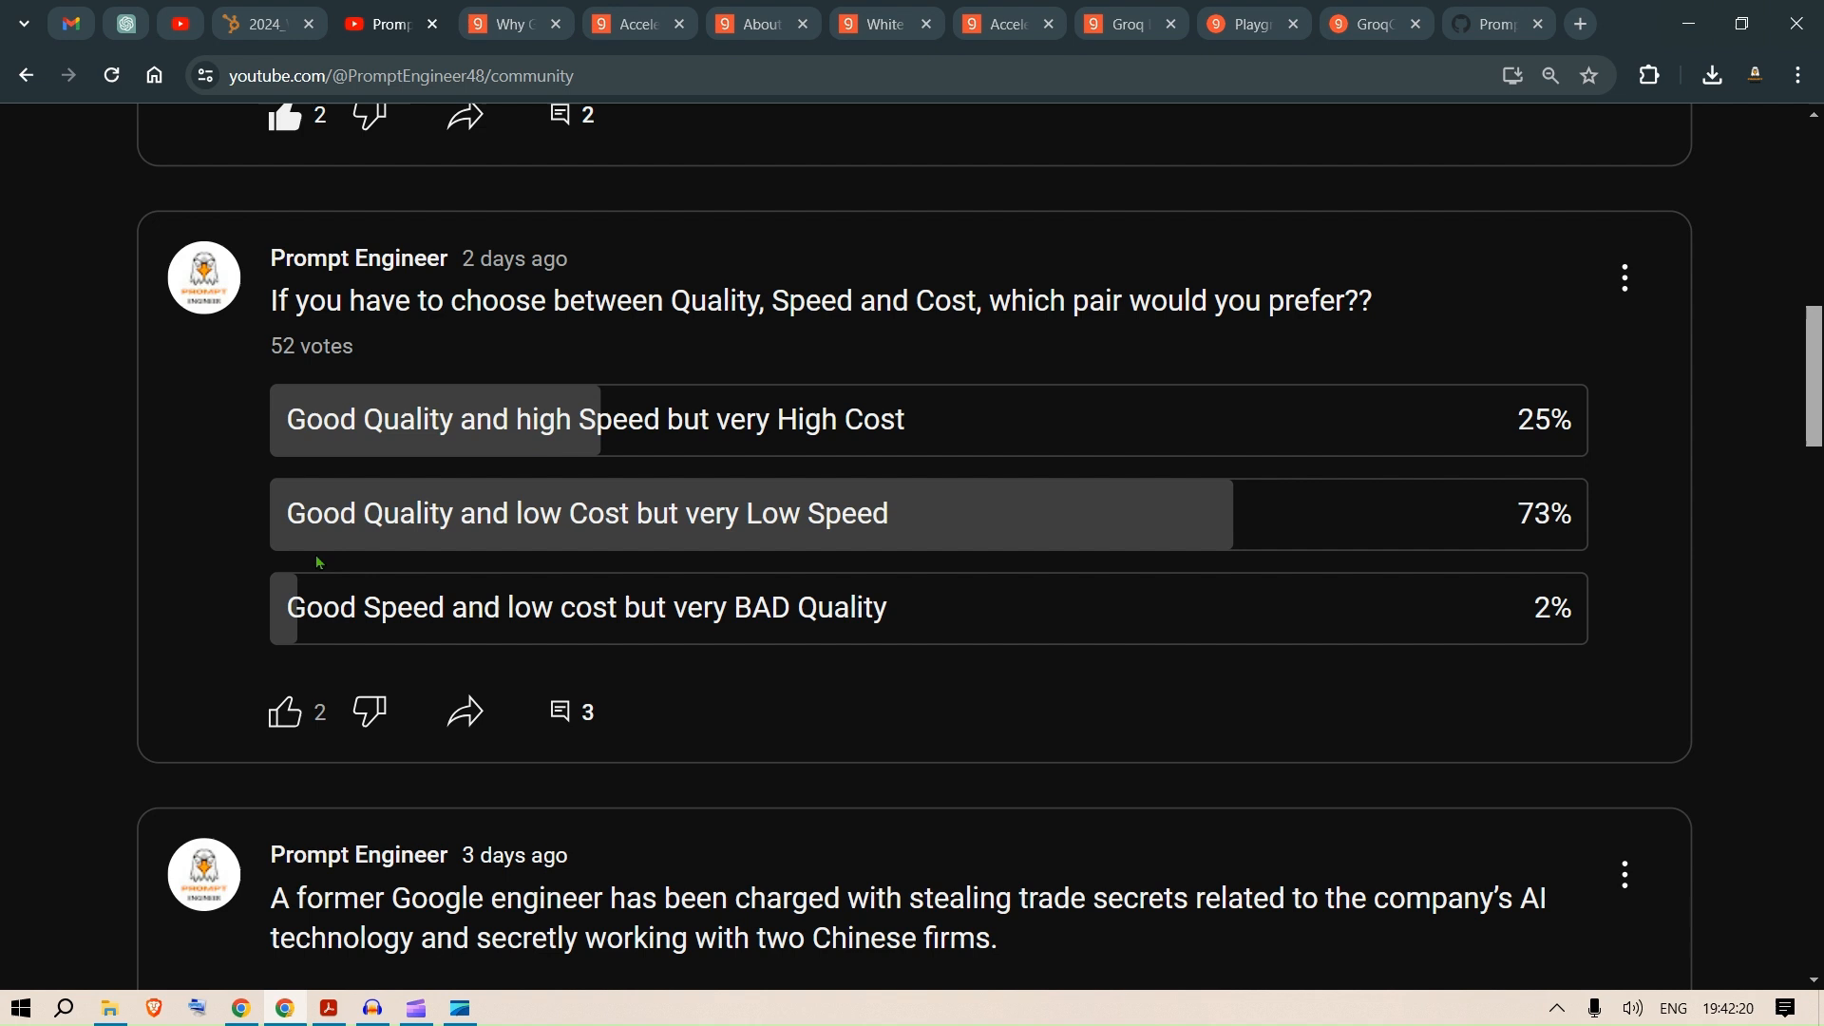
pyautogui.moveTo(633, 530)
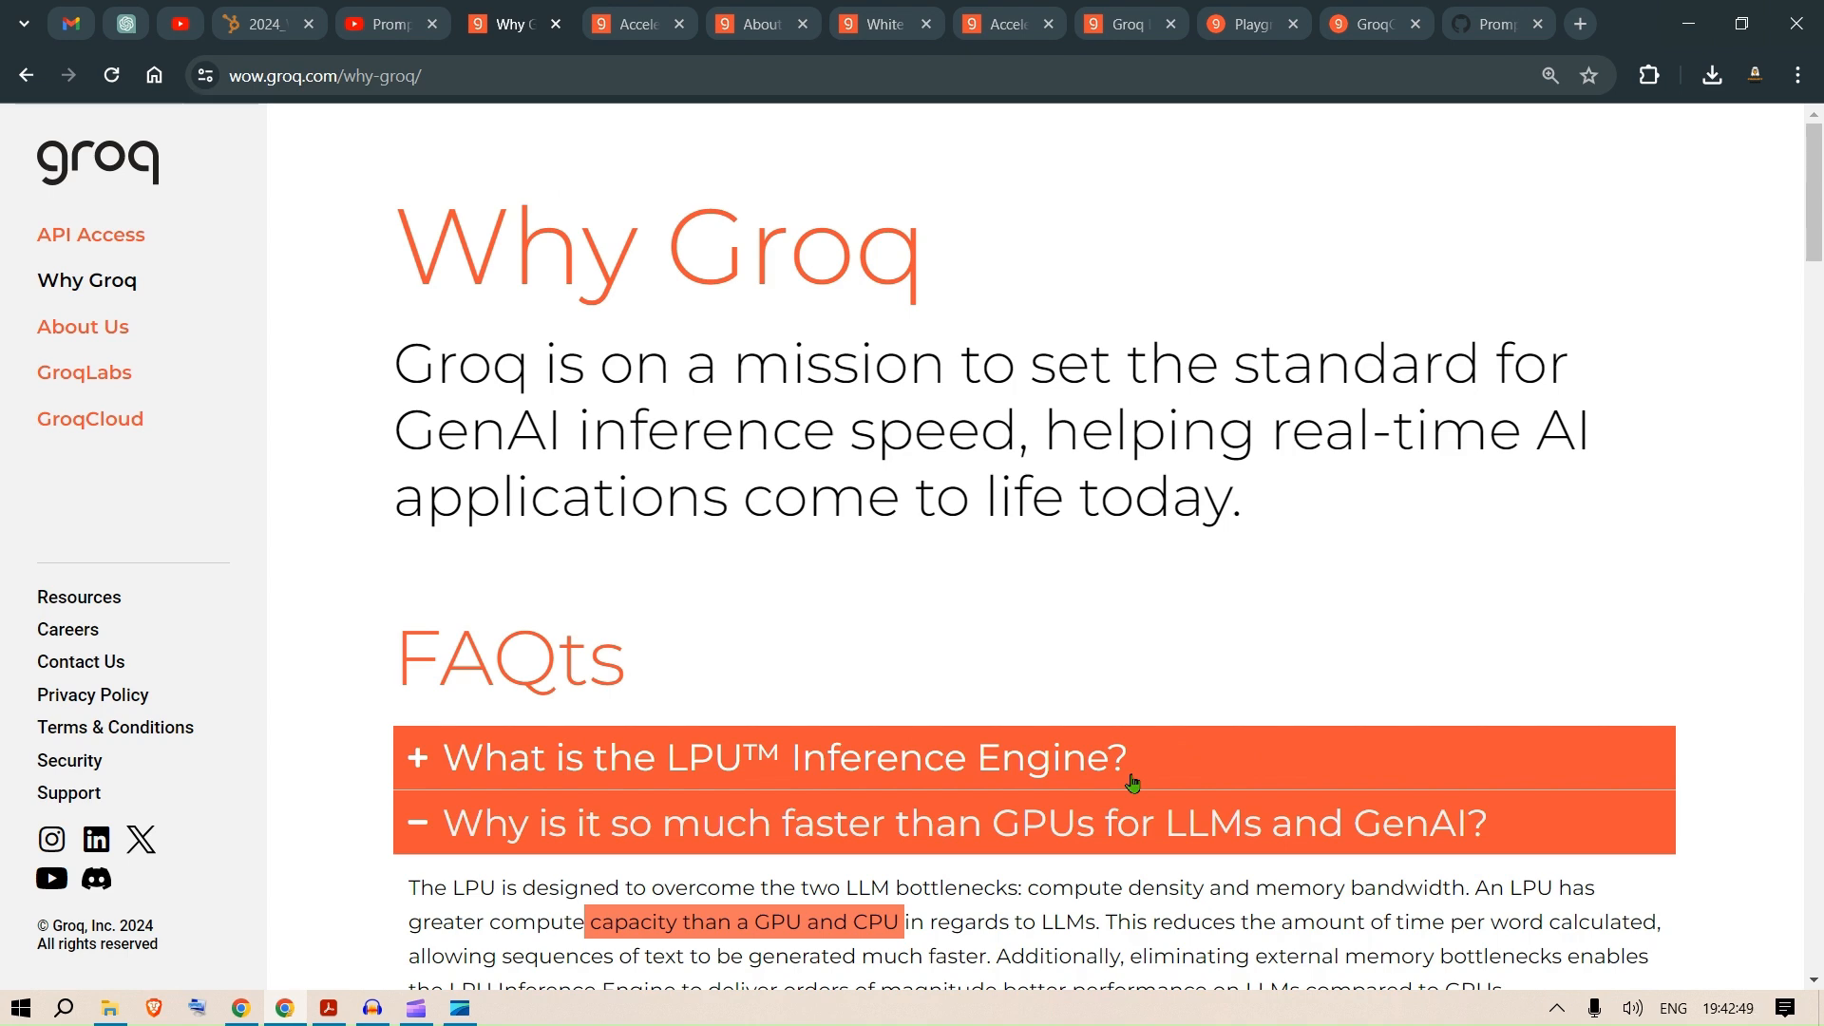
pyautogui.scroll(-3)
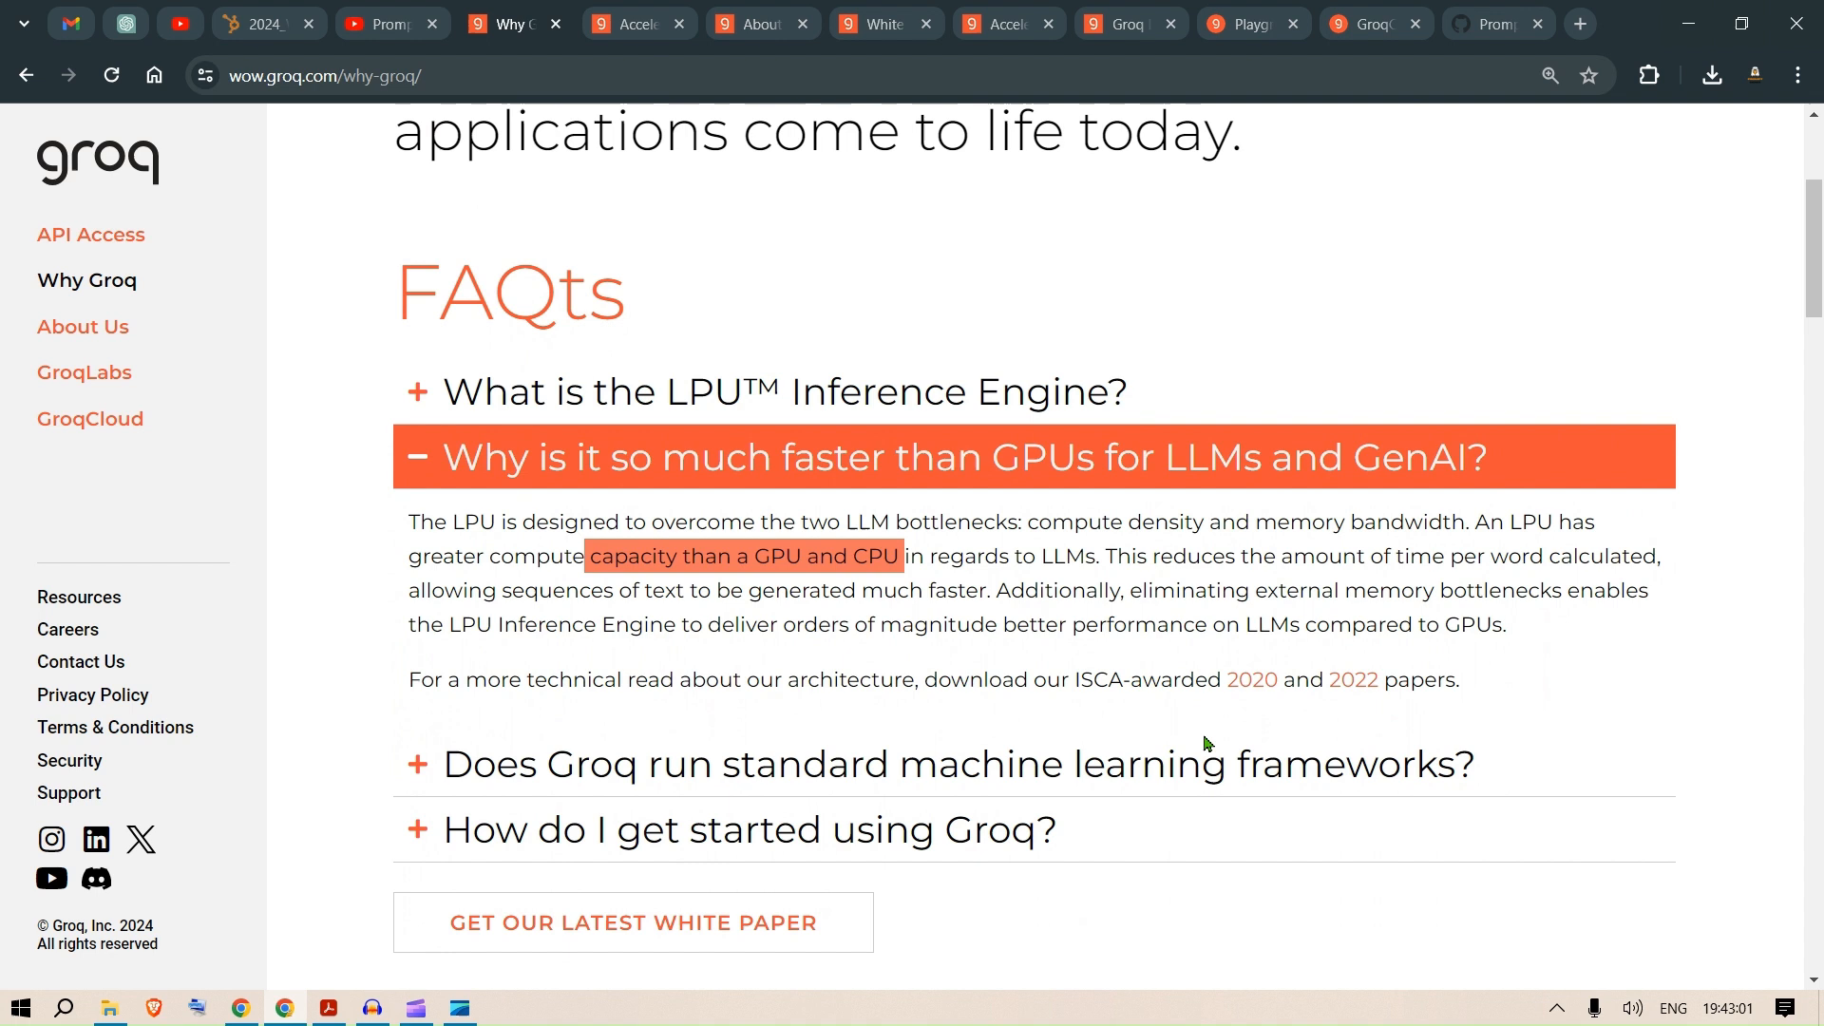
pyautogui.click(781, 392)
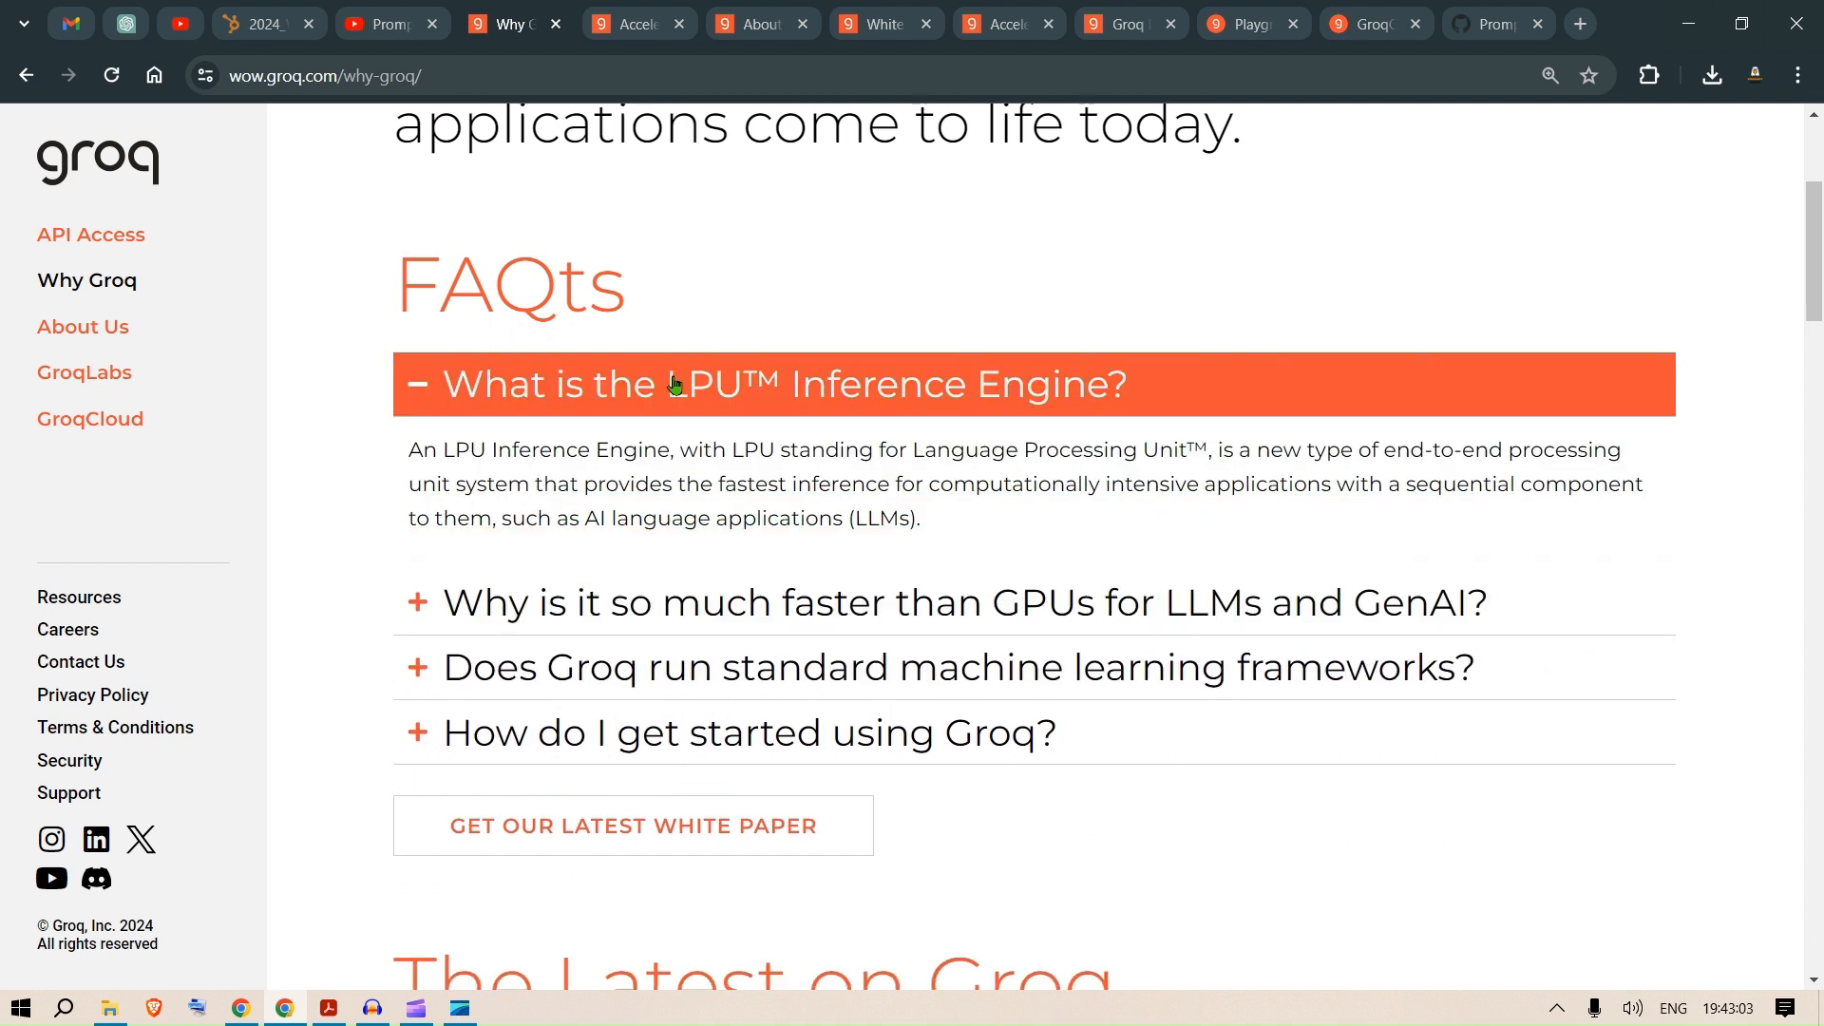
pyautogui.moveTo(910, 450); pyautogui.dragTo(1178, 451)
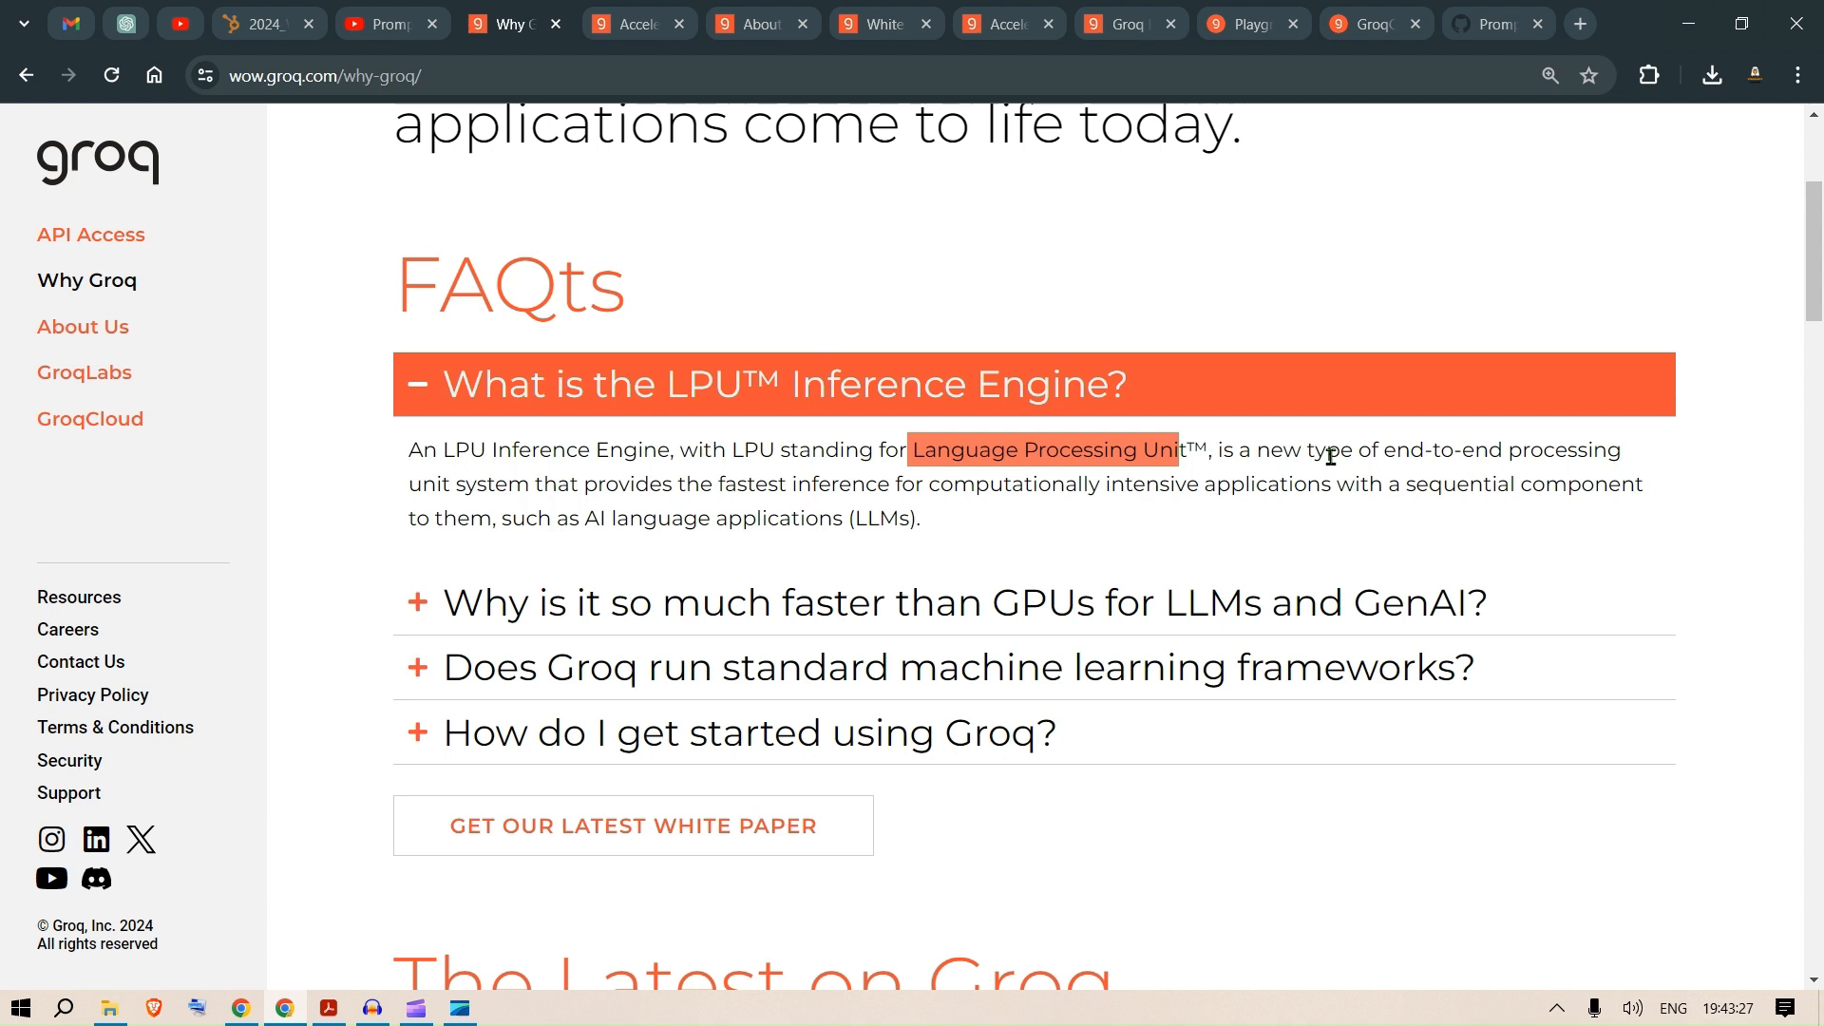
# Switch to Groq's About Us page.
pyautogui.scroll(3)
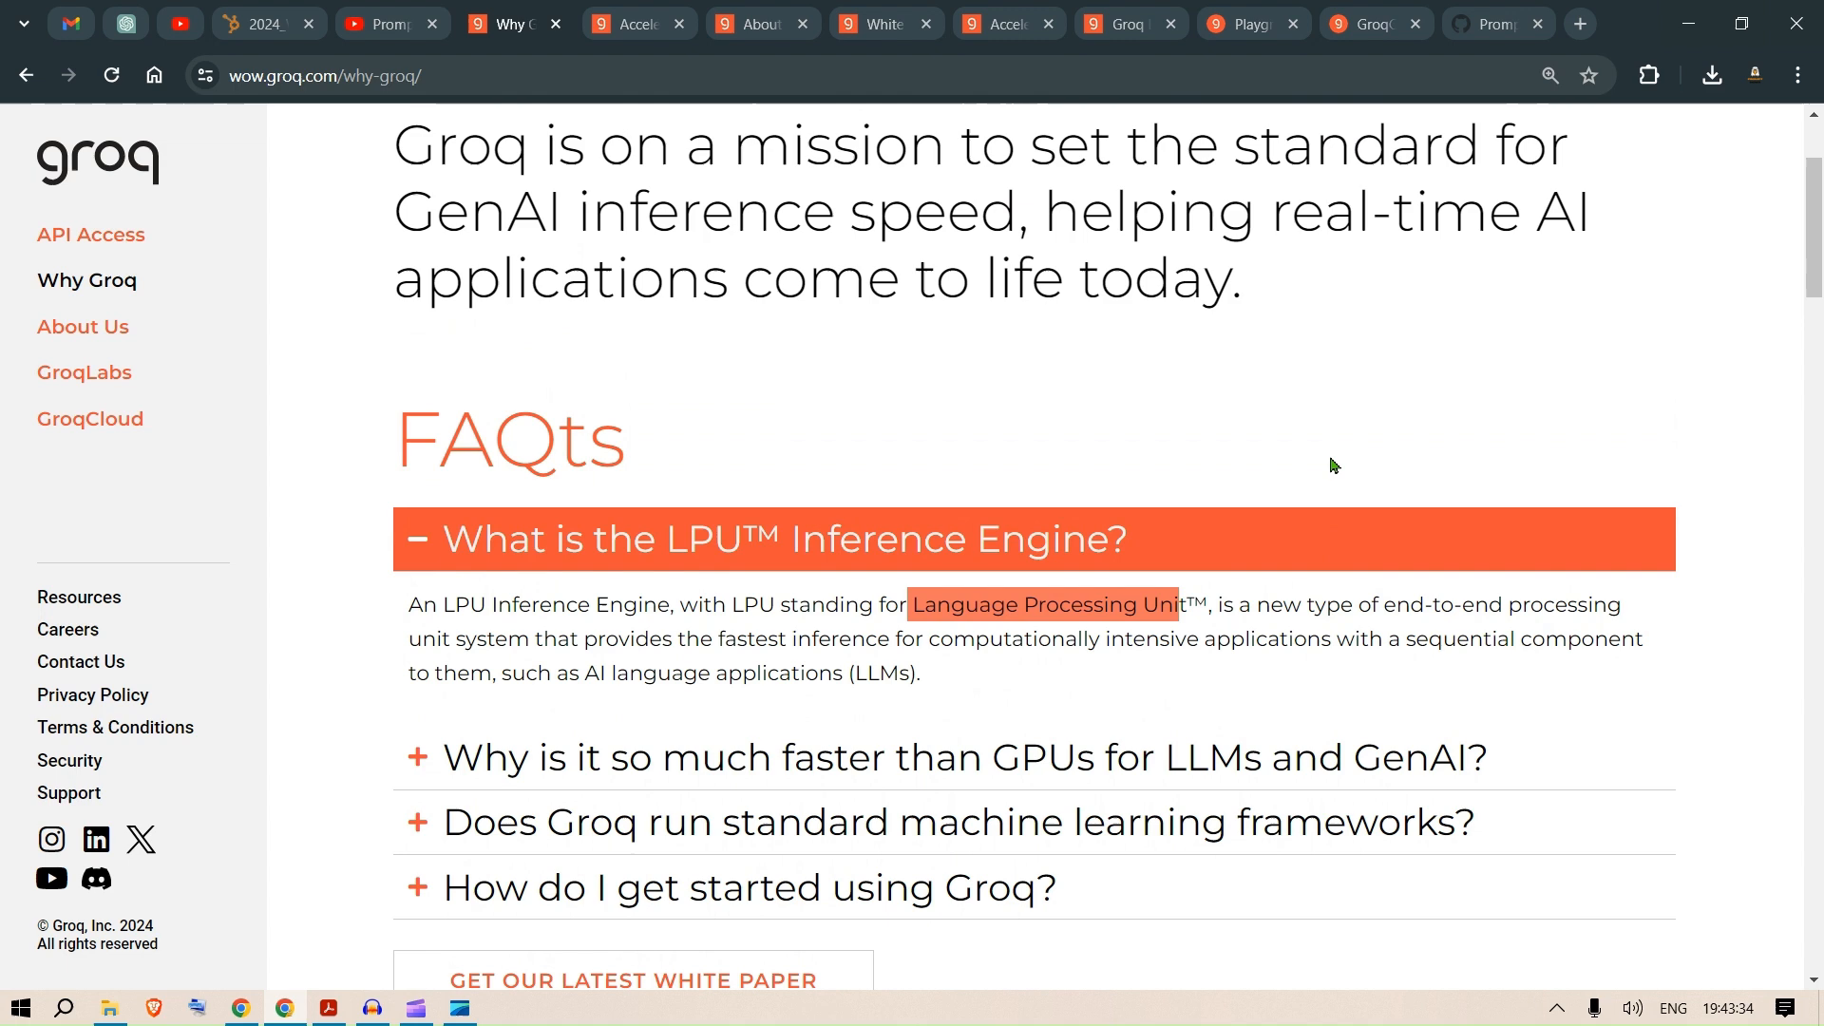
pyautogui.click(82, 327)
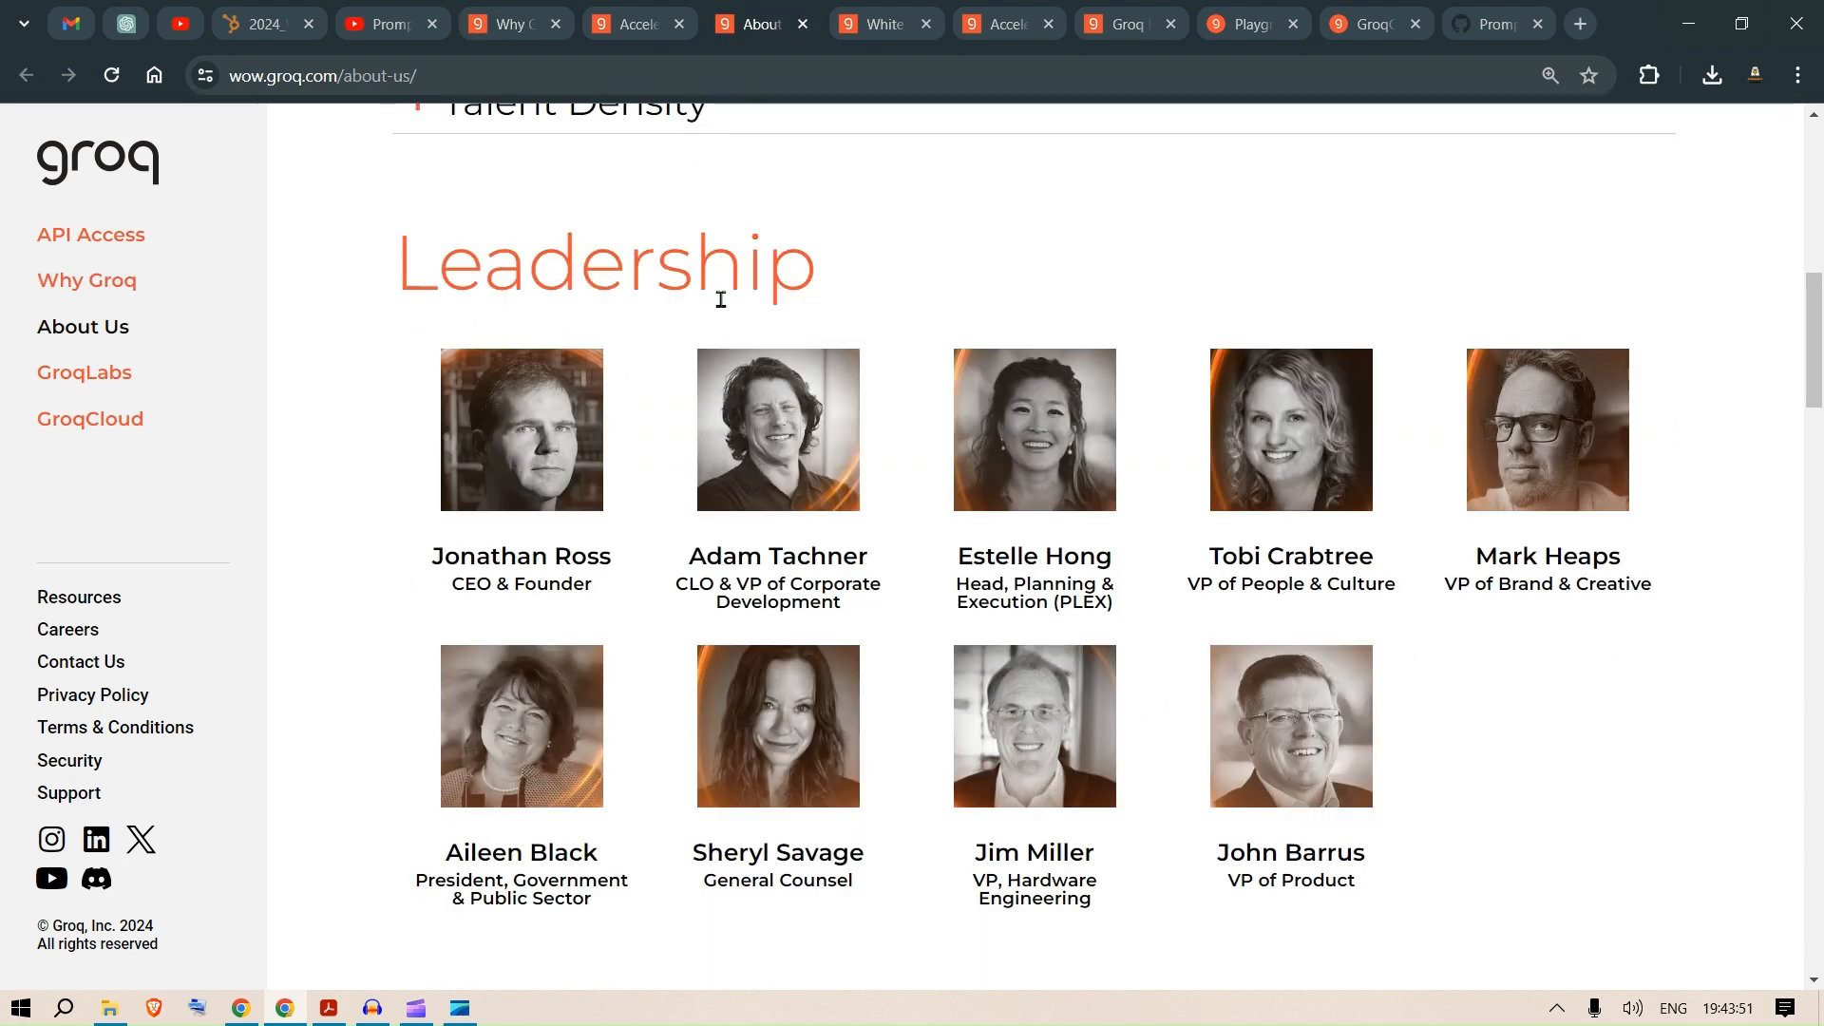
pyautogui.moveTo(638, 542)
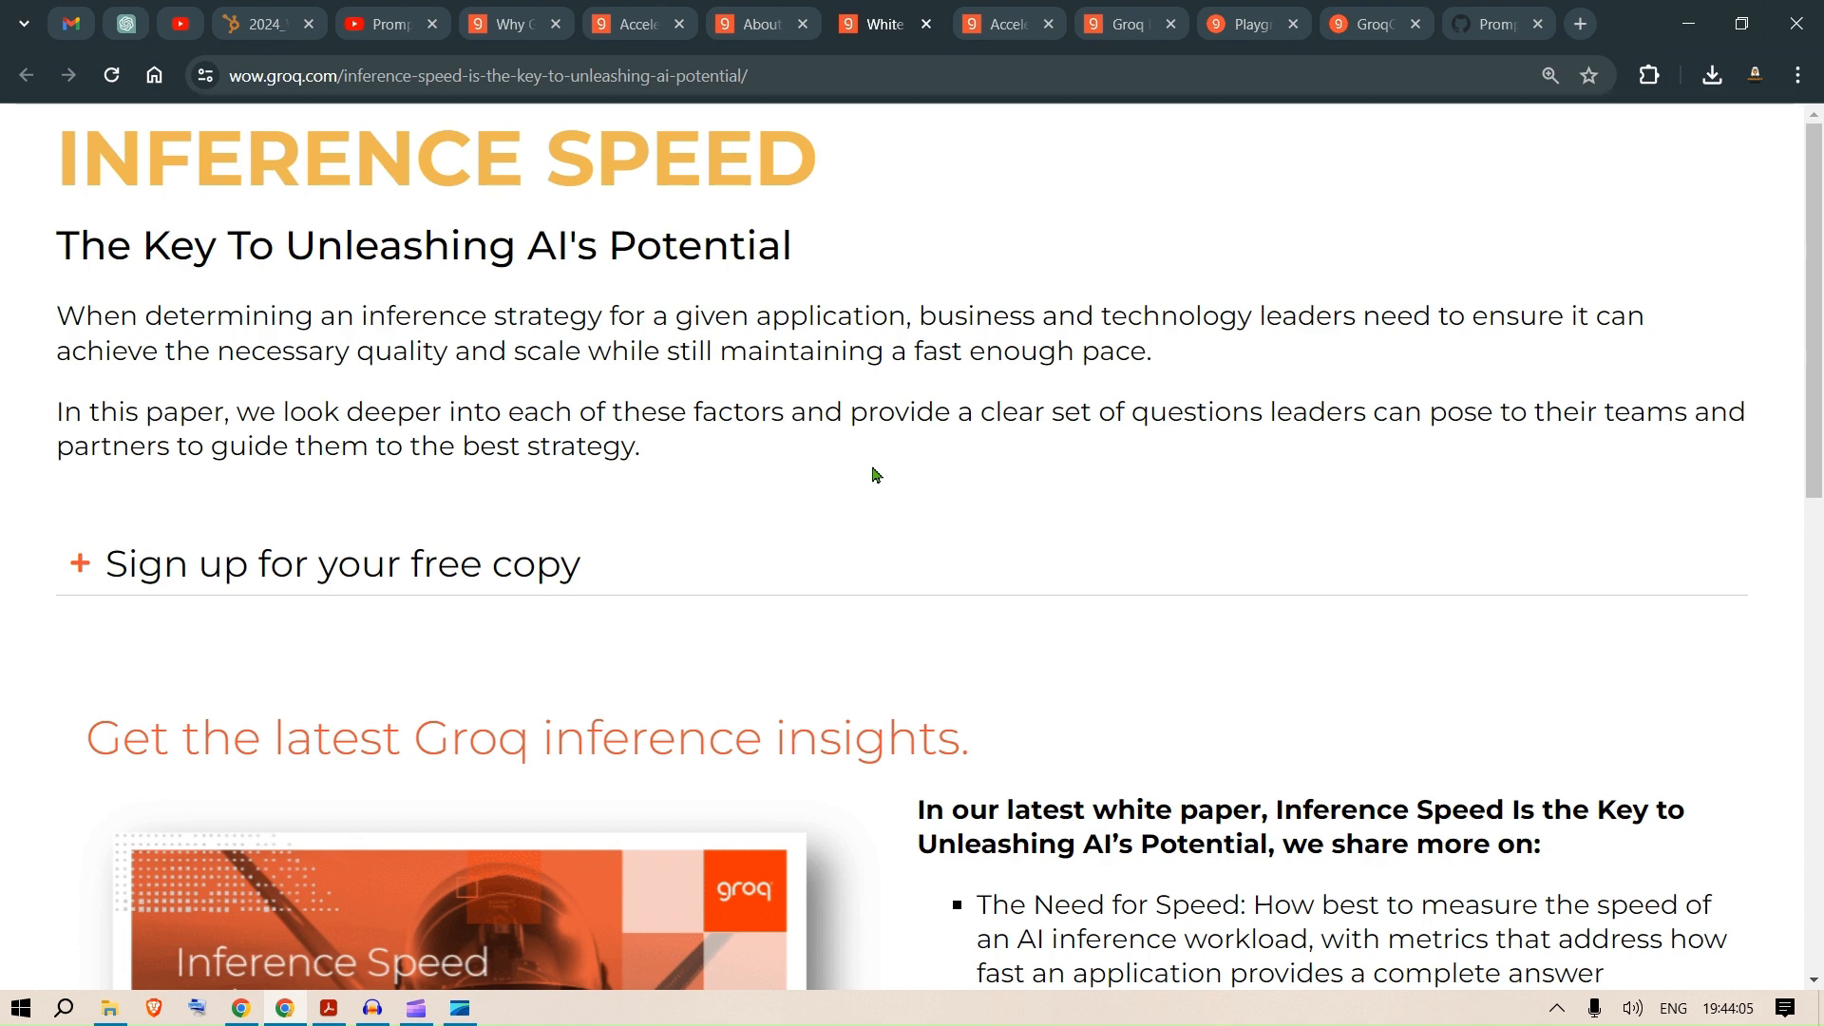
pyautogui.moveTo(266, 131)
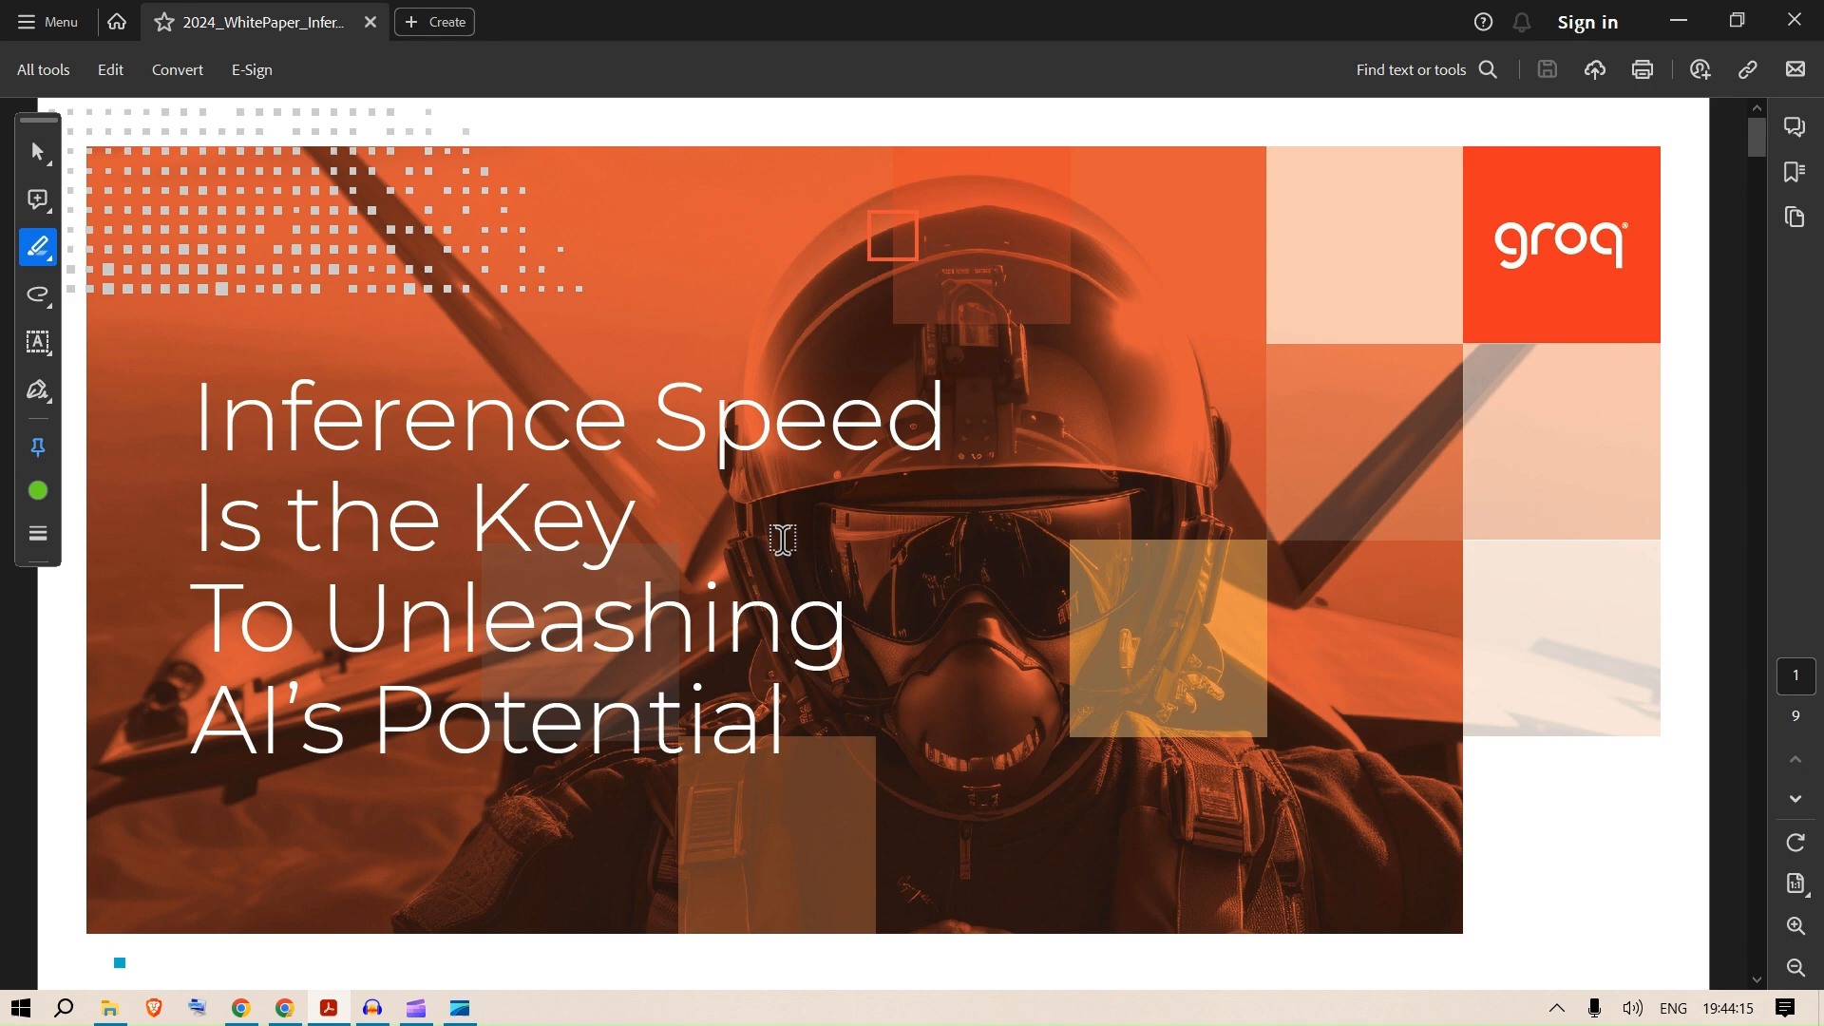
# Highlight 'Humans are quite impatient' in green in the white paper's intro text.
pyautogui.scroll(-3)
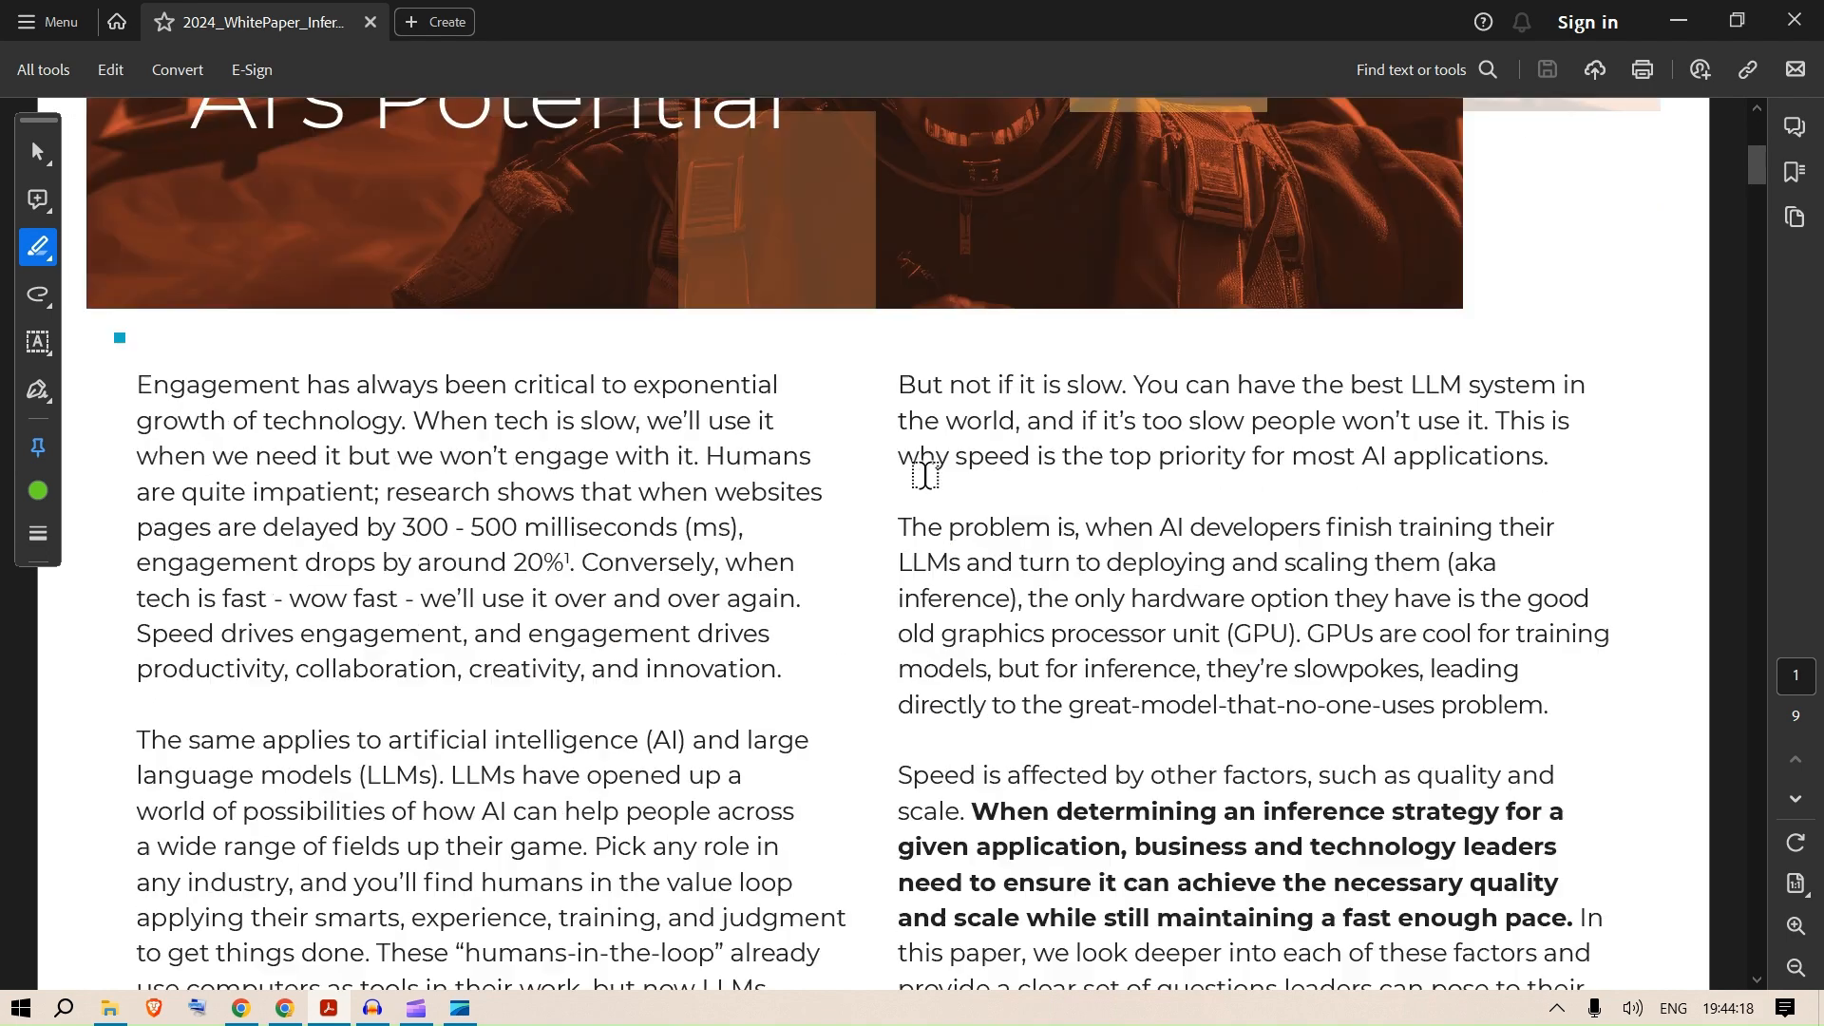
pyautogui.scroll(-3)
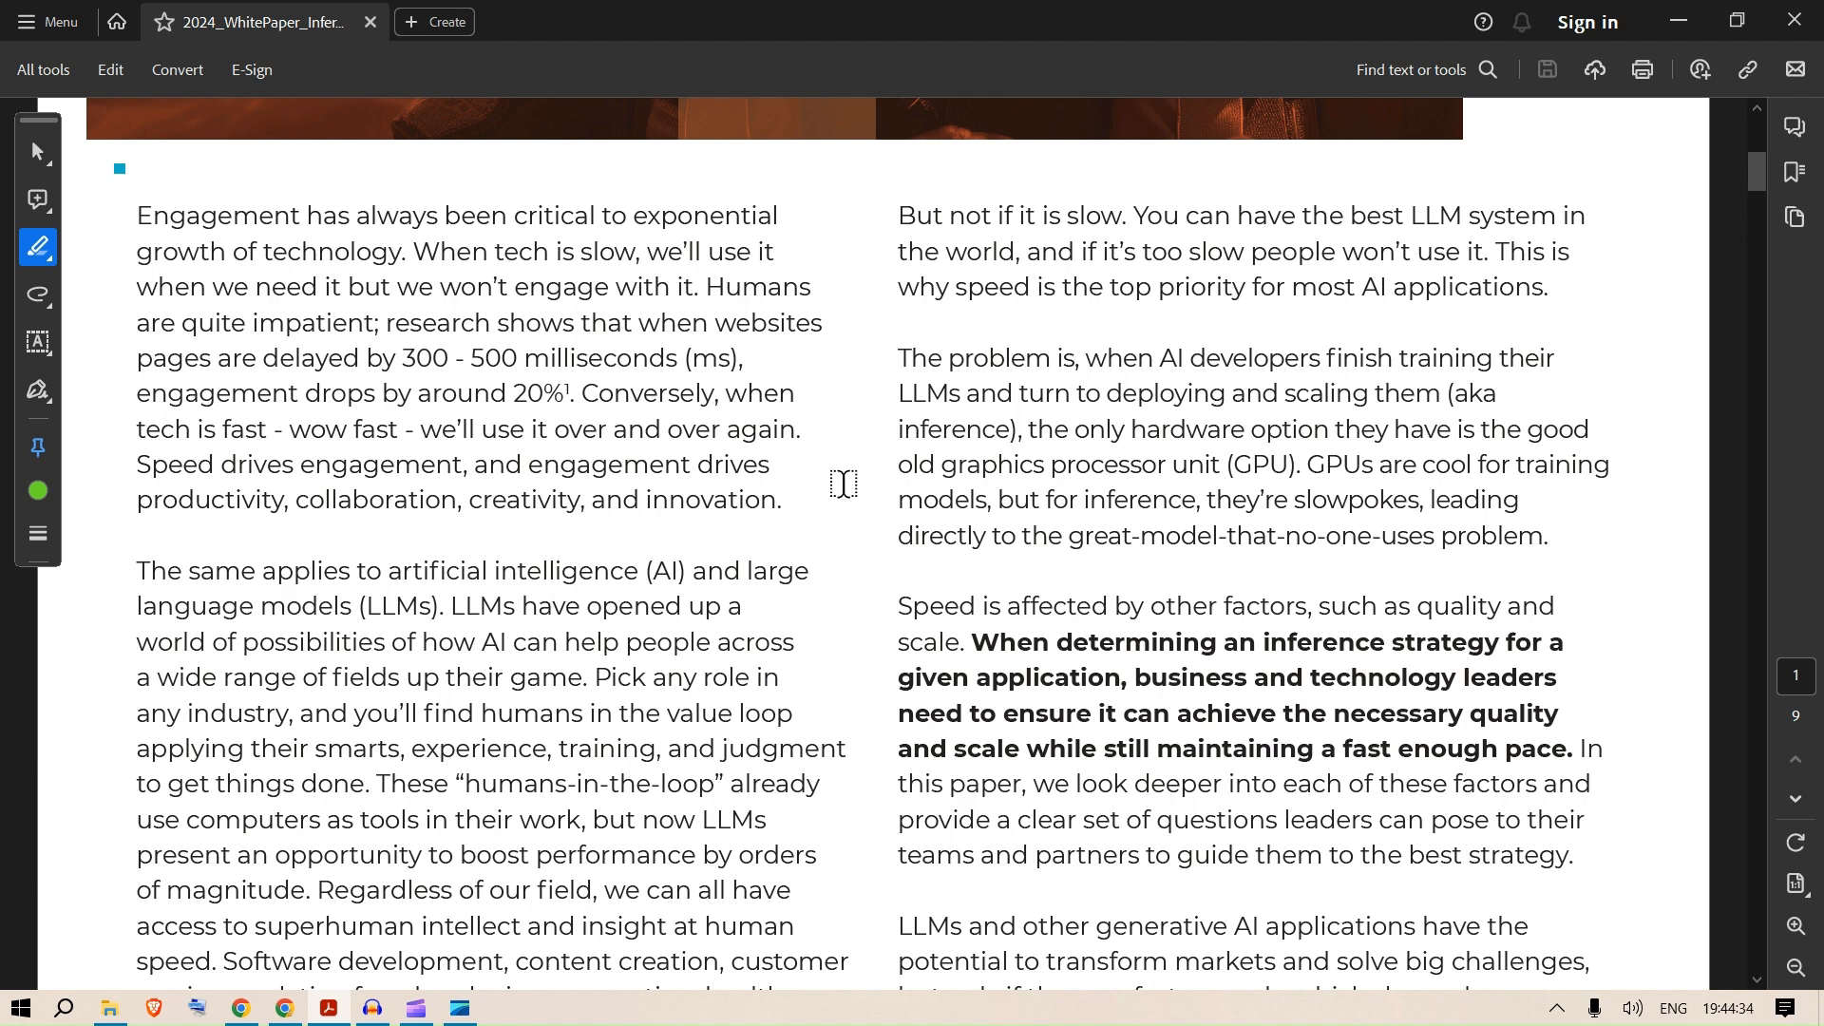
pyautogui.moveTo(722, 300)
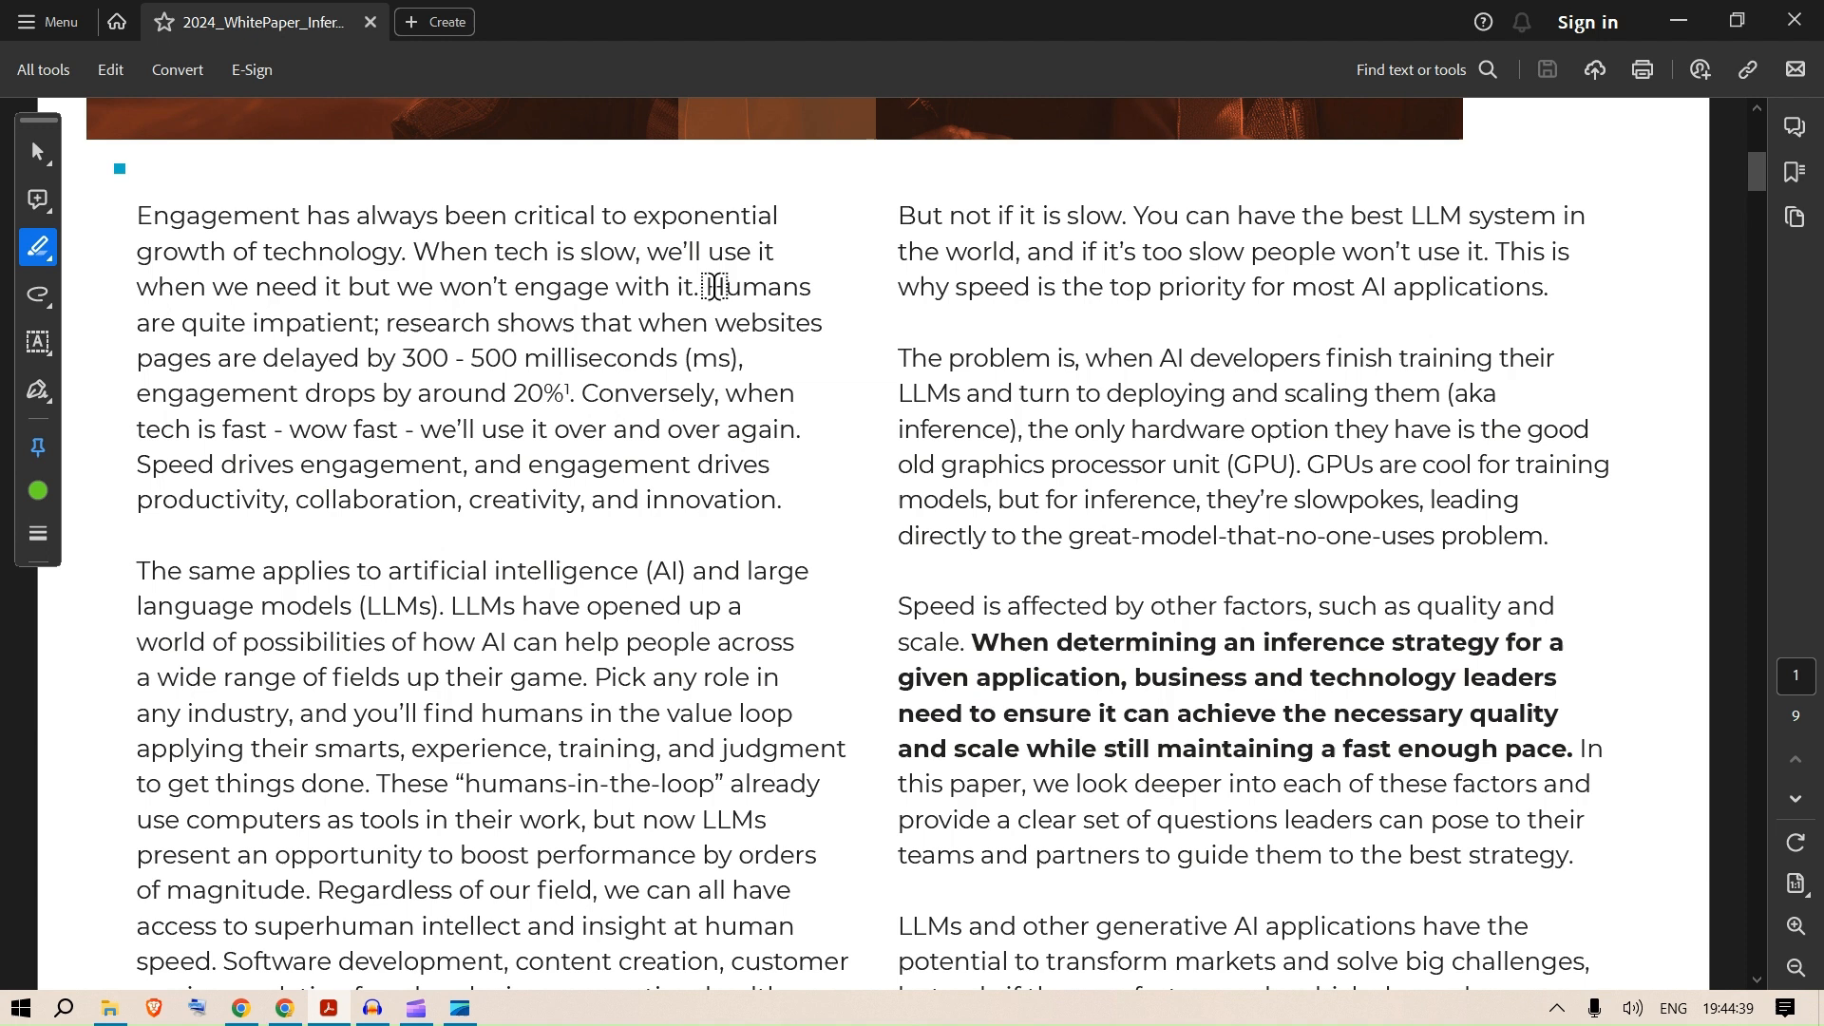
pyautogui.moveTo(703, 287); pyautogui.dragTo(373, 323)
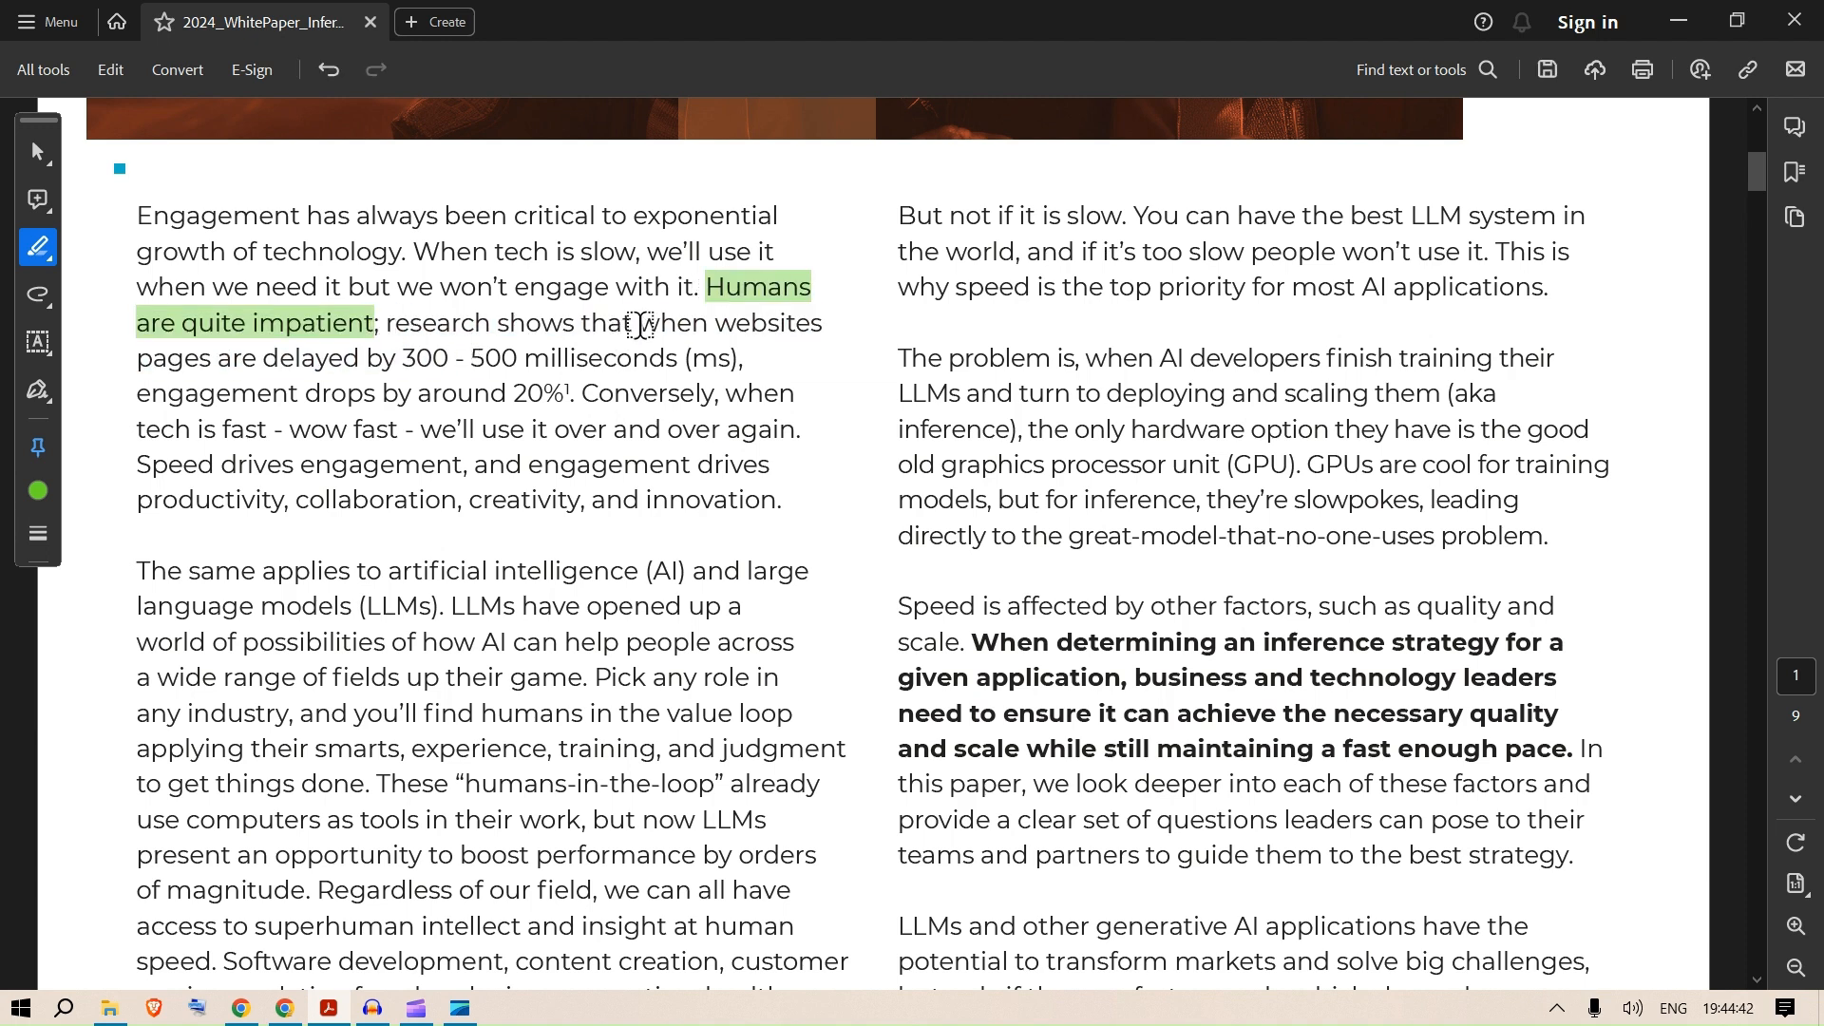
pyautogui.moveTo(639, 323); pyautogui.dragTo(680, 357)
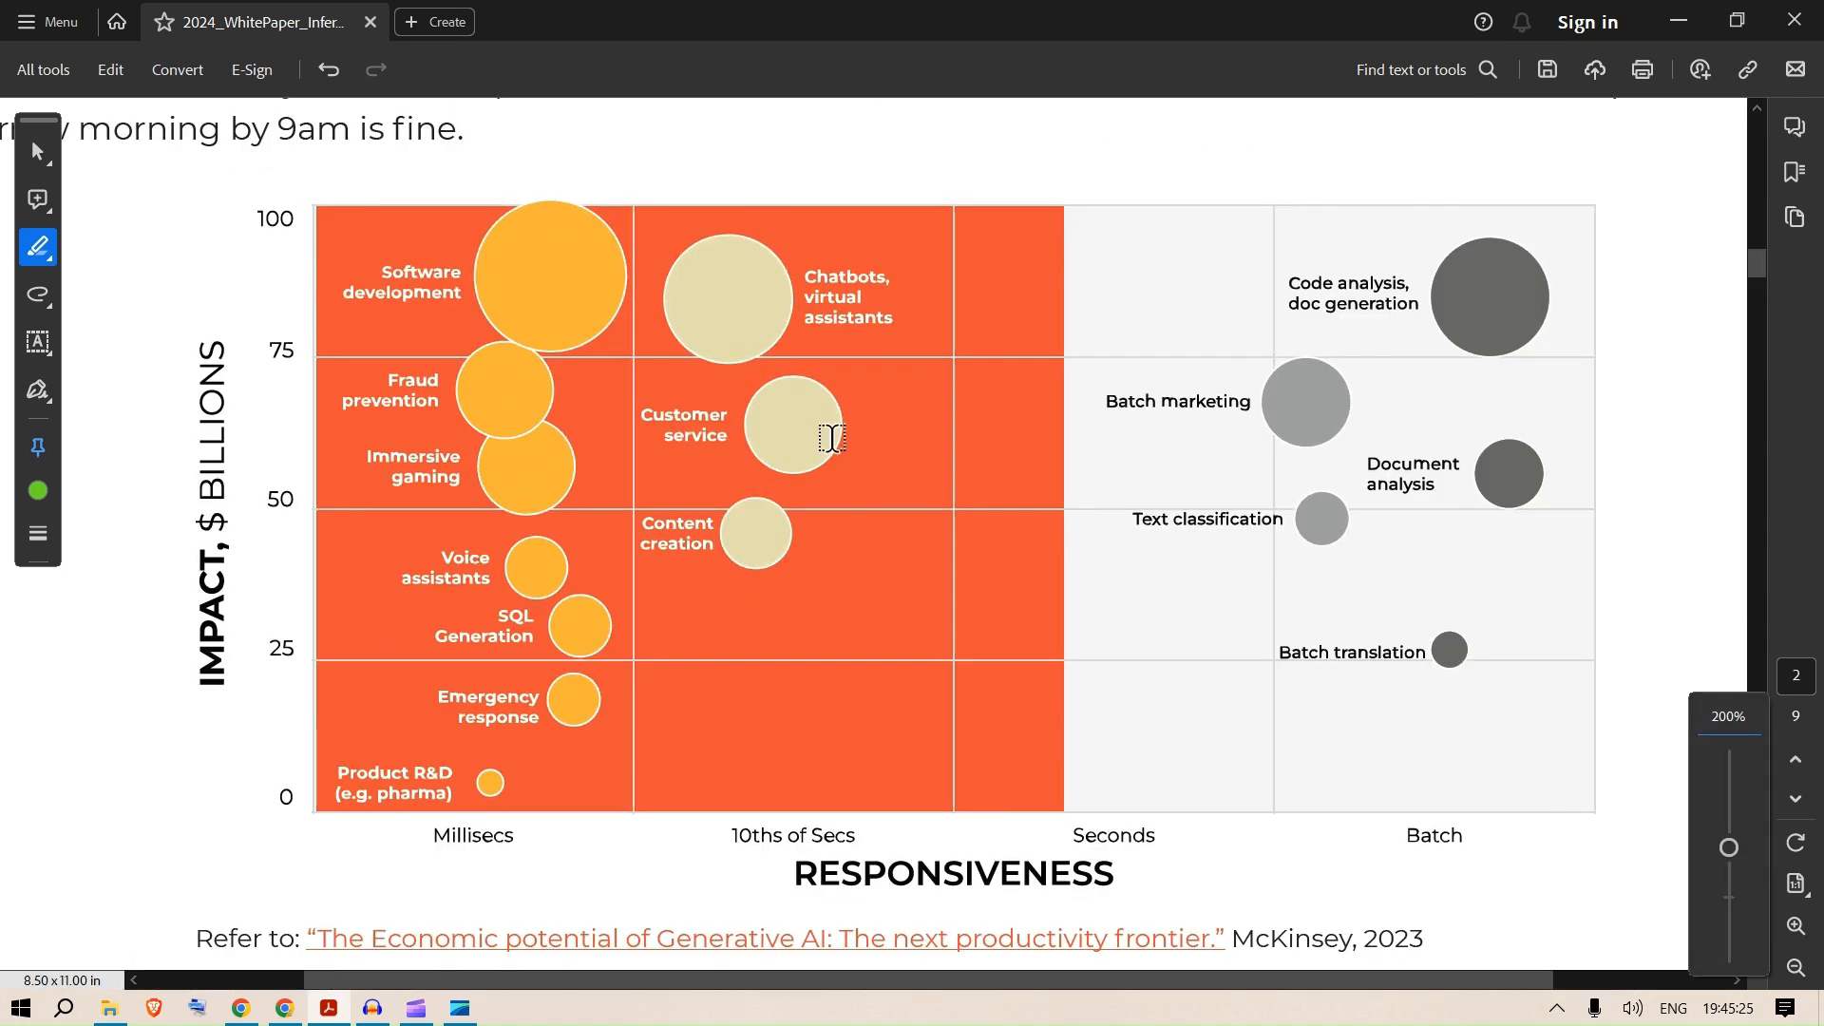
pyautogui.moveTo(247, 669)
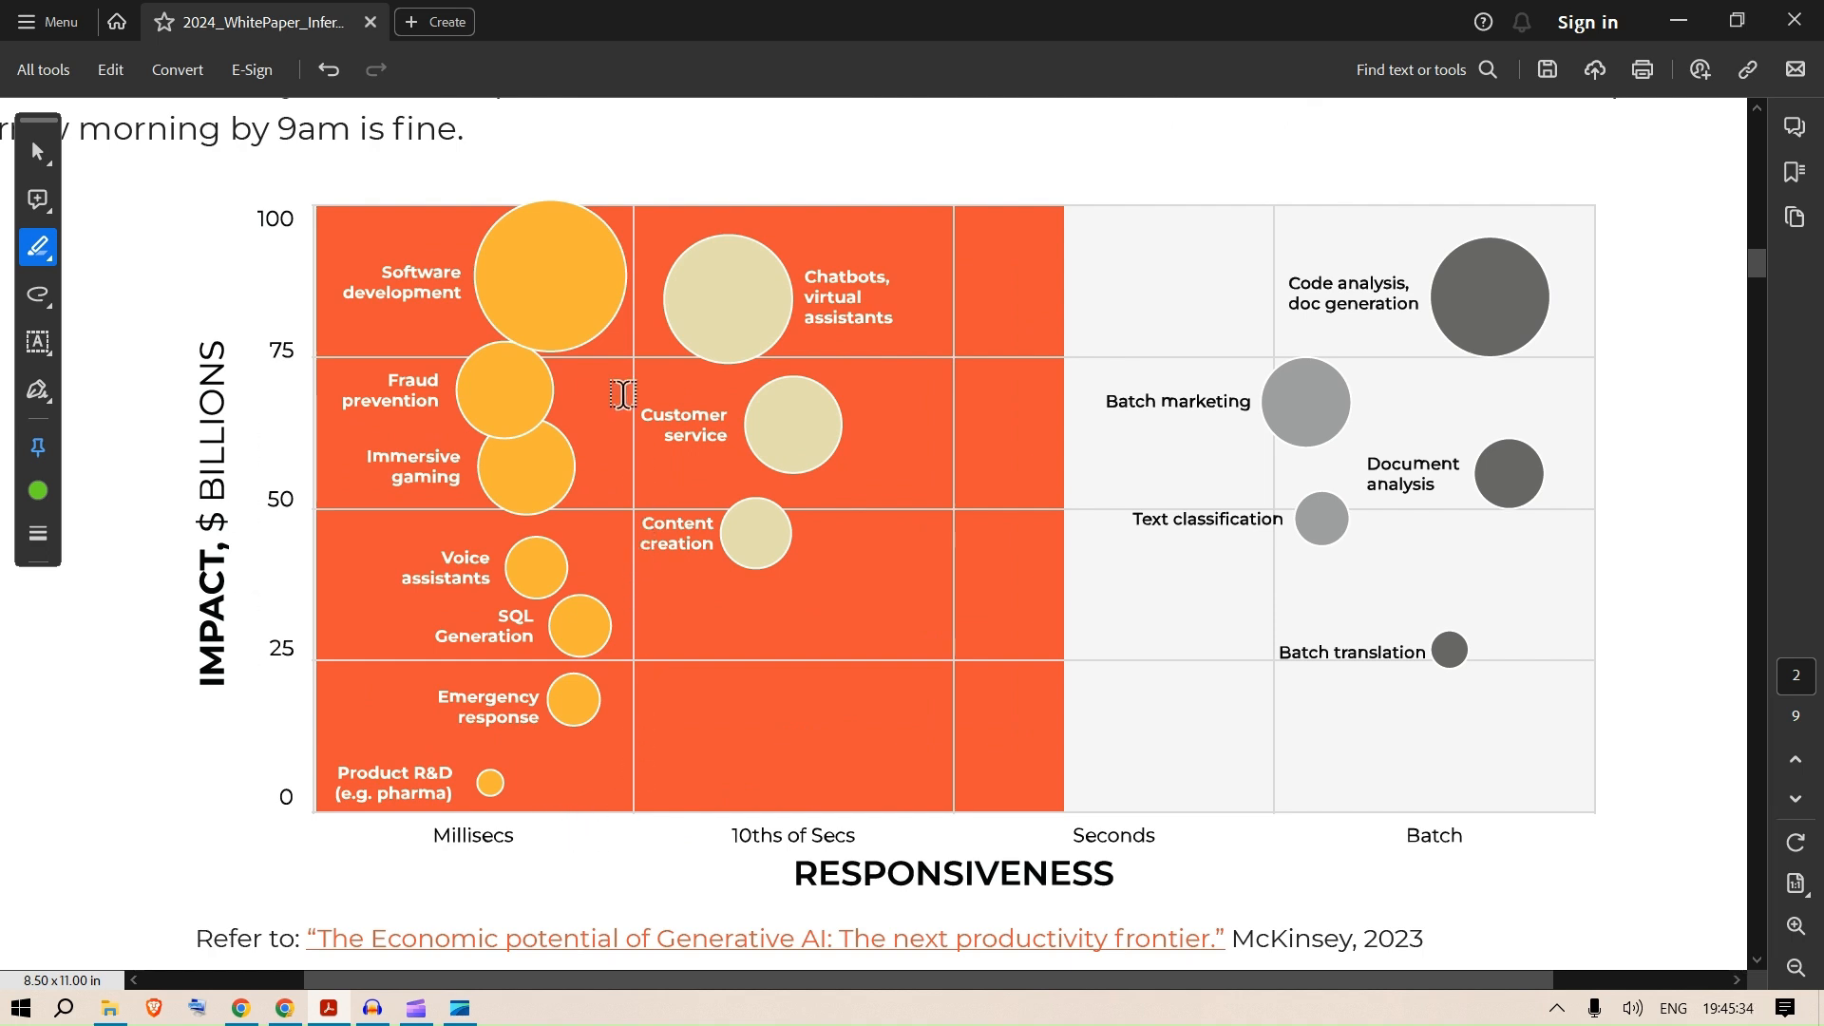
pyautogui.moveTo(422, 842)
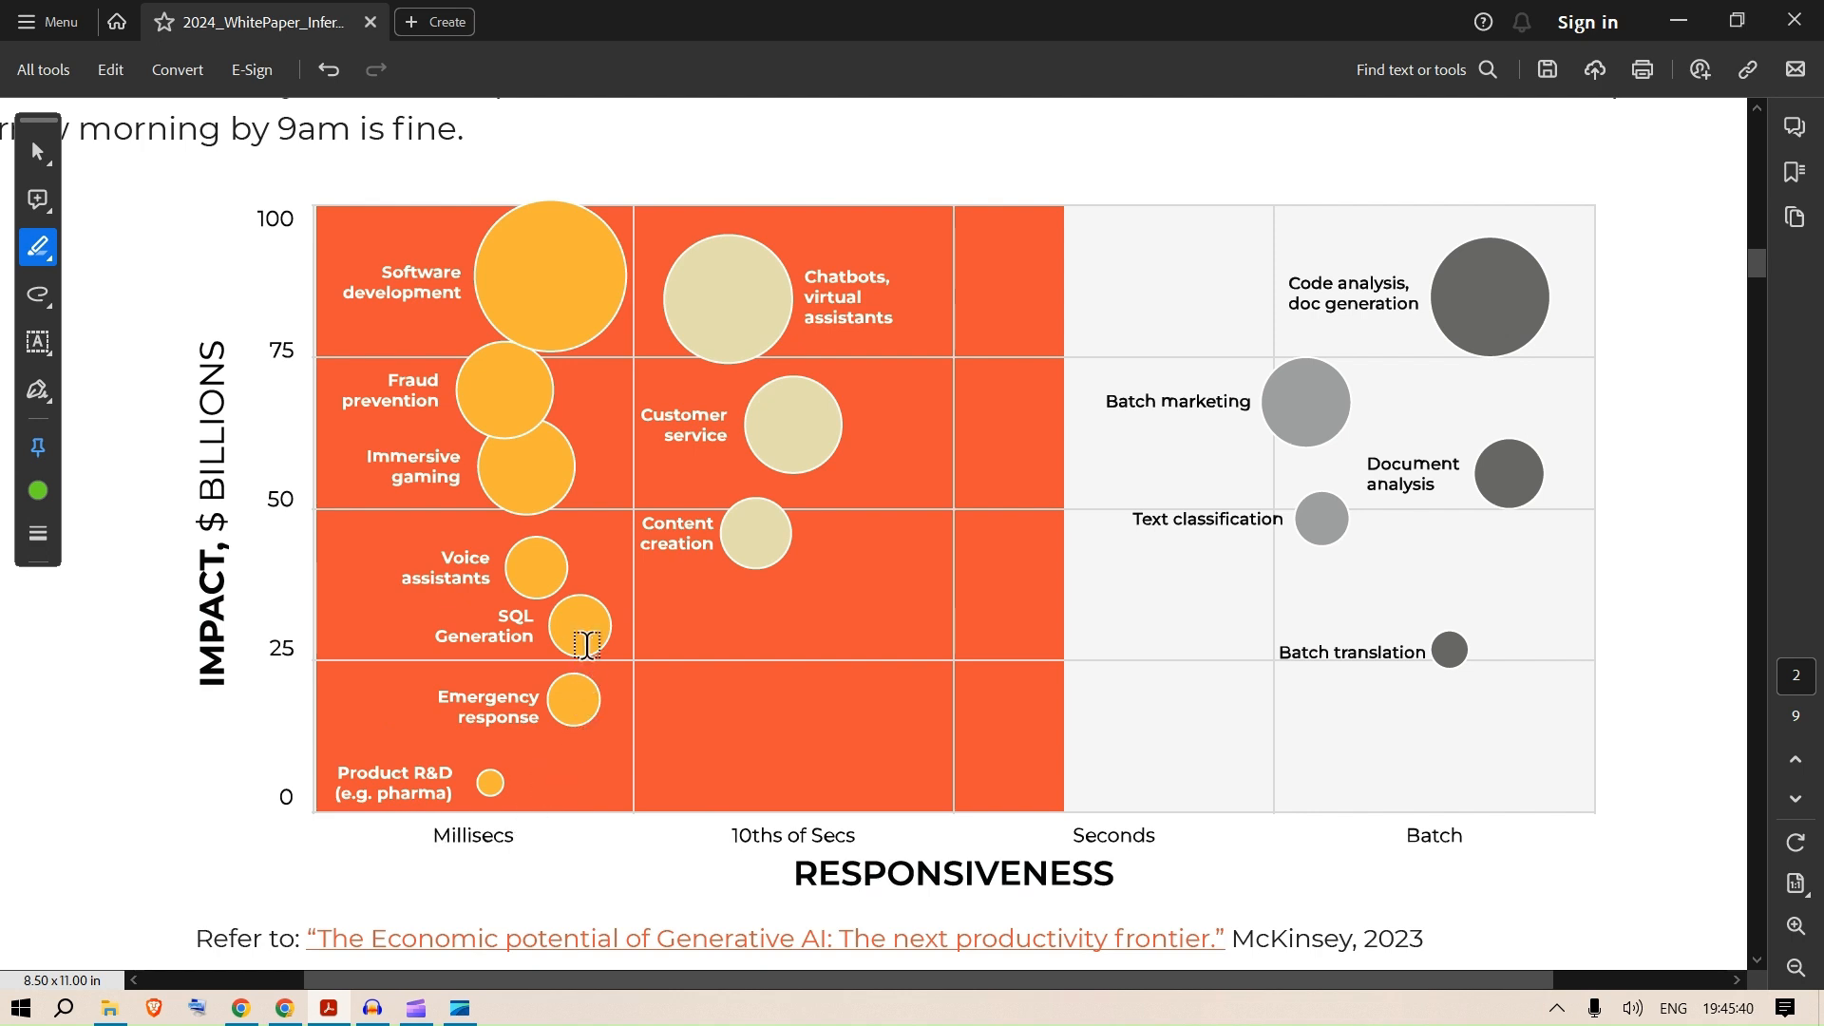
pyautogui.moveTo(509, 574)
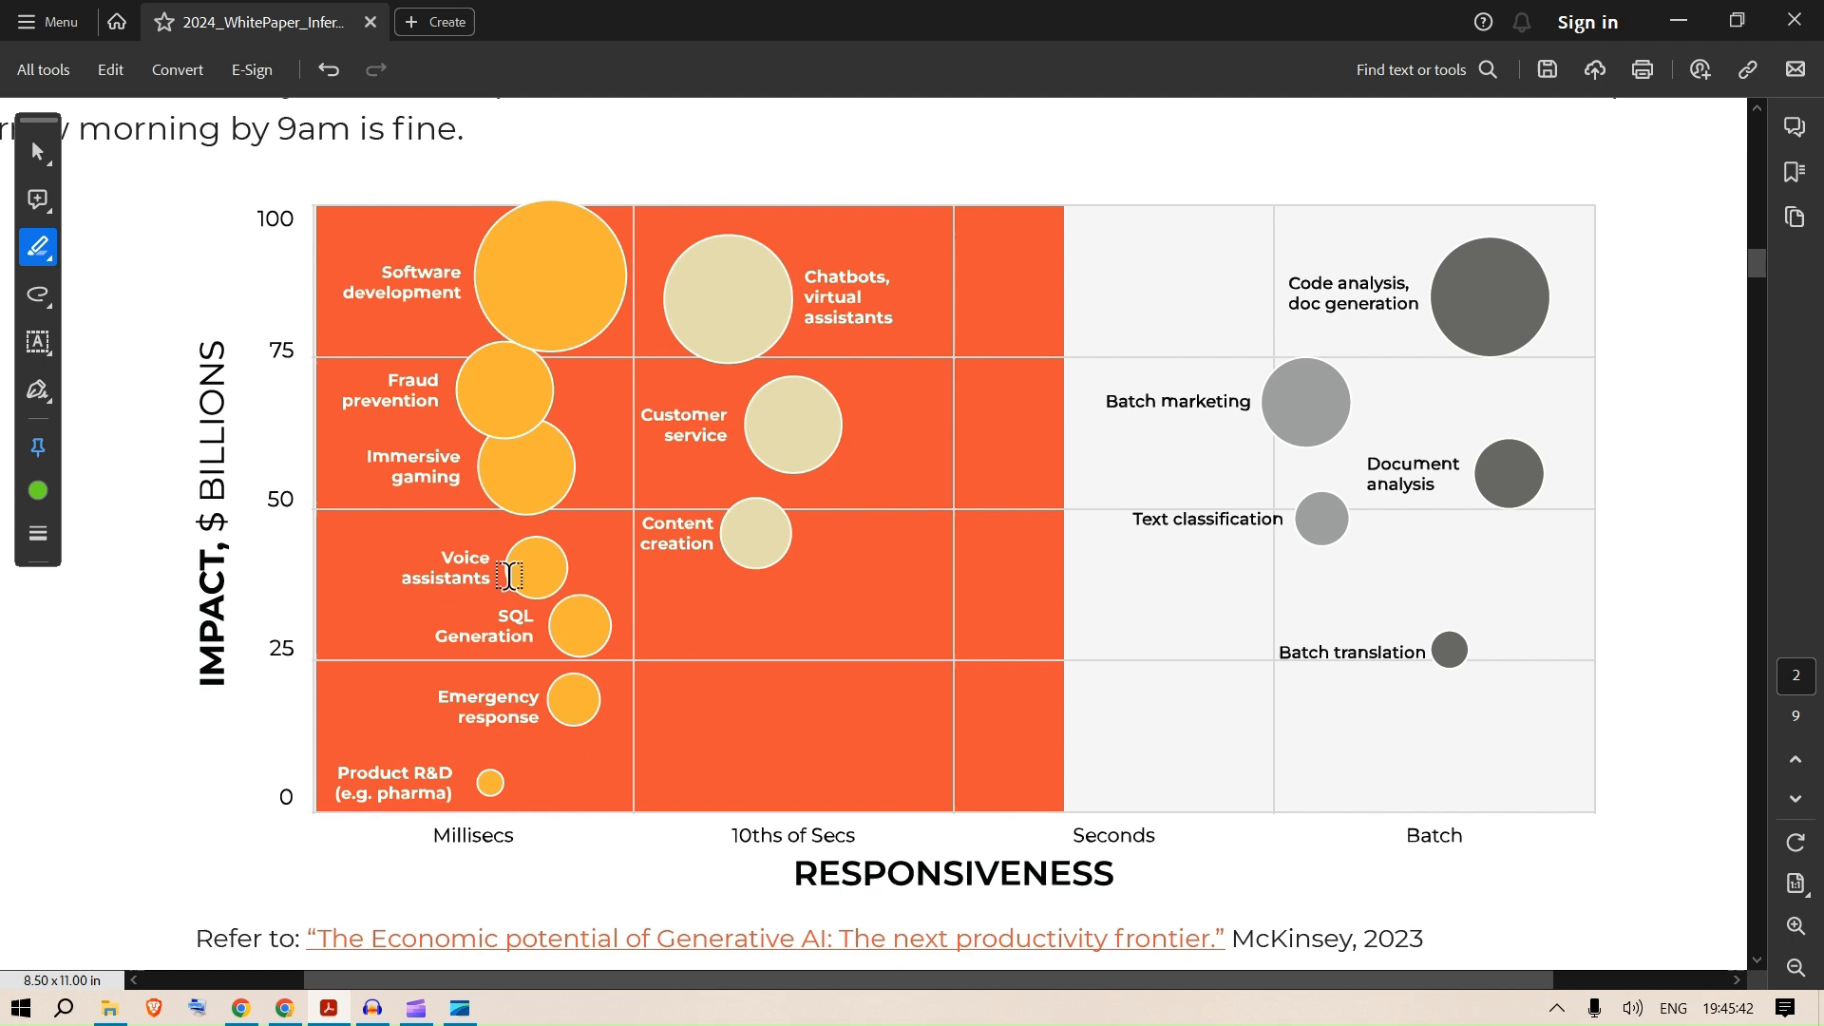
pyautogui.moveTo(450, 484)
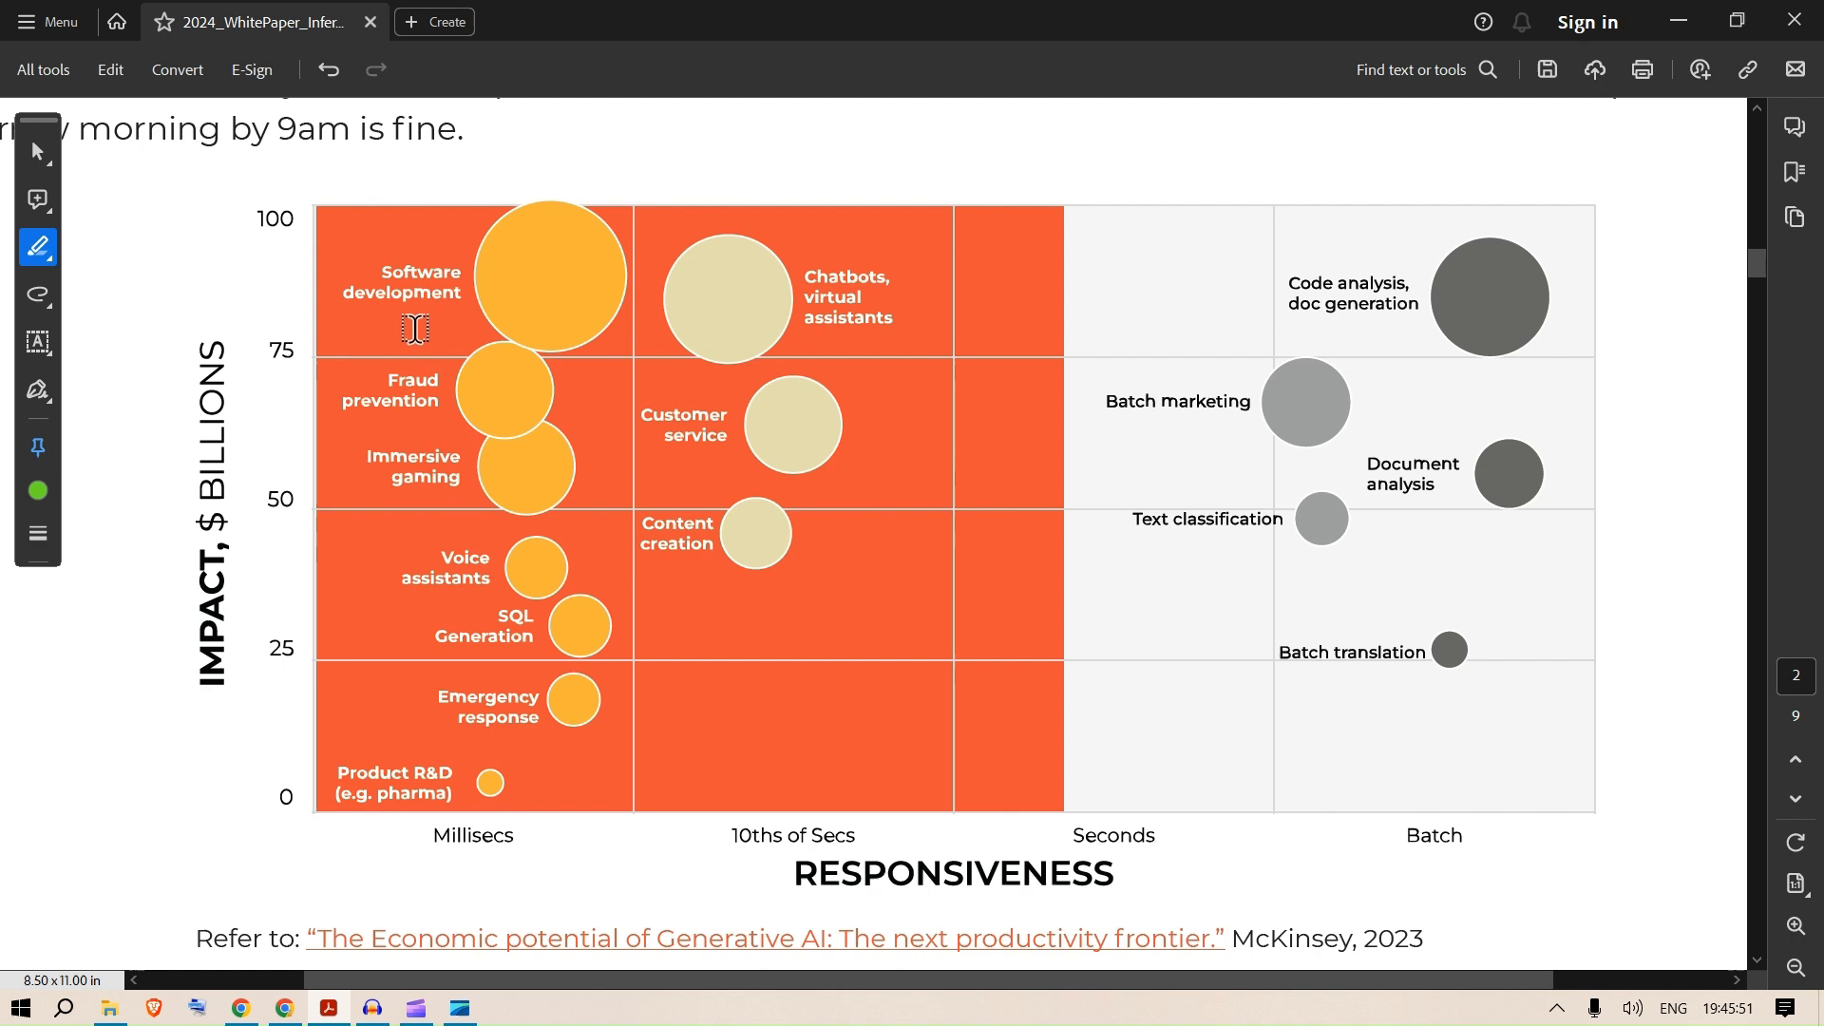
pyautogui.moveTo(794, 562)
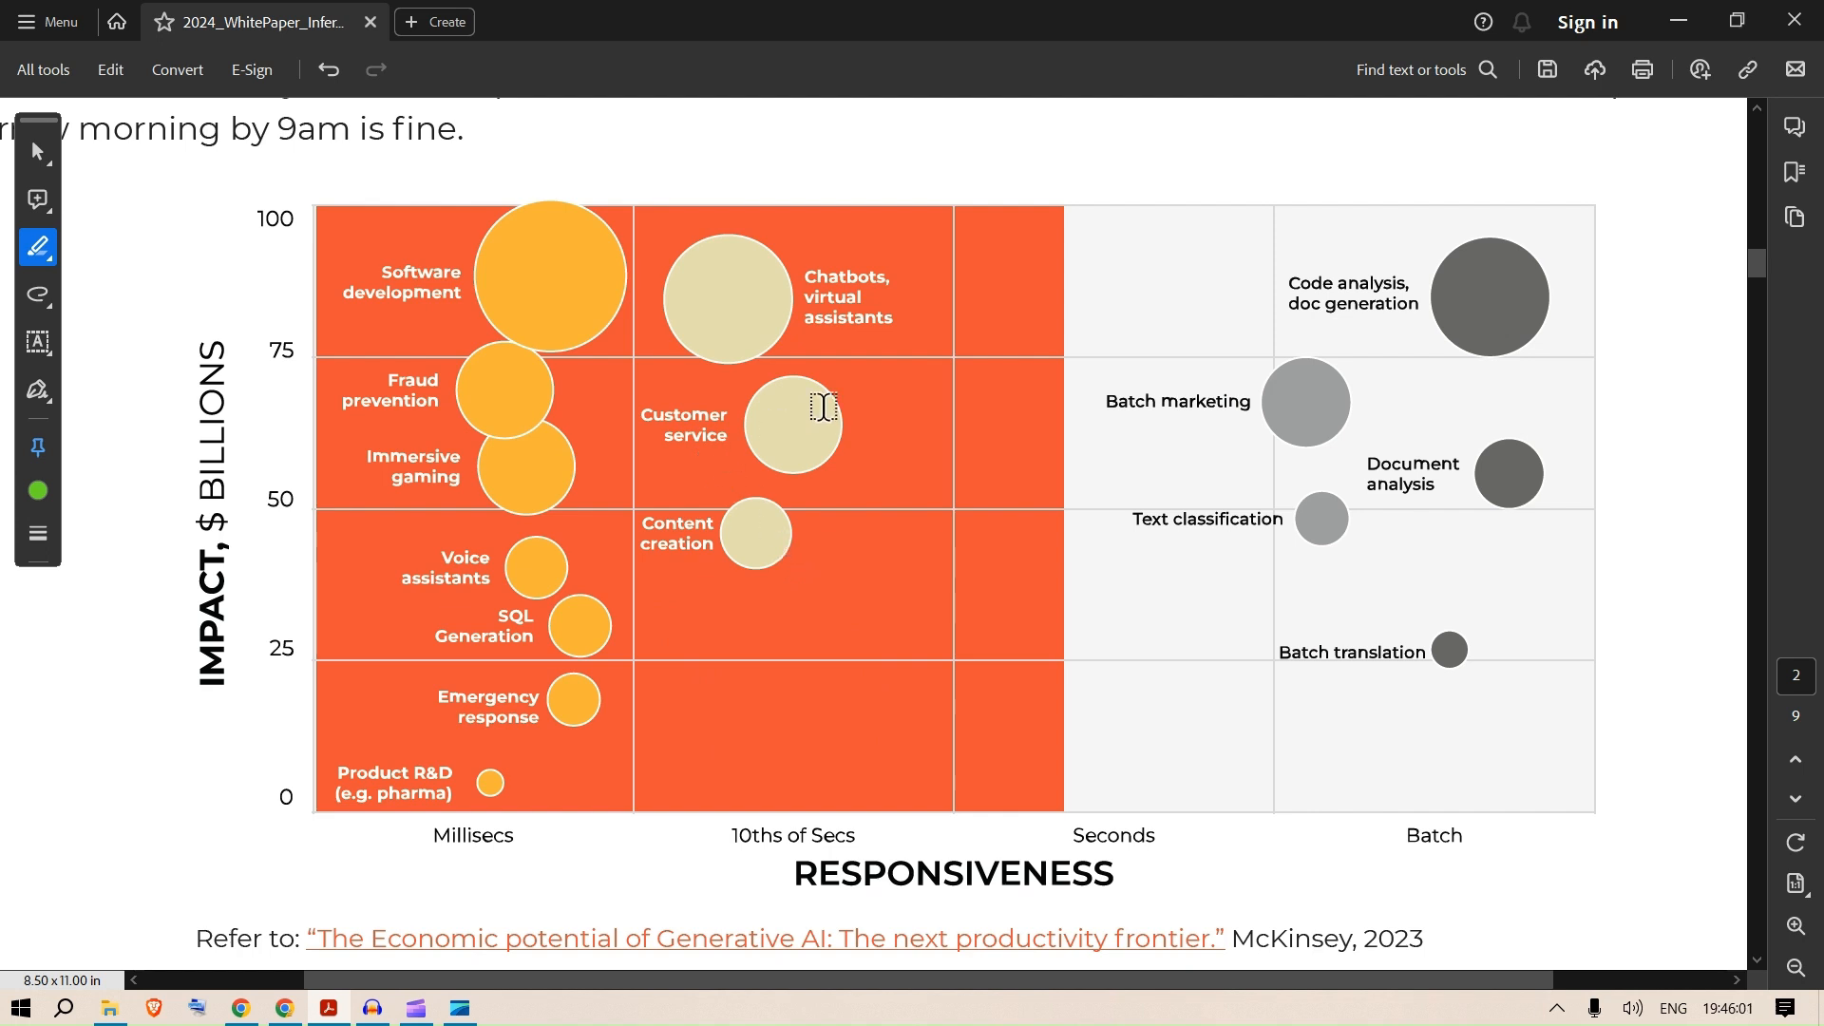
pyautogui.moveTo(895, 323)
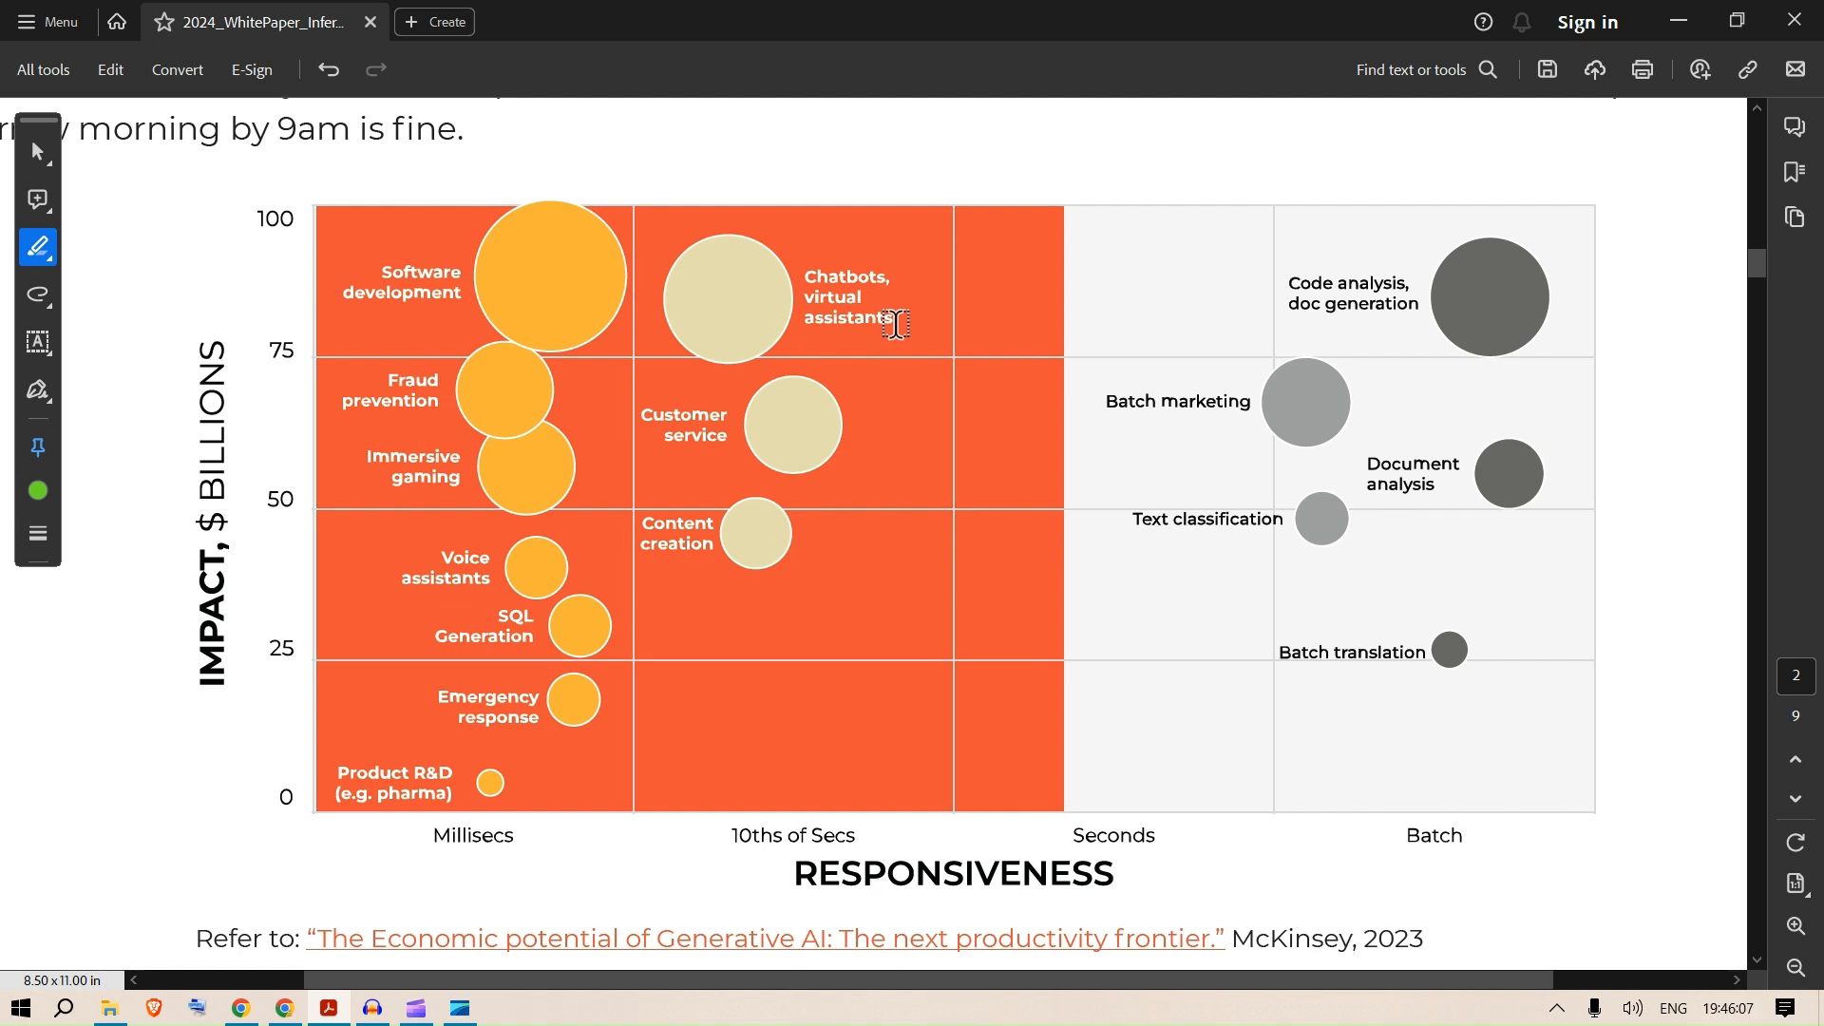
pyautogui.moveTo(829, 720)
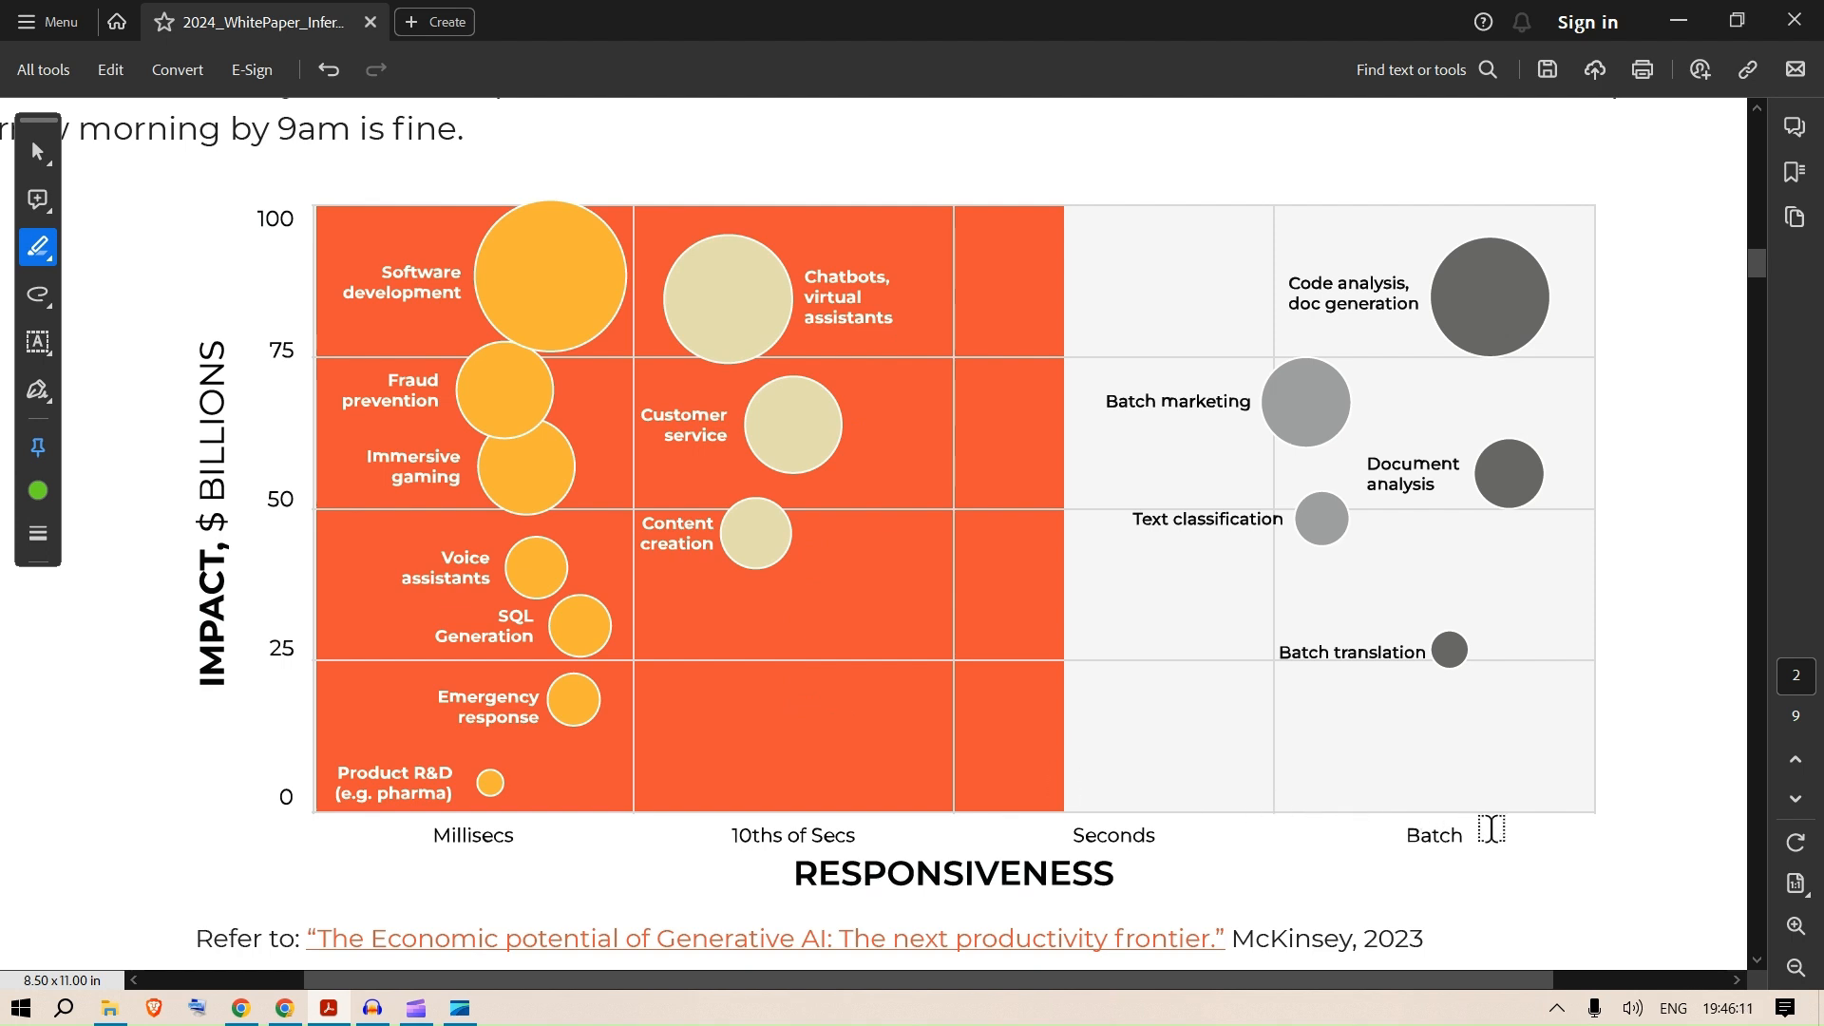
pyautogui.moveTo(1486, 360)
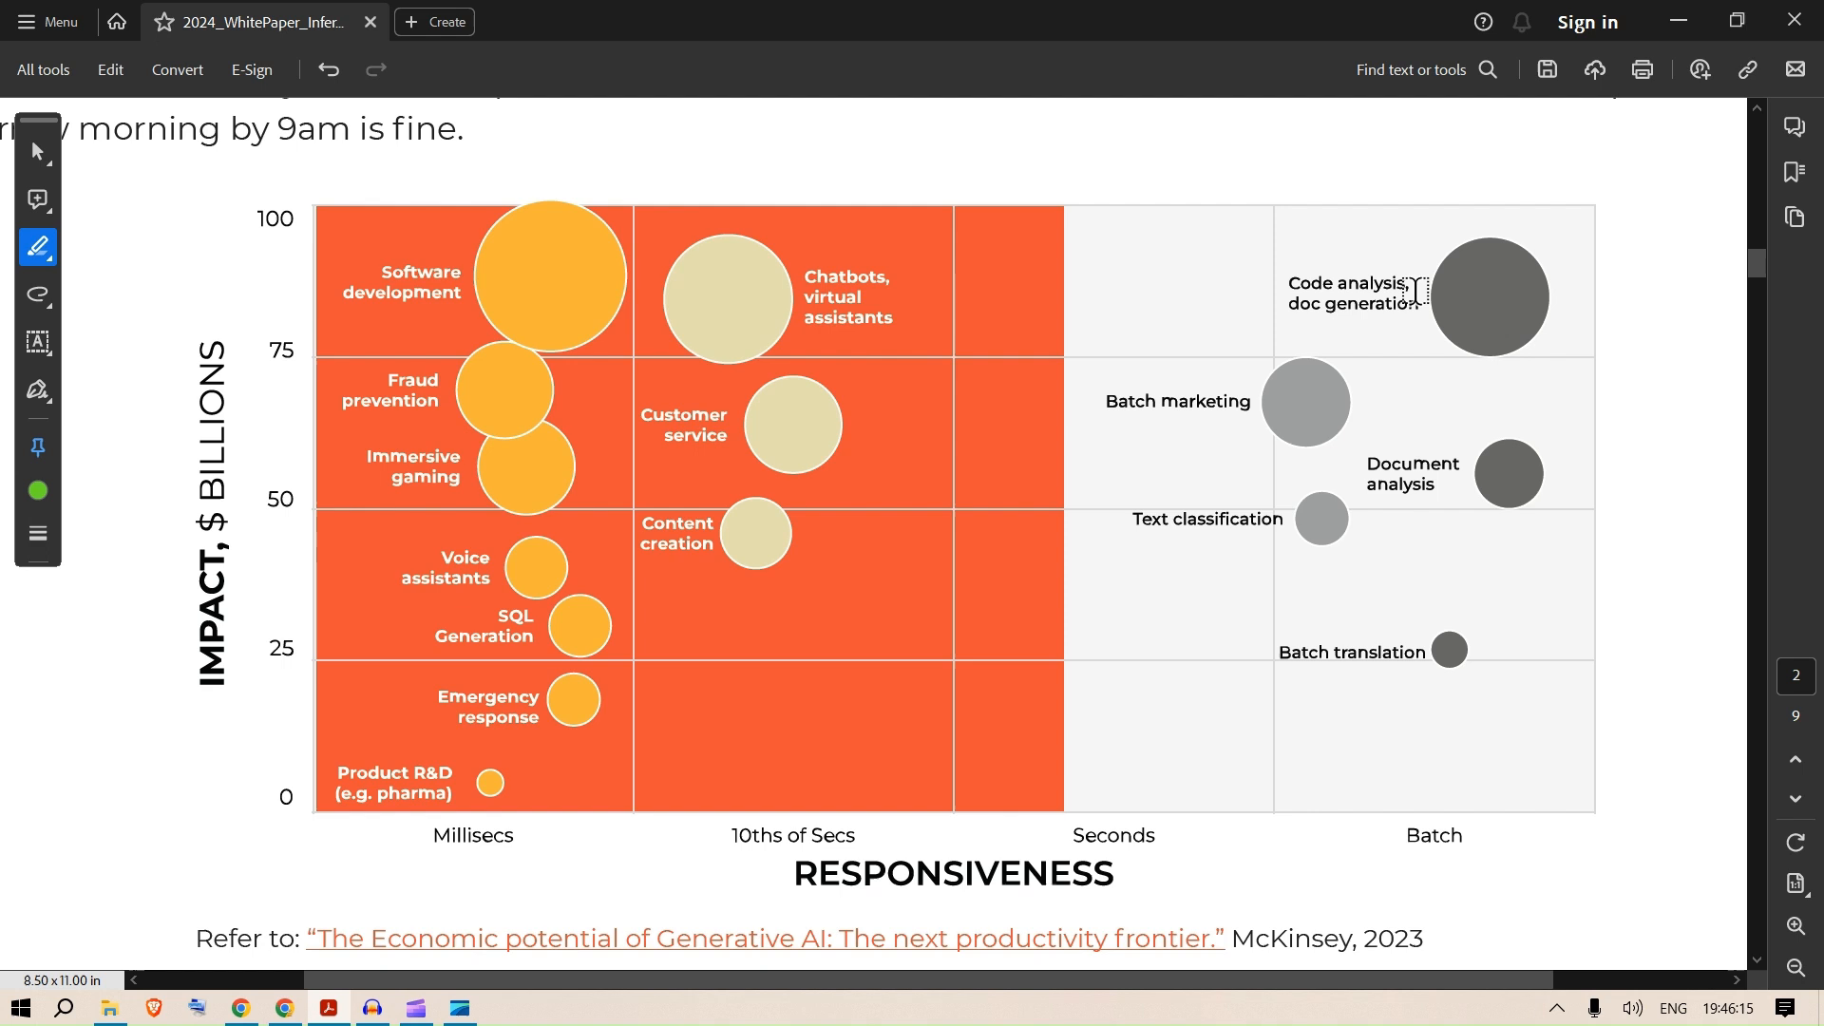
pyautogui.moveTo(1442, 452)
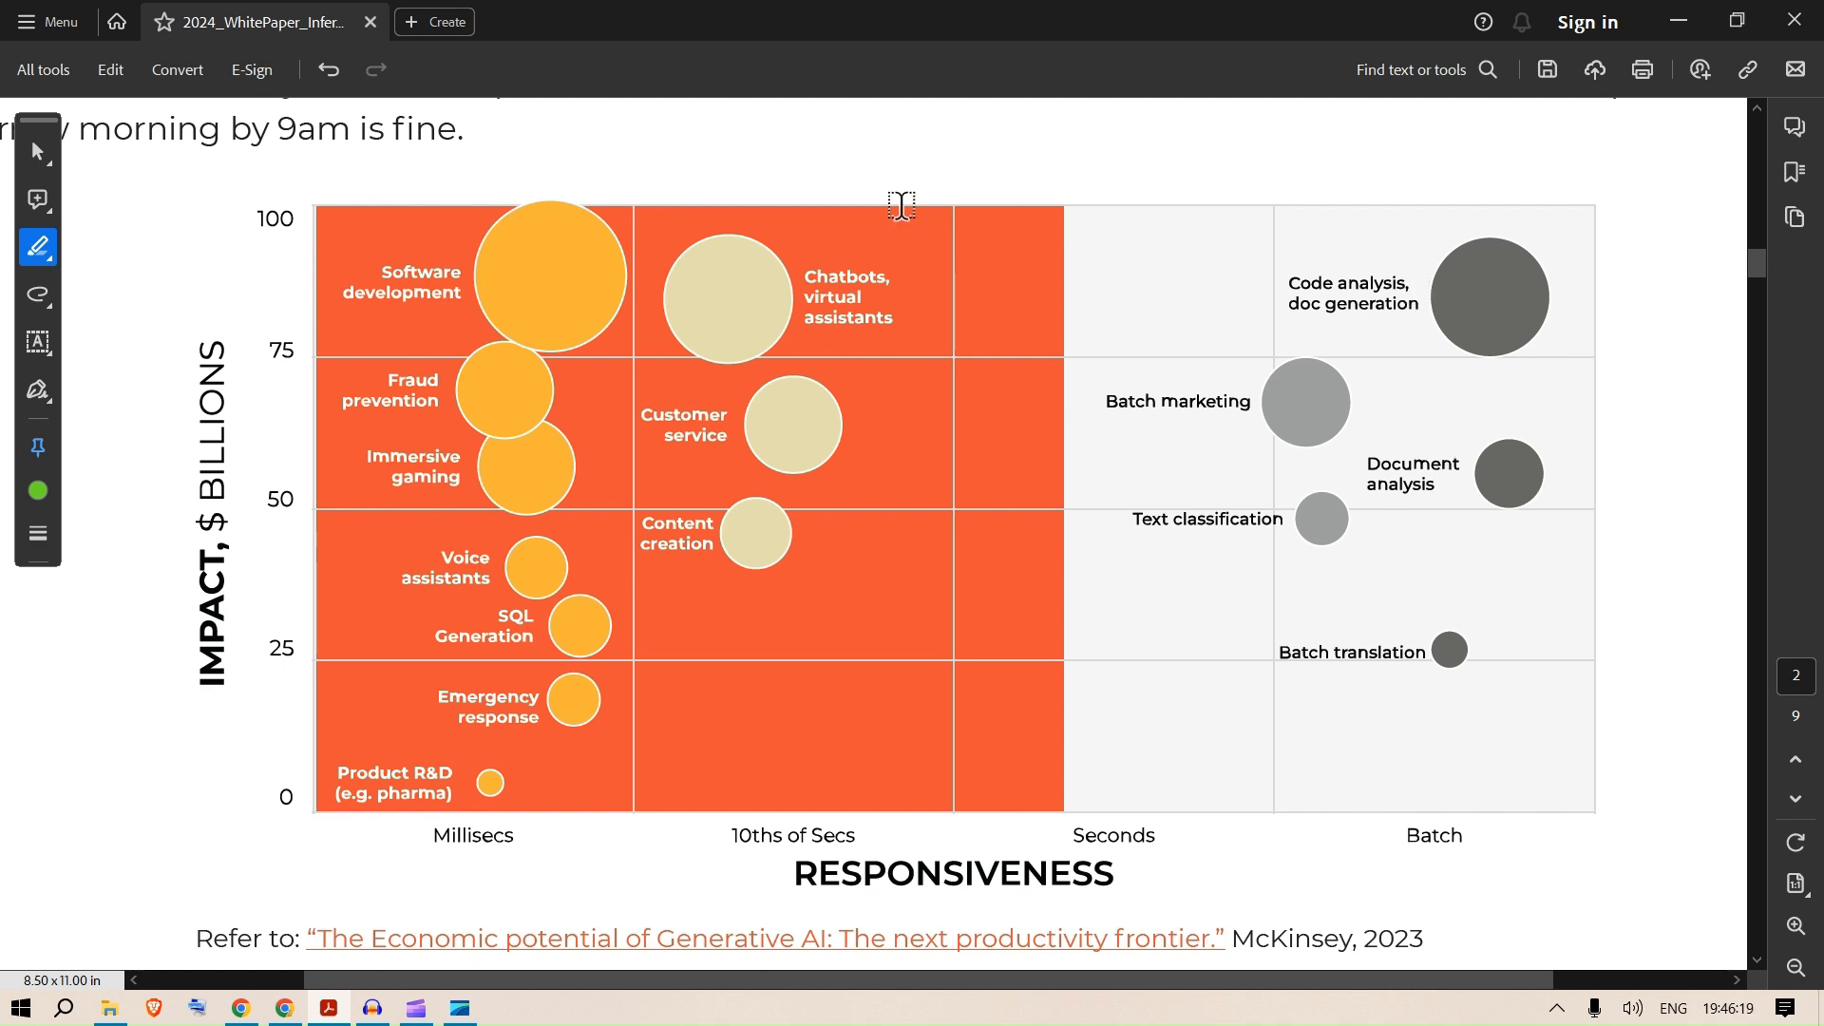
pyautogui.moveTo(658, 856)
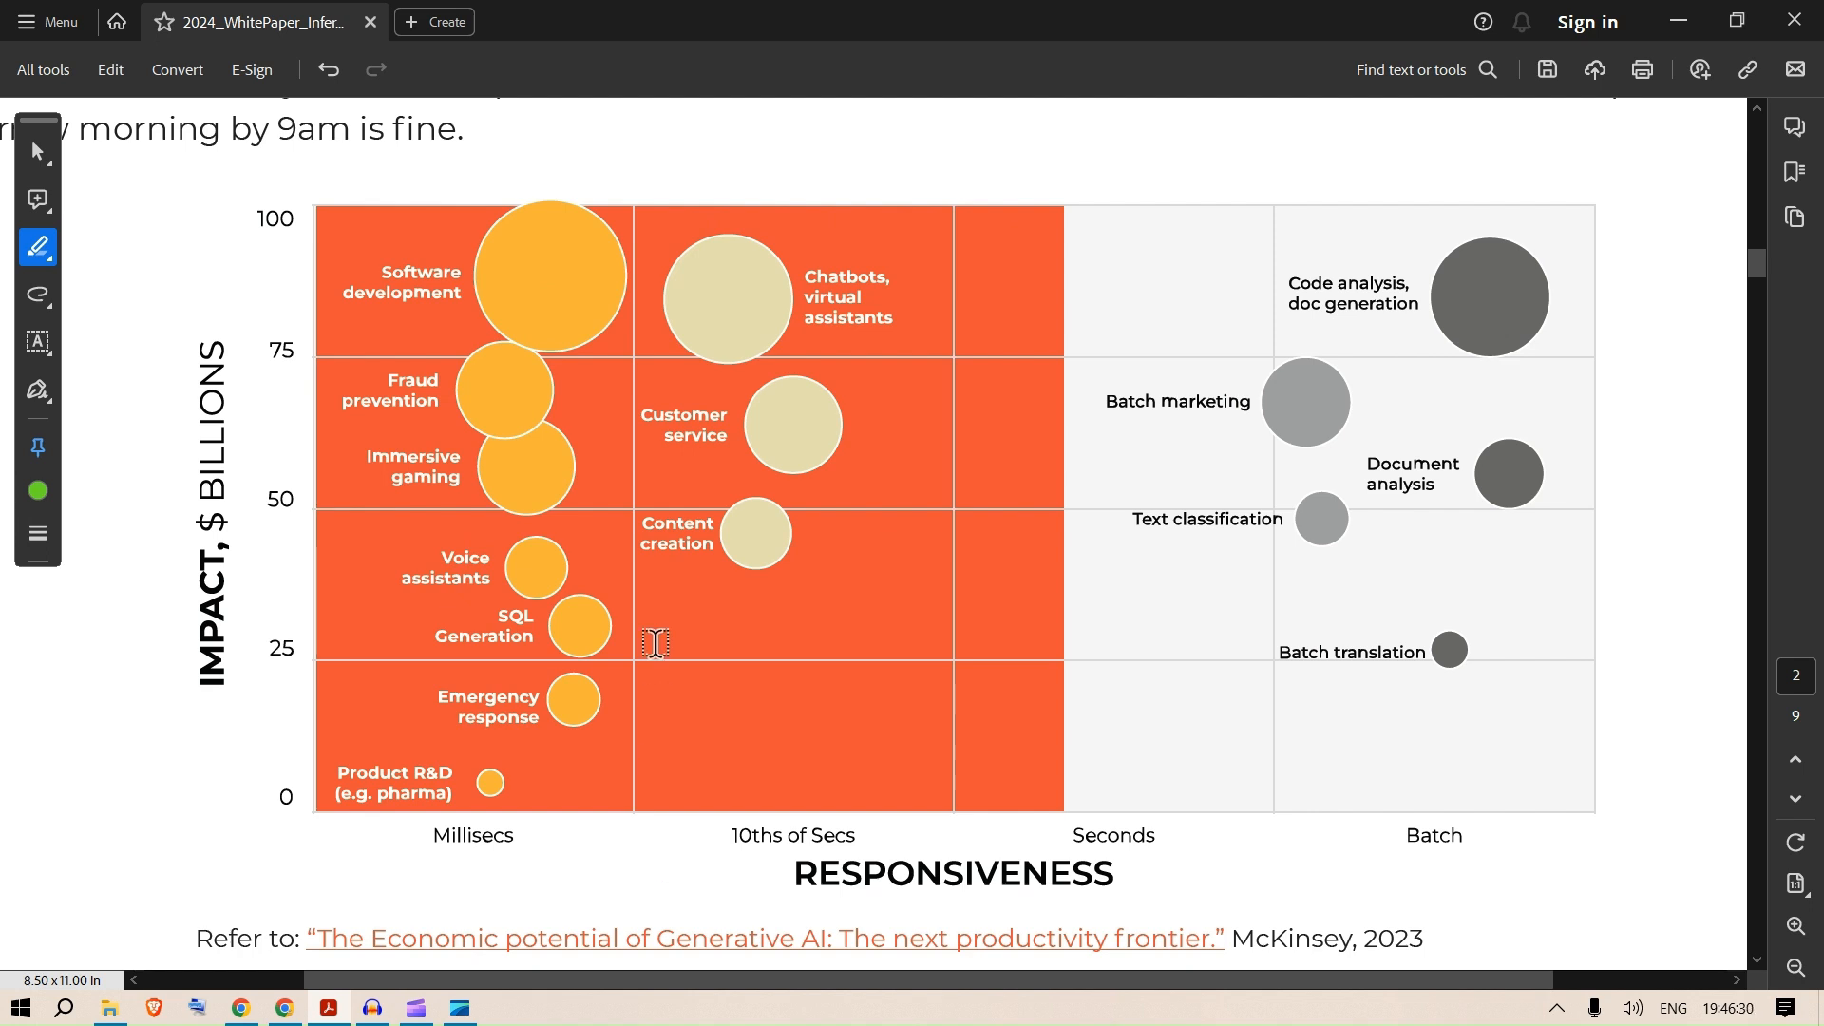
pyautogui.moveTo(580, 644)
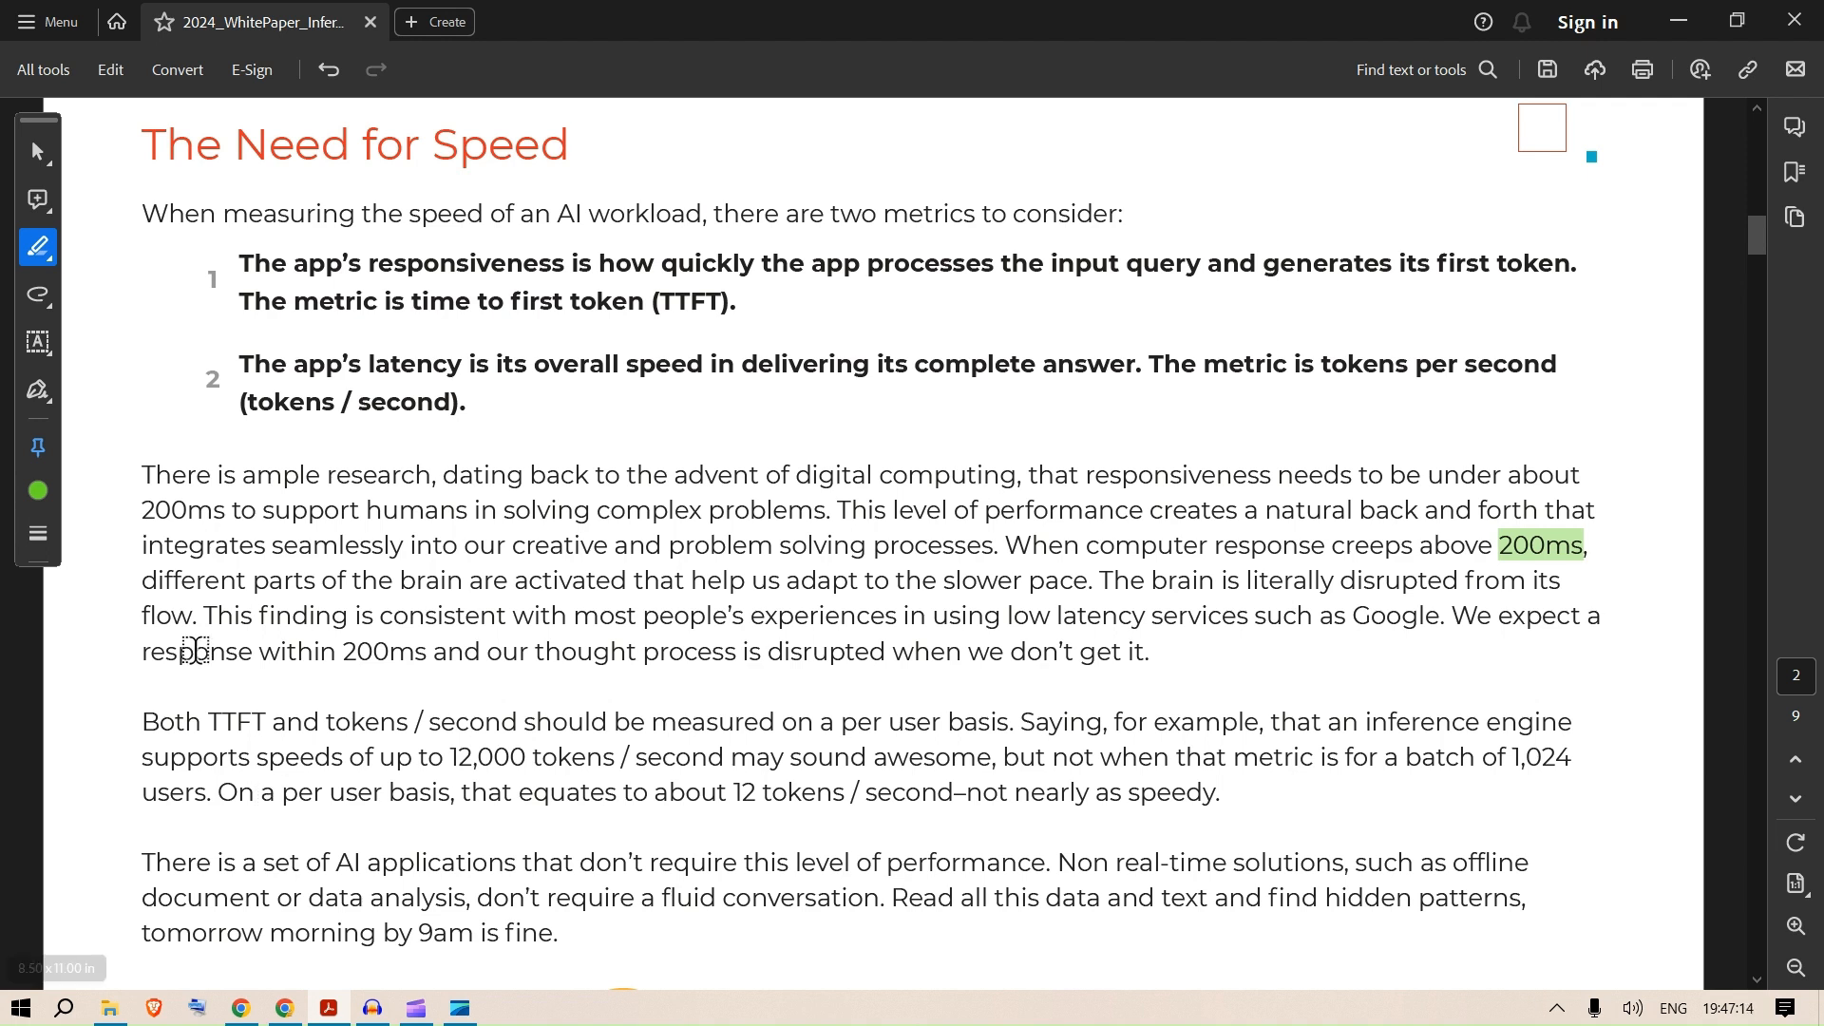
# Highlight a latency phrase in The Need for Speed section in green.
pyautogui.moveTo(140, 581); pyautogui.dragTo(627, 581)
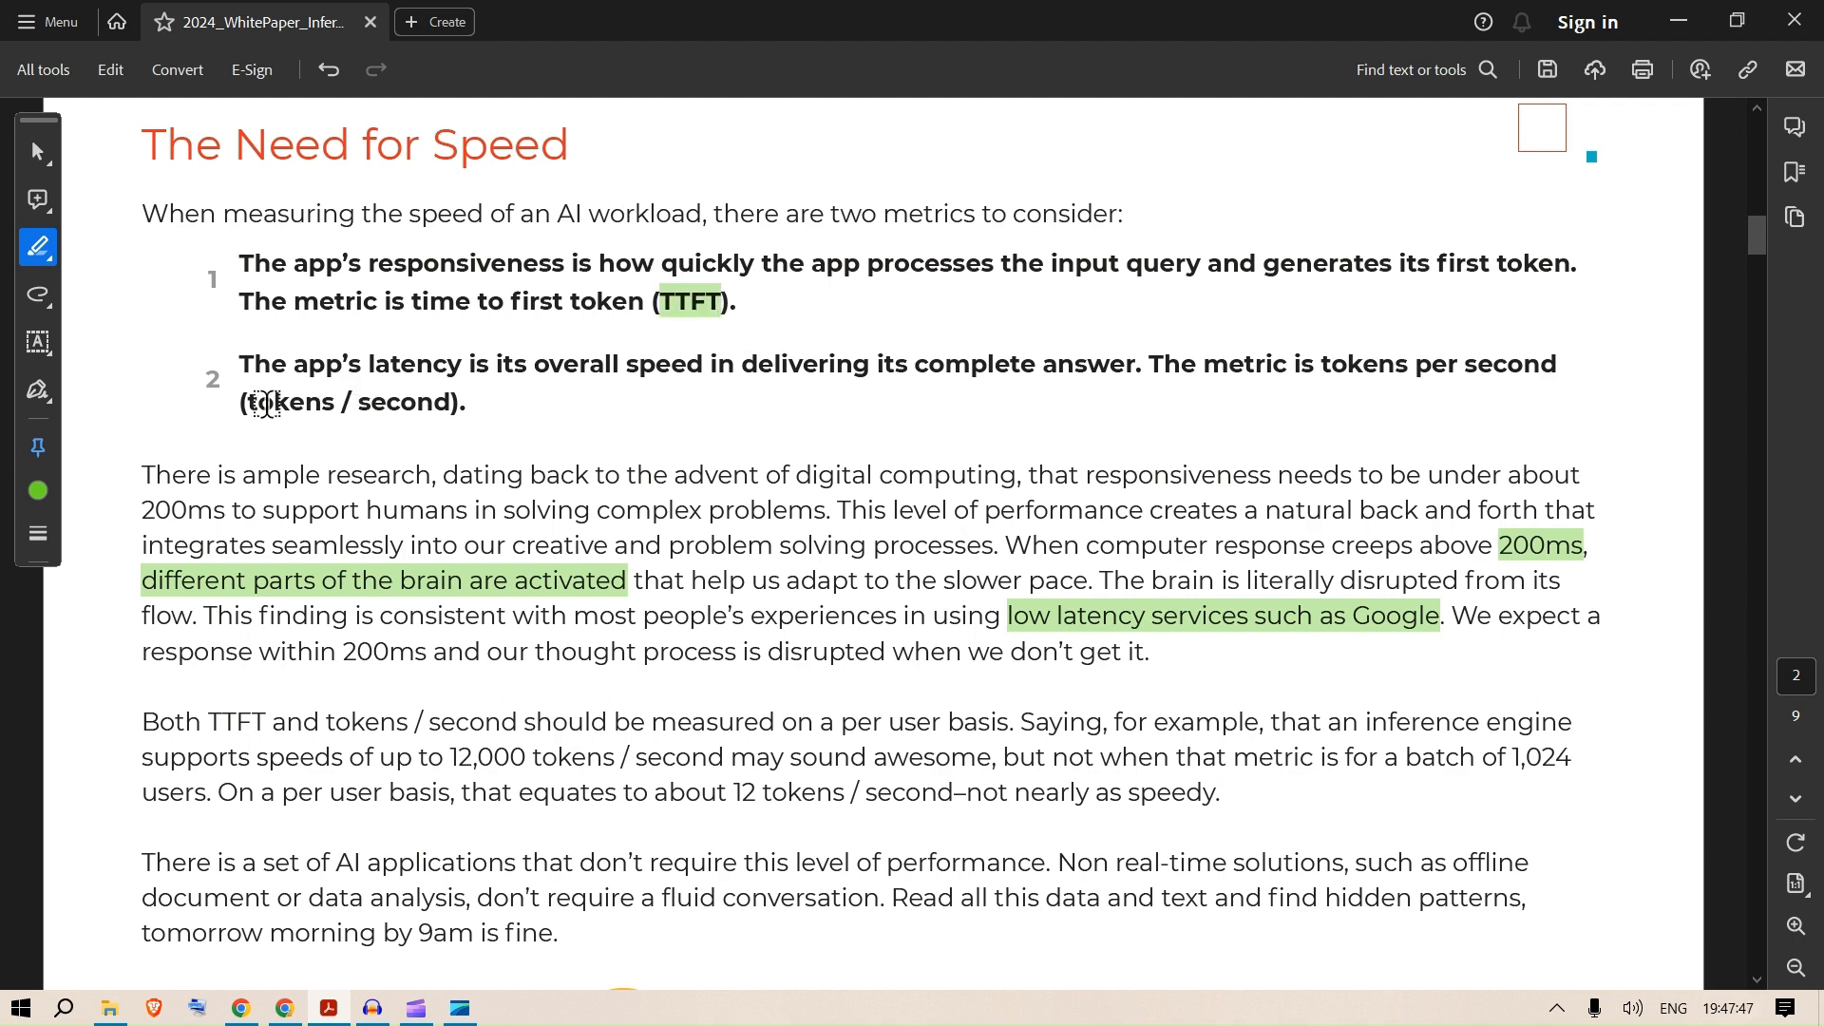
# Scroll down to the 70B Models Output Tokens Throughput chart with Groq's 185 tokens/s bar.
pyautogui.scroll(-3)
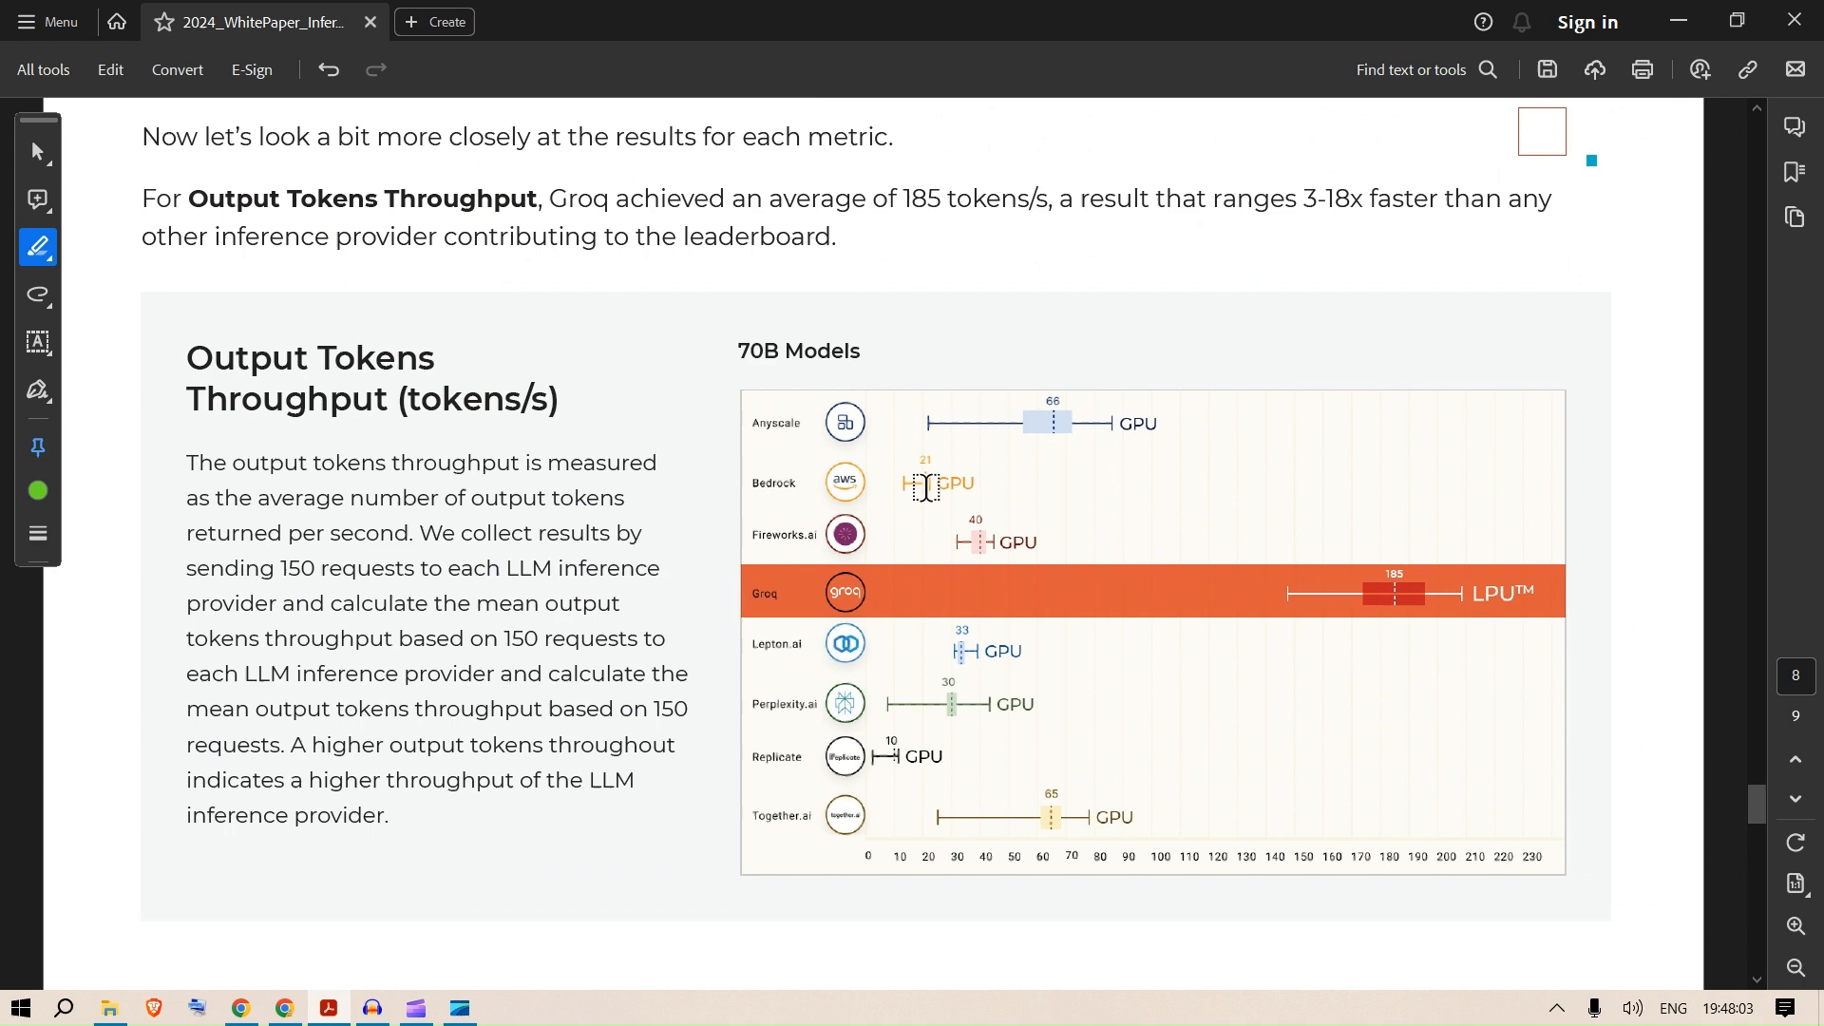
pyautogui.scroll(-3)
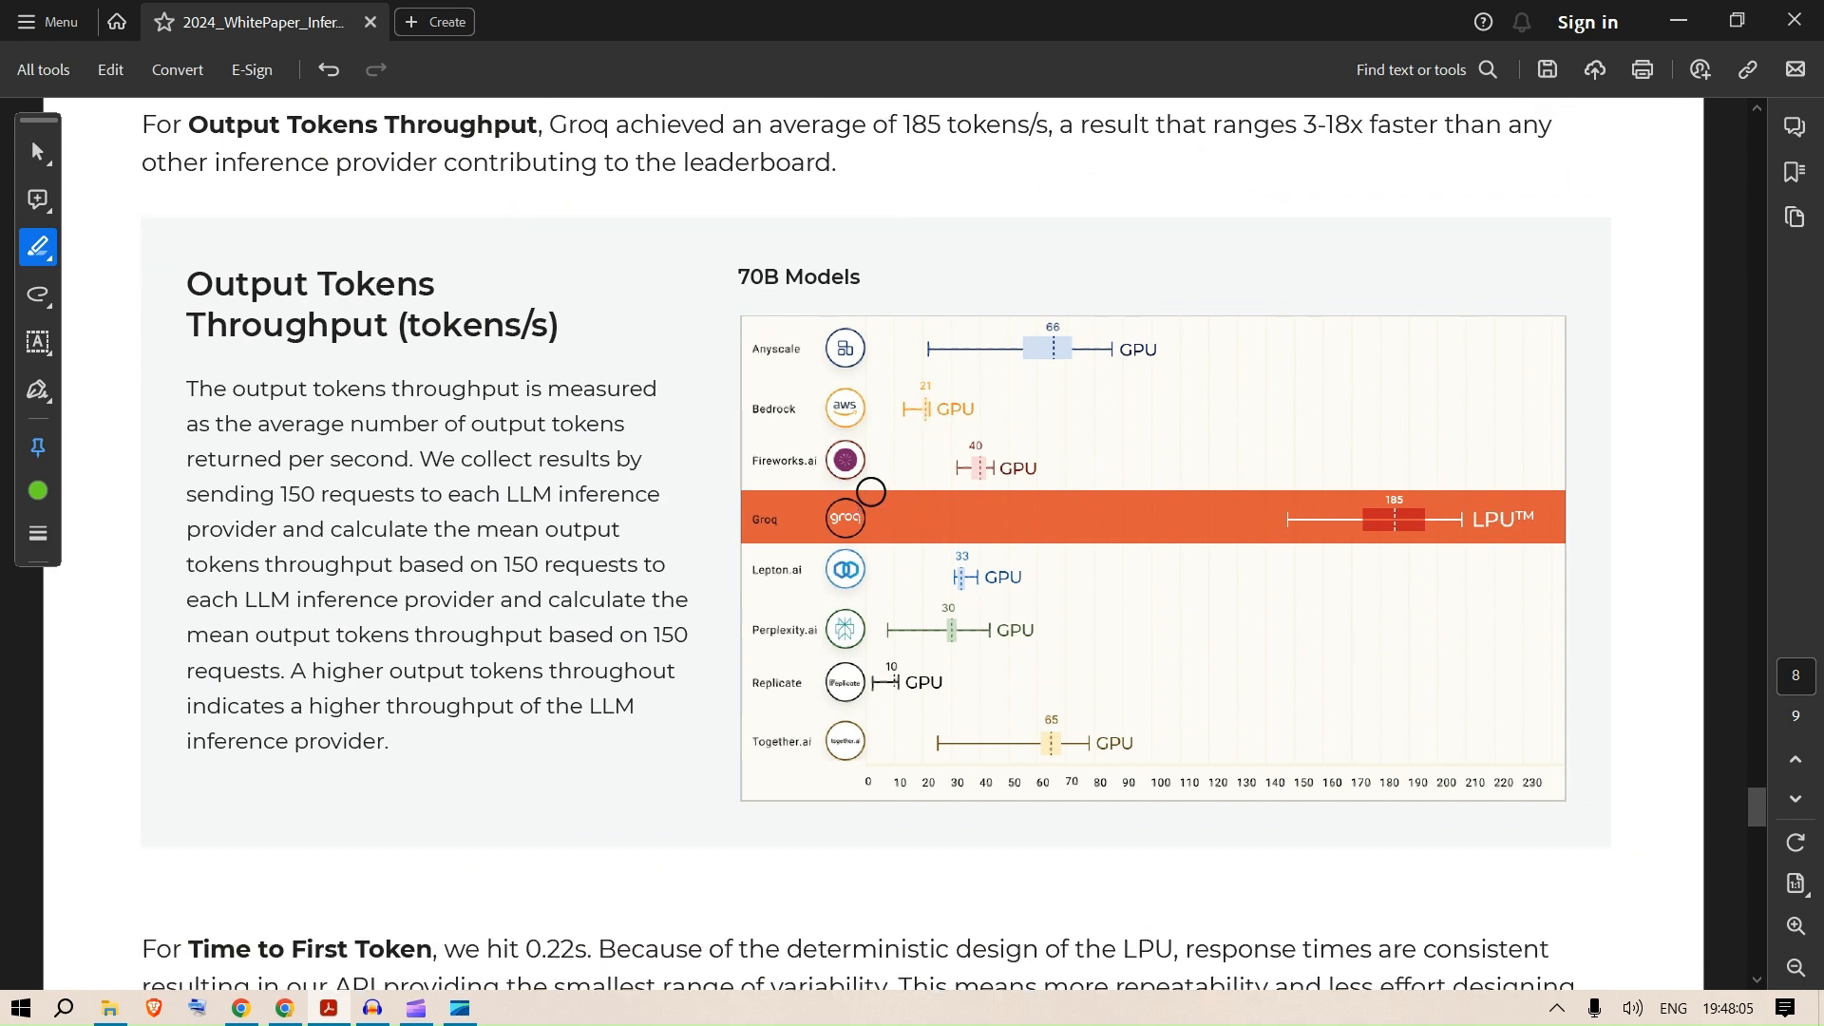
pyautogui.scroll(-3)
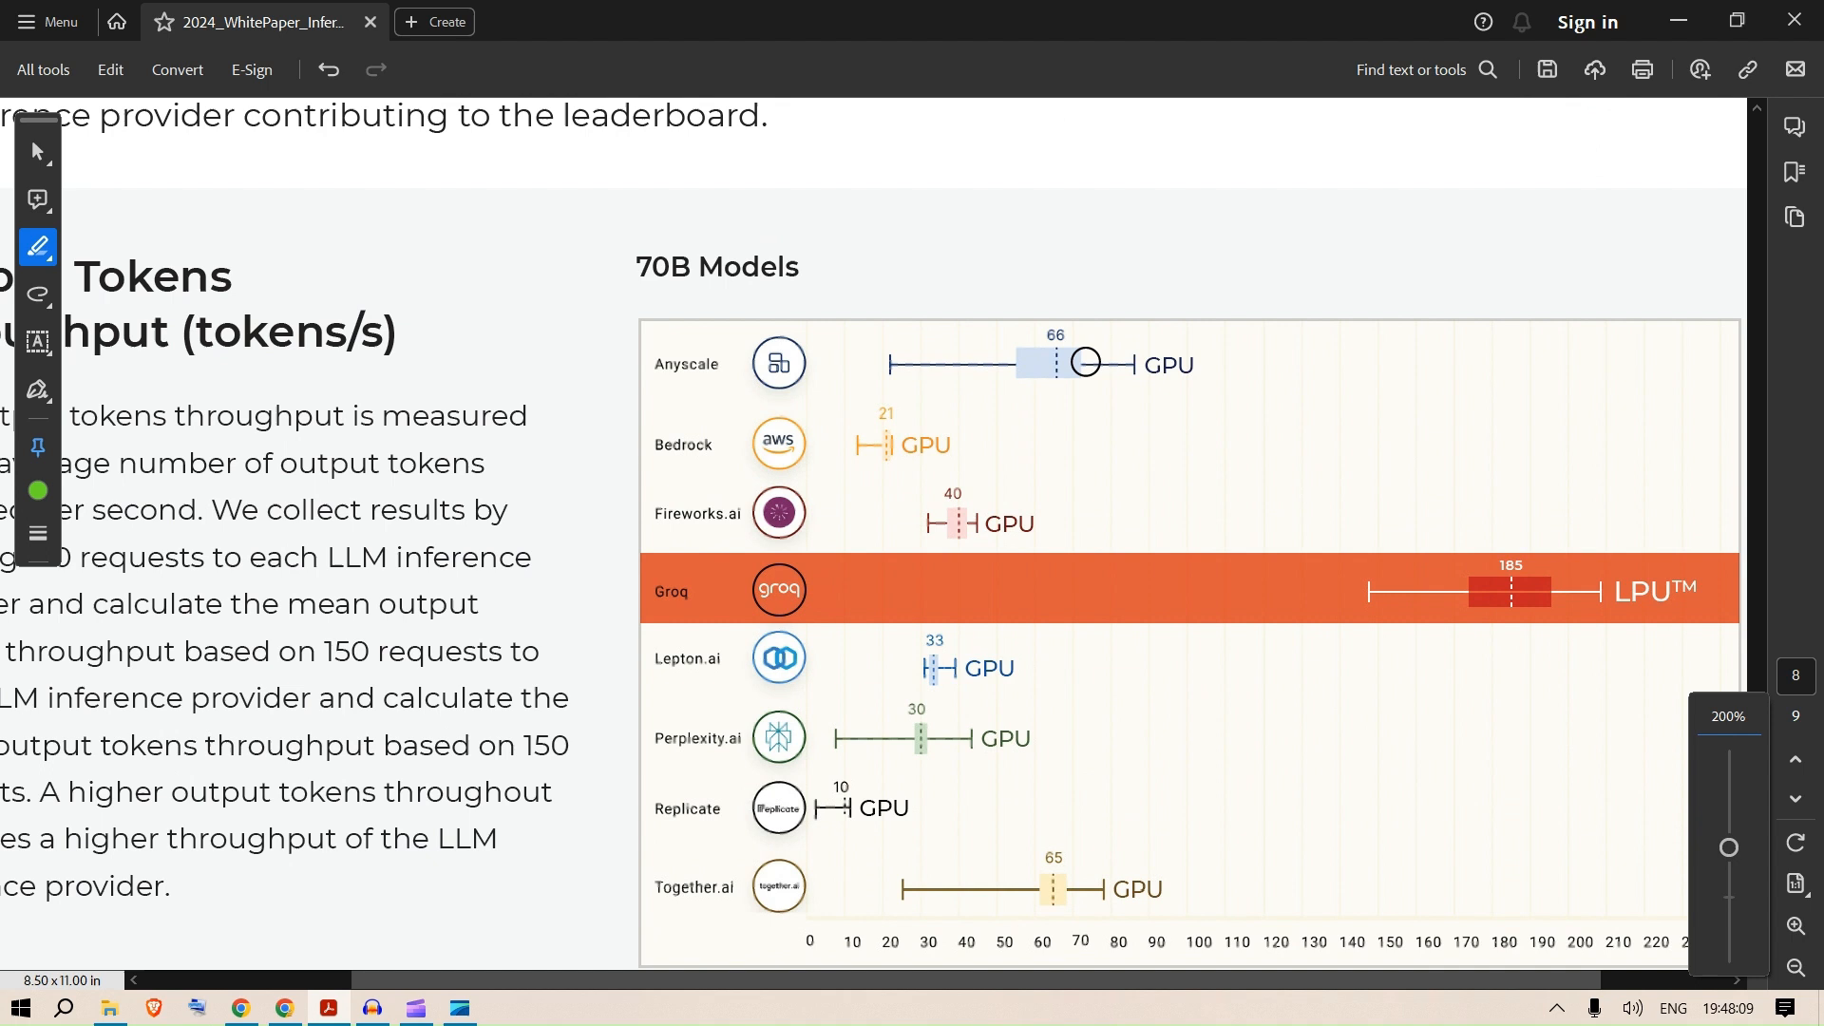
pyautogui.scroll(-3)
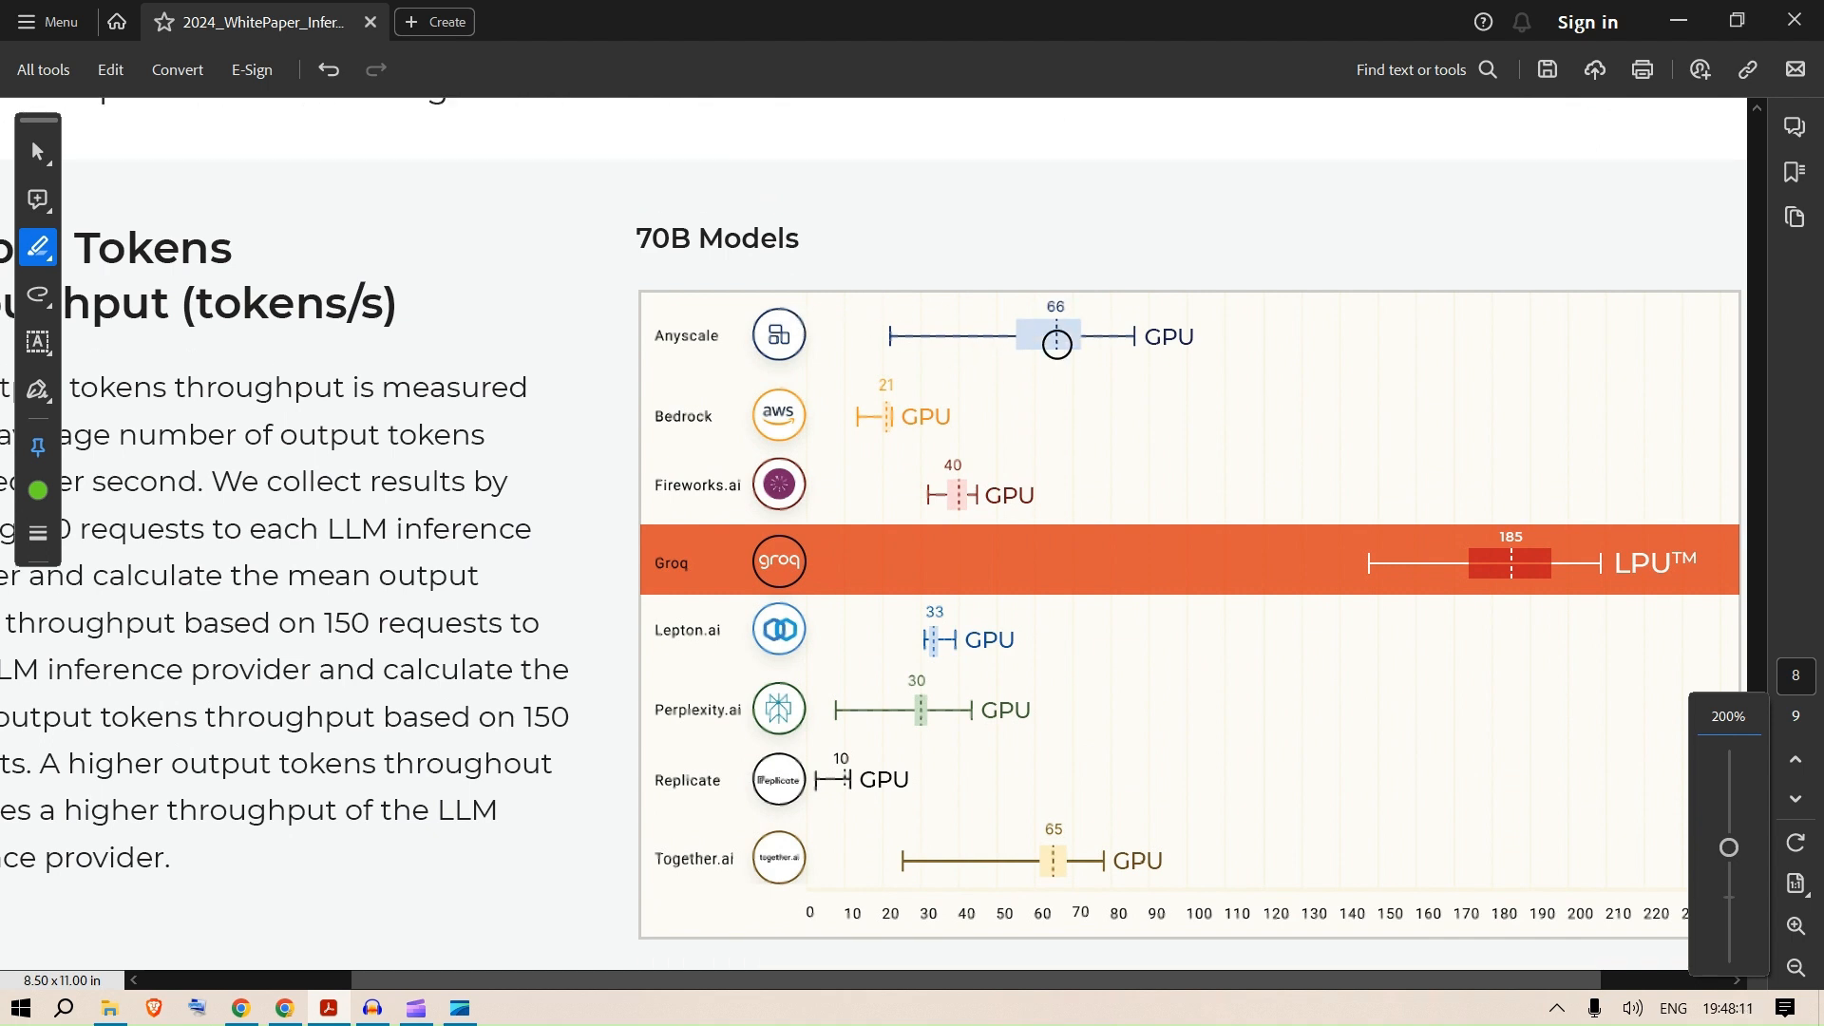
pyautogui.scroll(-3)
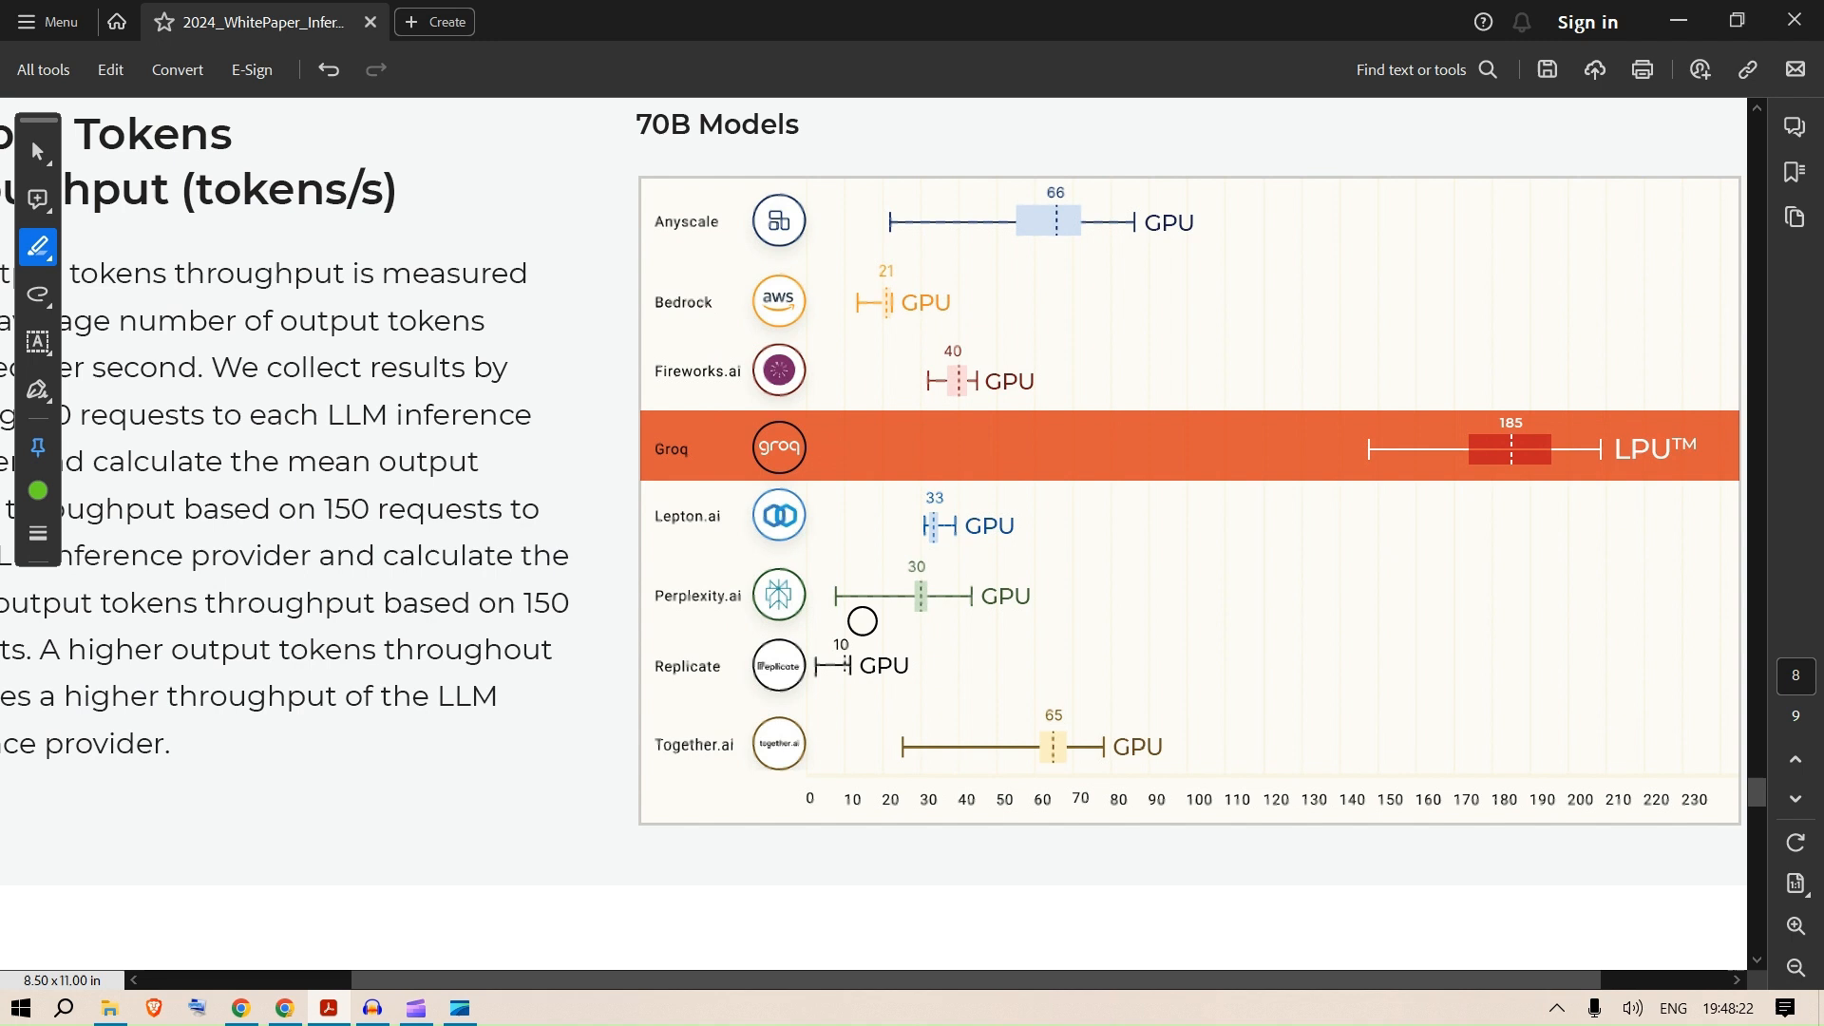
pyautogui.moveTo(1077, 592)
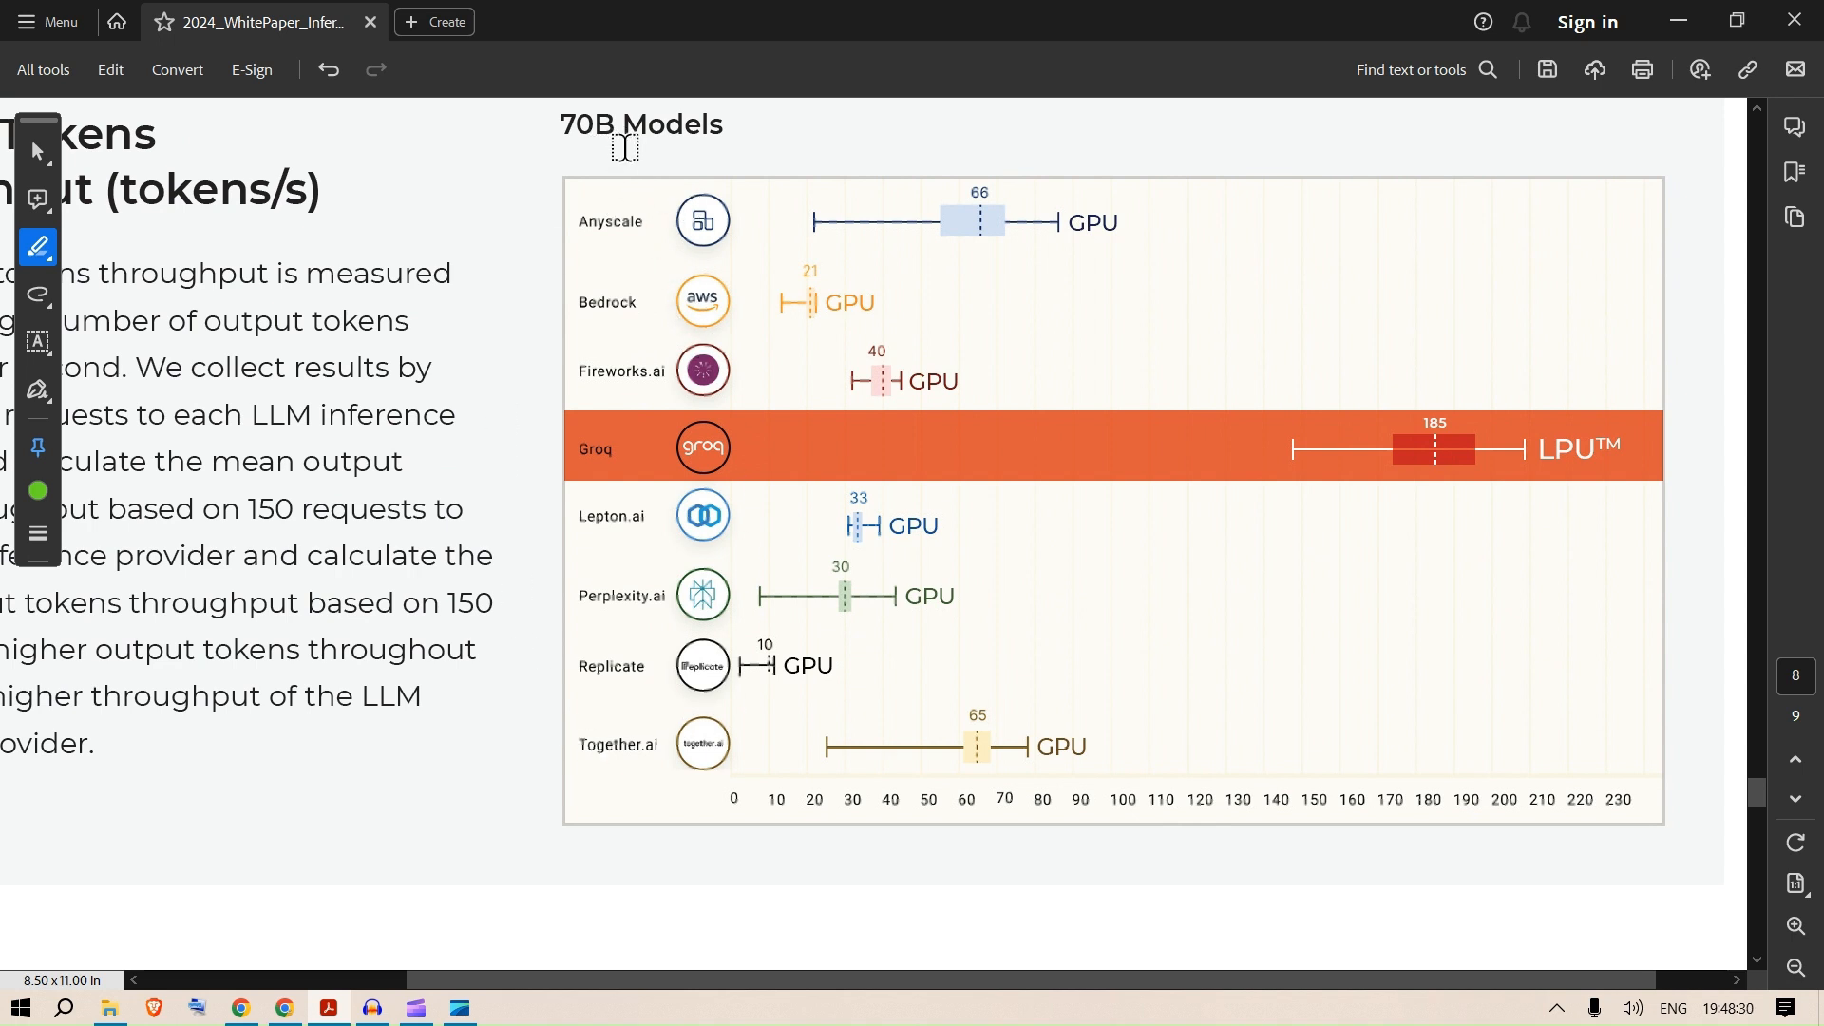
pyautogui.moveTo(1412, 427)
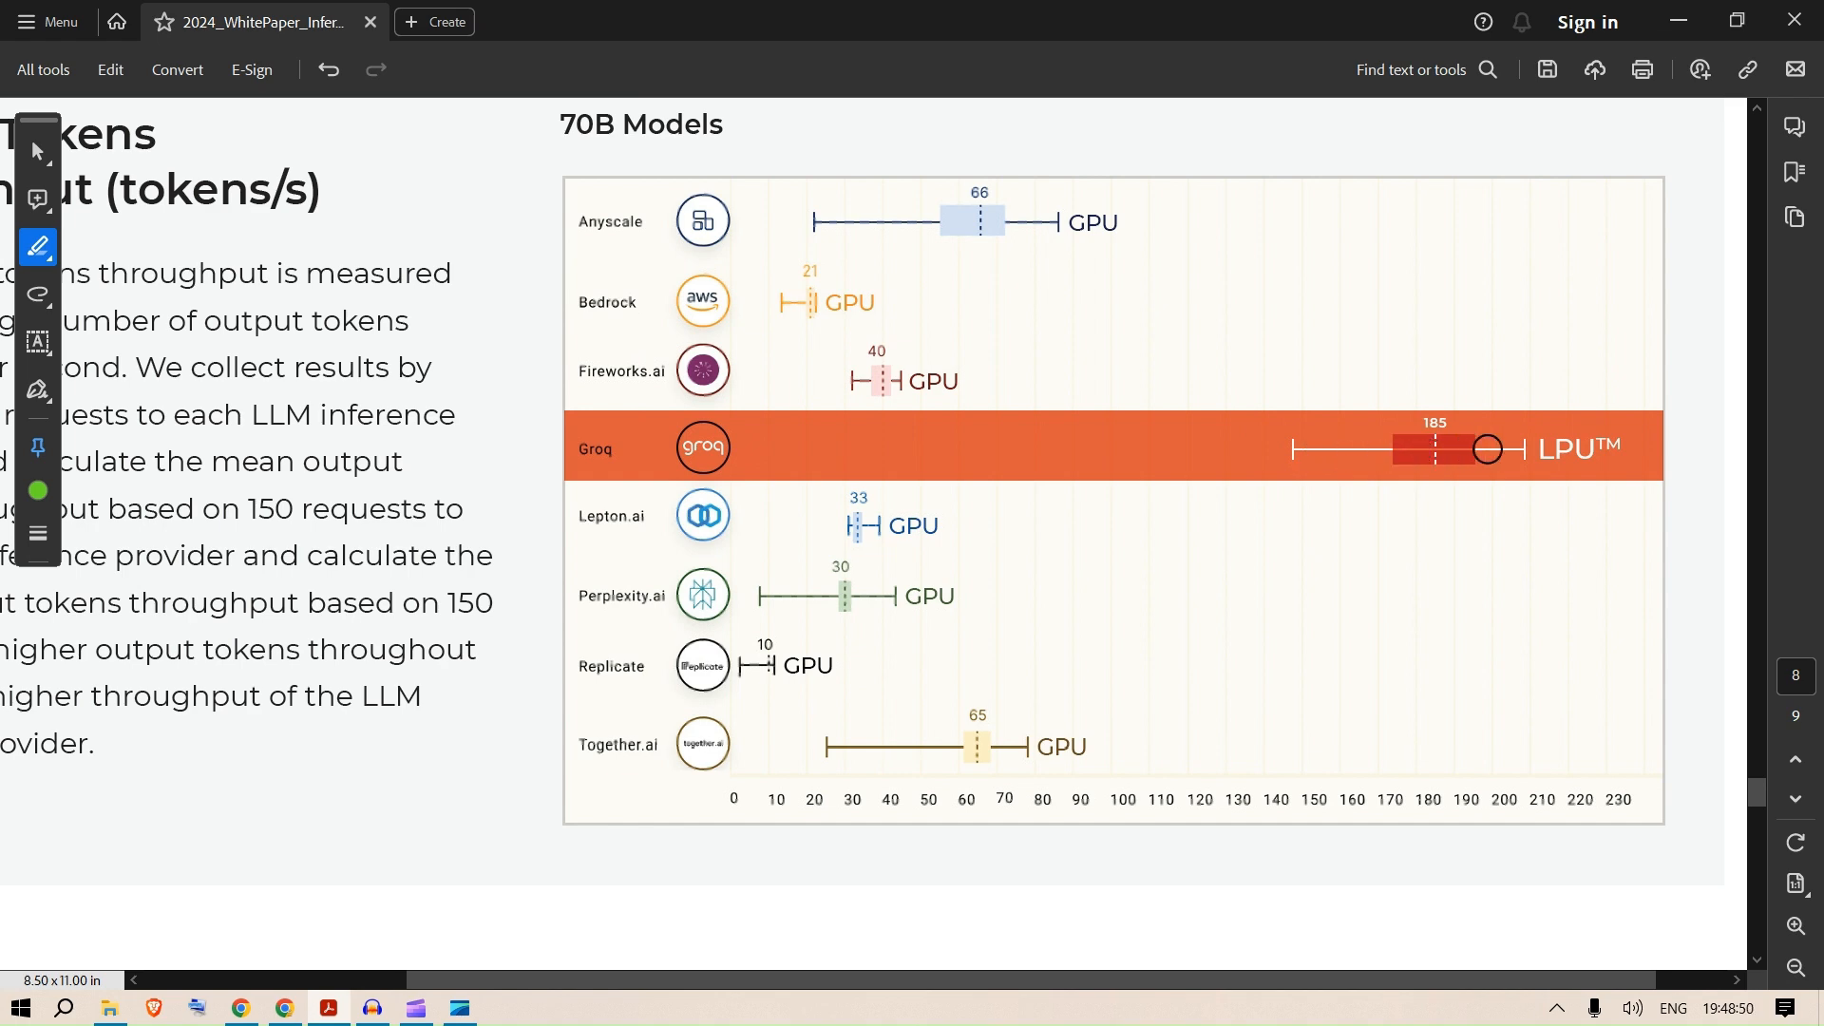
pyautogui.scroll(-3)
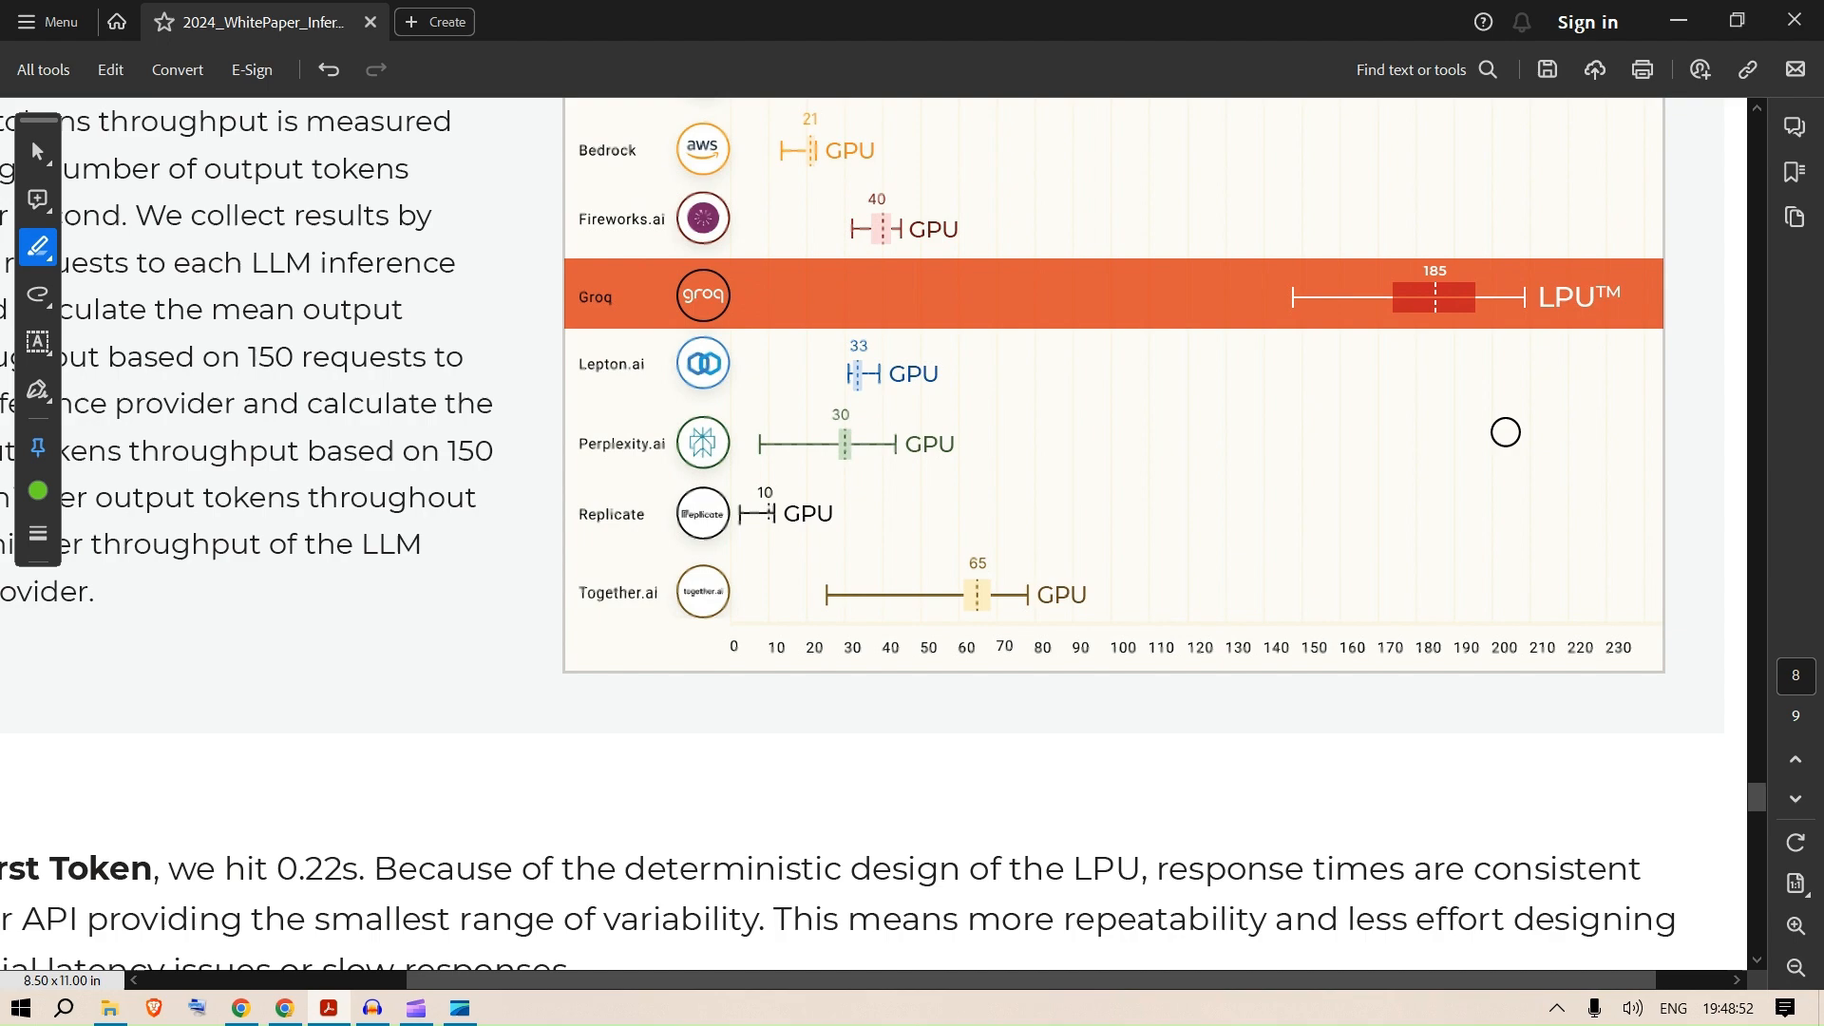
# Scroll through the Time to First Tokens chart of the white paper.
pyautogui.scroll(-3)
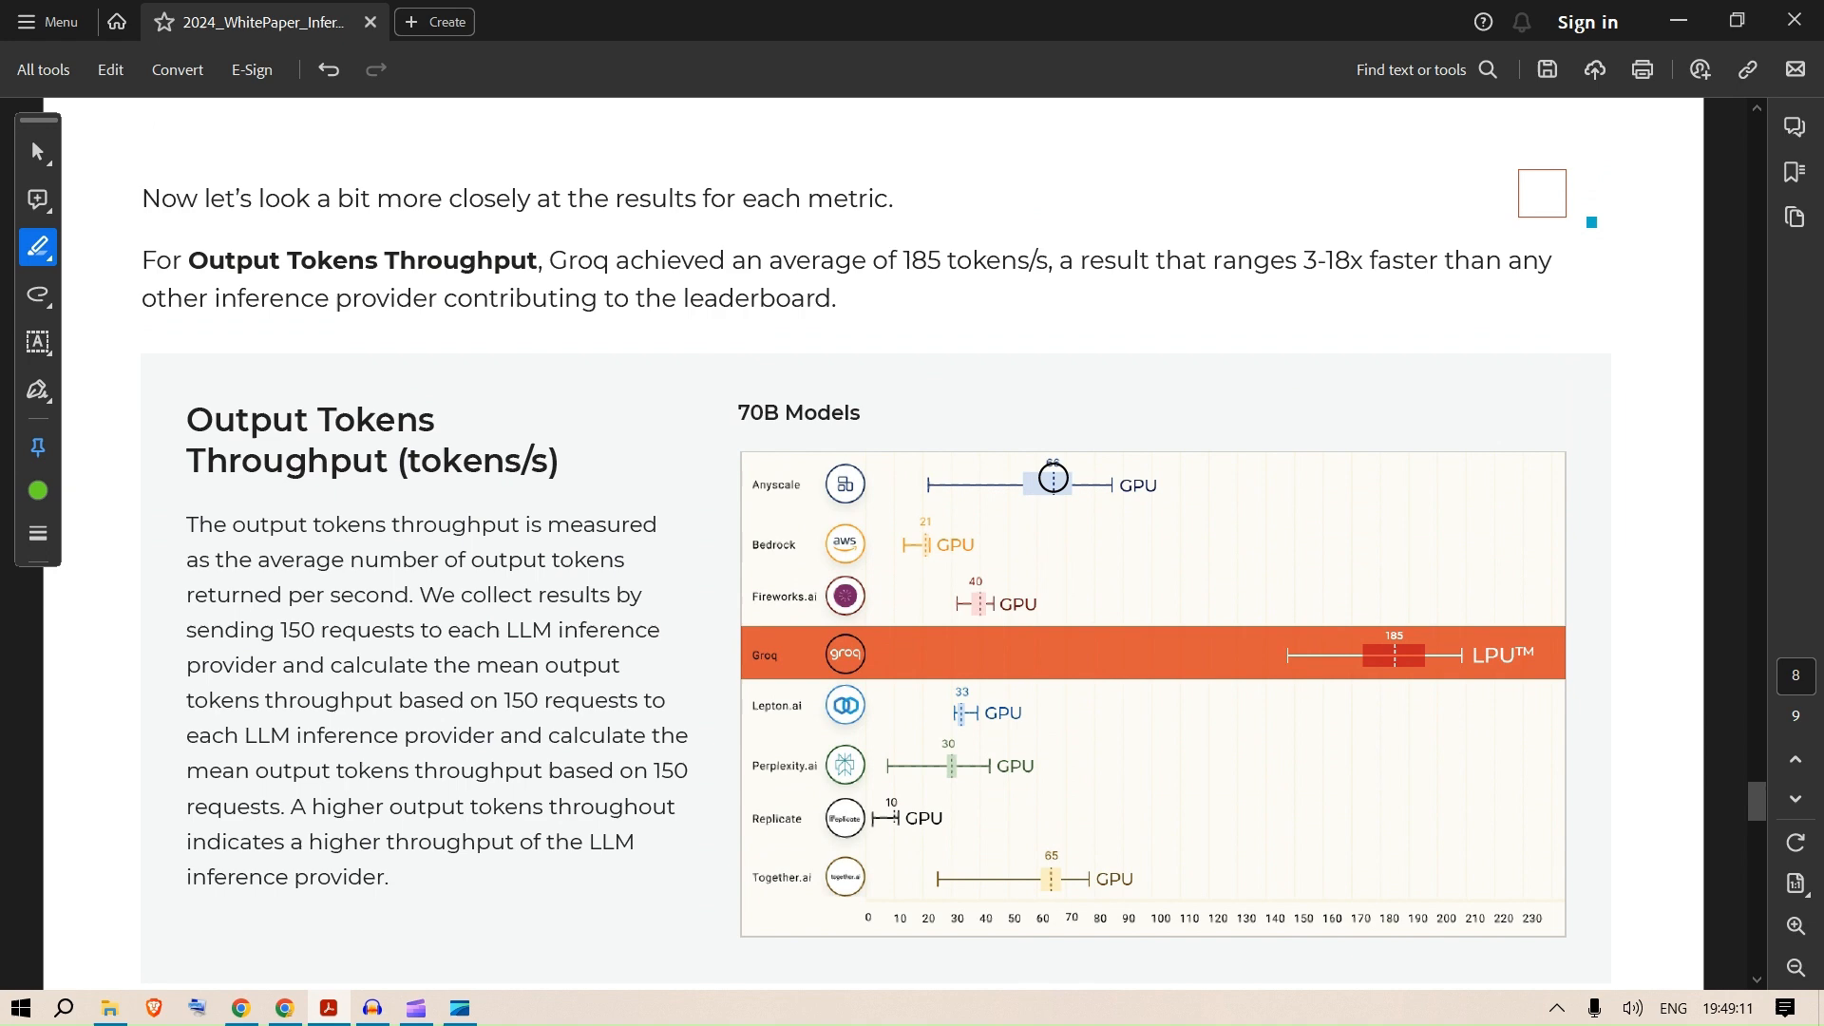
pyautogui.scroll(-3)
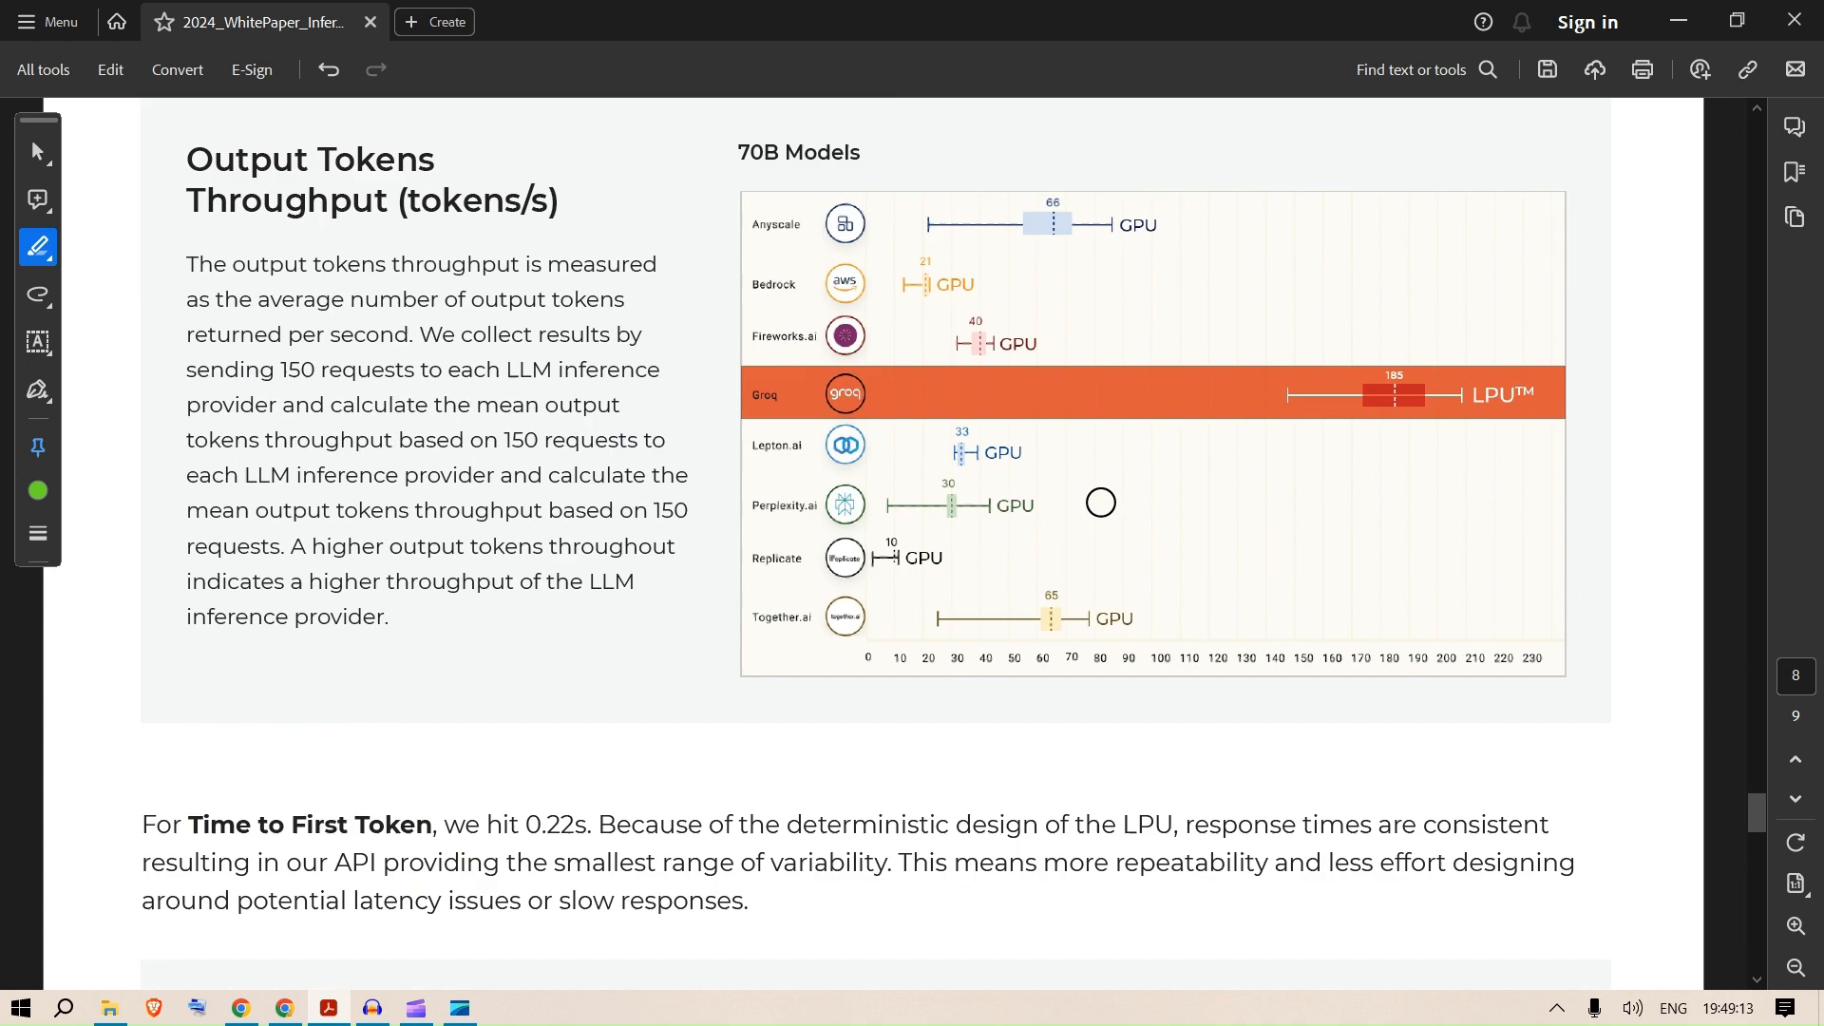
pyautogui.scroll(-3)
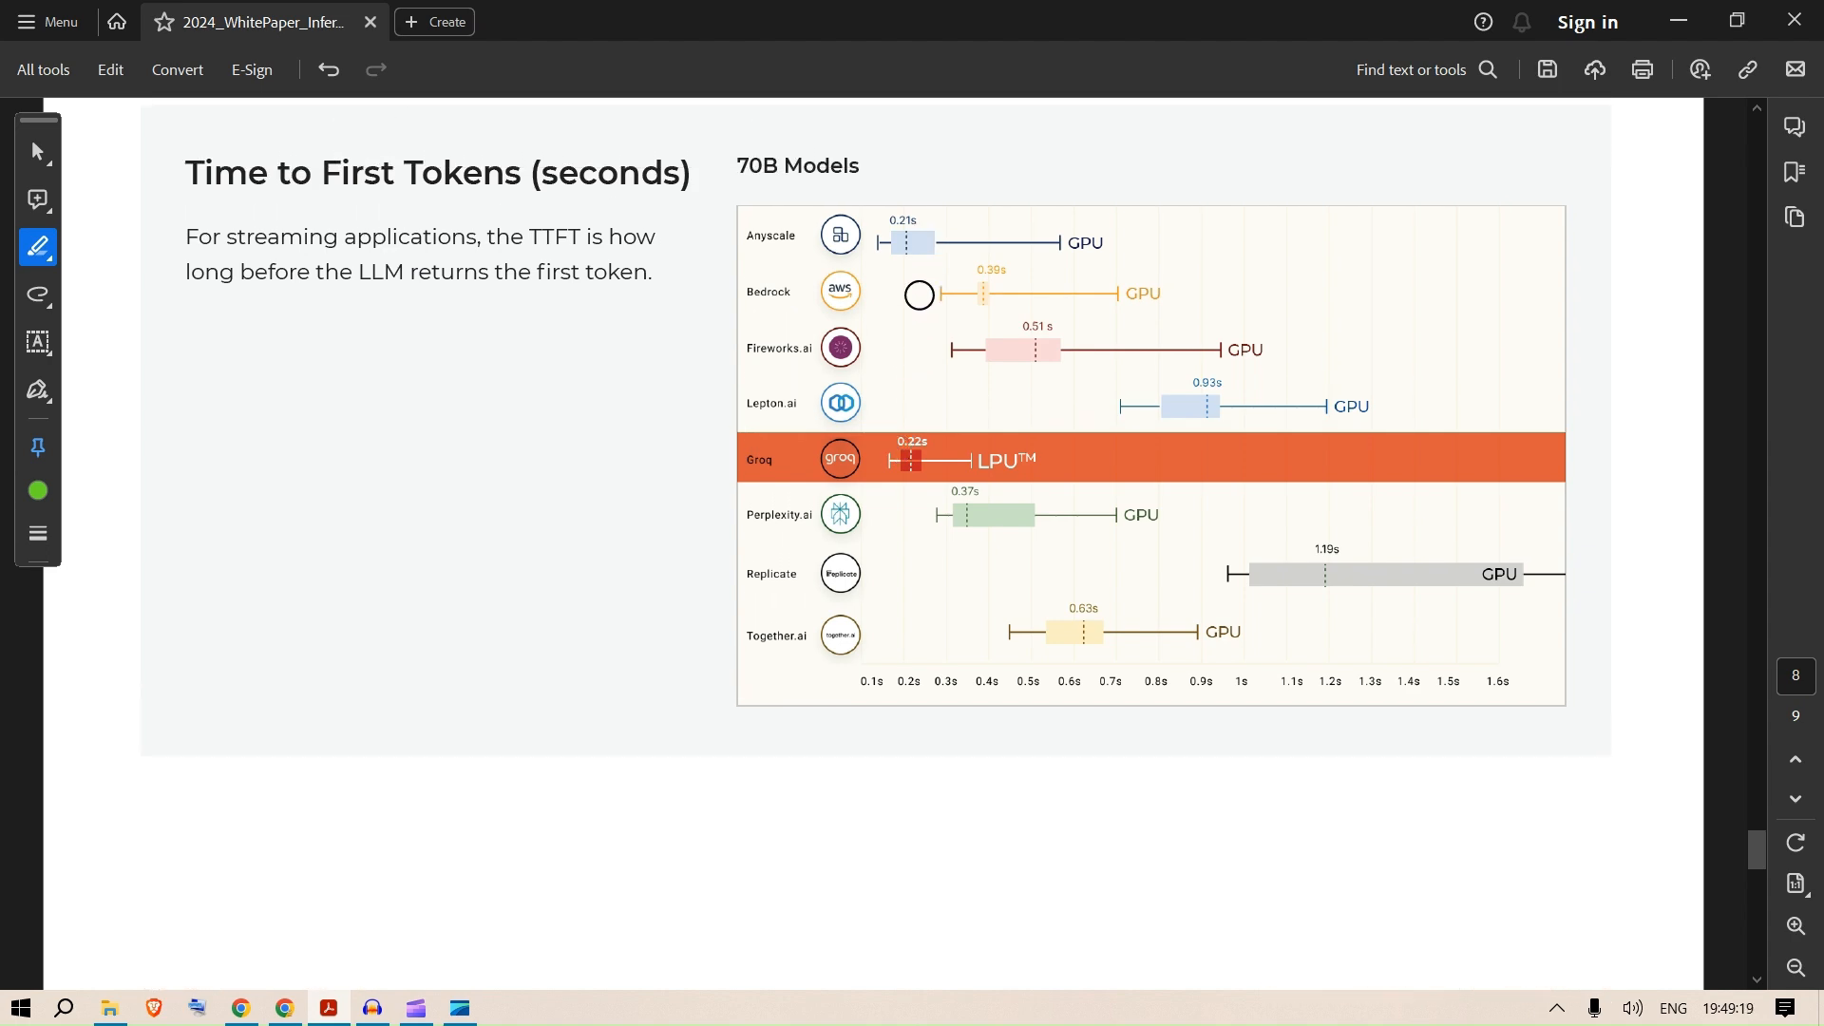
pyautogui.scroll(-3)
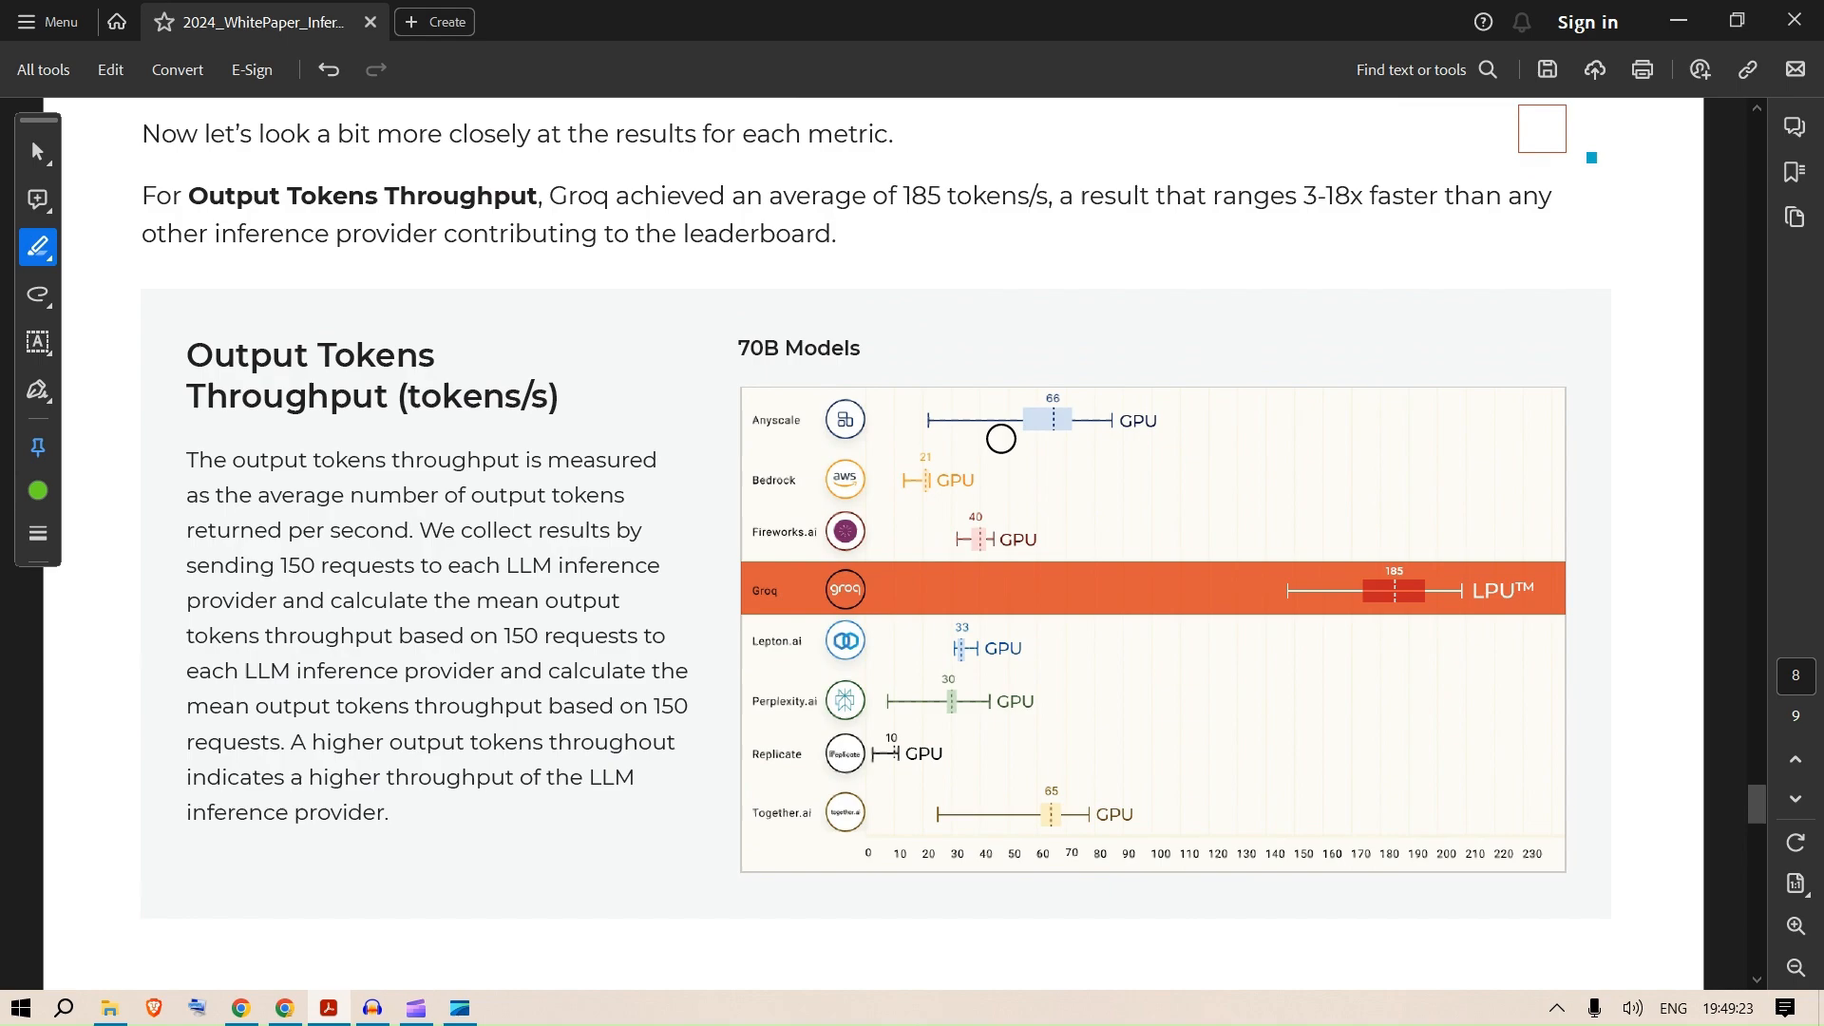
pyautogui.scroll(-3)
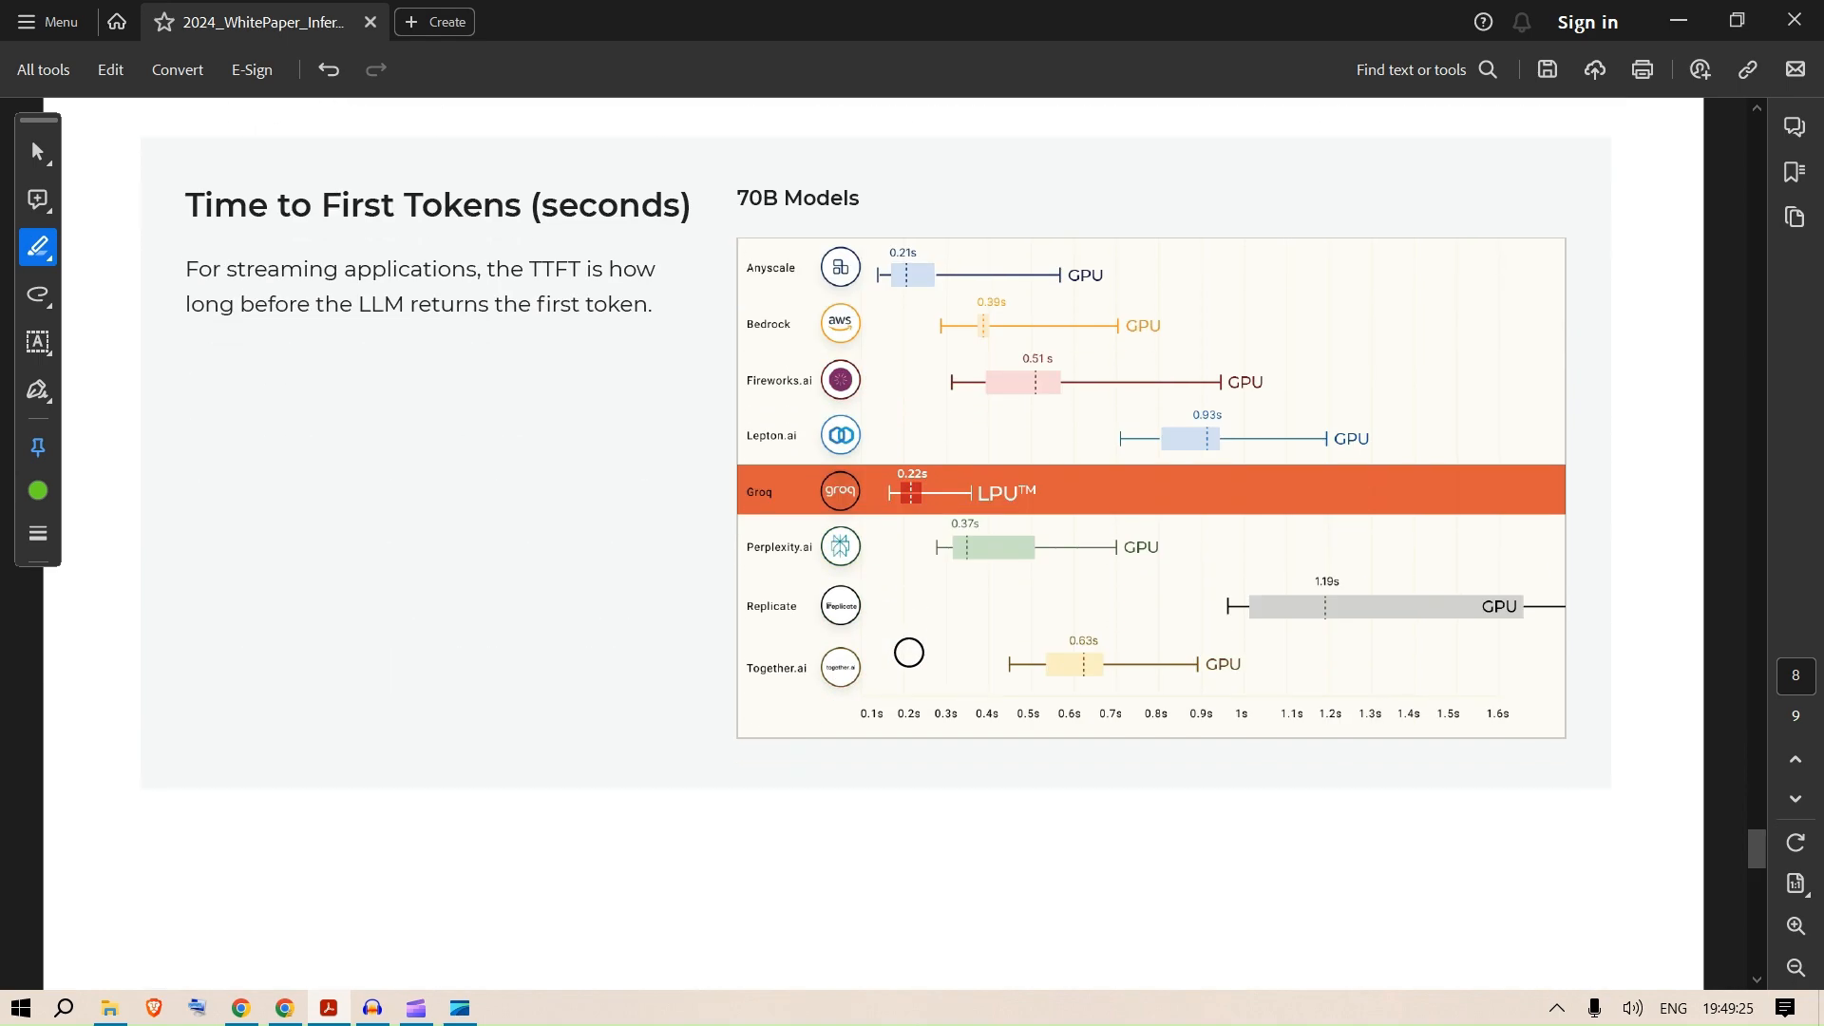
pyautogui.scroll(-3)
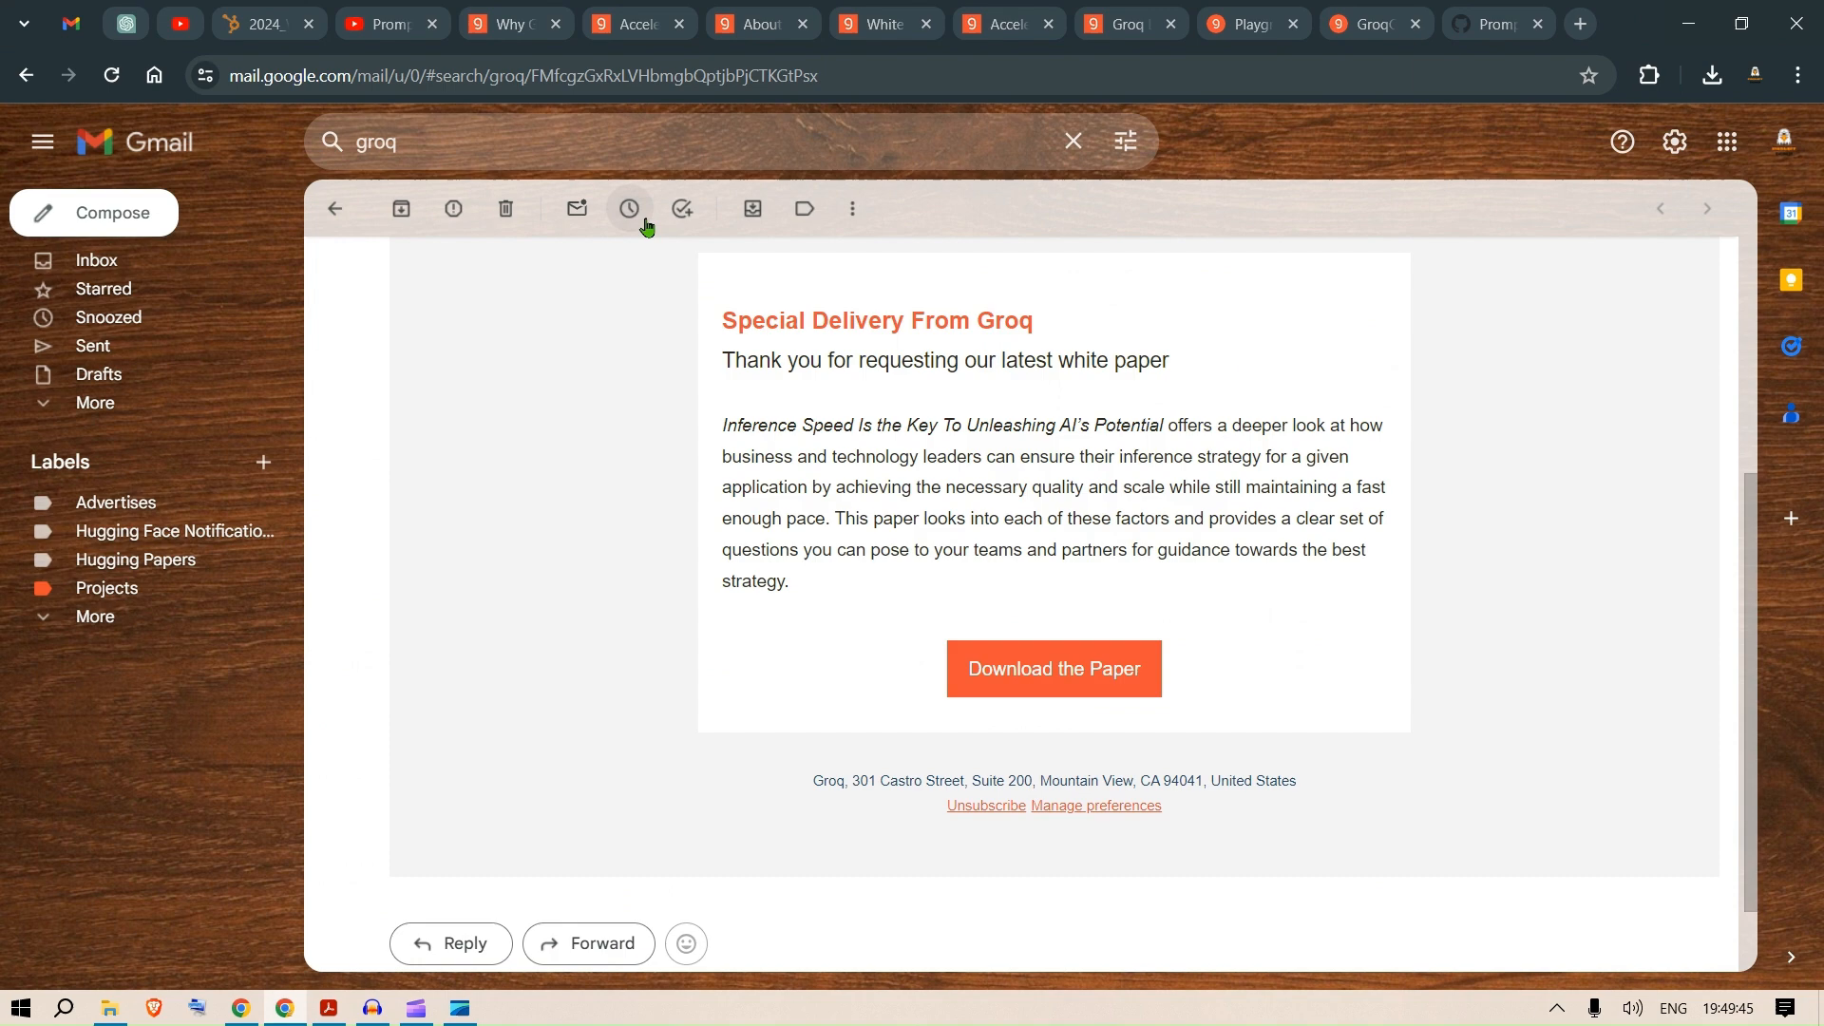
# Go from Groq's API Access page to the GroqCloud API Keys list and the Playground.
pyautogui.click(389, 22)
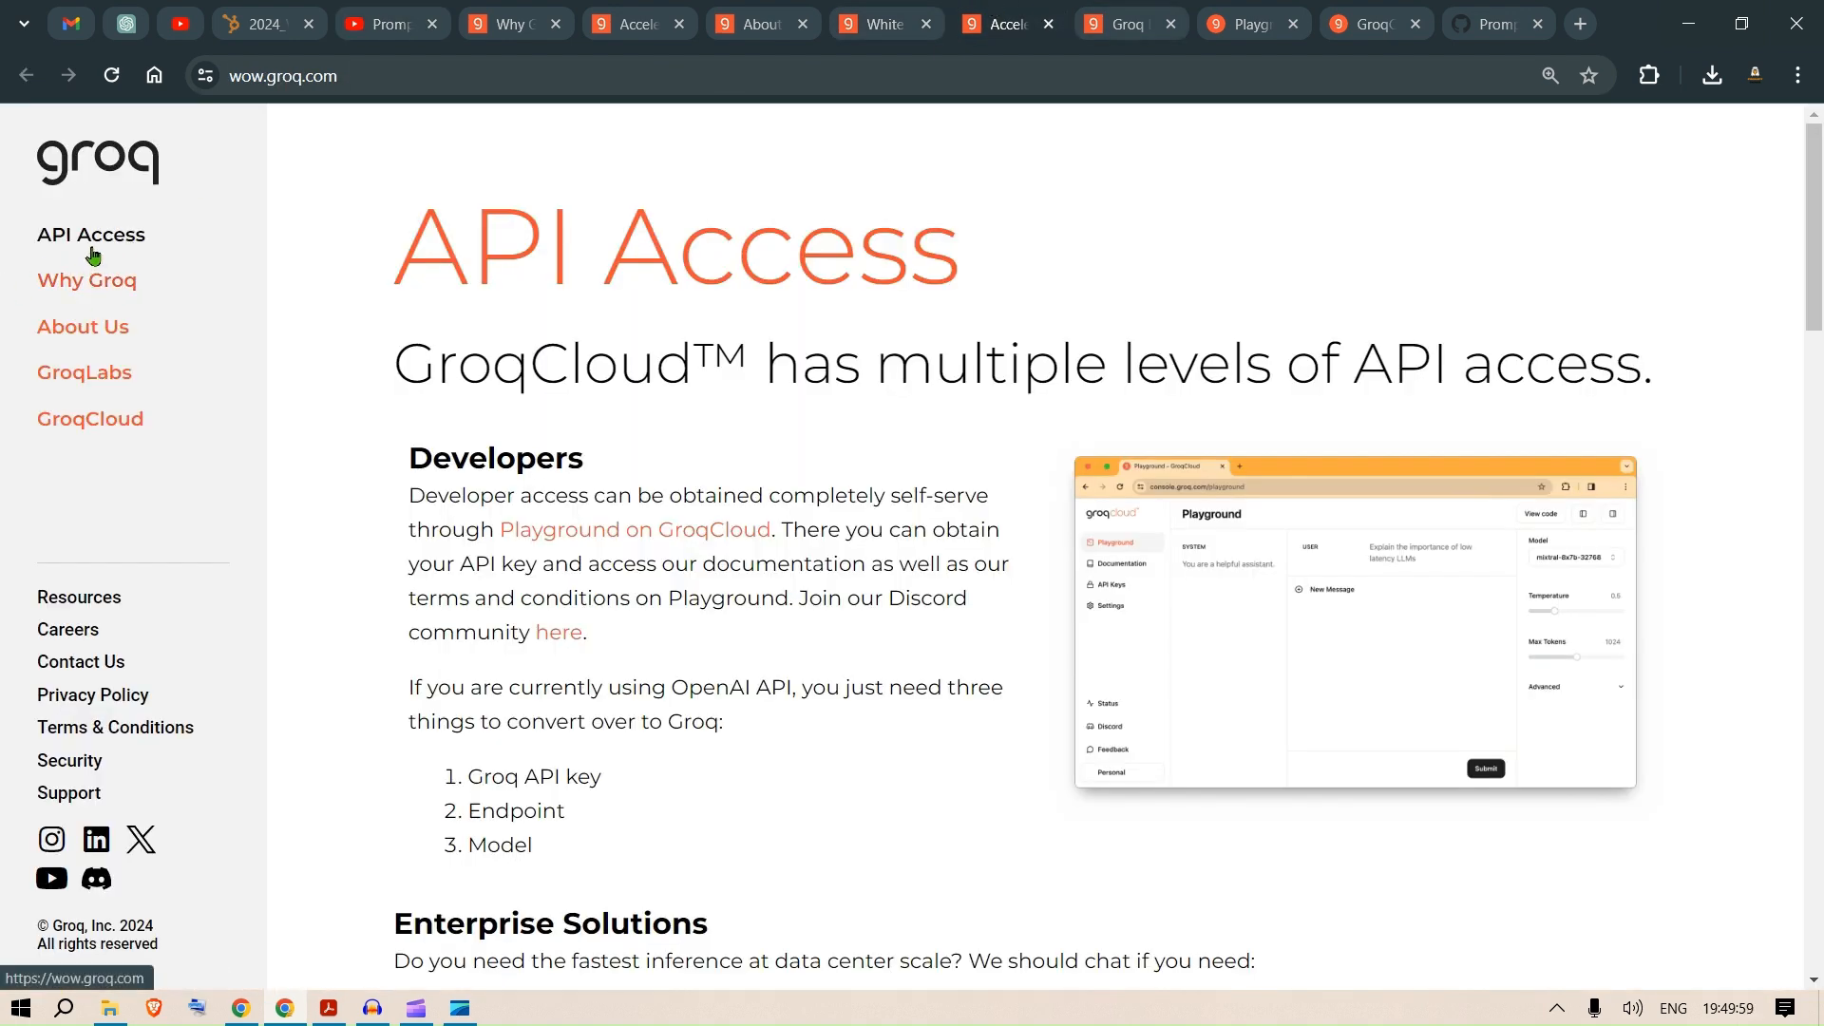
pyautogui.click(83, 373)
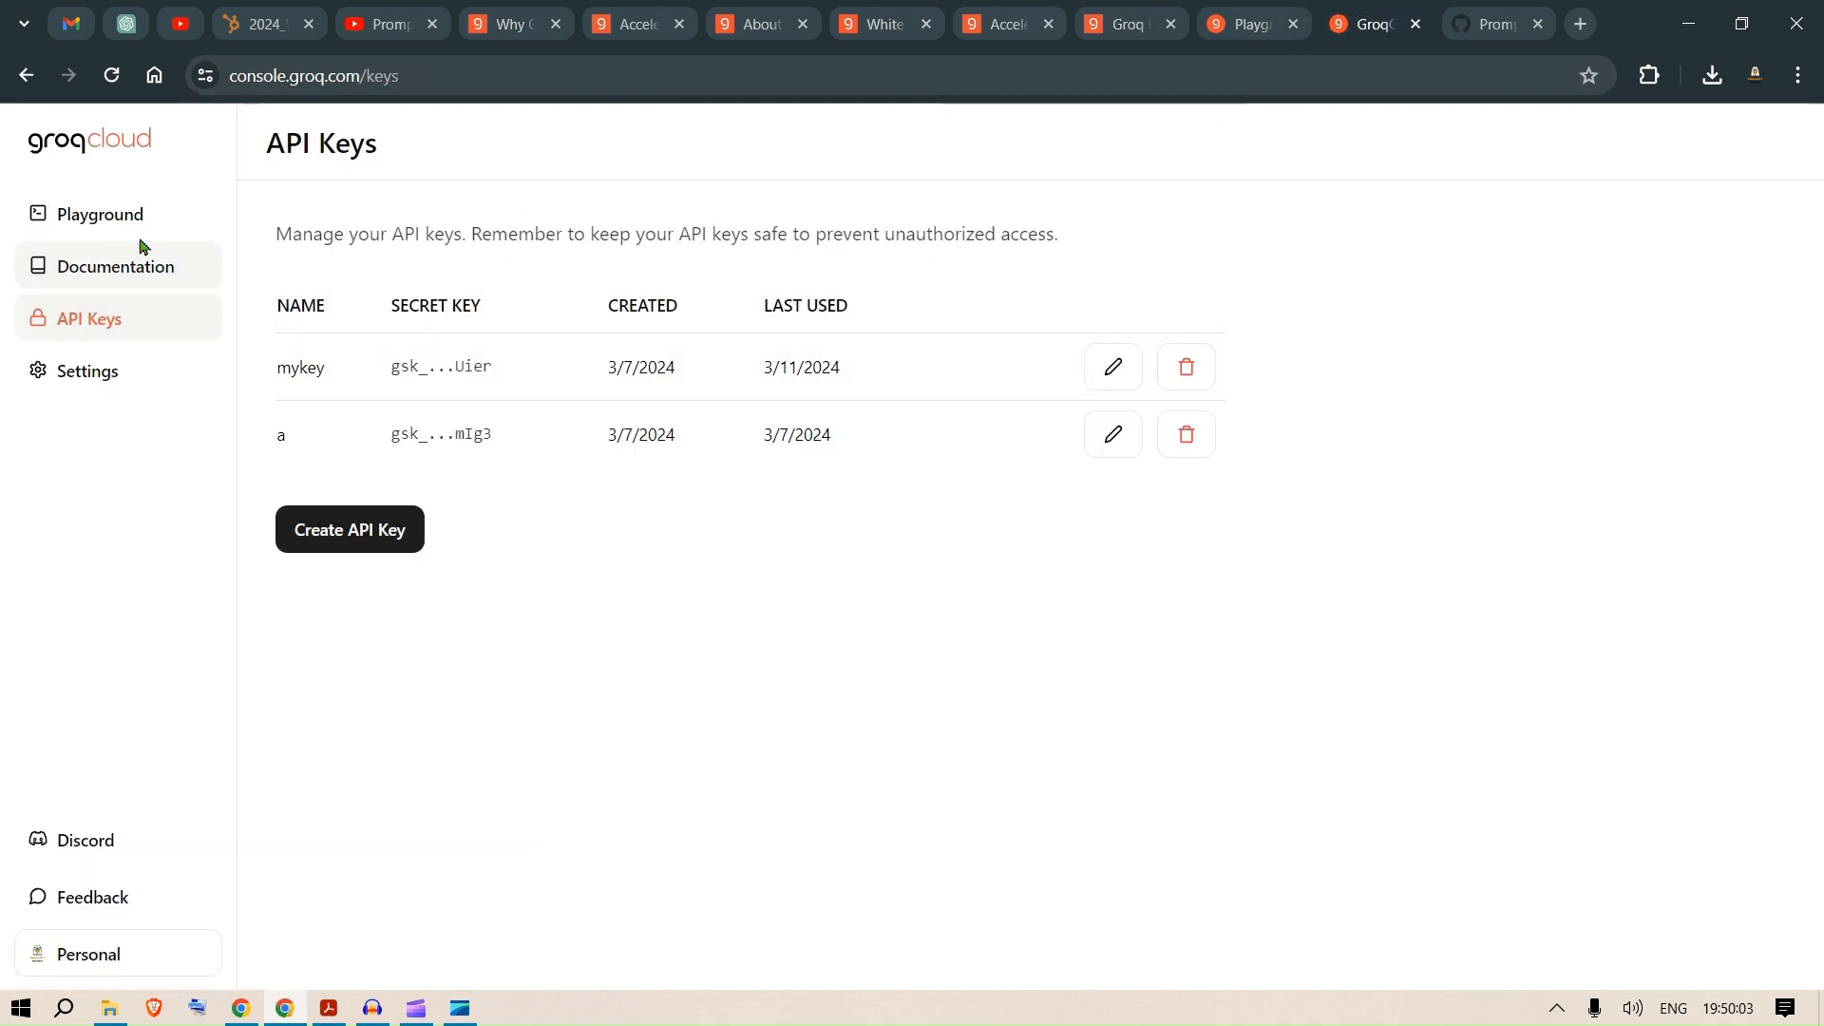
pyautogui.click(101, 215)
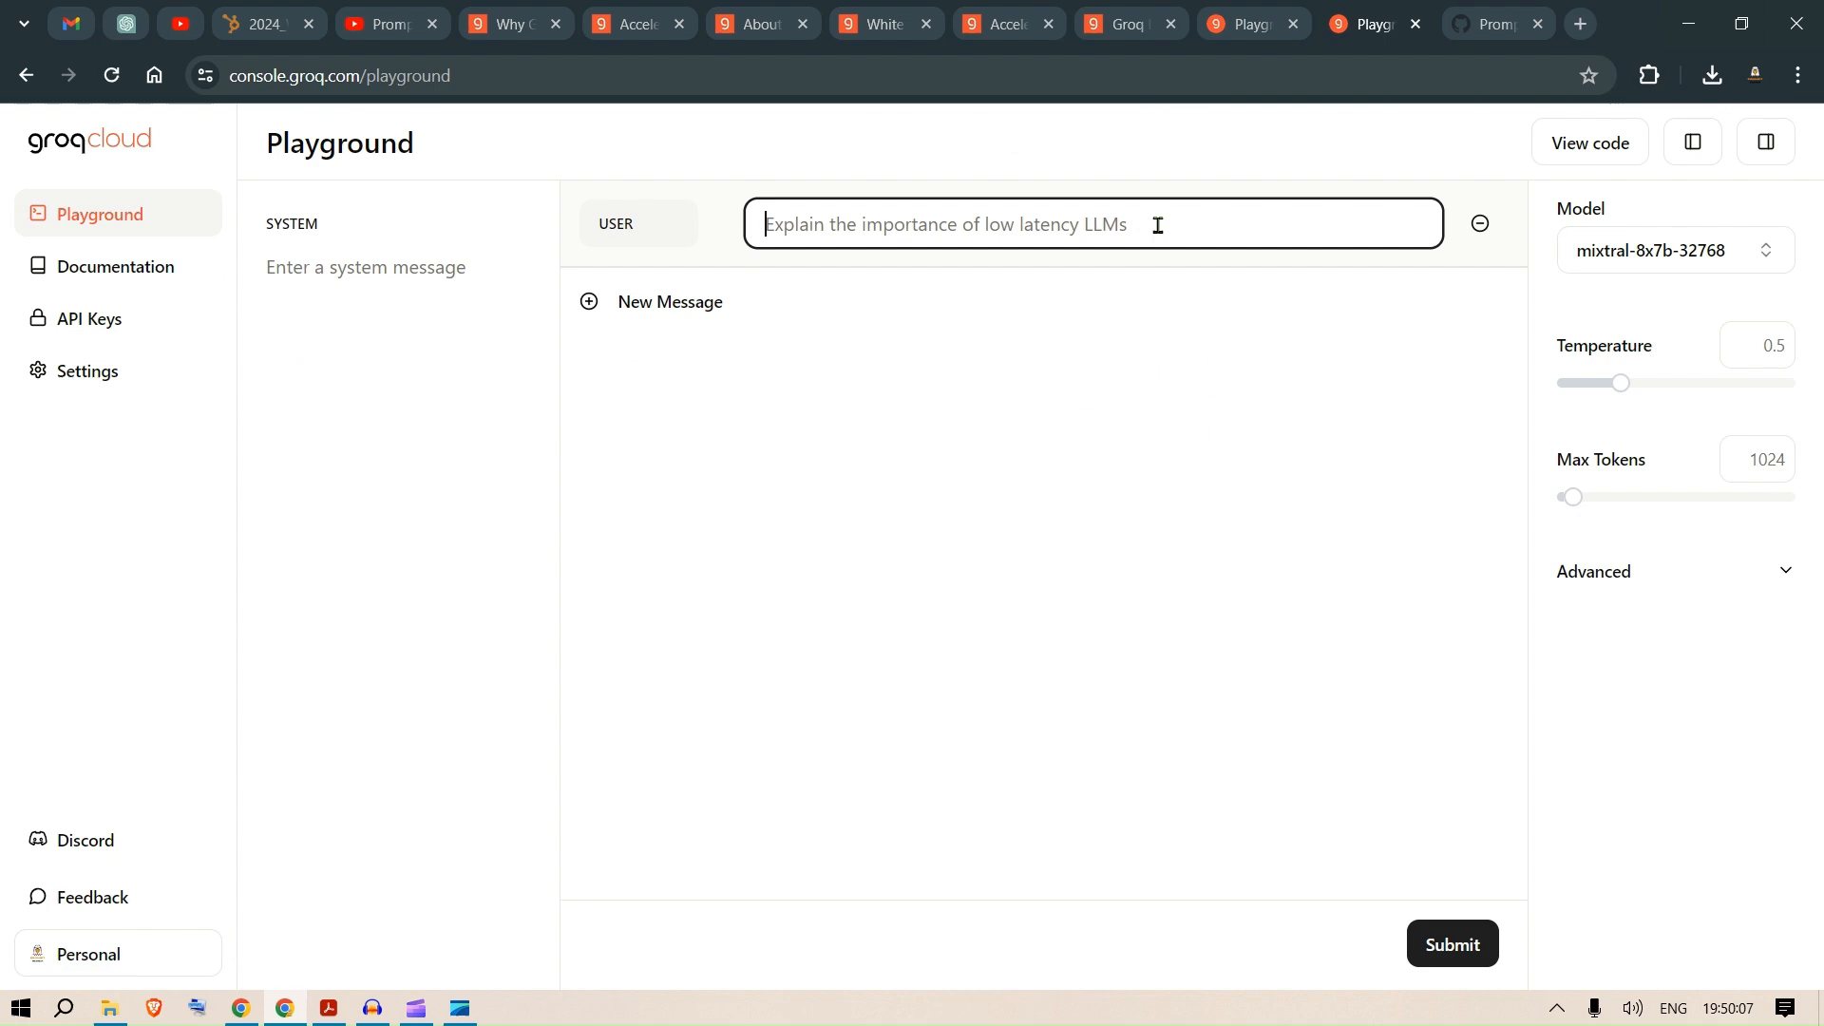
# Submit the prompt 'Write me a long story of 1000 words' in the Playground.
pyautogui.write('Write me a long story of 1000 words')
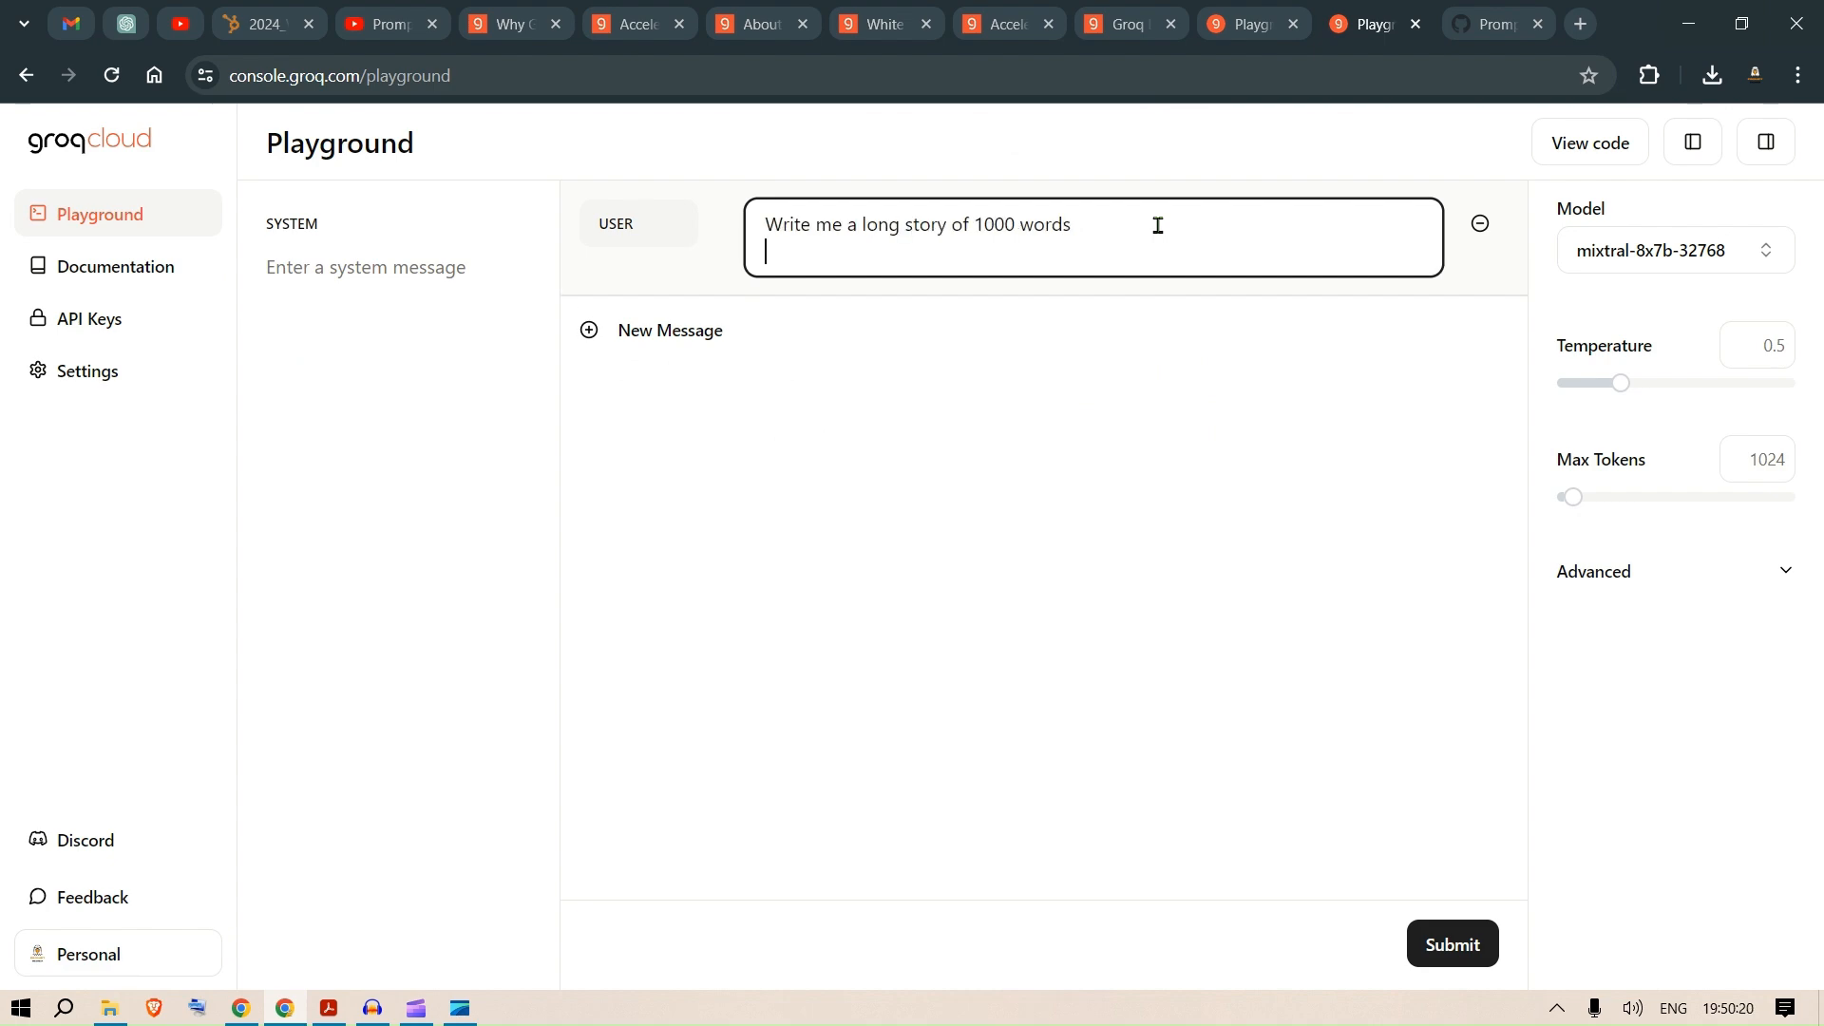
pyautogui.click(1449, 944)
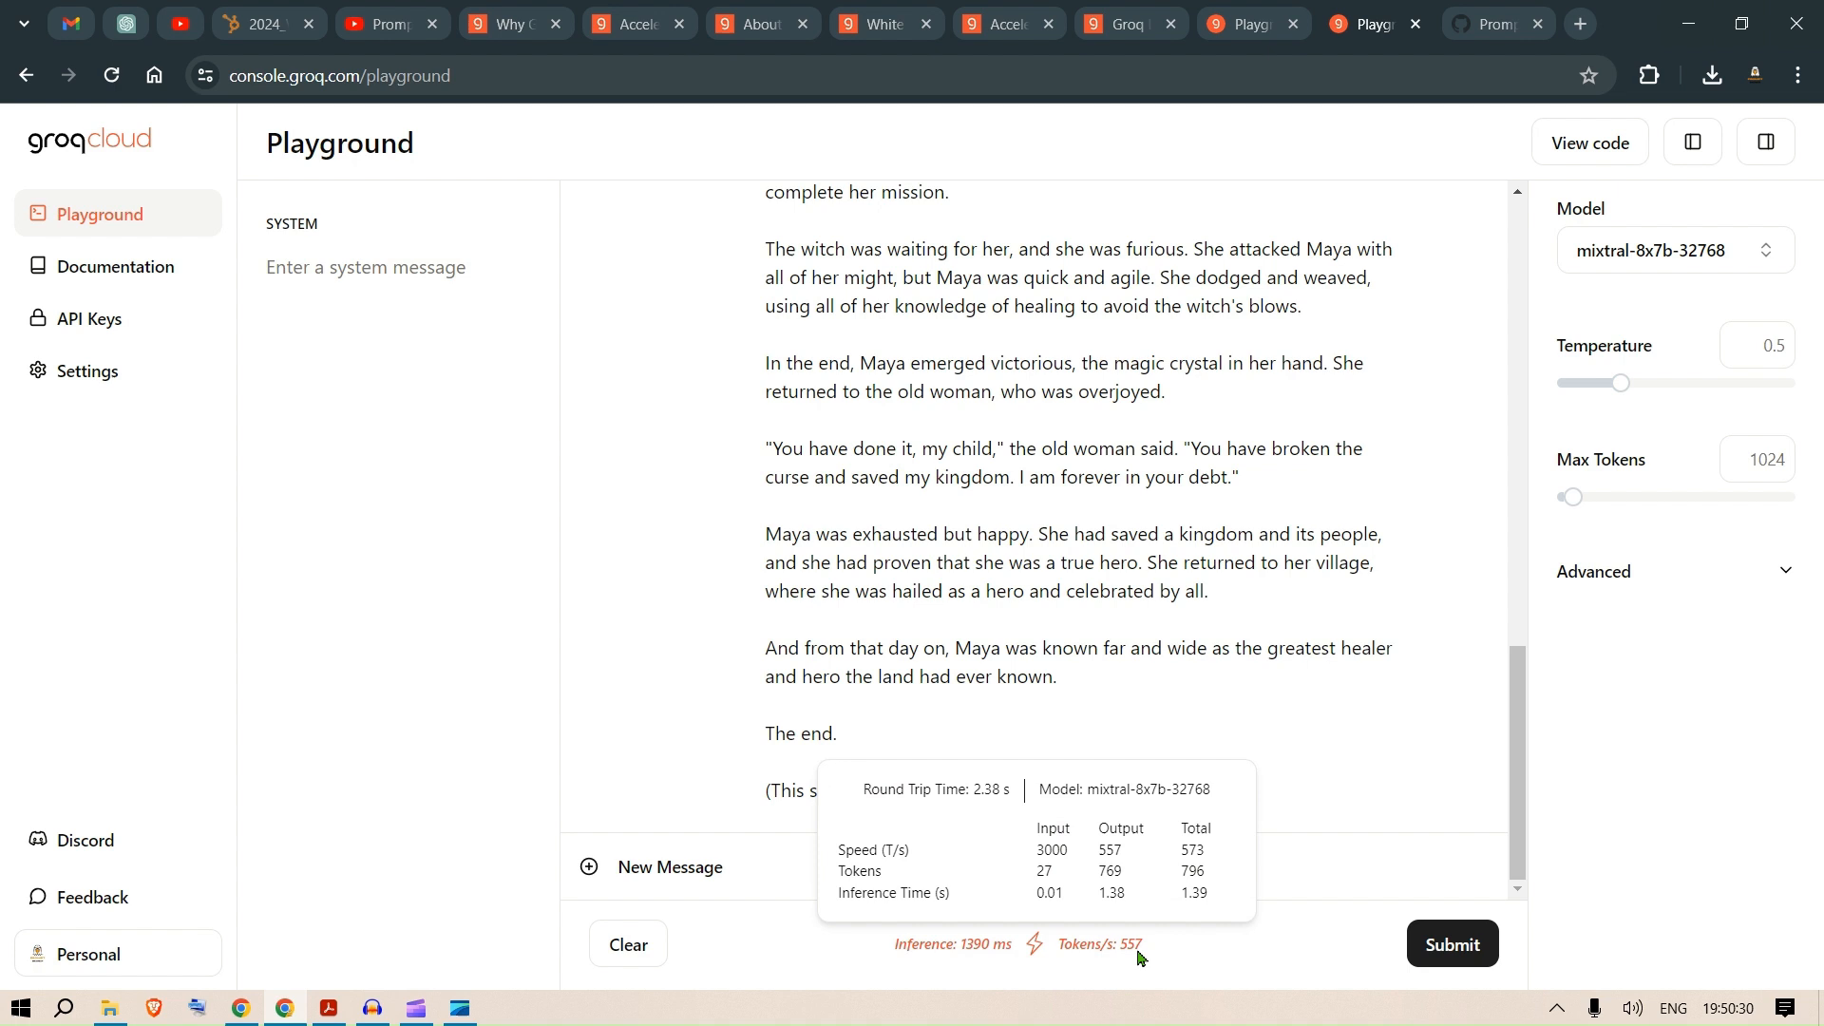
pyautogui.moveTo(974, 957)
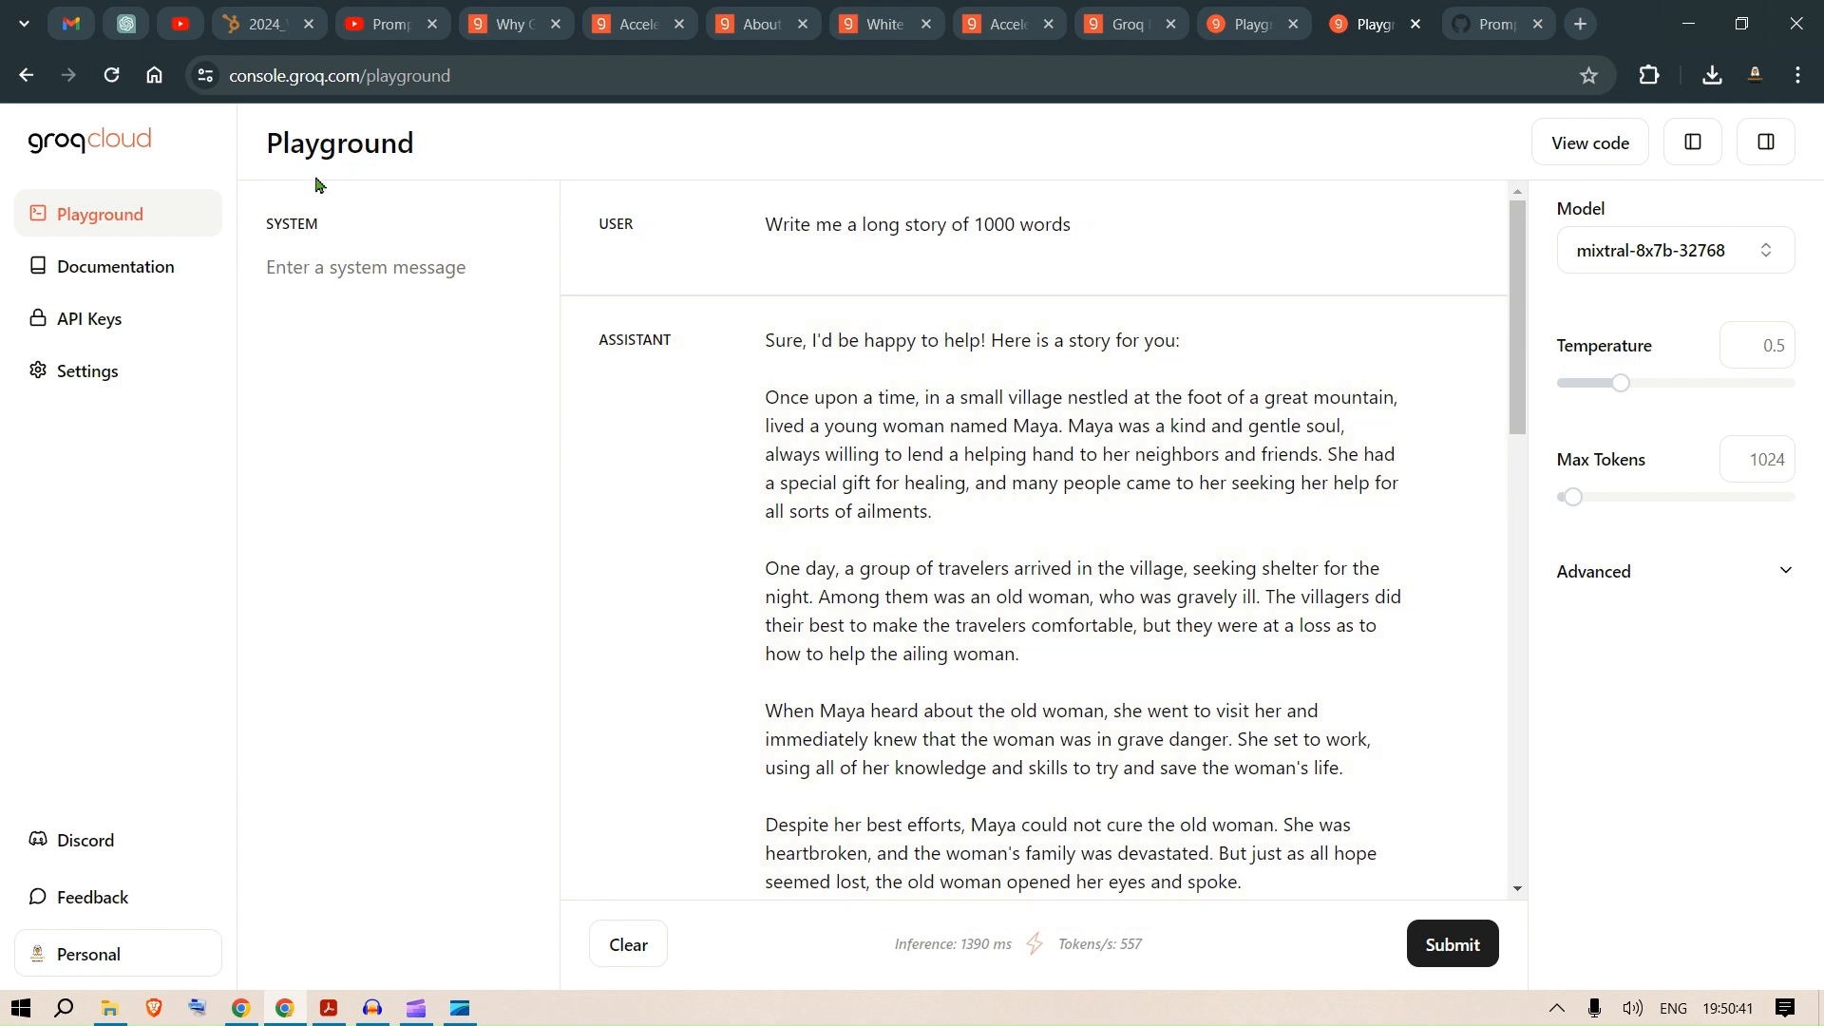
# Return to API Keys, then show the groq1 repository on GitHub with its URL selected.
pyautogui.click(88, 318)
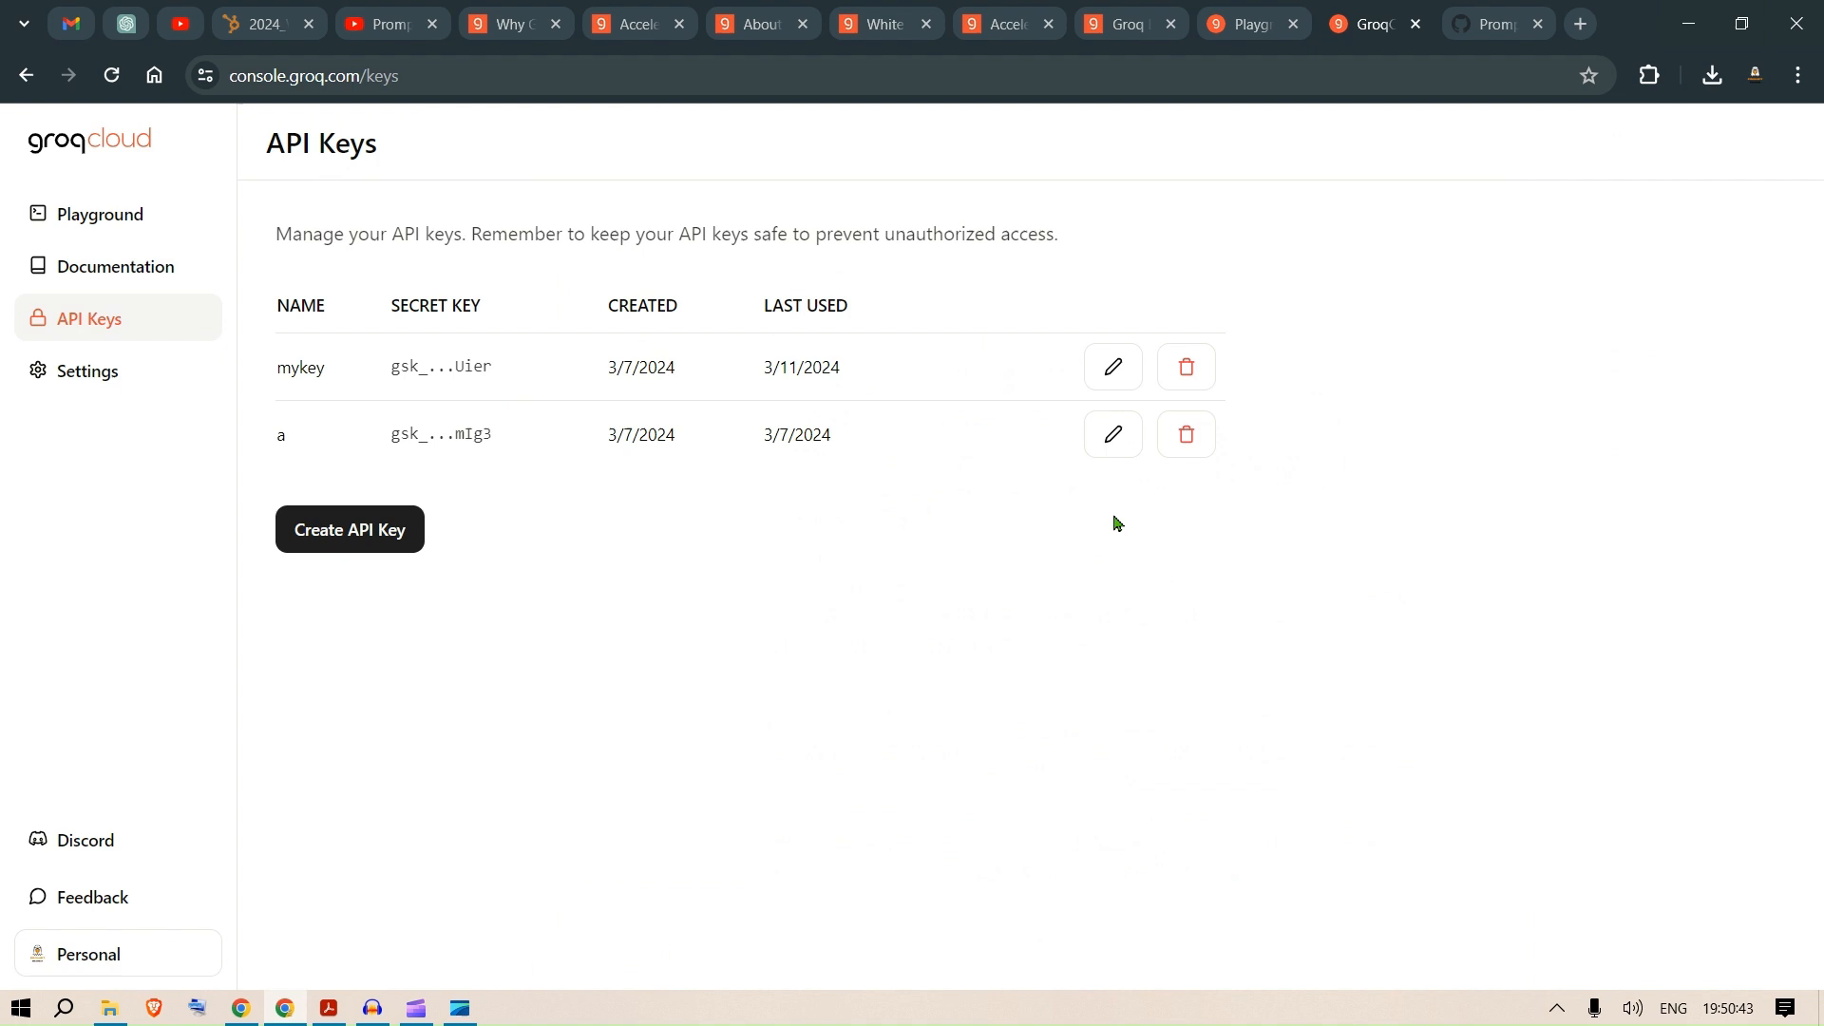
pyautogui.moveTo(1376, 307)
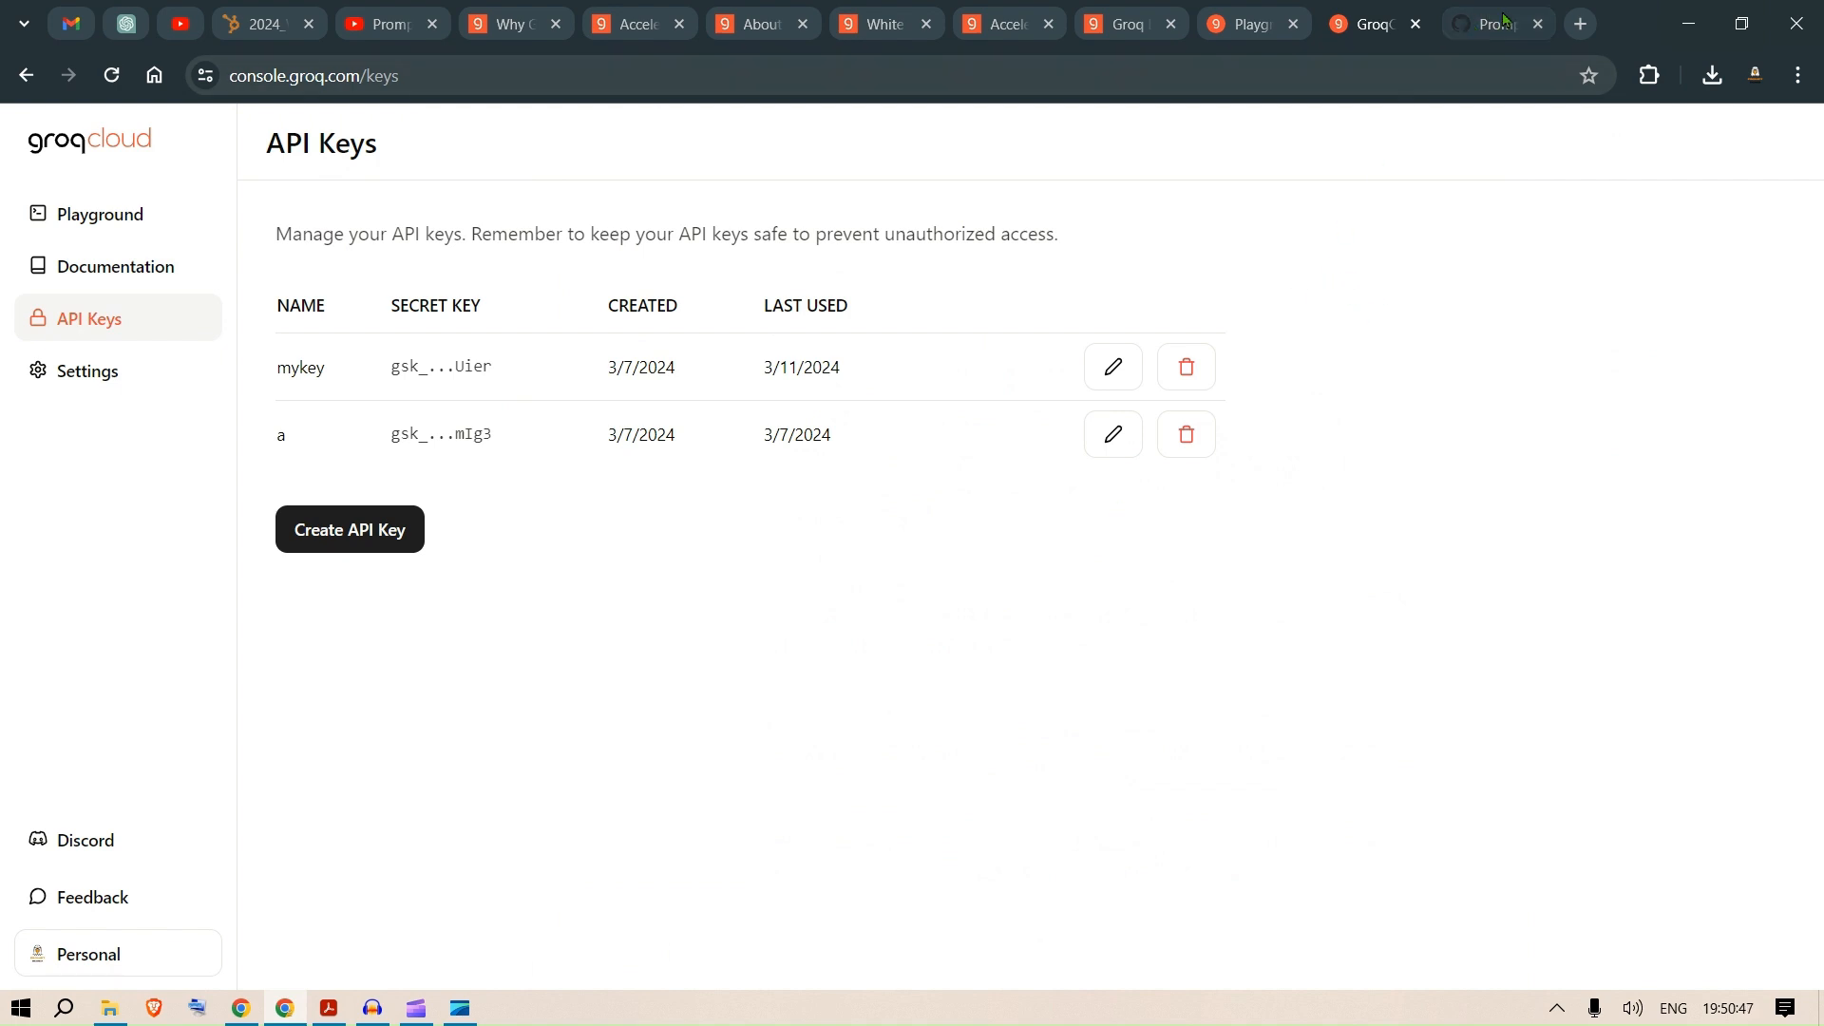
pyautogui.click(1501, 23)
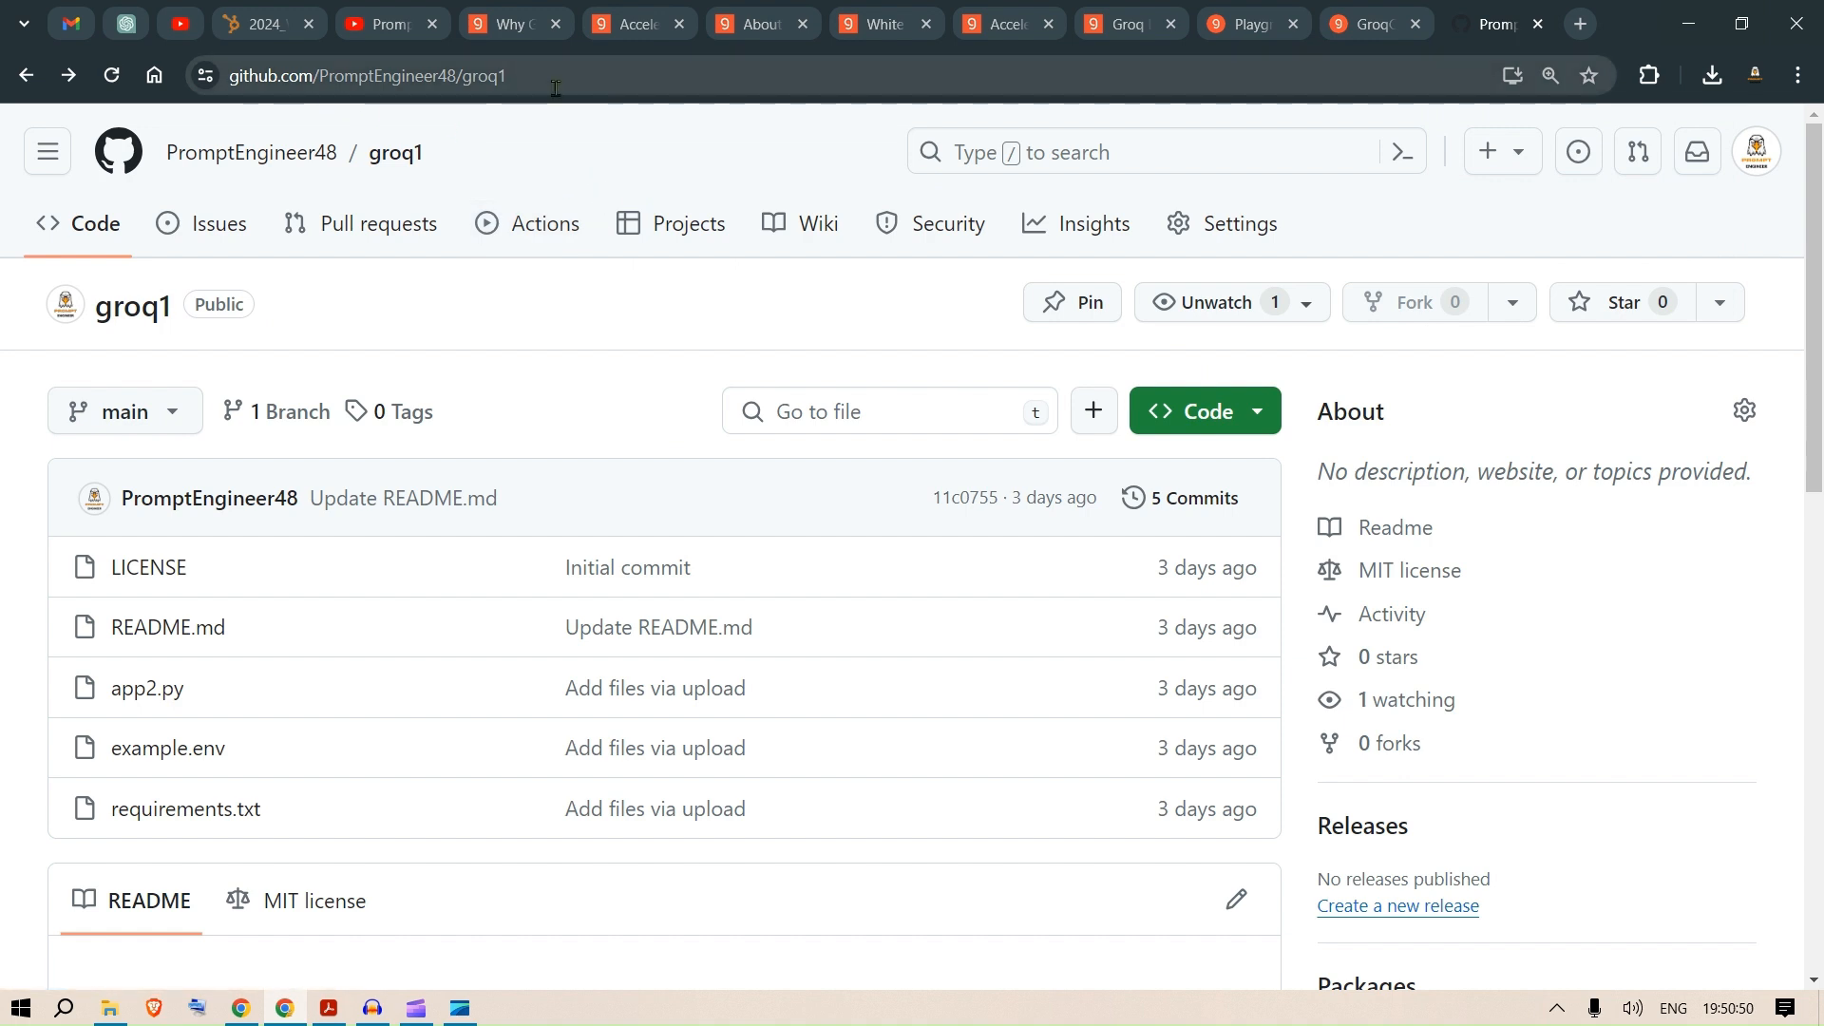
pyautogui.moveTo(567, 78)
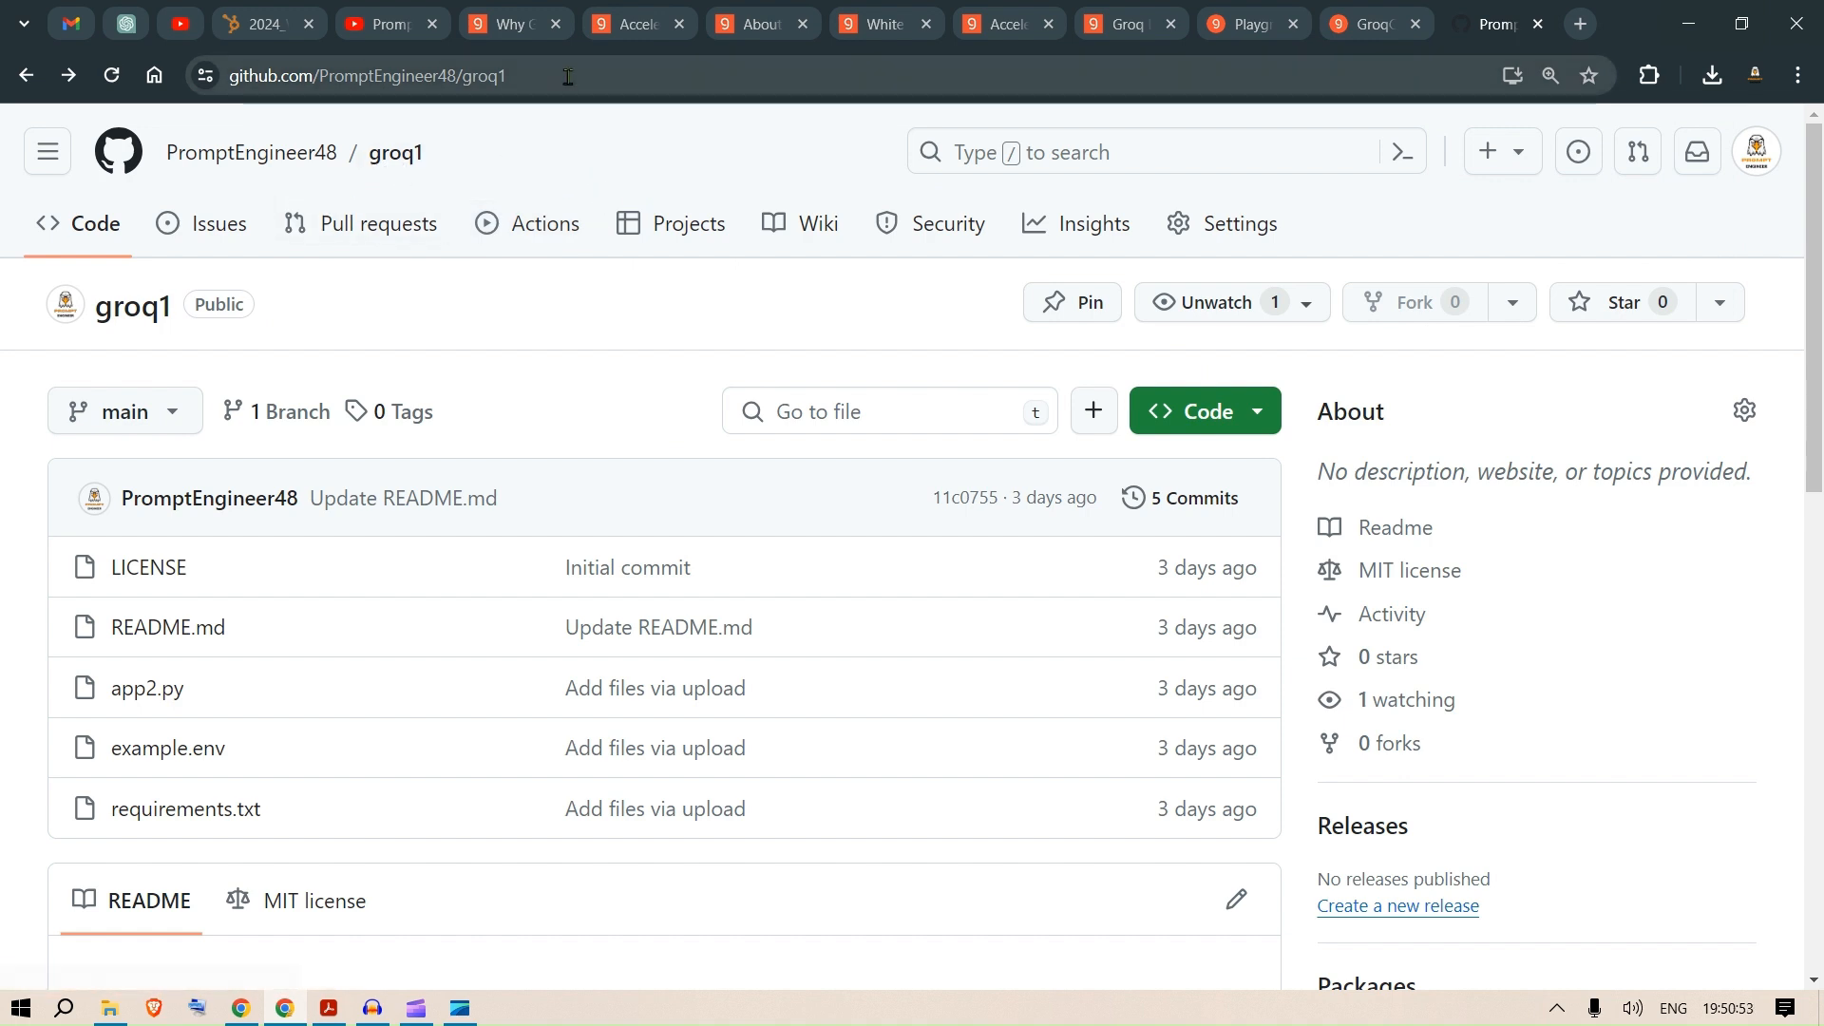
pyautogui.click(406, 76)
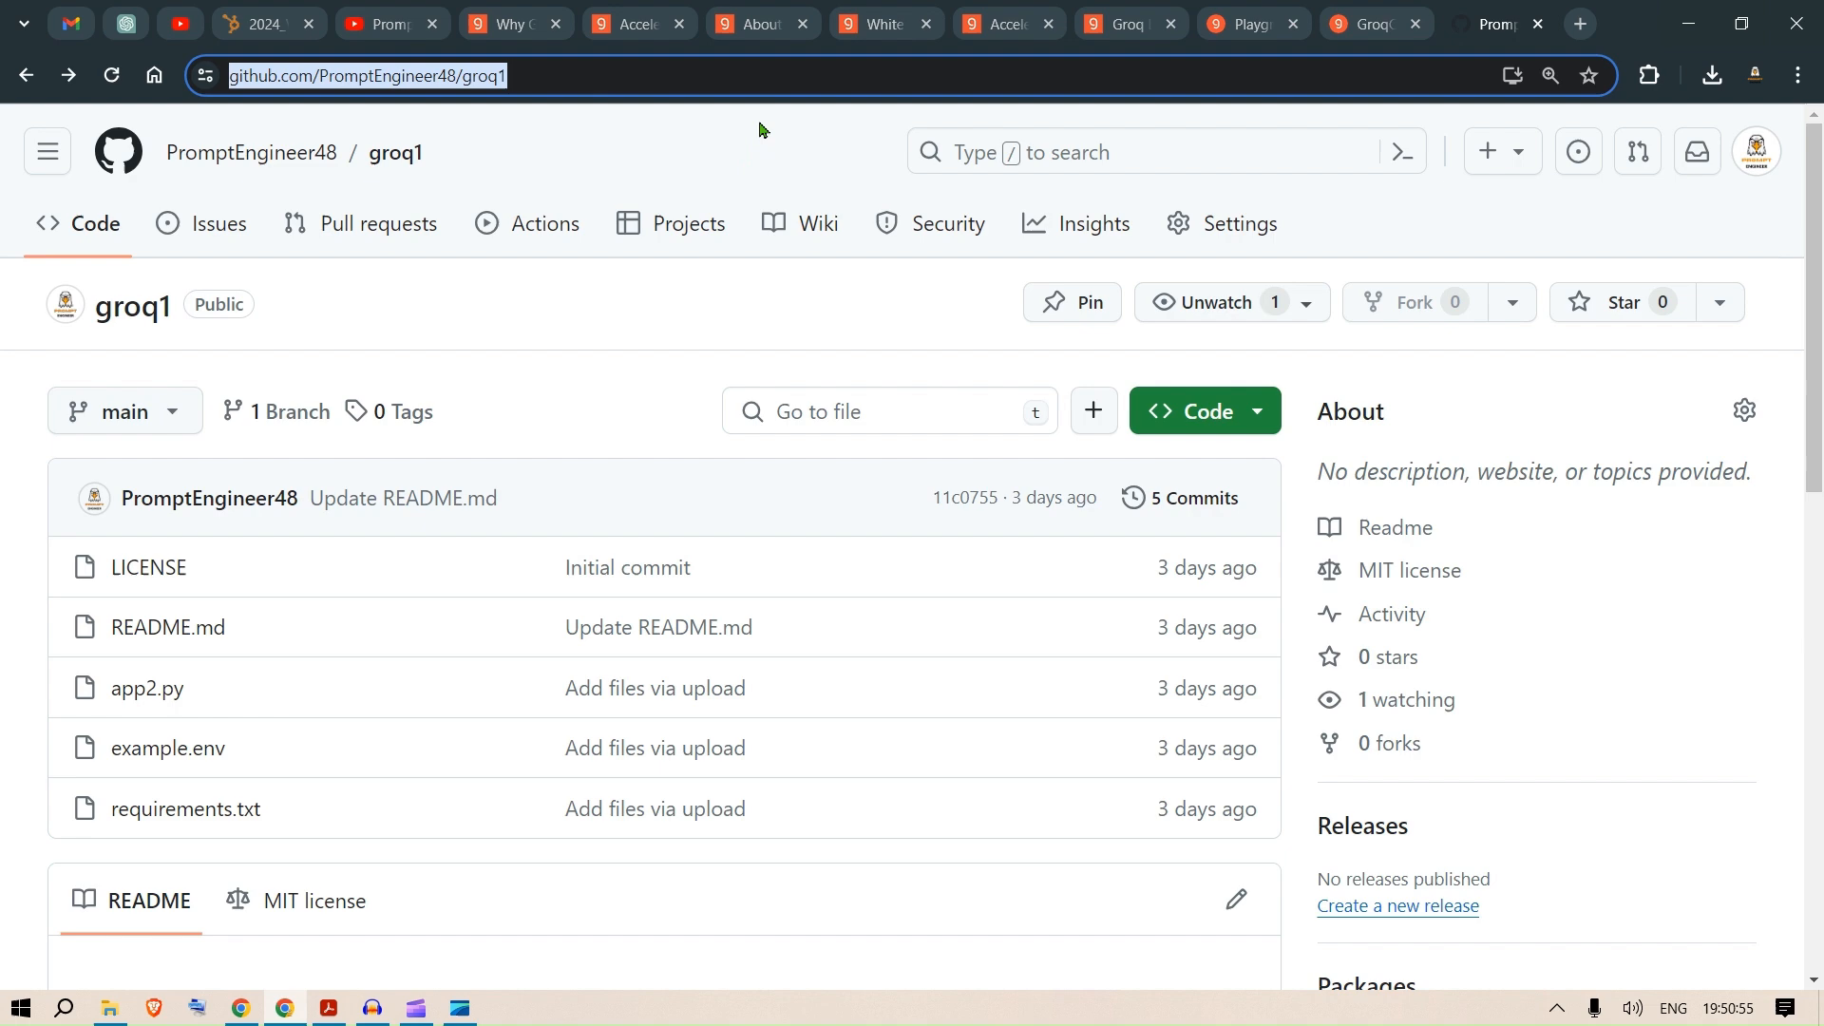
pyautogui.moveTo(407, 1001)
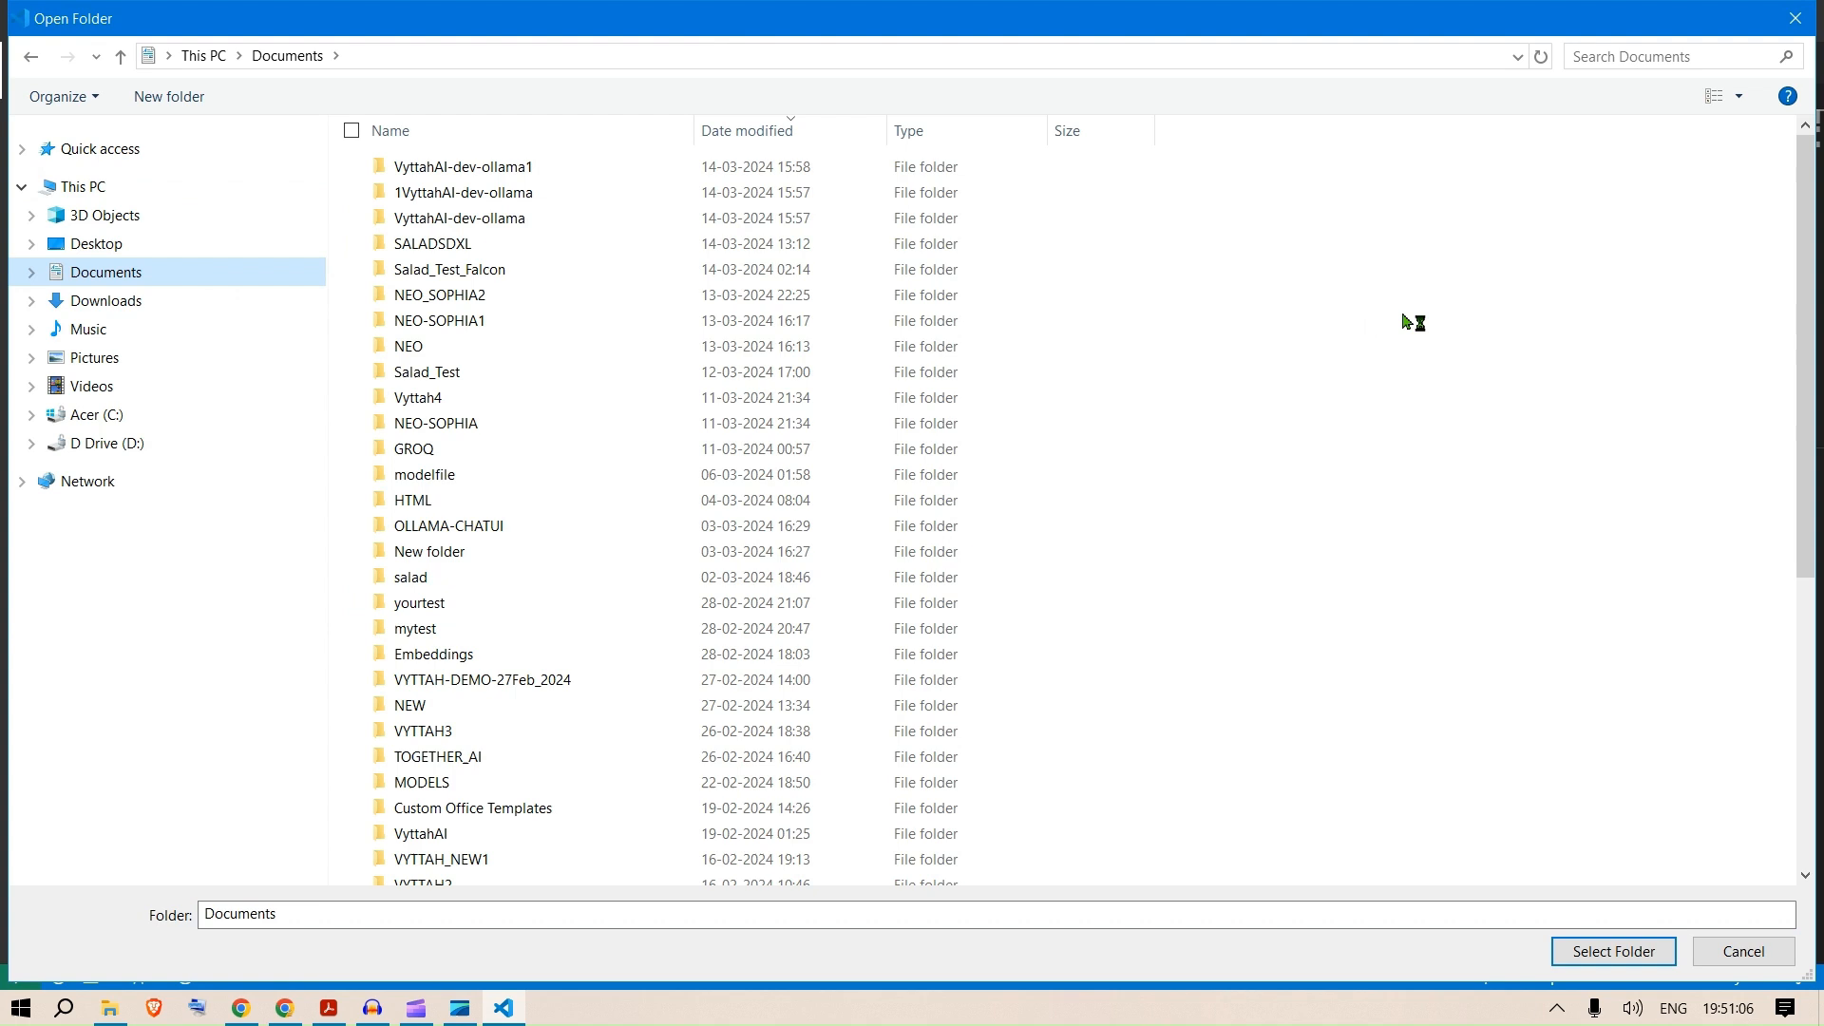
# Create a new GROQ12 folder in Documents and make it the VS Code workspace.
pyautogui.click(169, 95)
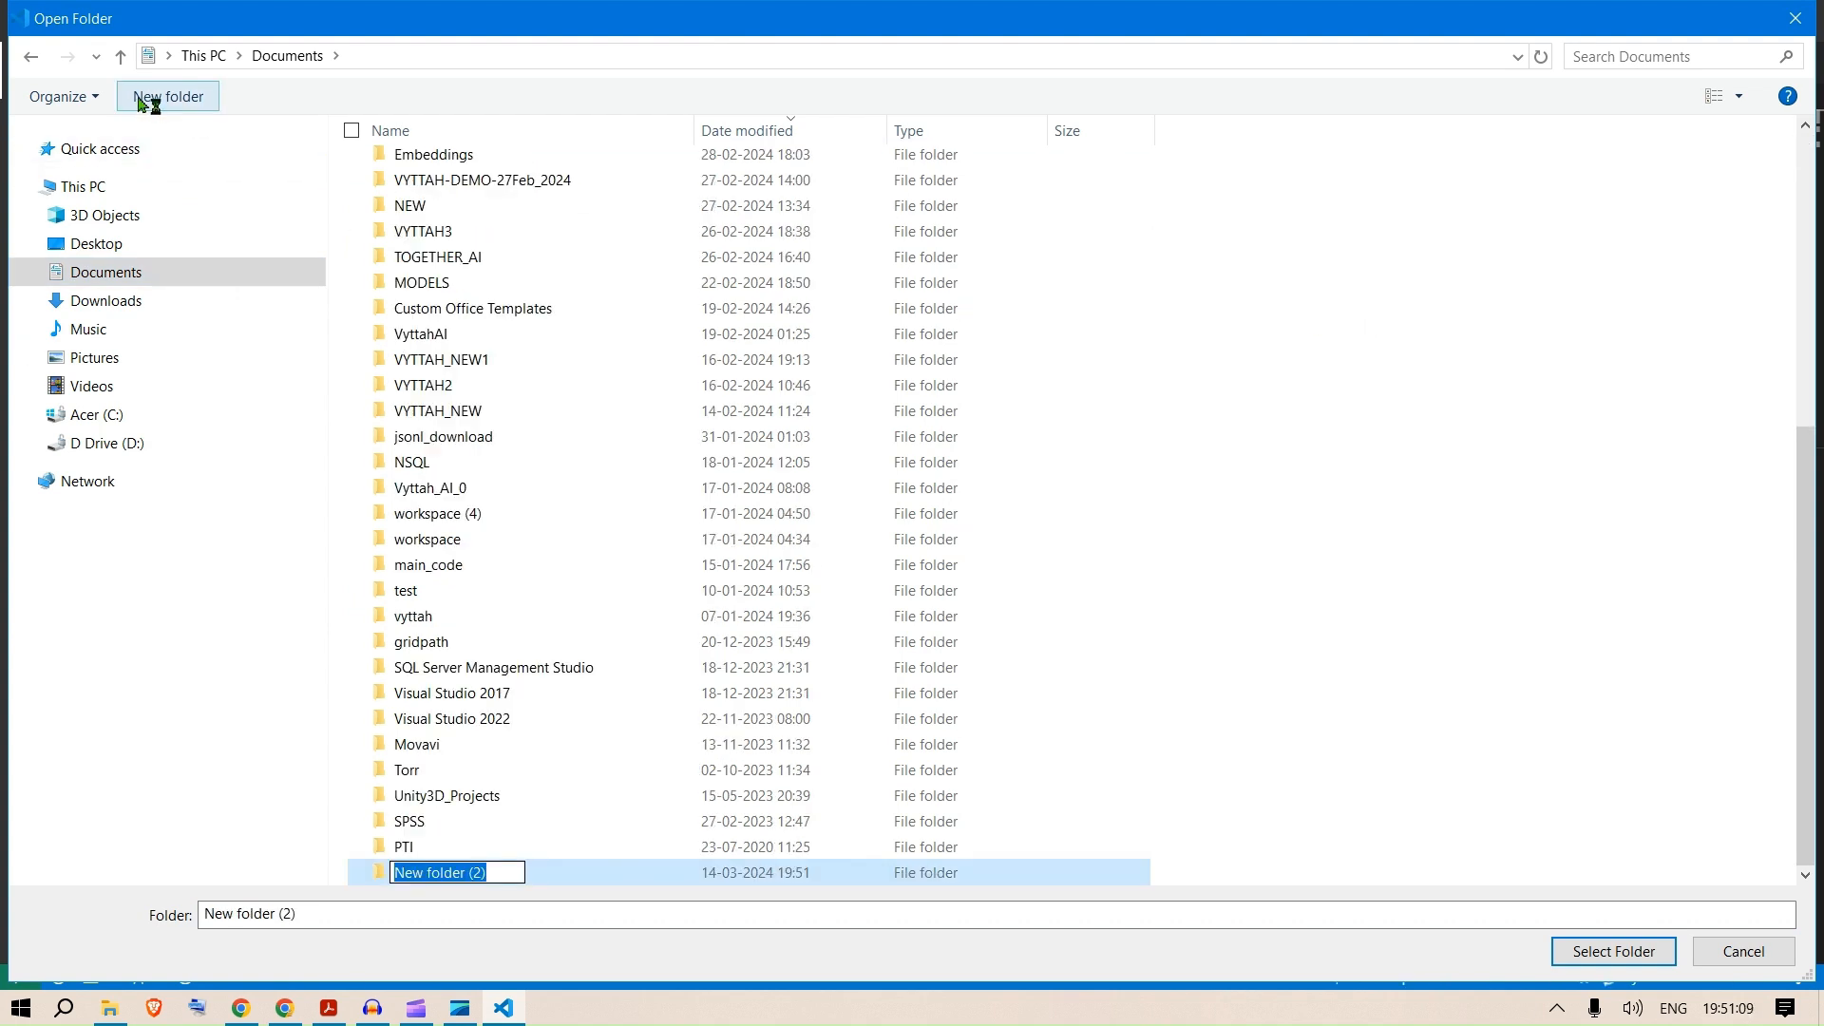
pyautogui.write('GROQ12')
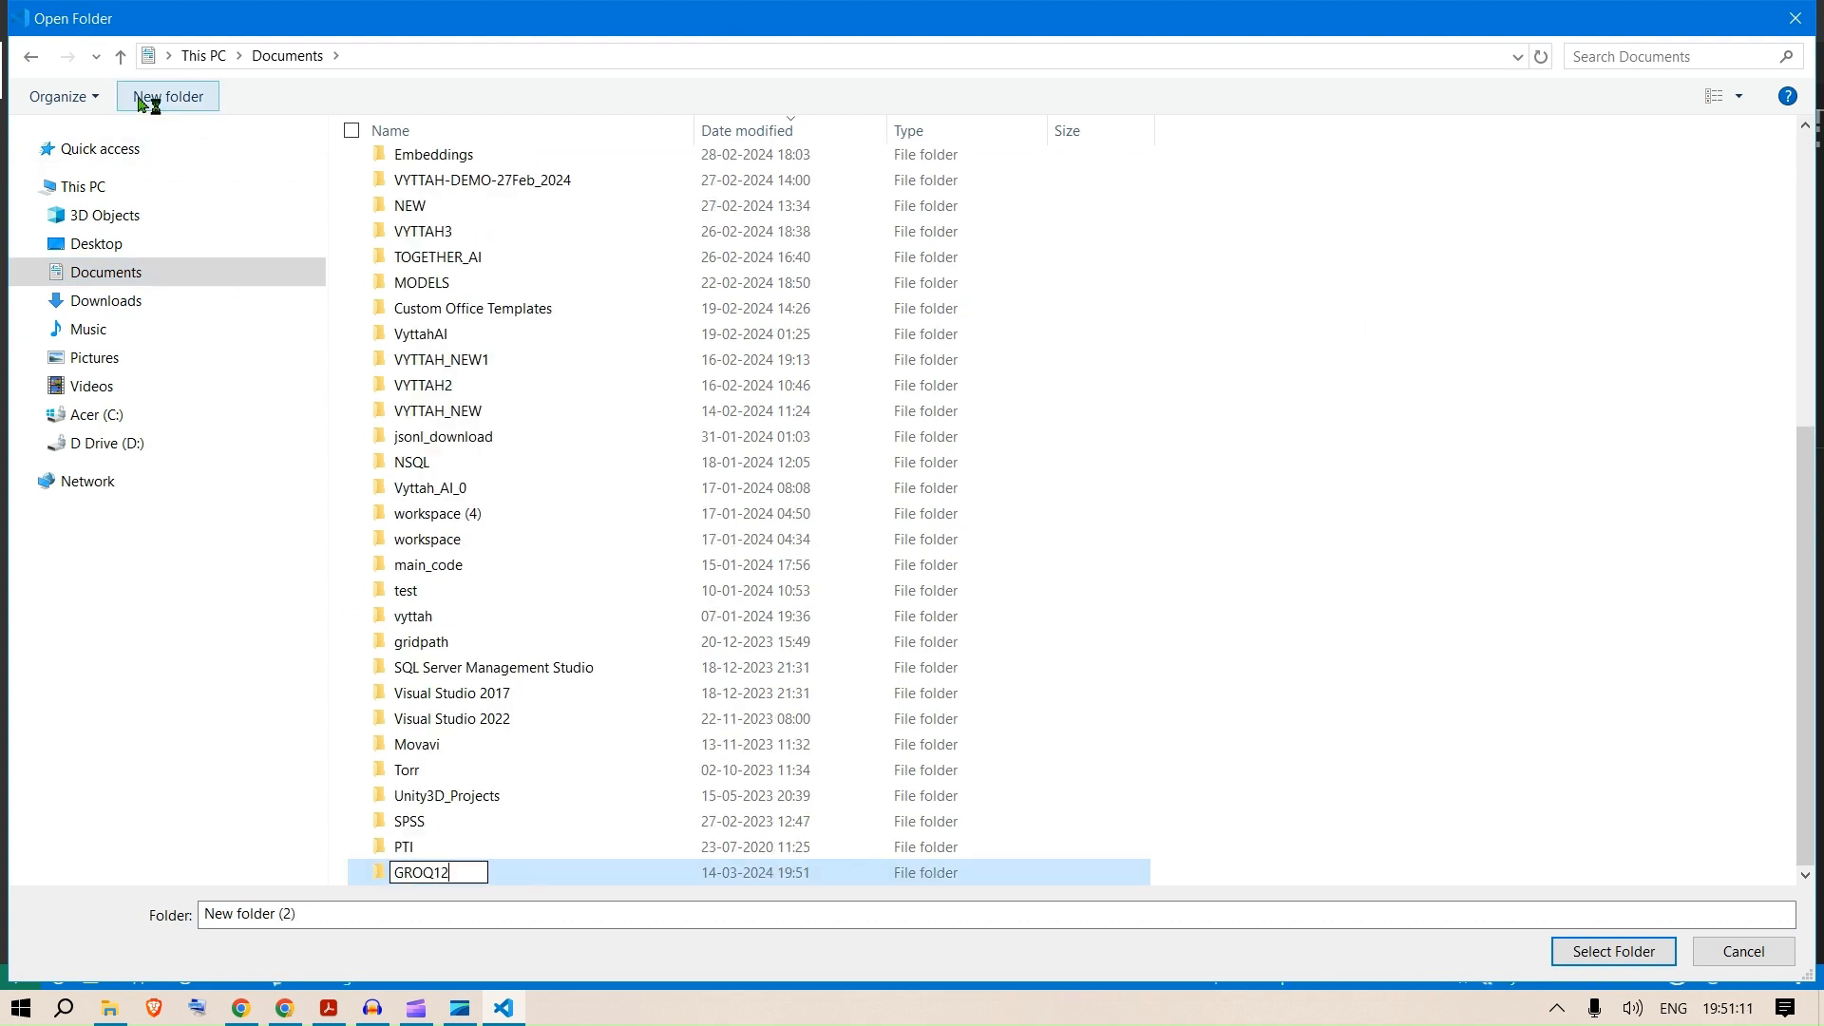
pyautogui.press('enter')
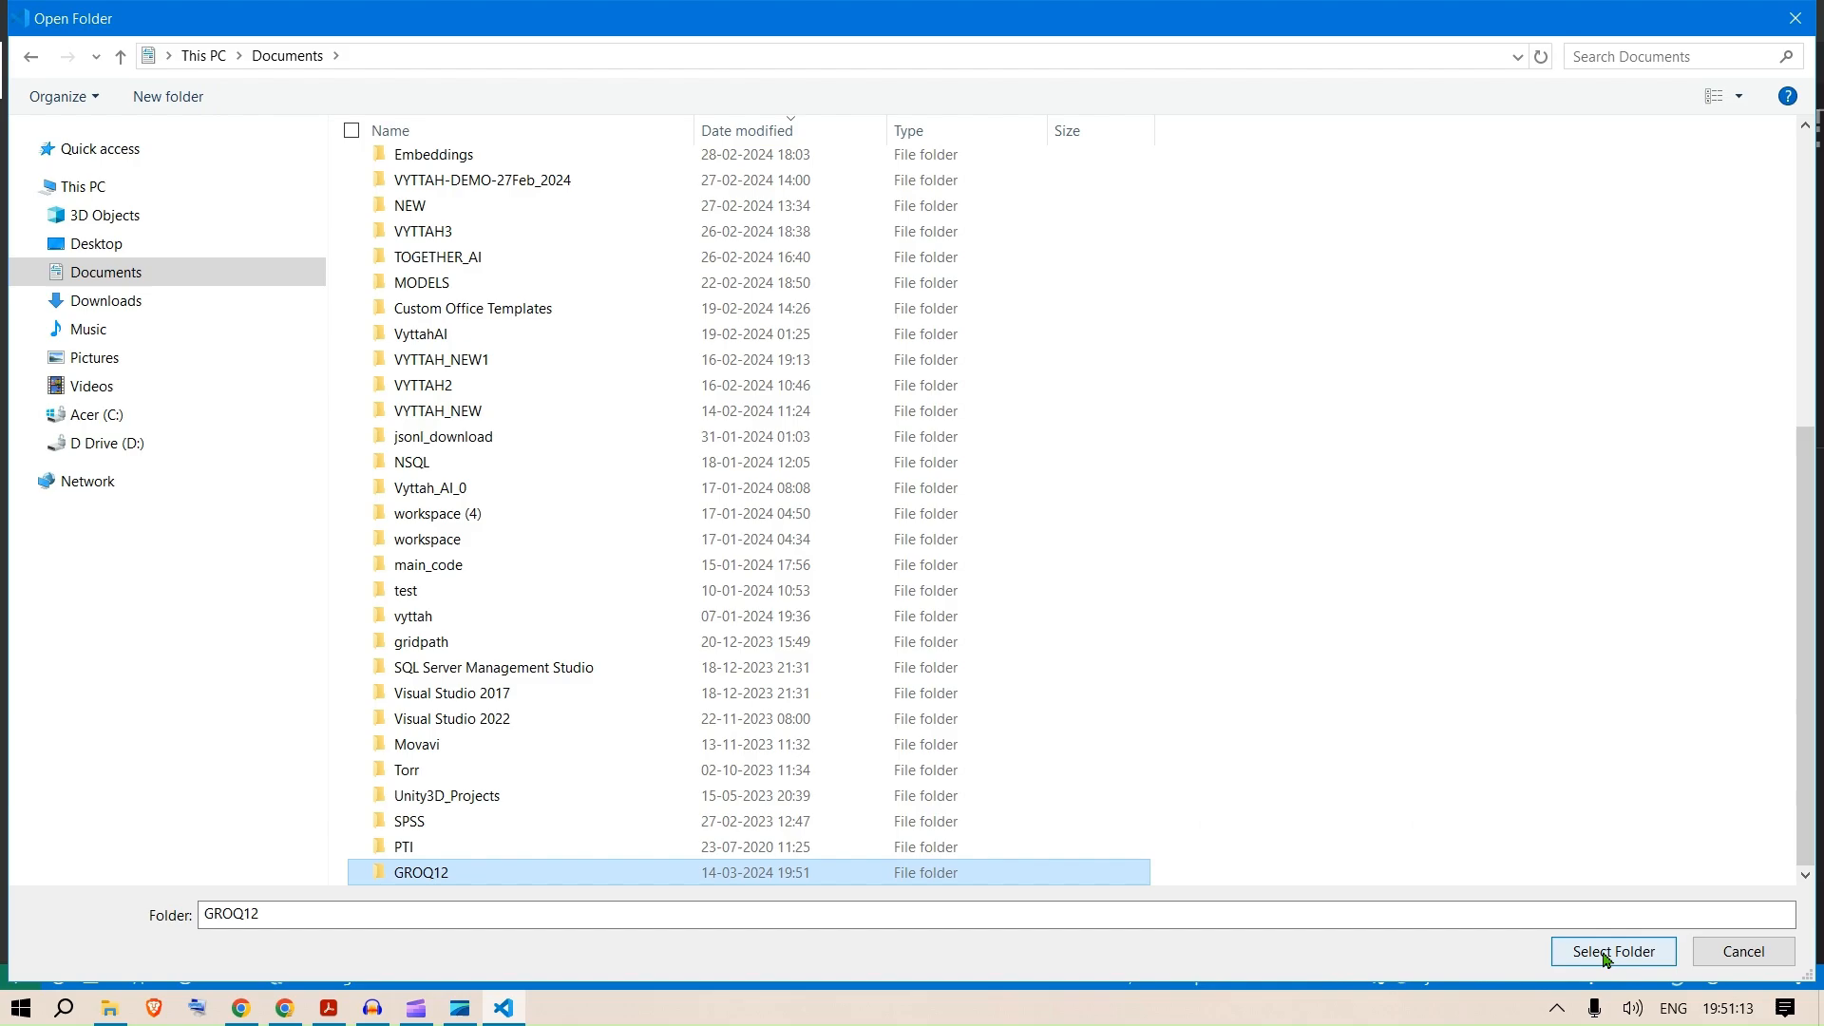
pyautogui.click(1611, 950)
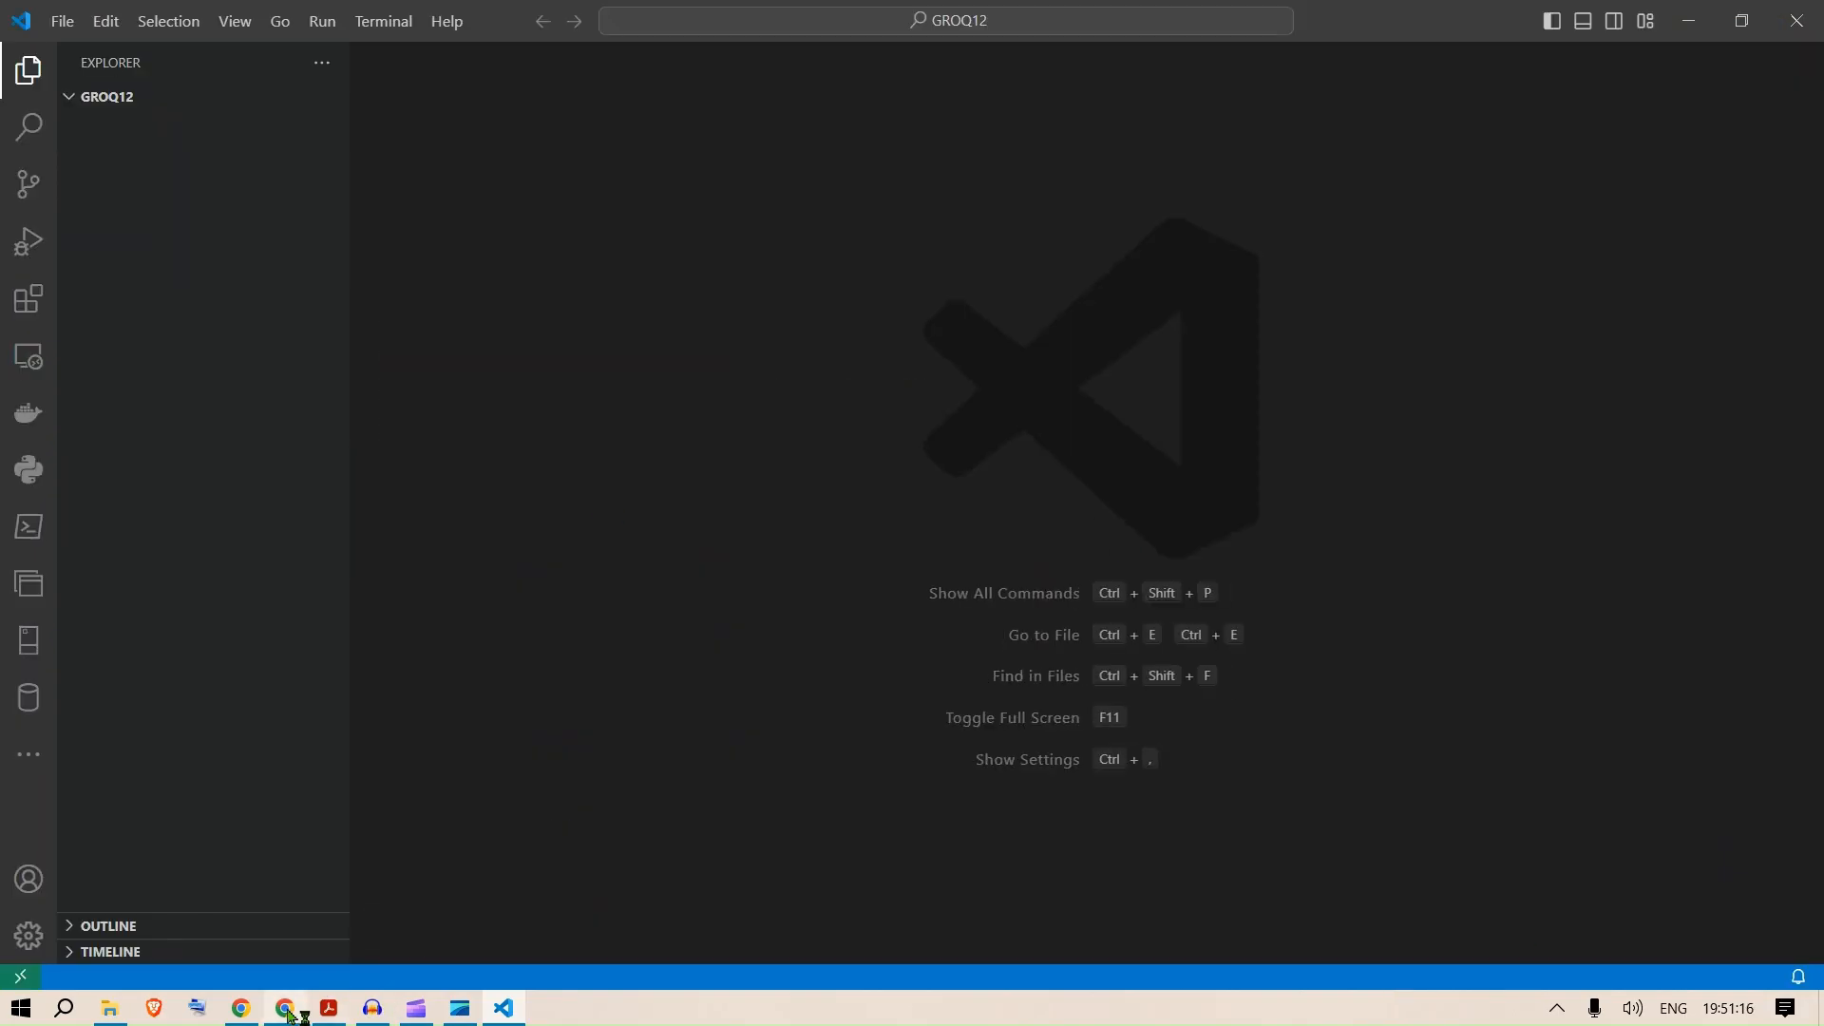
# Copy the groq1 repository's HTTPS clone URL from GitHub.
pyautogui.click(283, 1007)
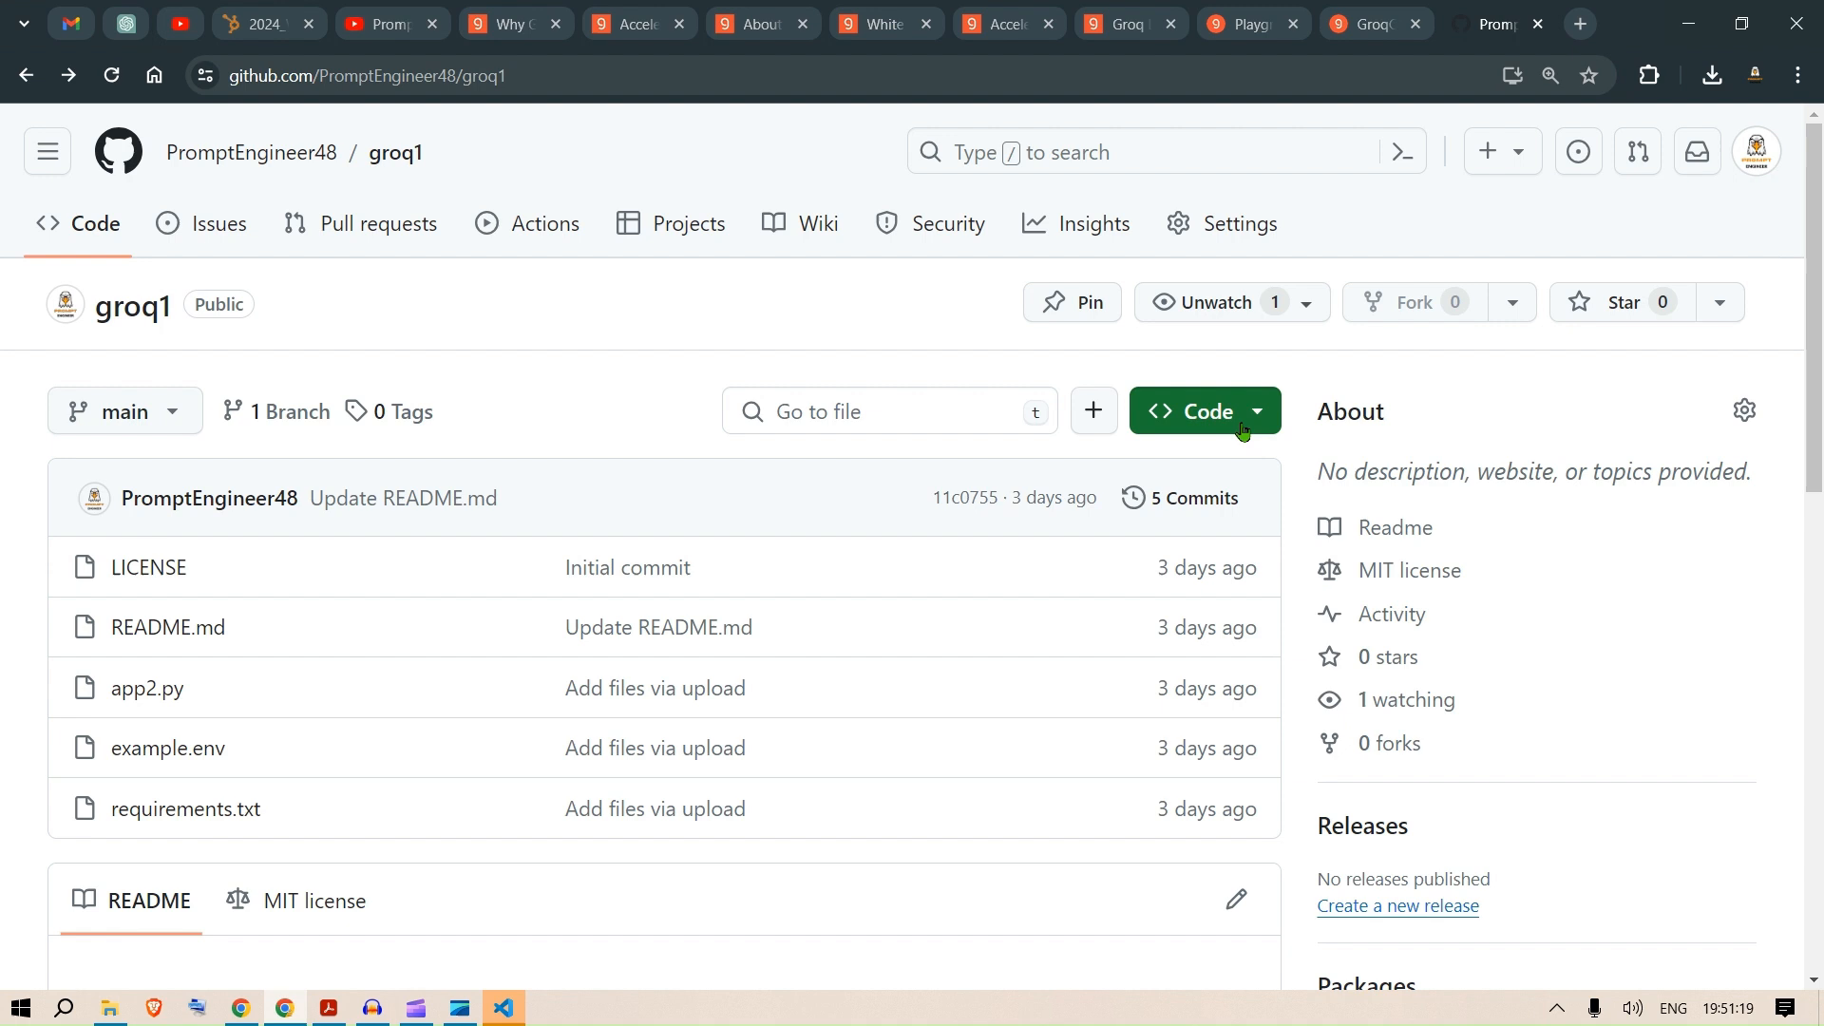
pyautogui.click(1205, 411)
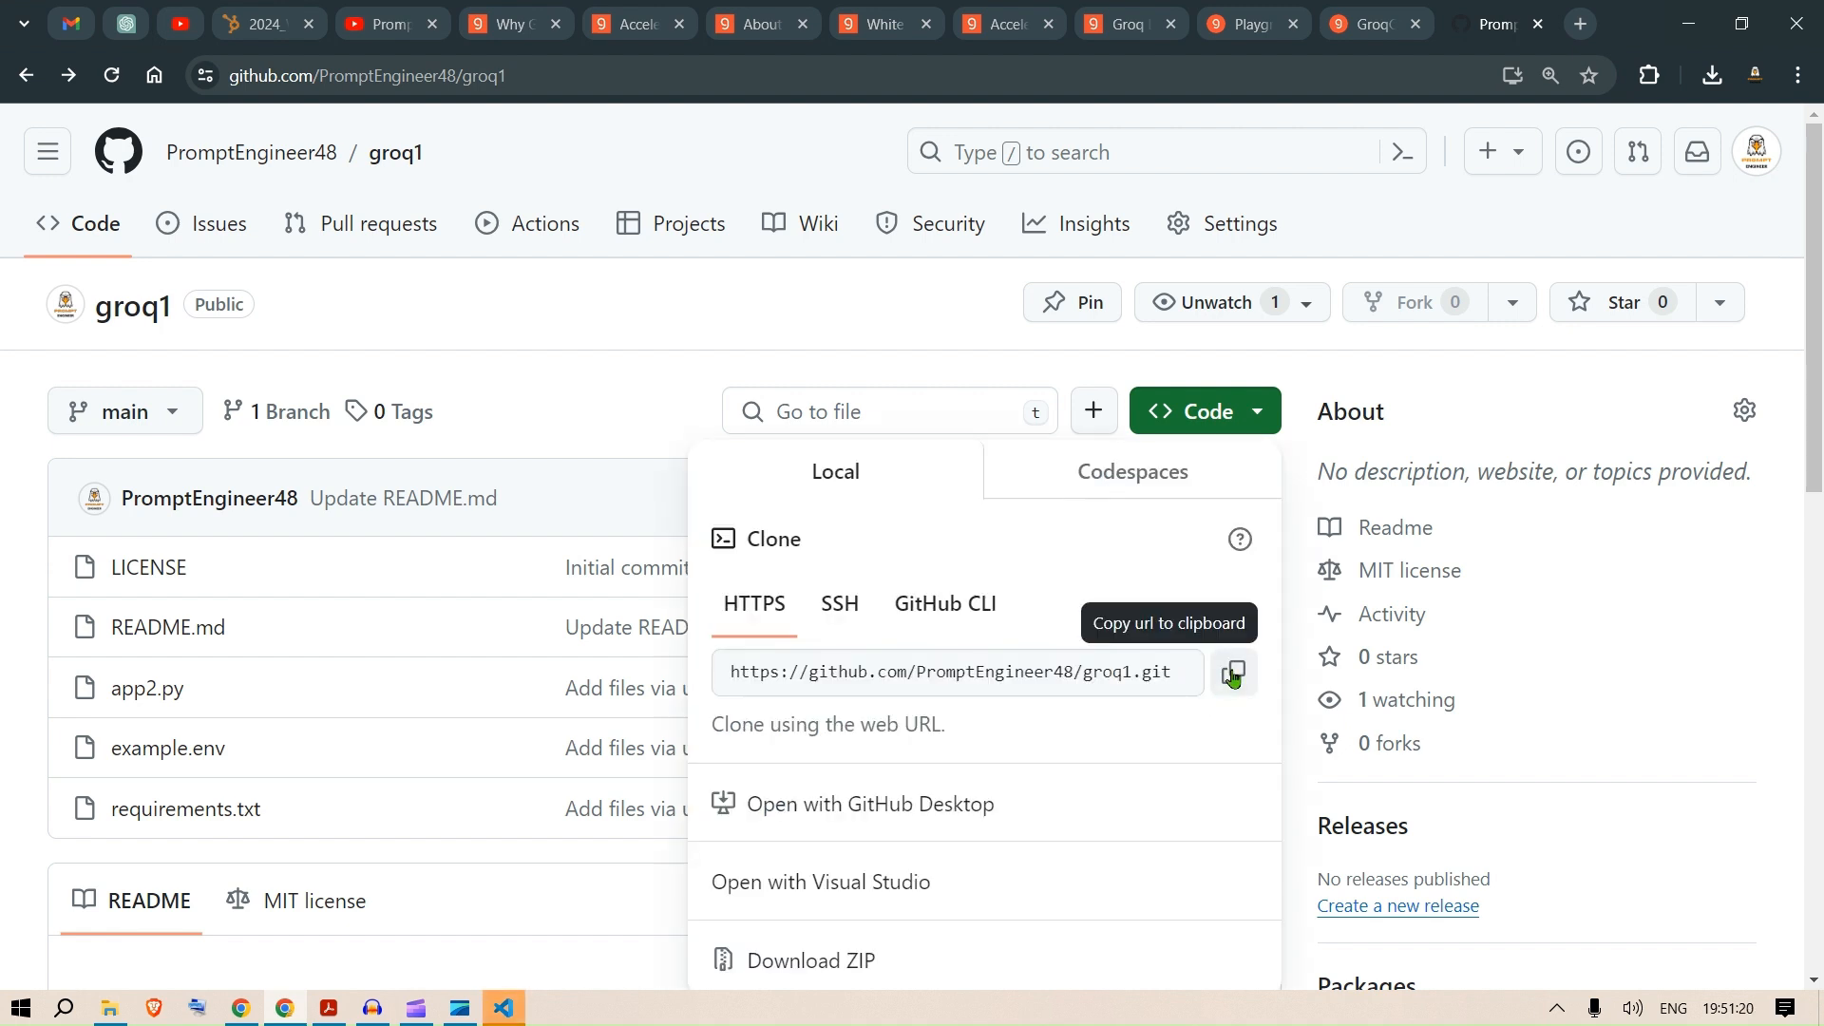
pyautogui.click(501, 1006)
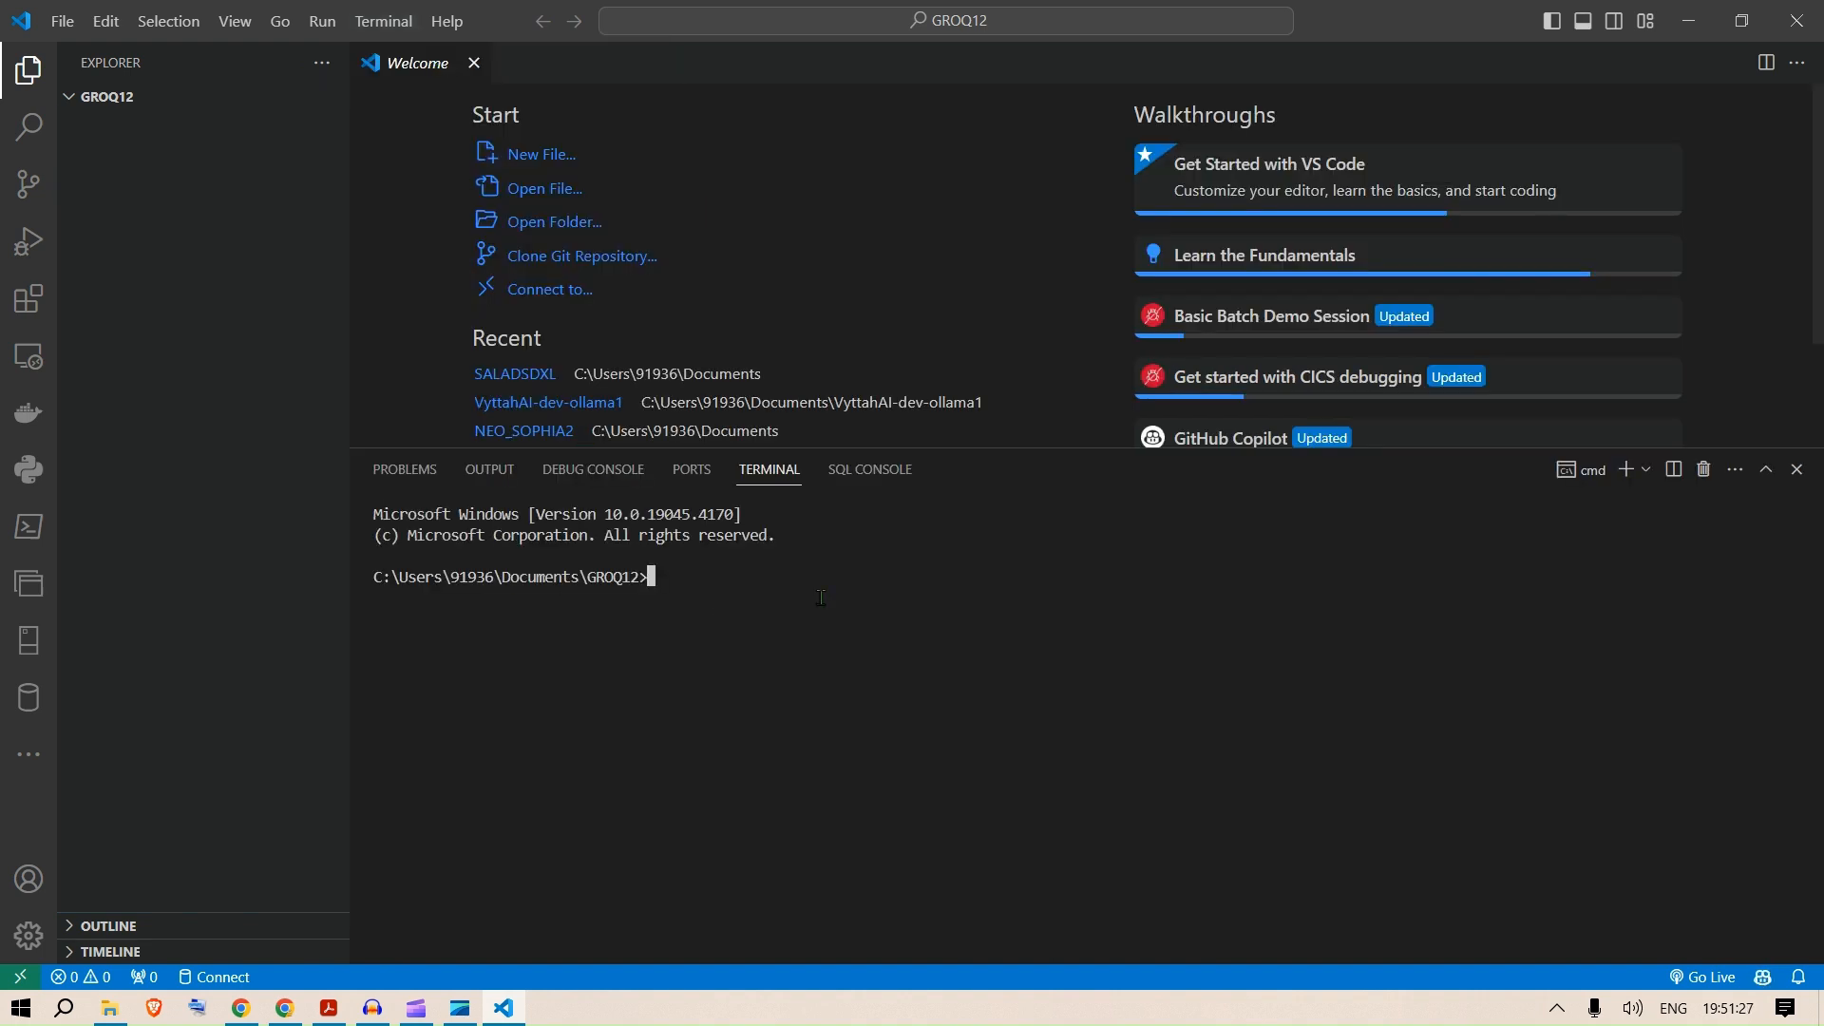
# Clone groq1 into GROQ12 with git clone and move the terminal into the groq1 folder.
pyautogui.write('git clone https://github.com/PromptEngineer48/groq1.git')
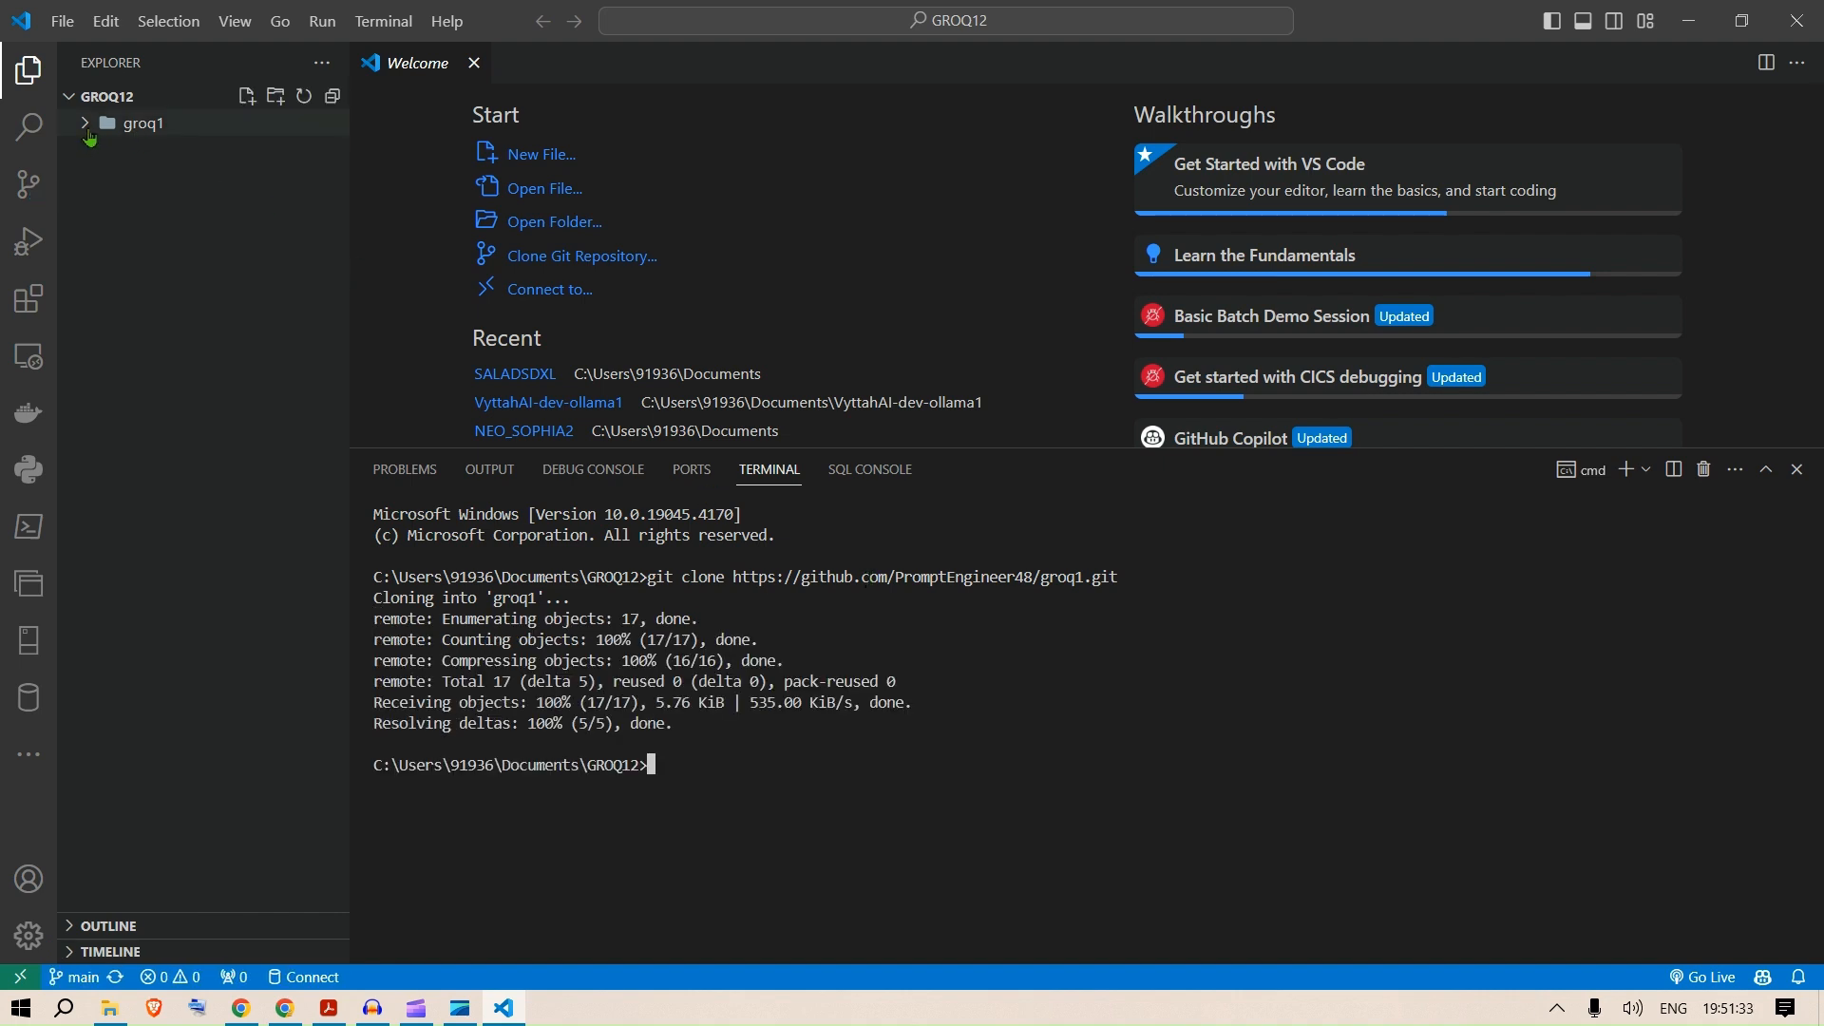
pyautogui.click(143, 124)
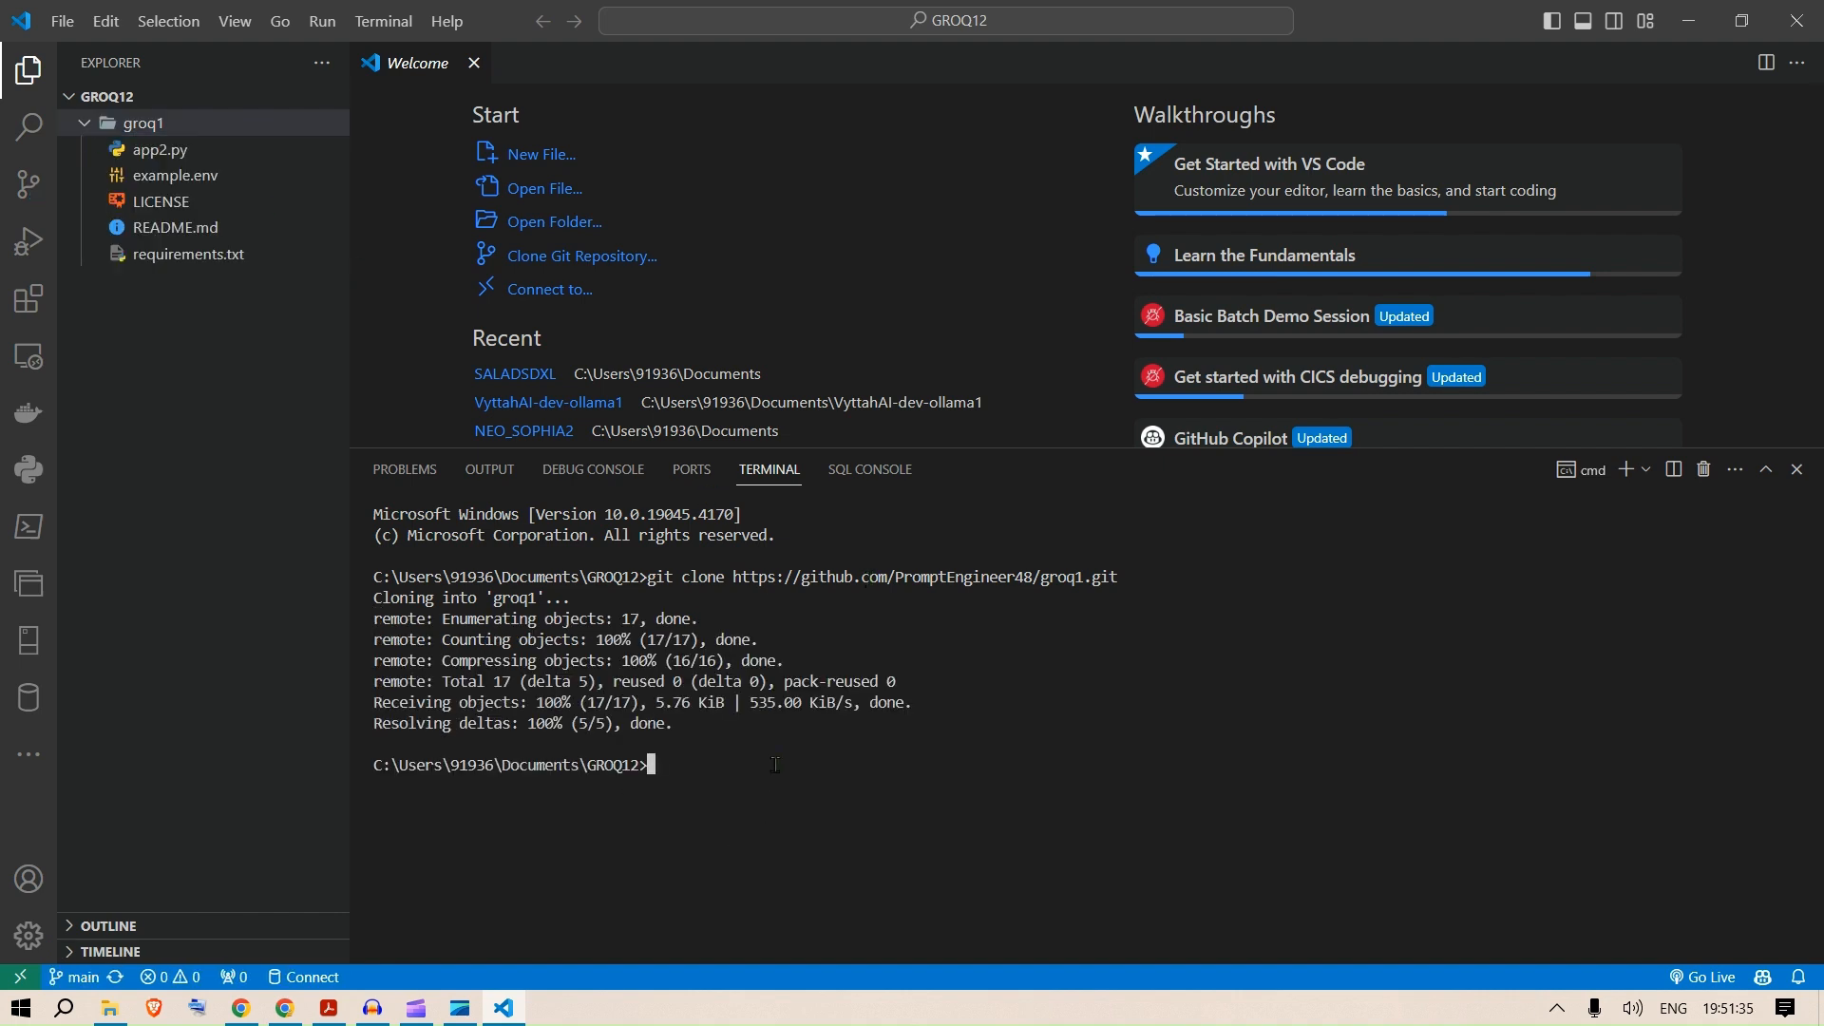
pyautogui.write('cd')
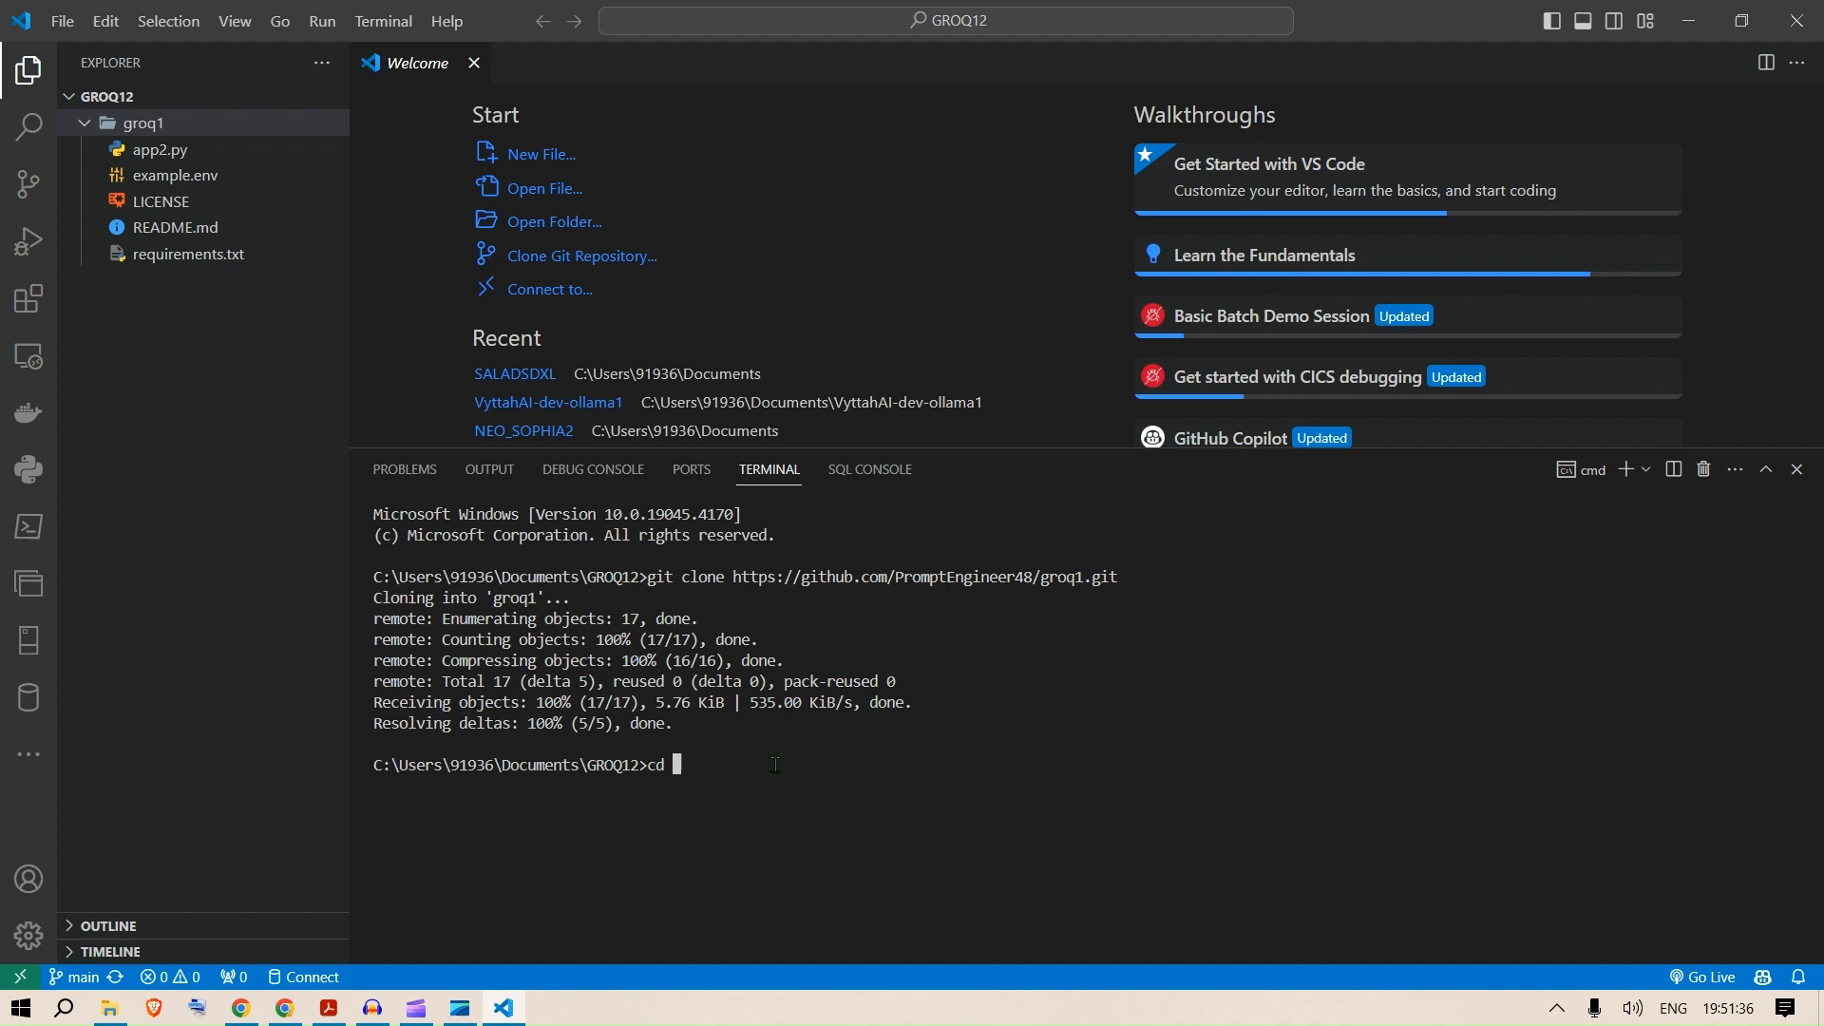
pyautogui.write('g')
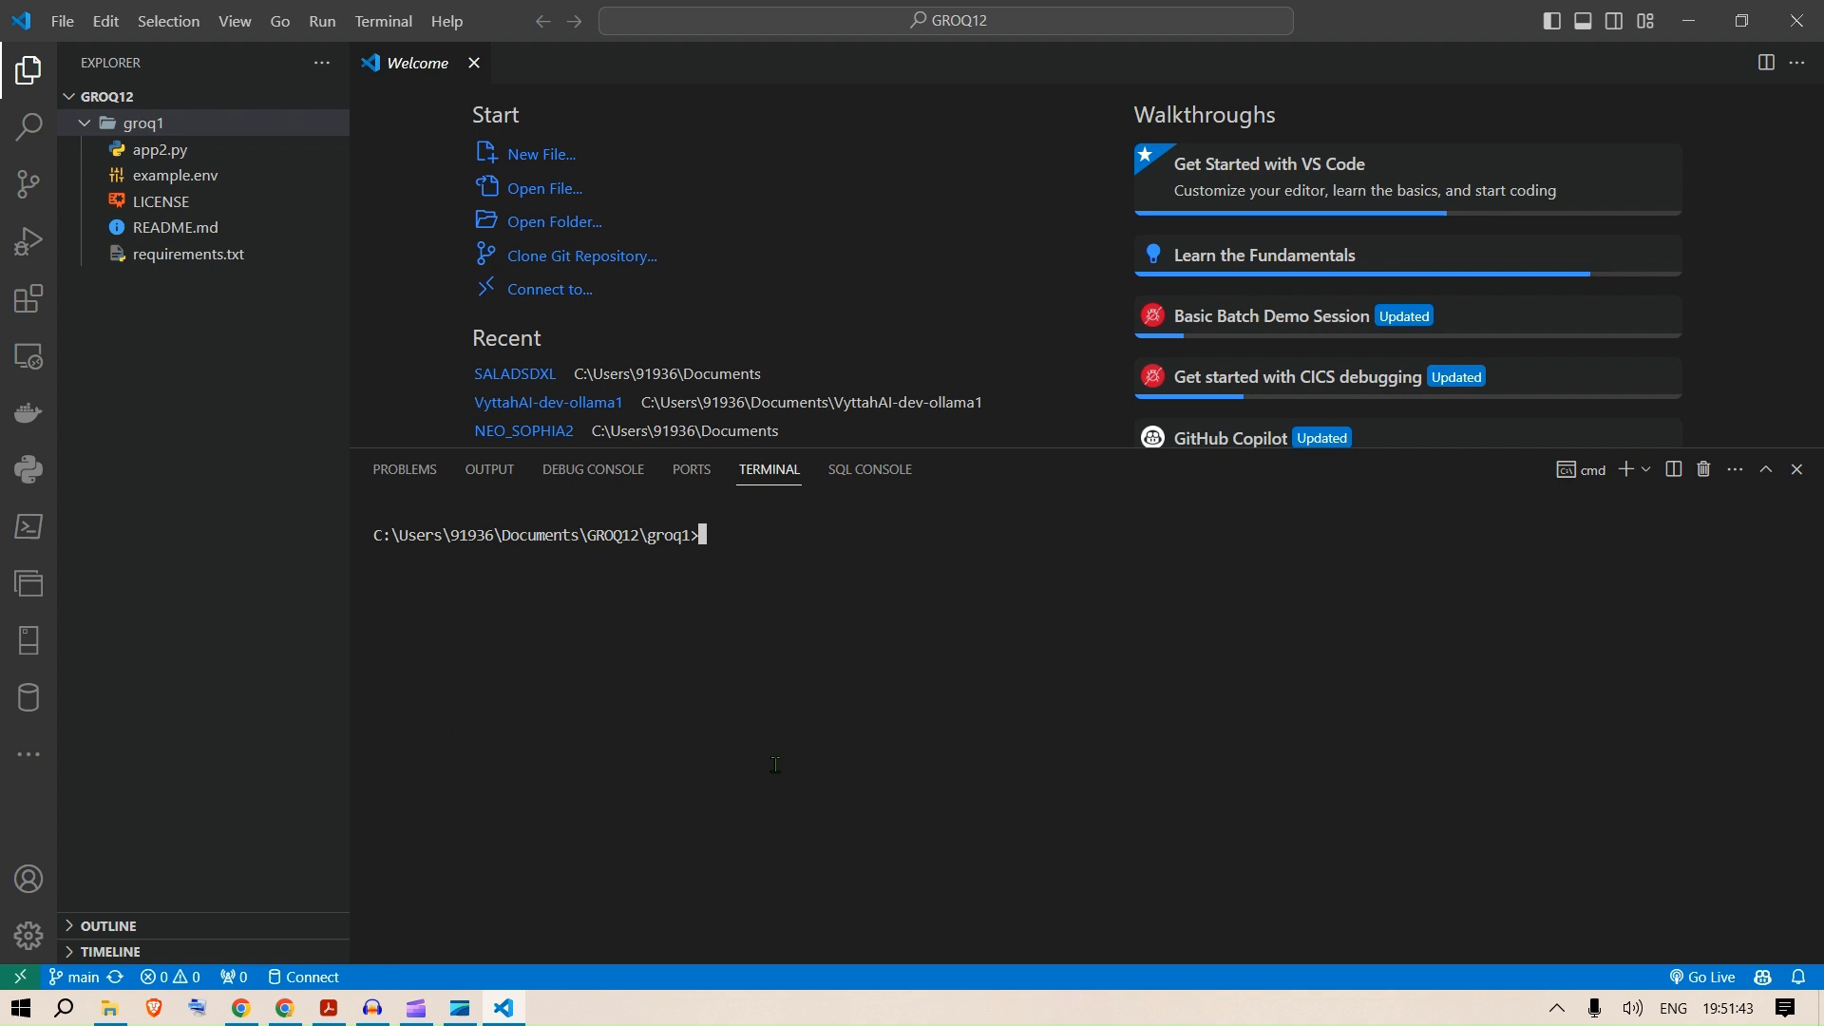
# Run conda create -n GROQ12 python=3.11 -y in the terminal and close the Welcome page.
pyautogui.write('cnod')
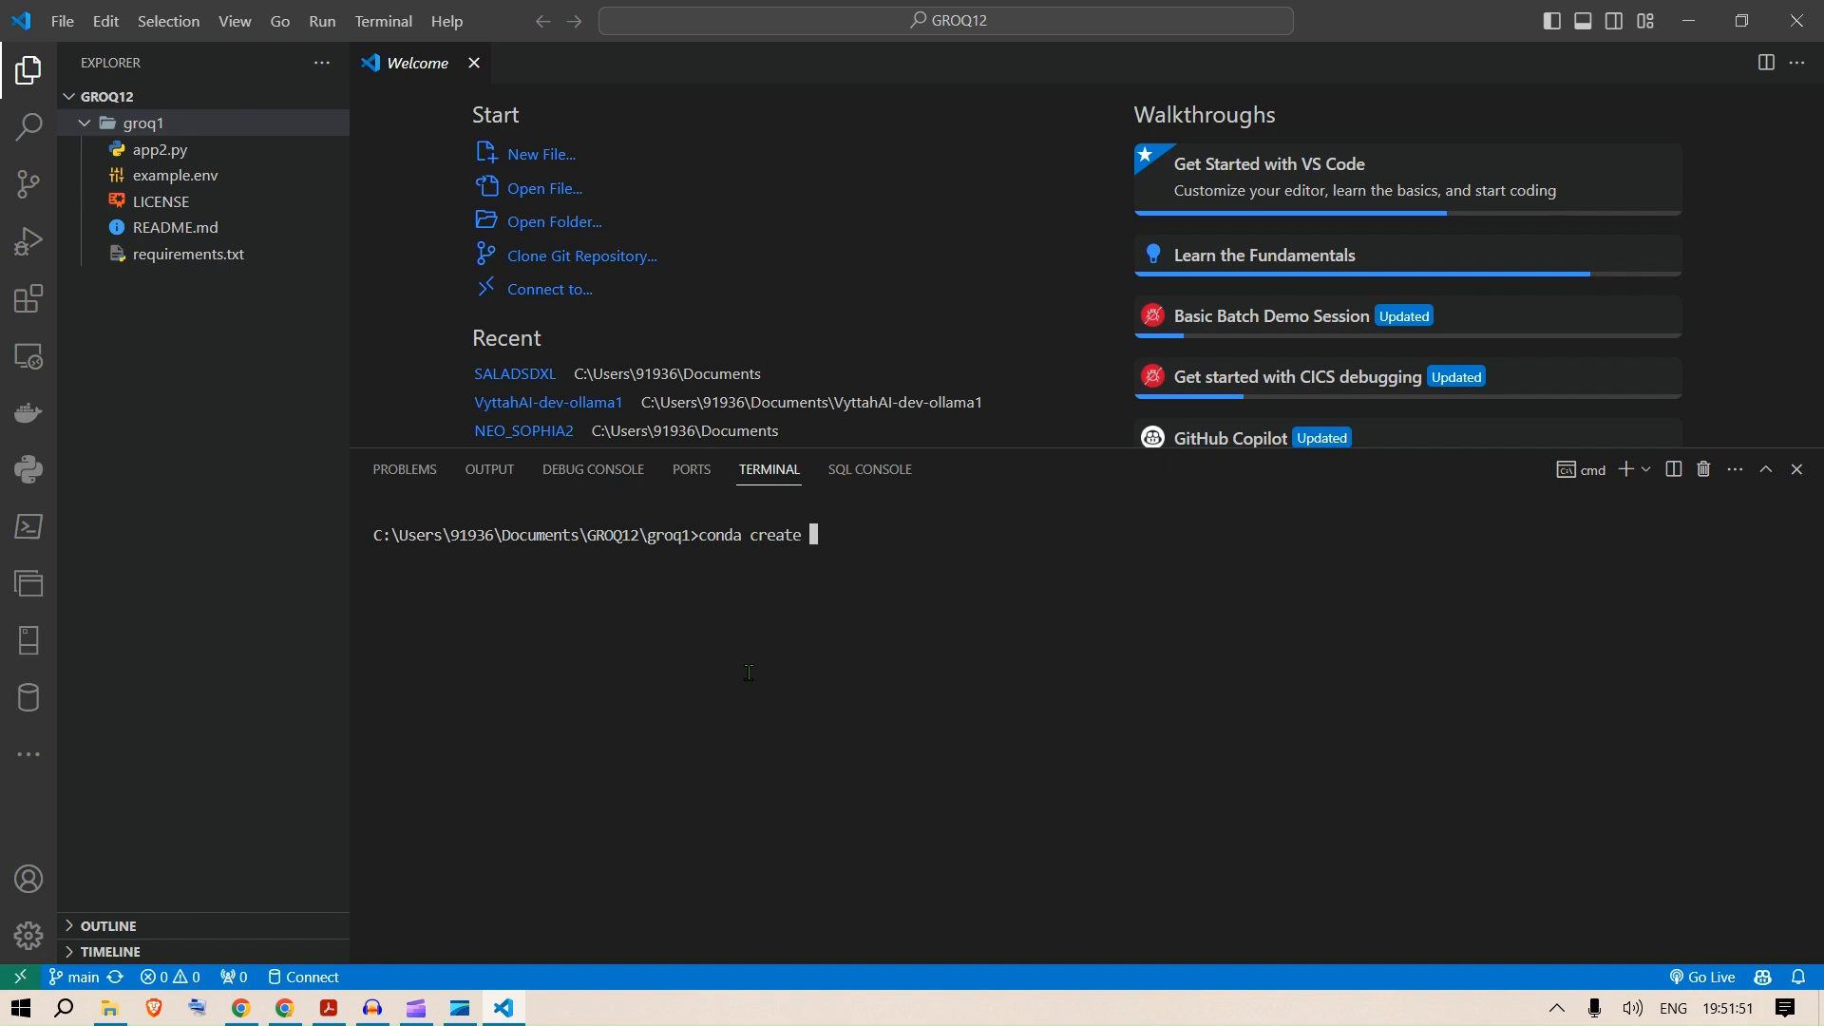
pyautogui.write('-n')
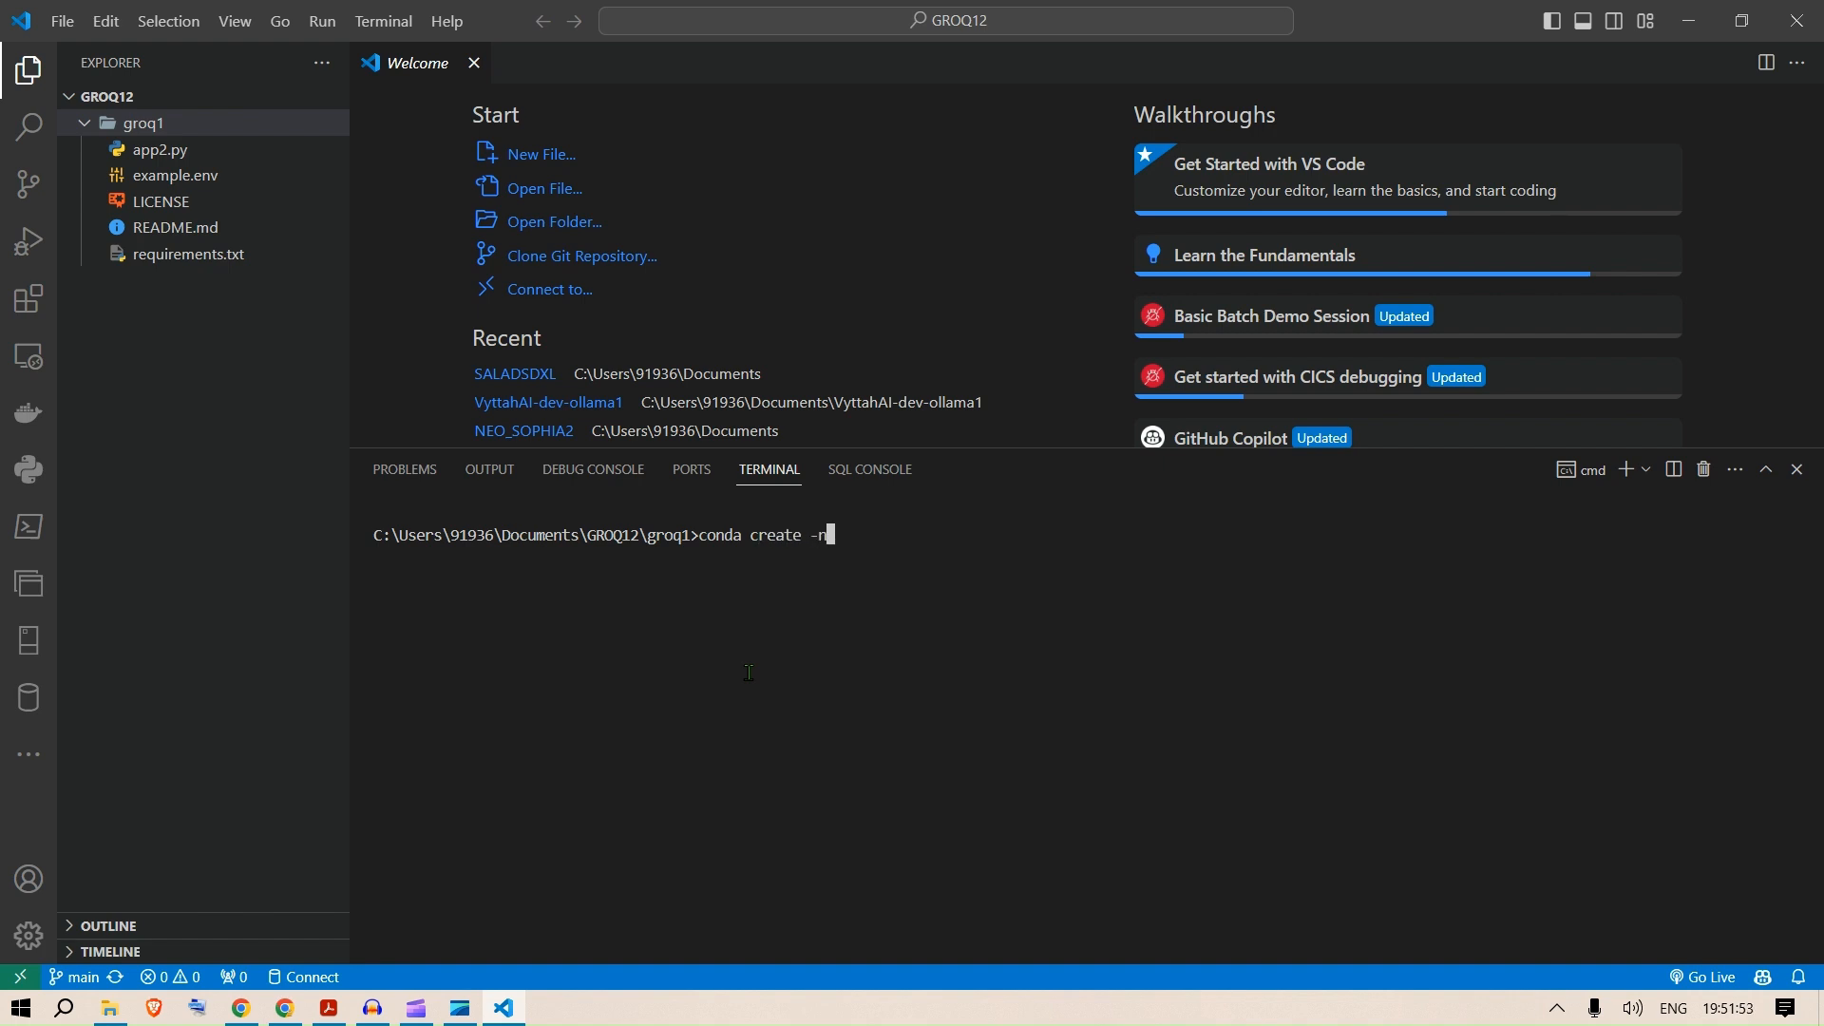
pyautogui.write('grq')
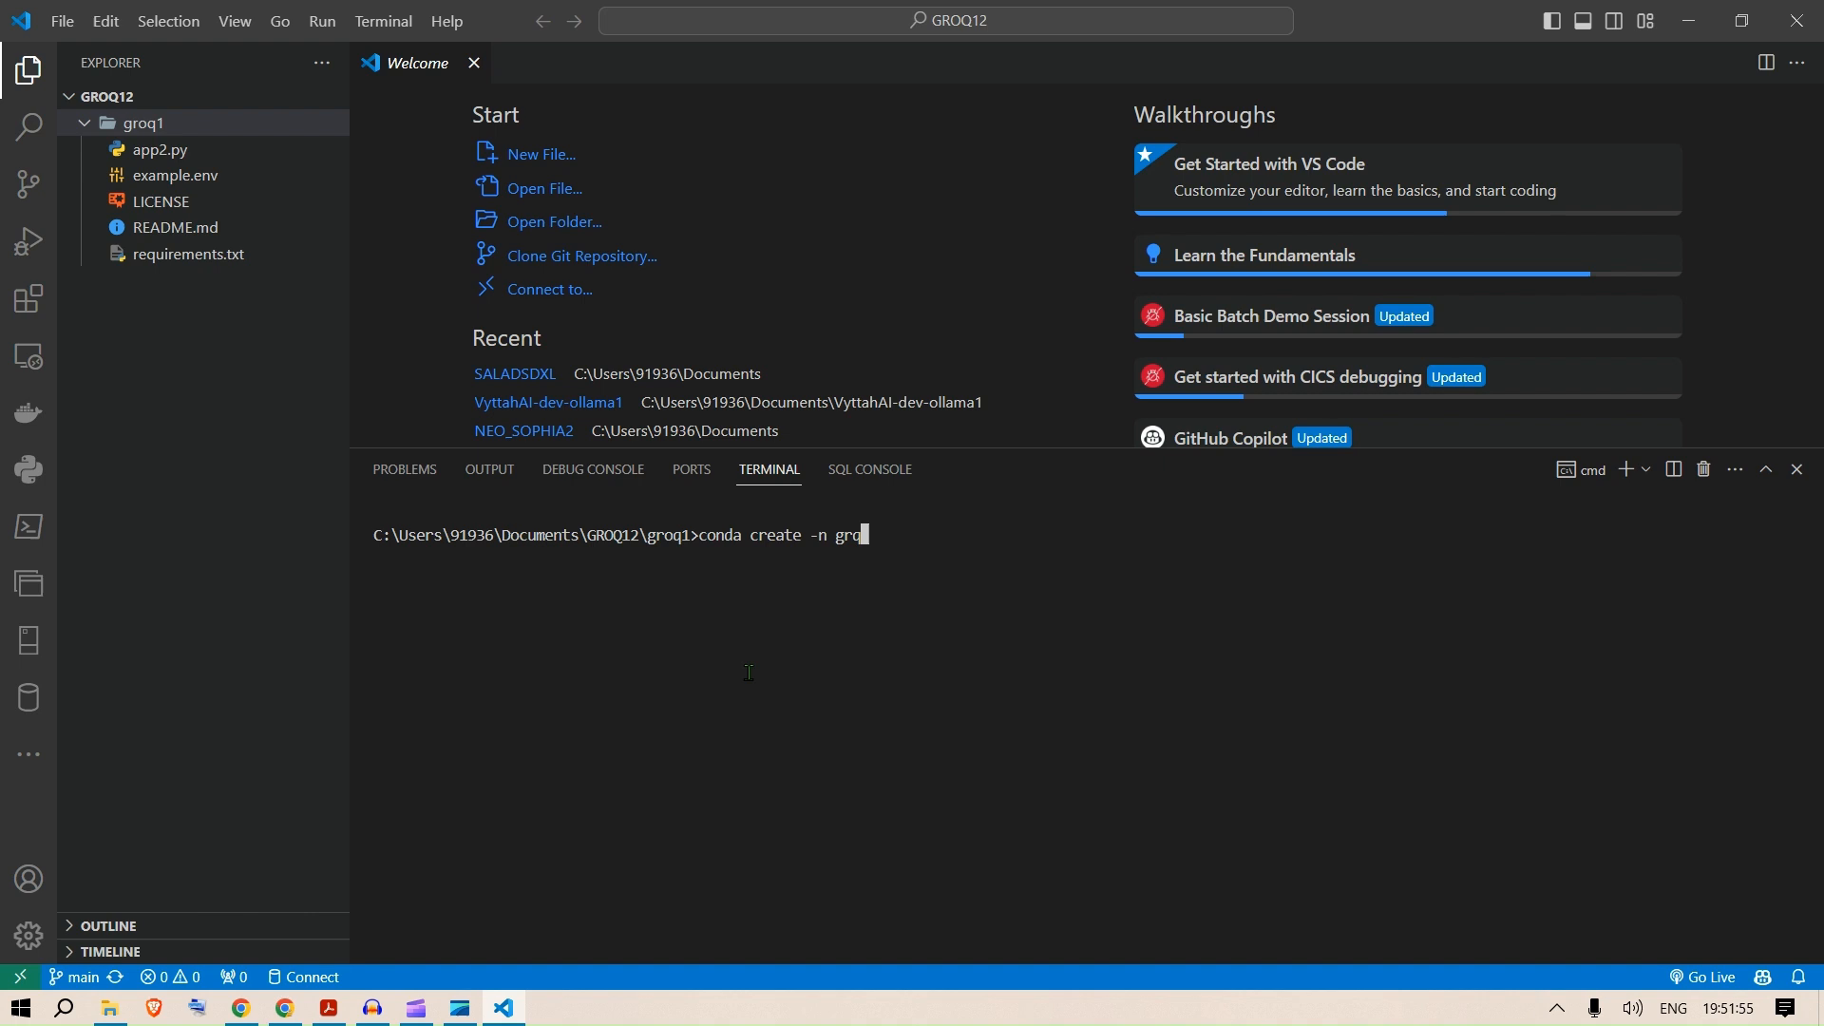
pyautogui.write('GR')
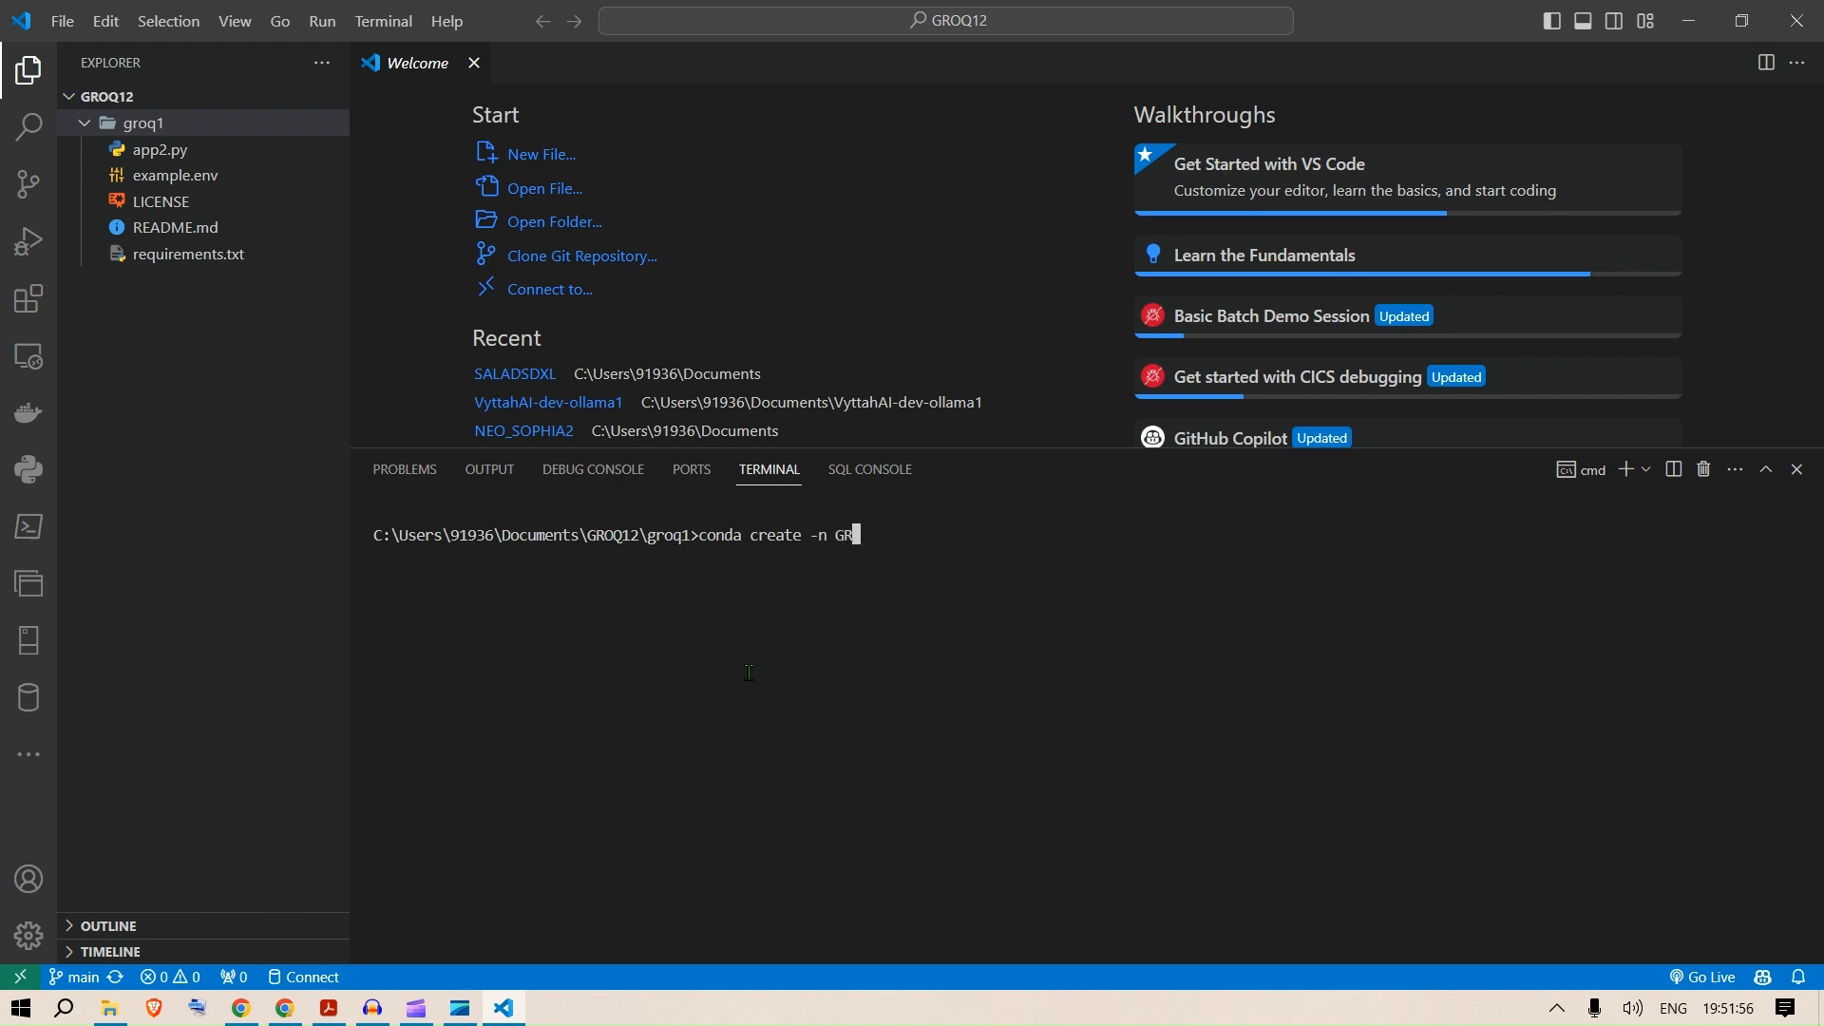
pyautogui.write('OQ12')
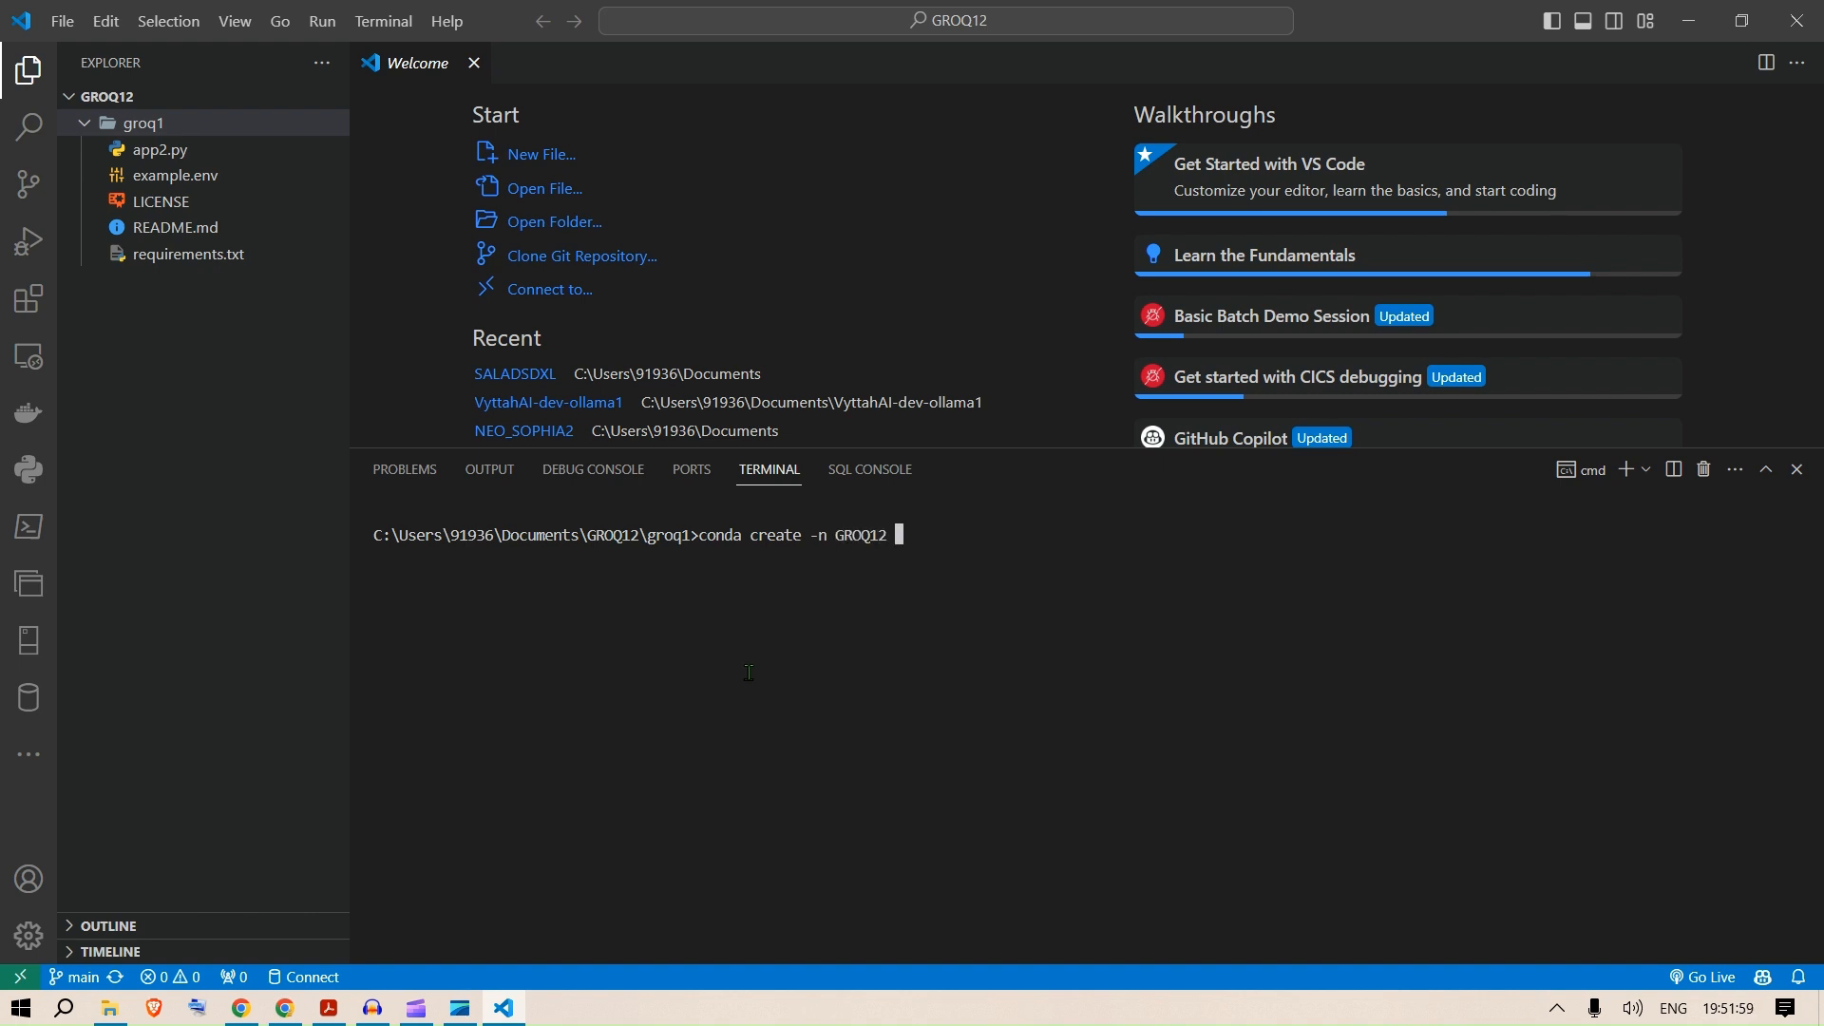
pyautogui.write('python=3')
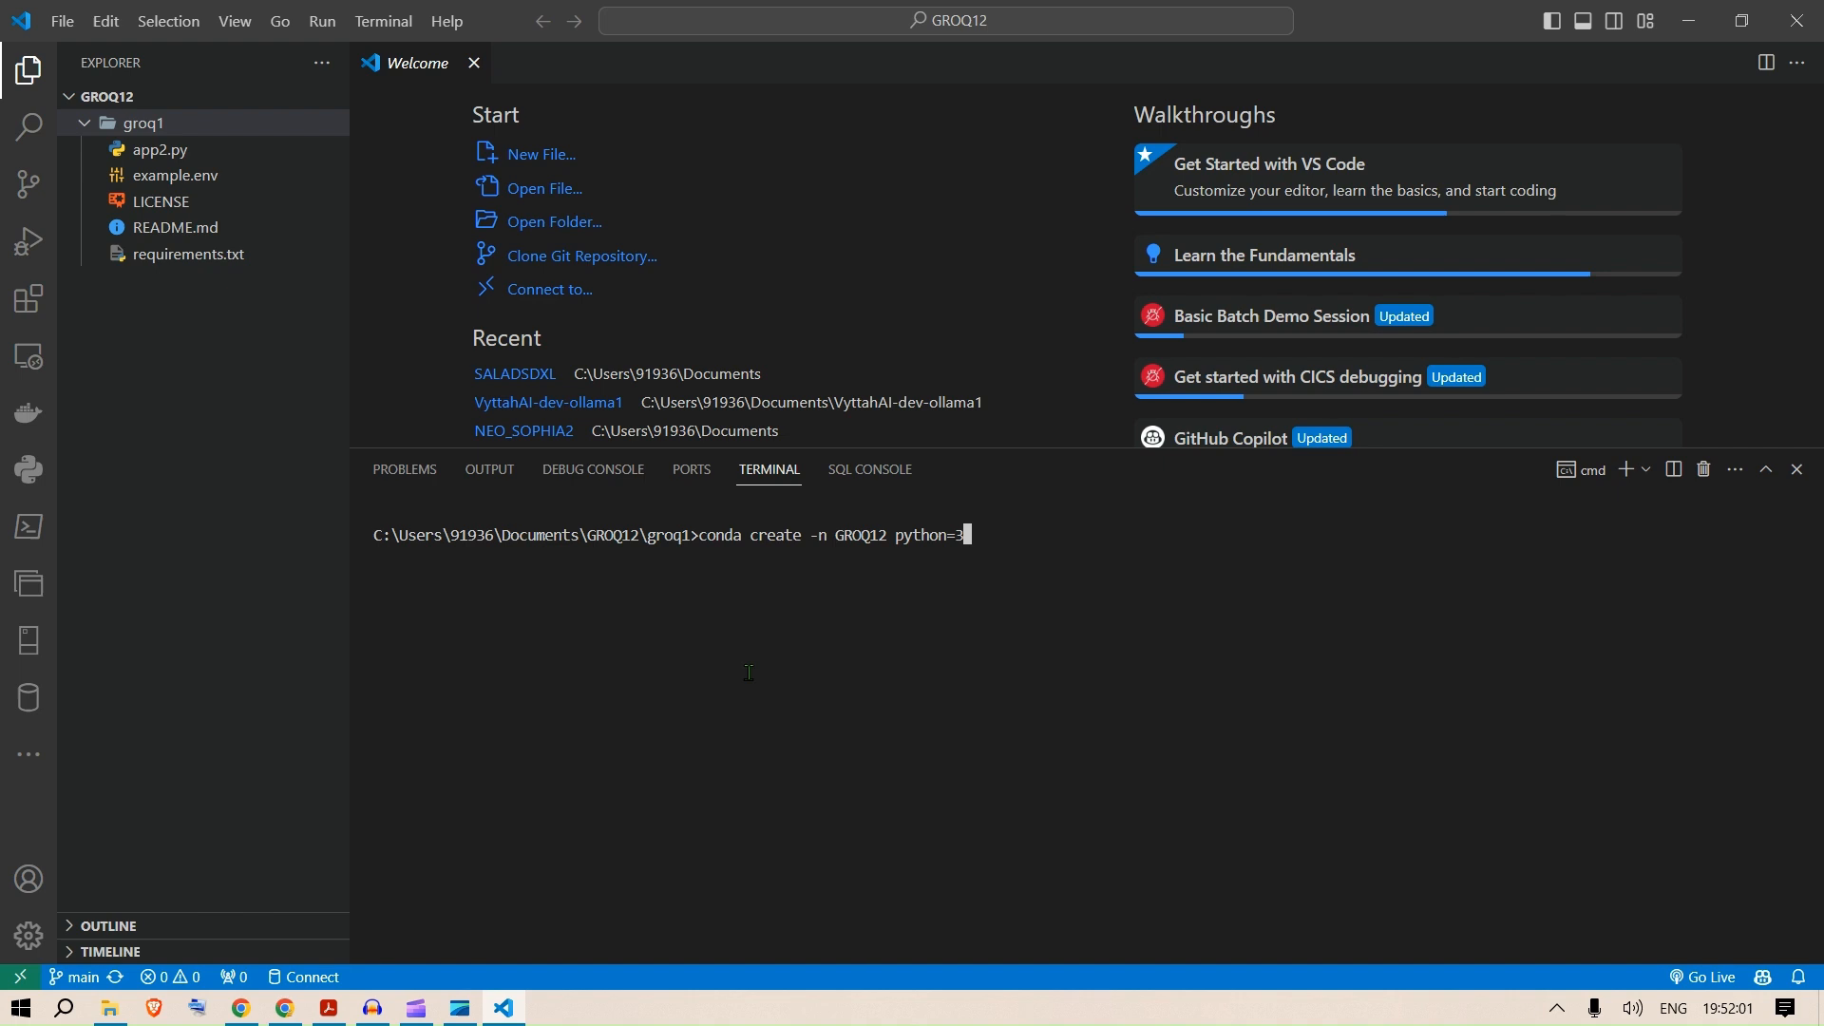
pyautogui.write('11 -y')
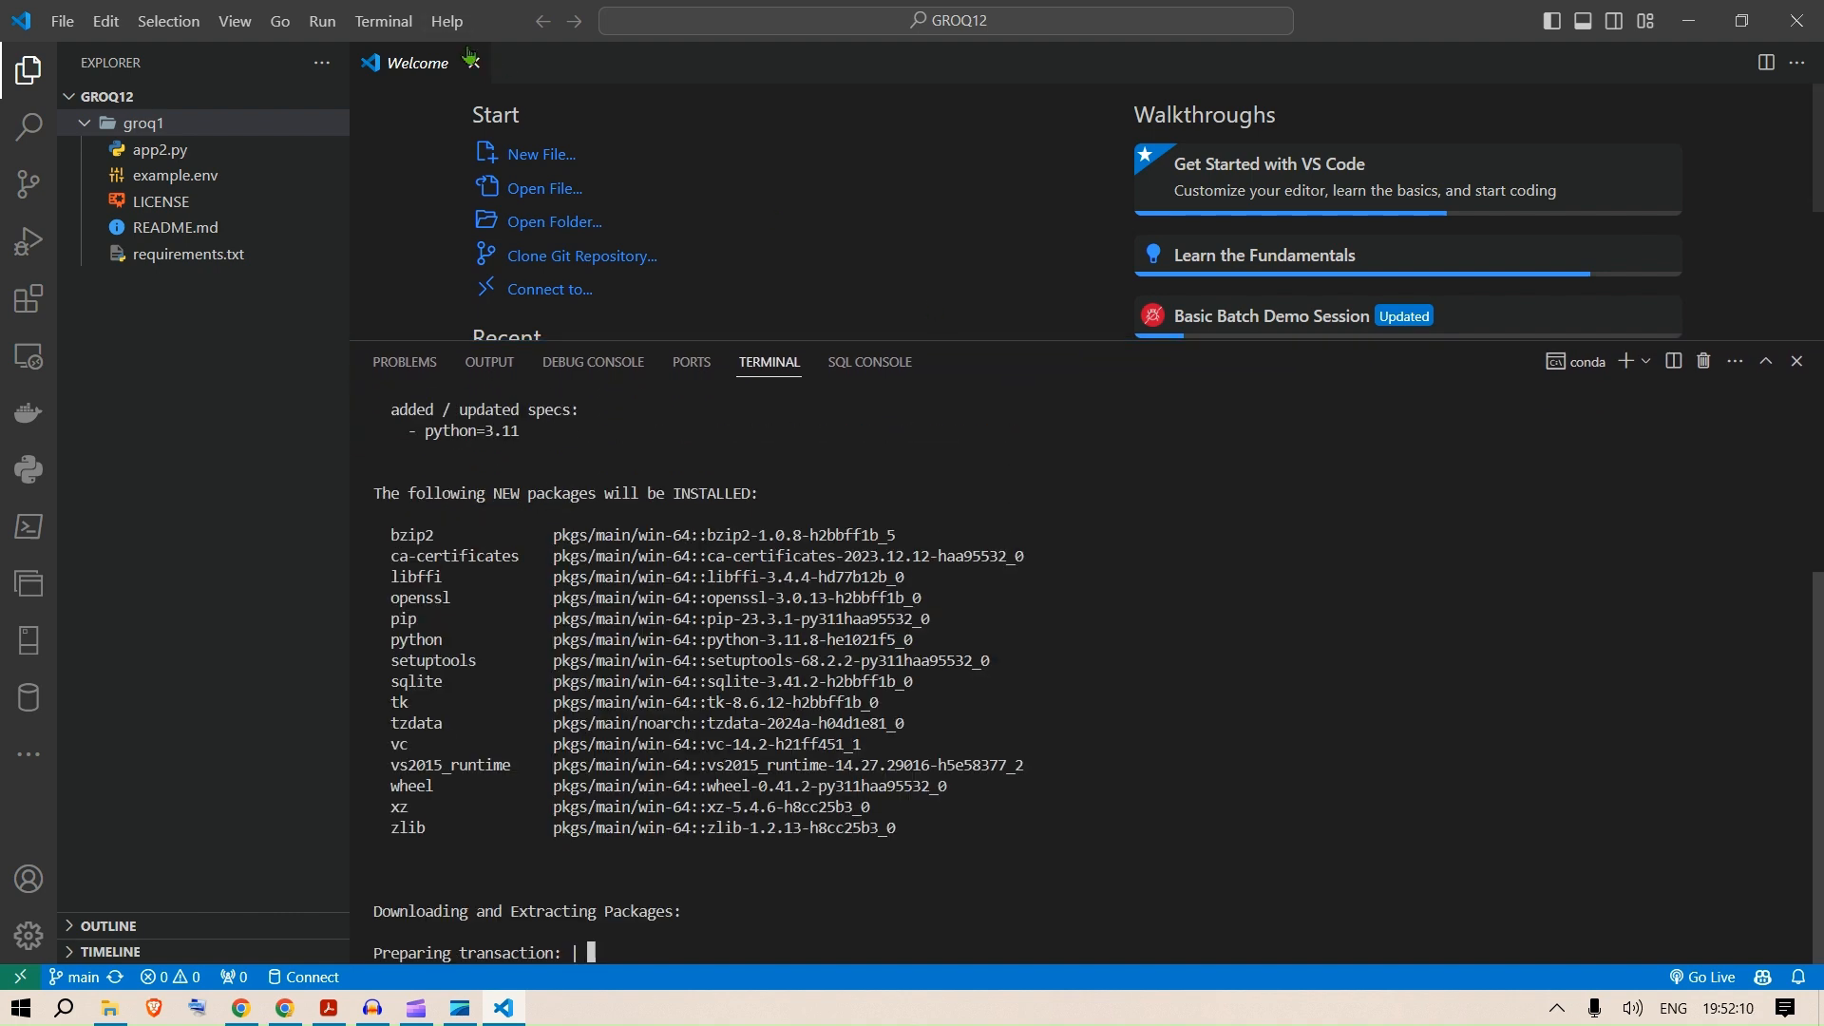
pyautogui.click(469, 61)
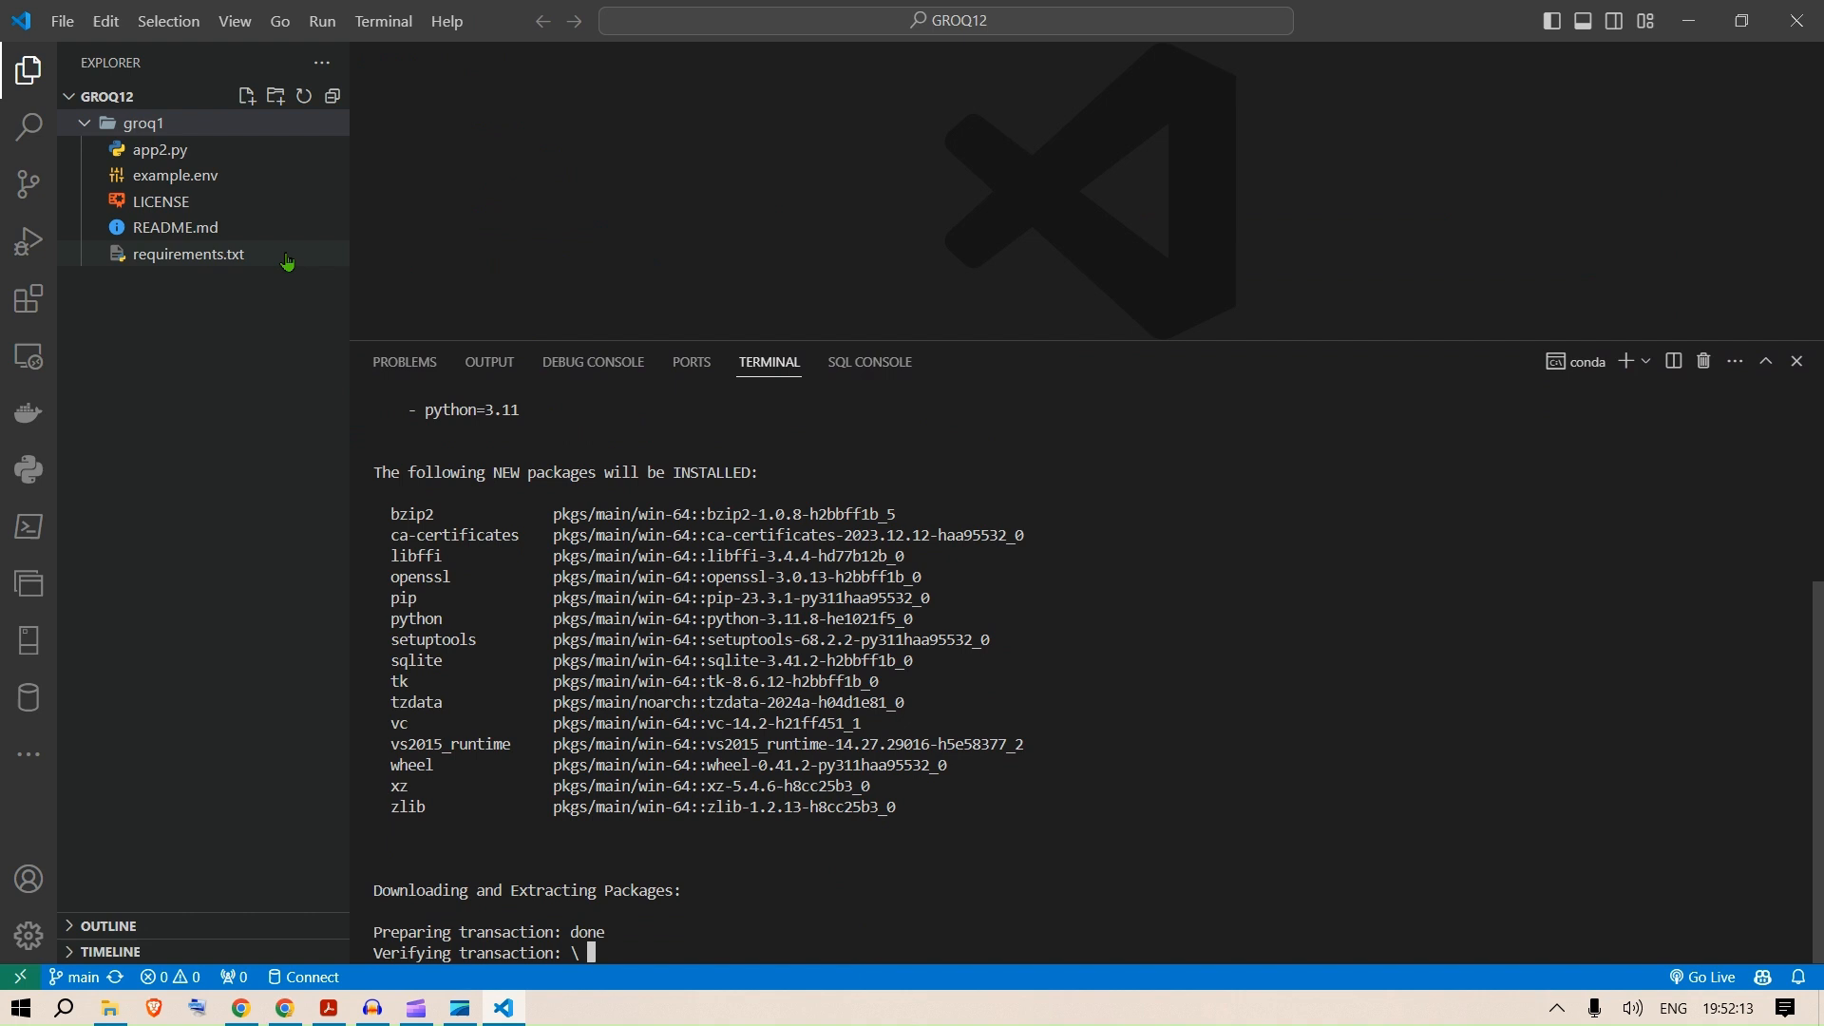
# Review requirements.txt and README, then open example.env to become .env with a GROQ_API_KEY line.
pyautogui.click(188, 252)
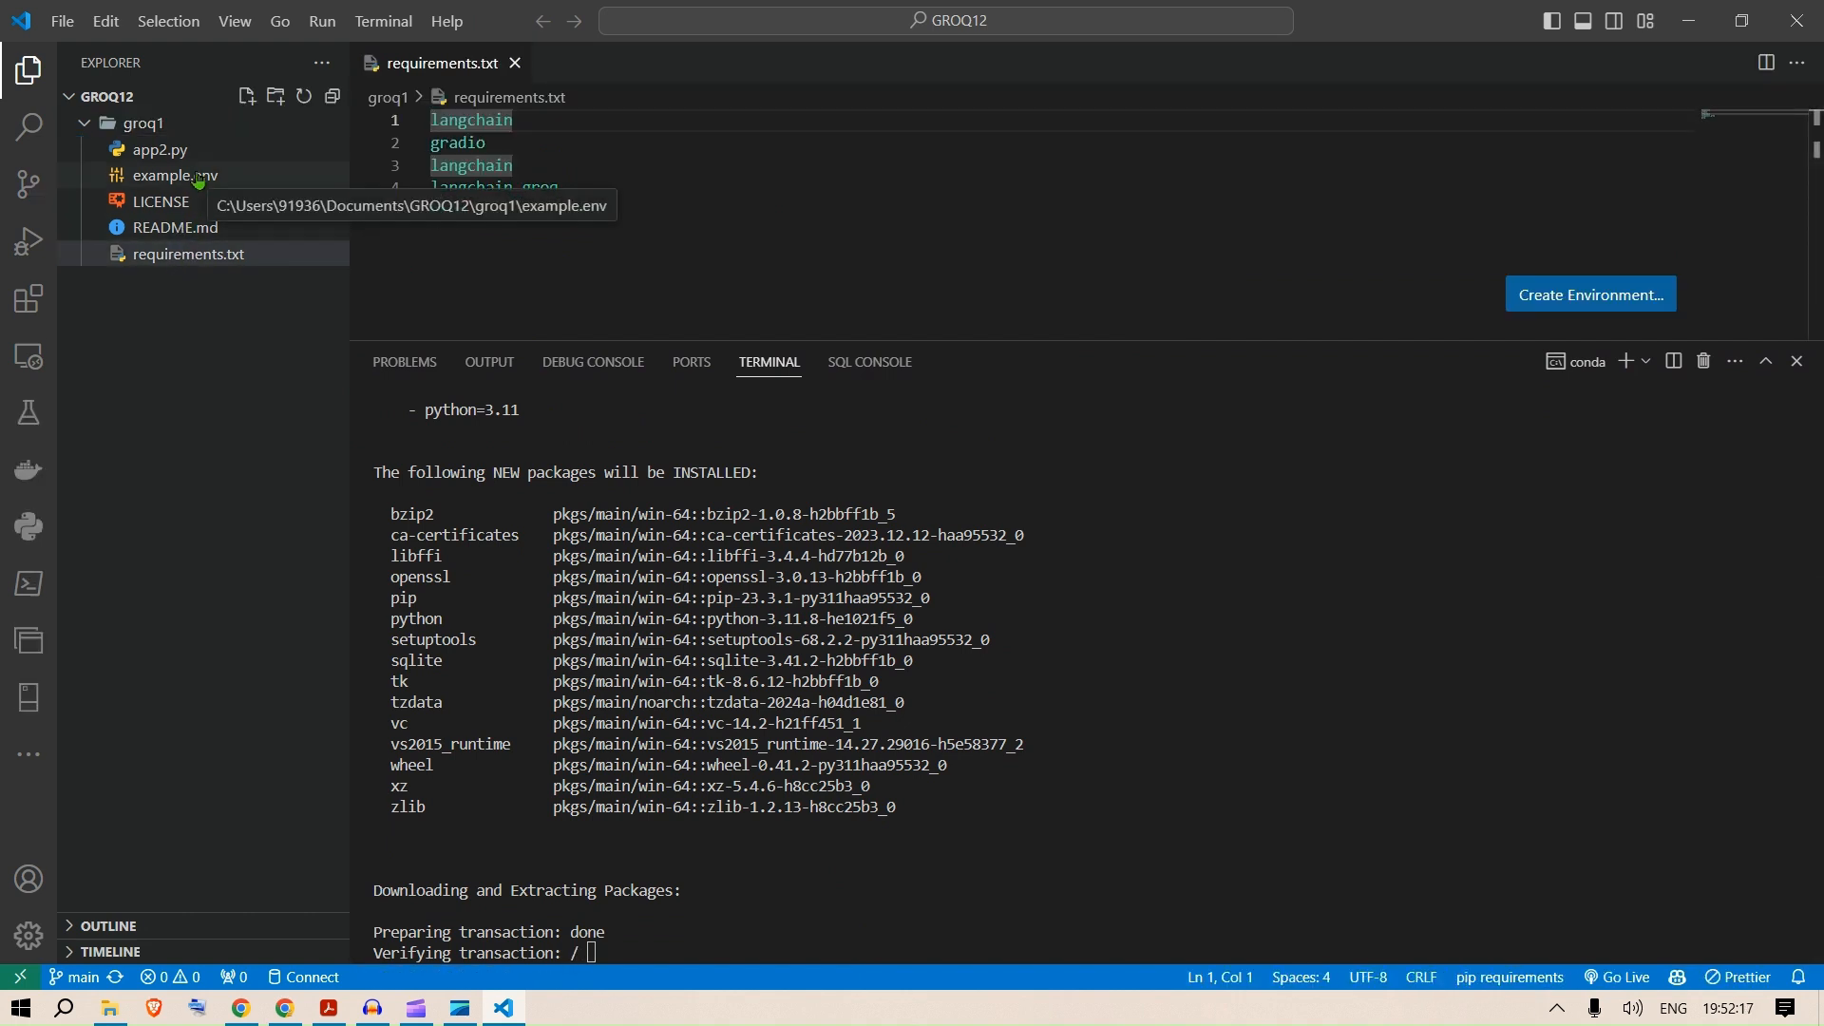
pyautogui.click(175, 226)
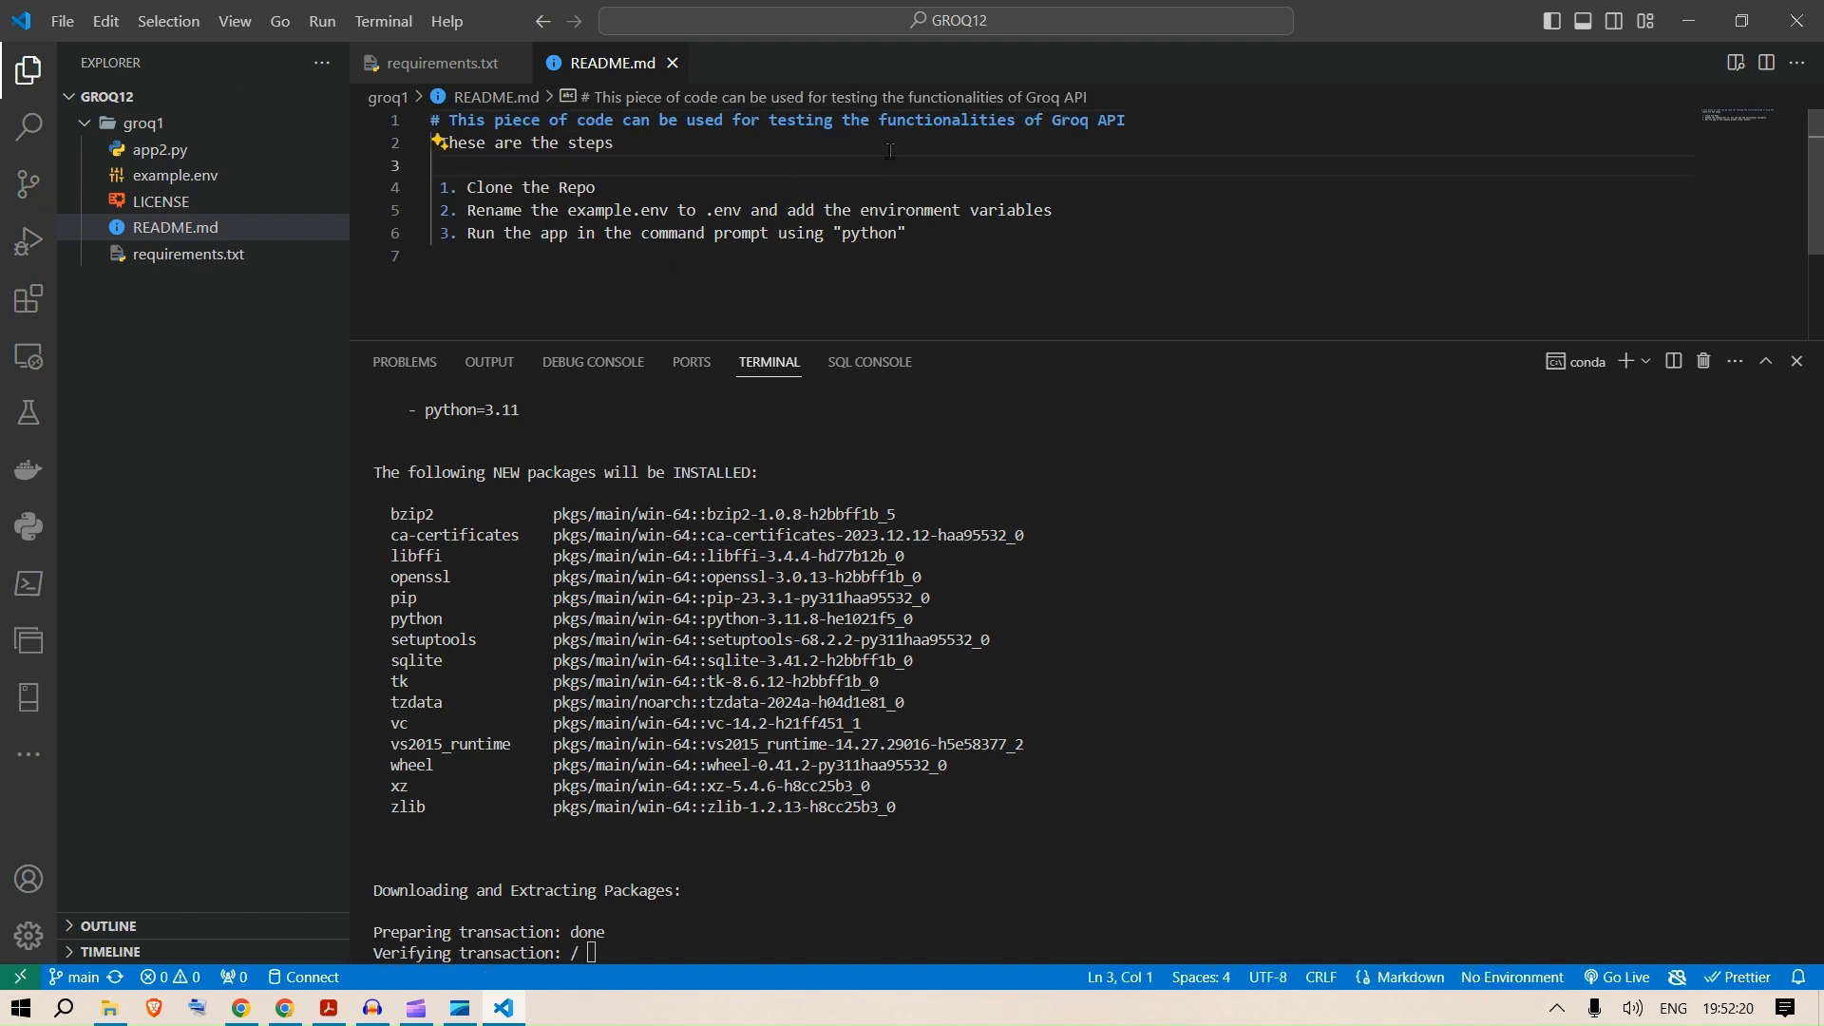
pyautogui.doubleClick(576, 188)
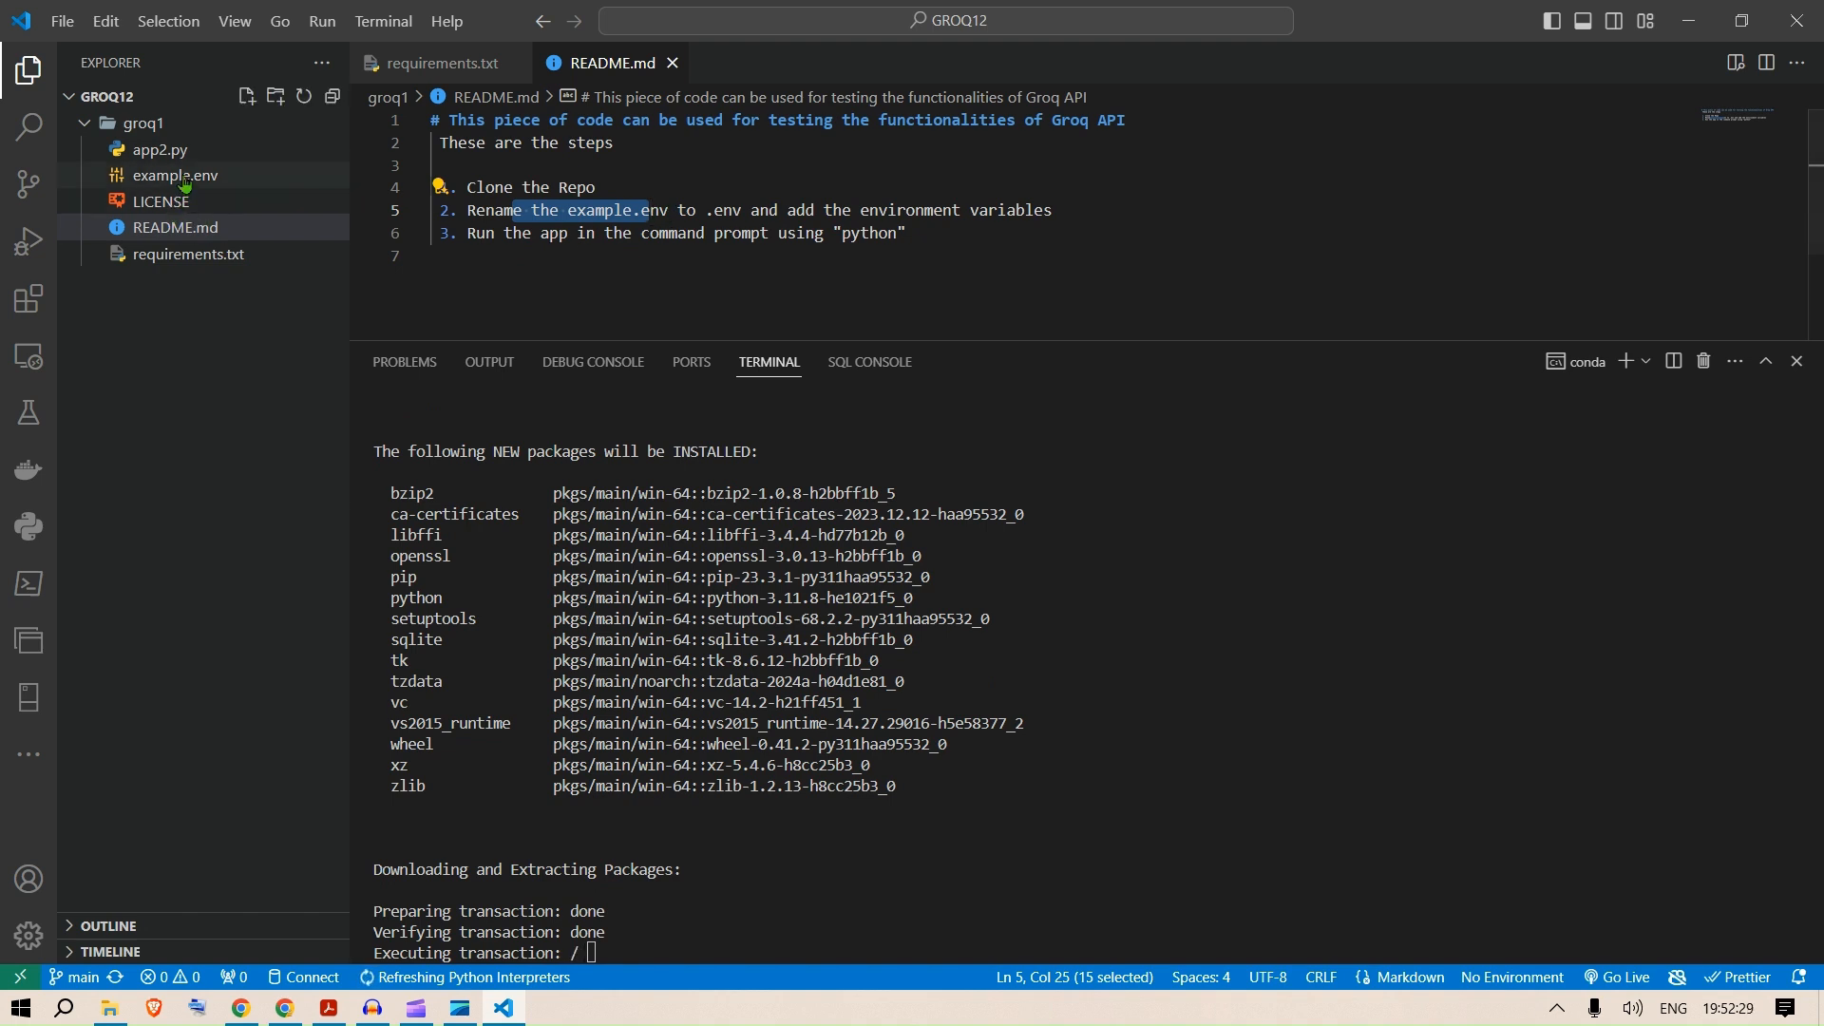
pyautogui.doubleClick(172, 174)
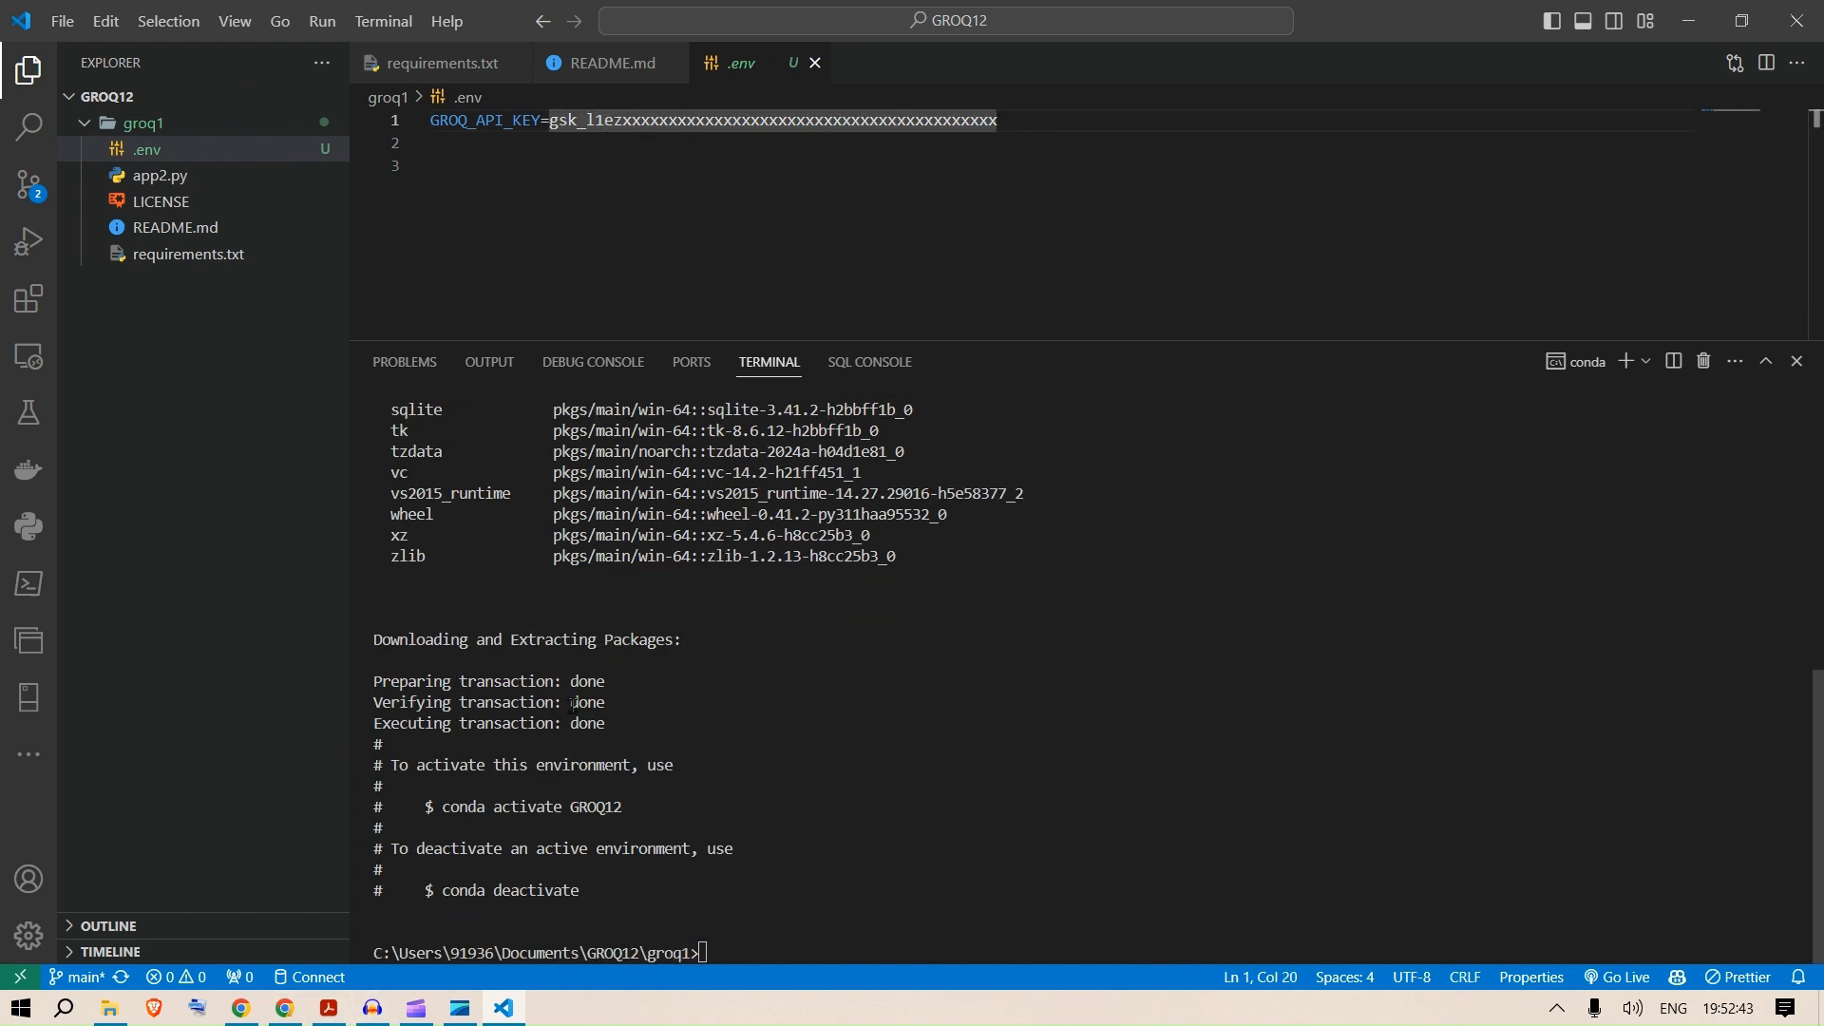
pyautogui.click(283, 1007)
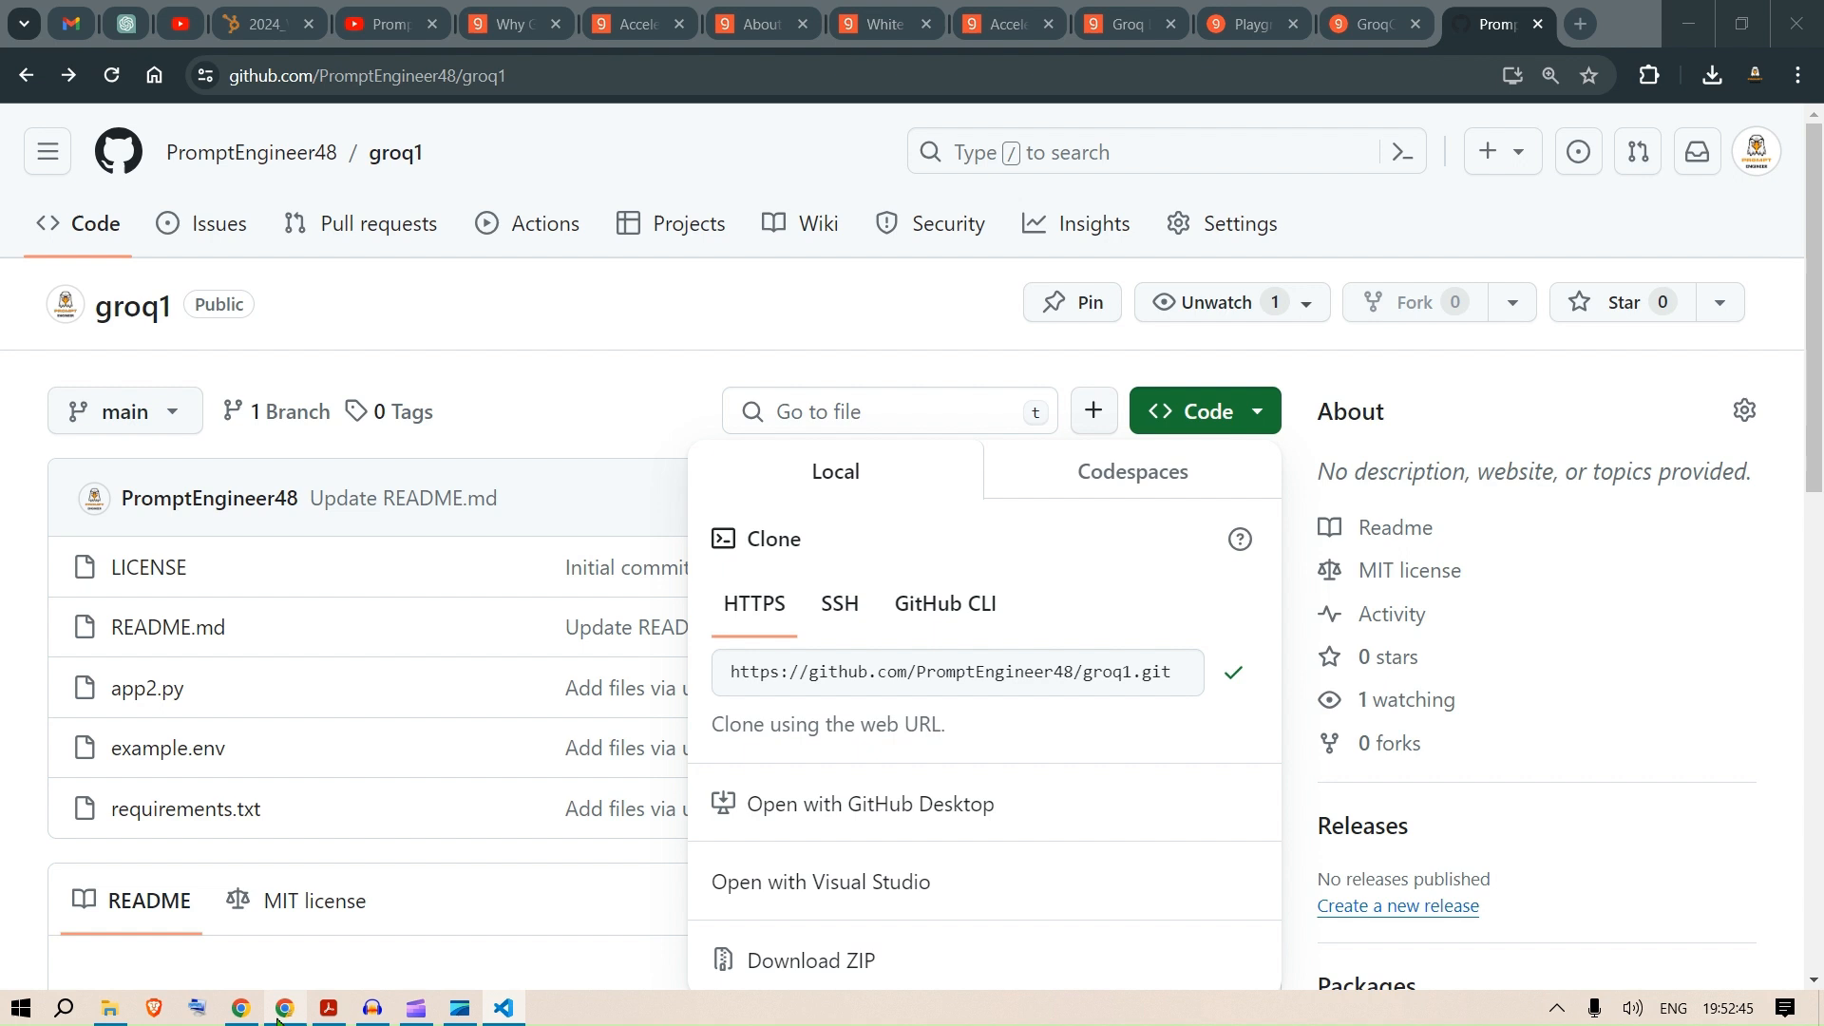
# Create a GroqCloud API key named mykey23 and copy its secret value.
pyautogui.click(1369, 23)
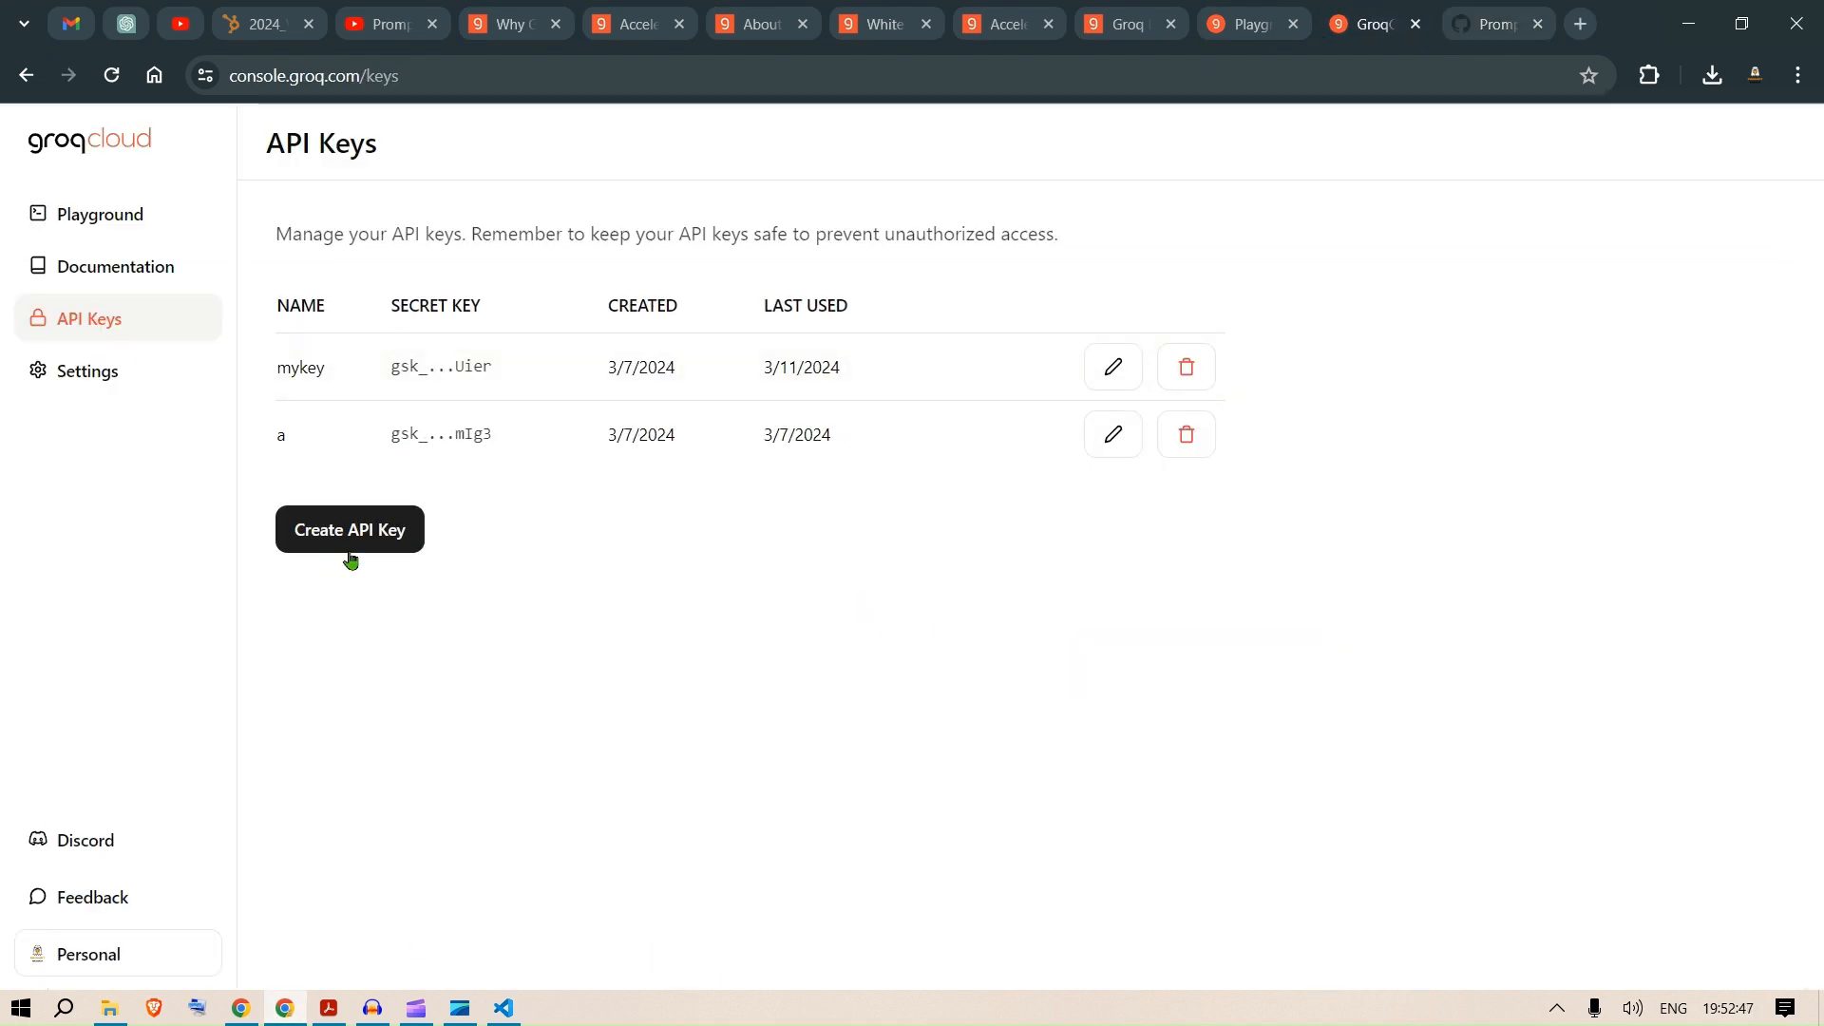
pyautogui.click(349, 530)
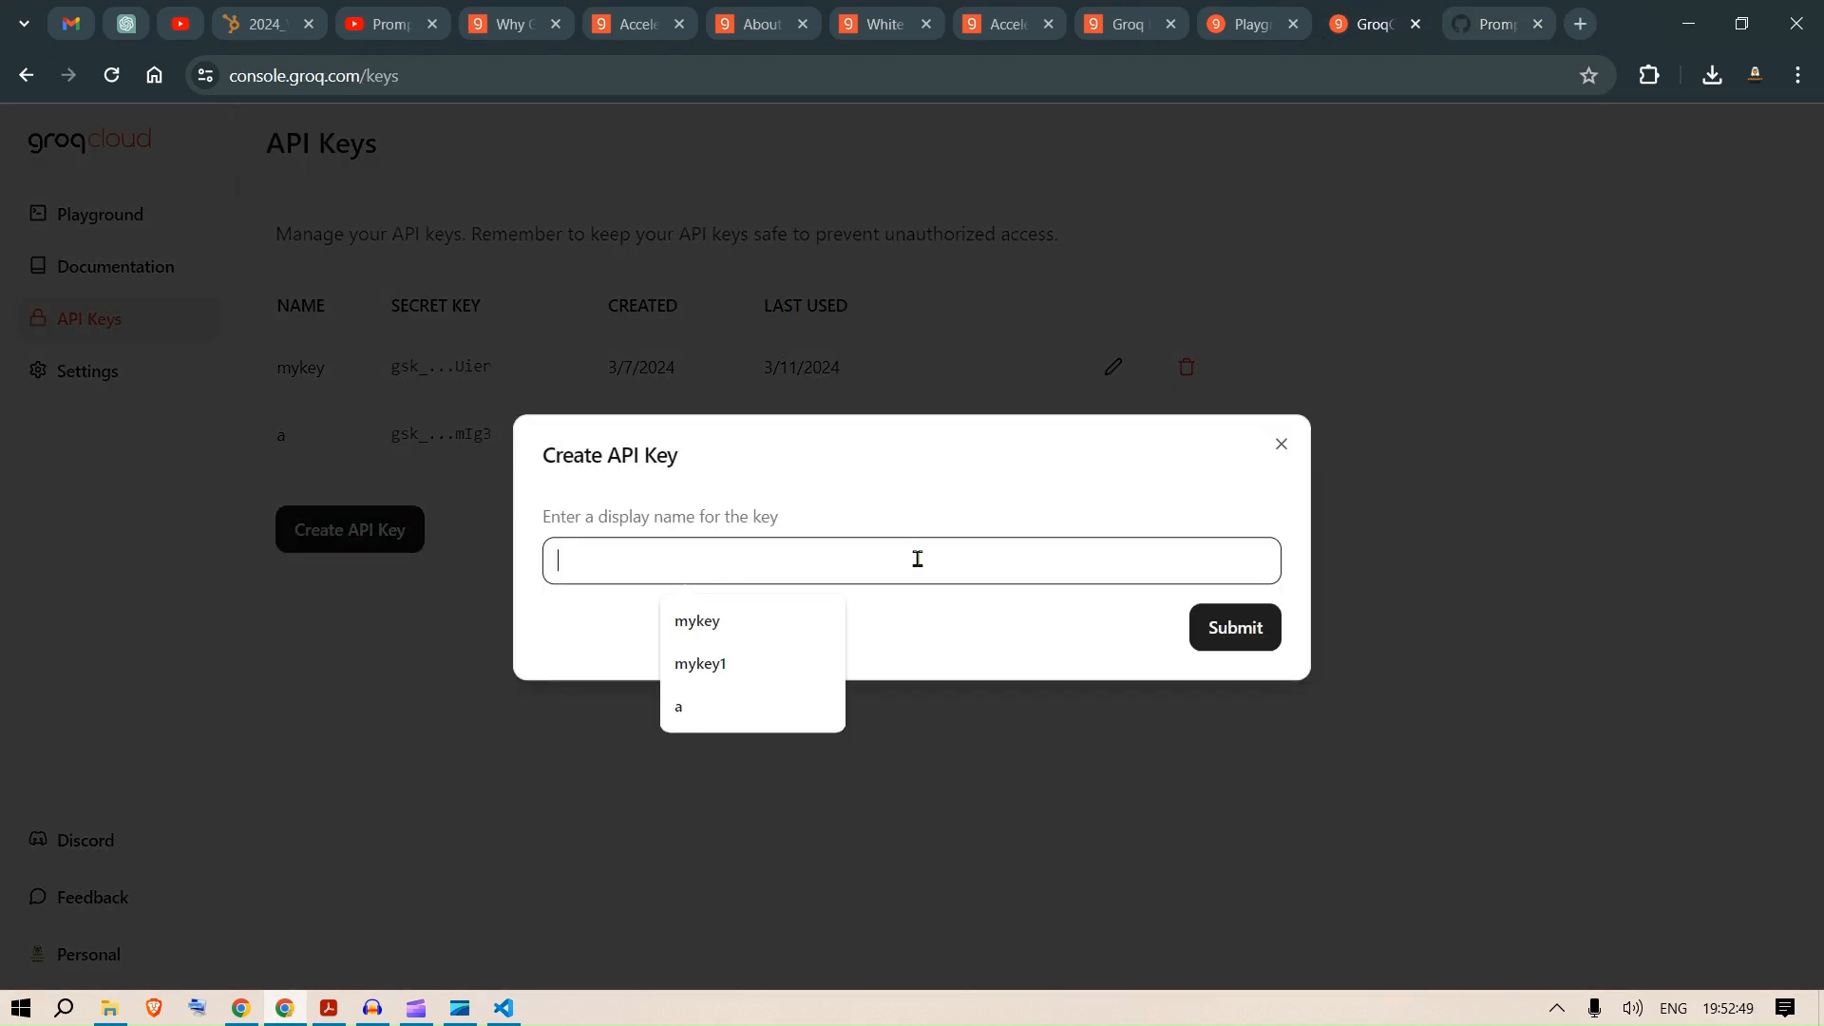
pyautogui.write('mykey23')
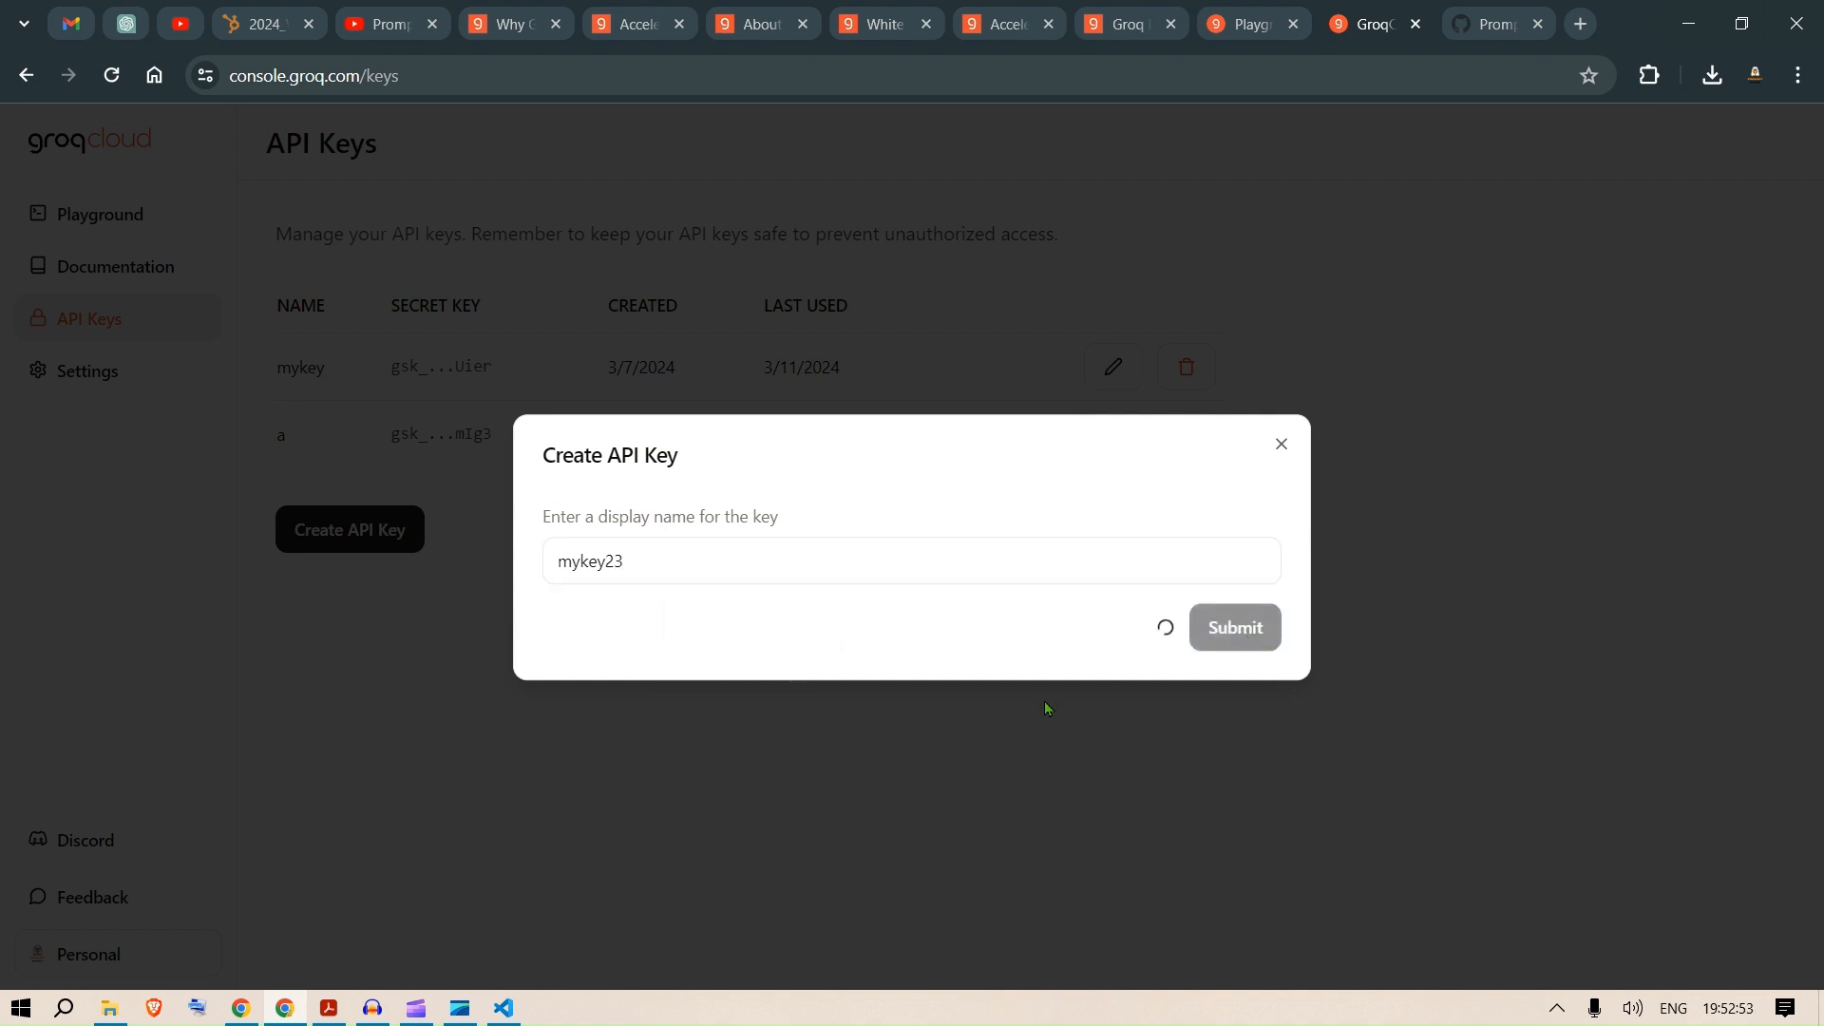
pyautogui.click(1233, 627)
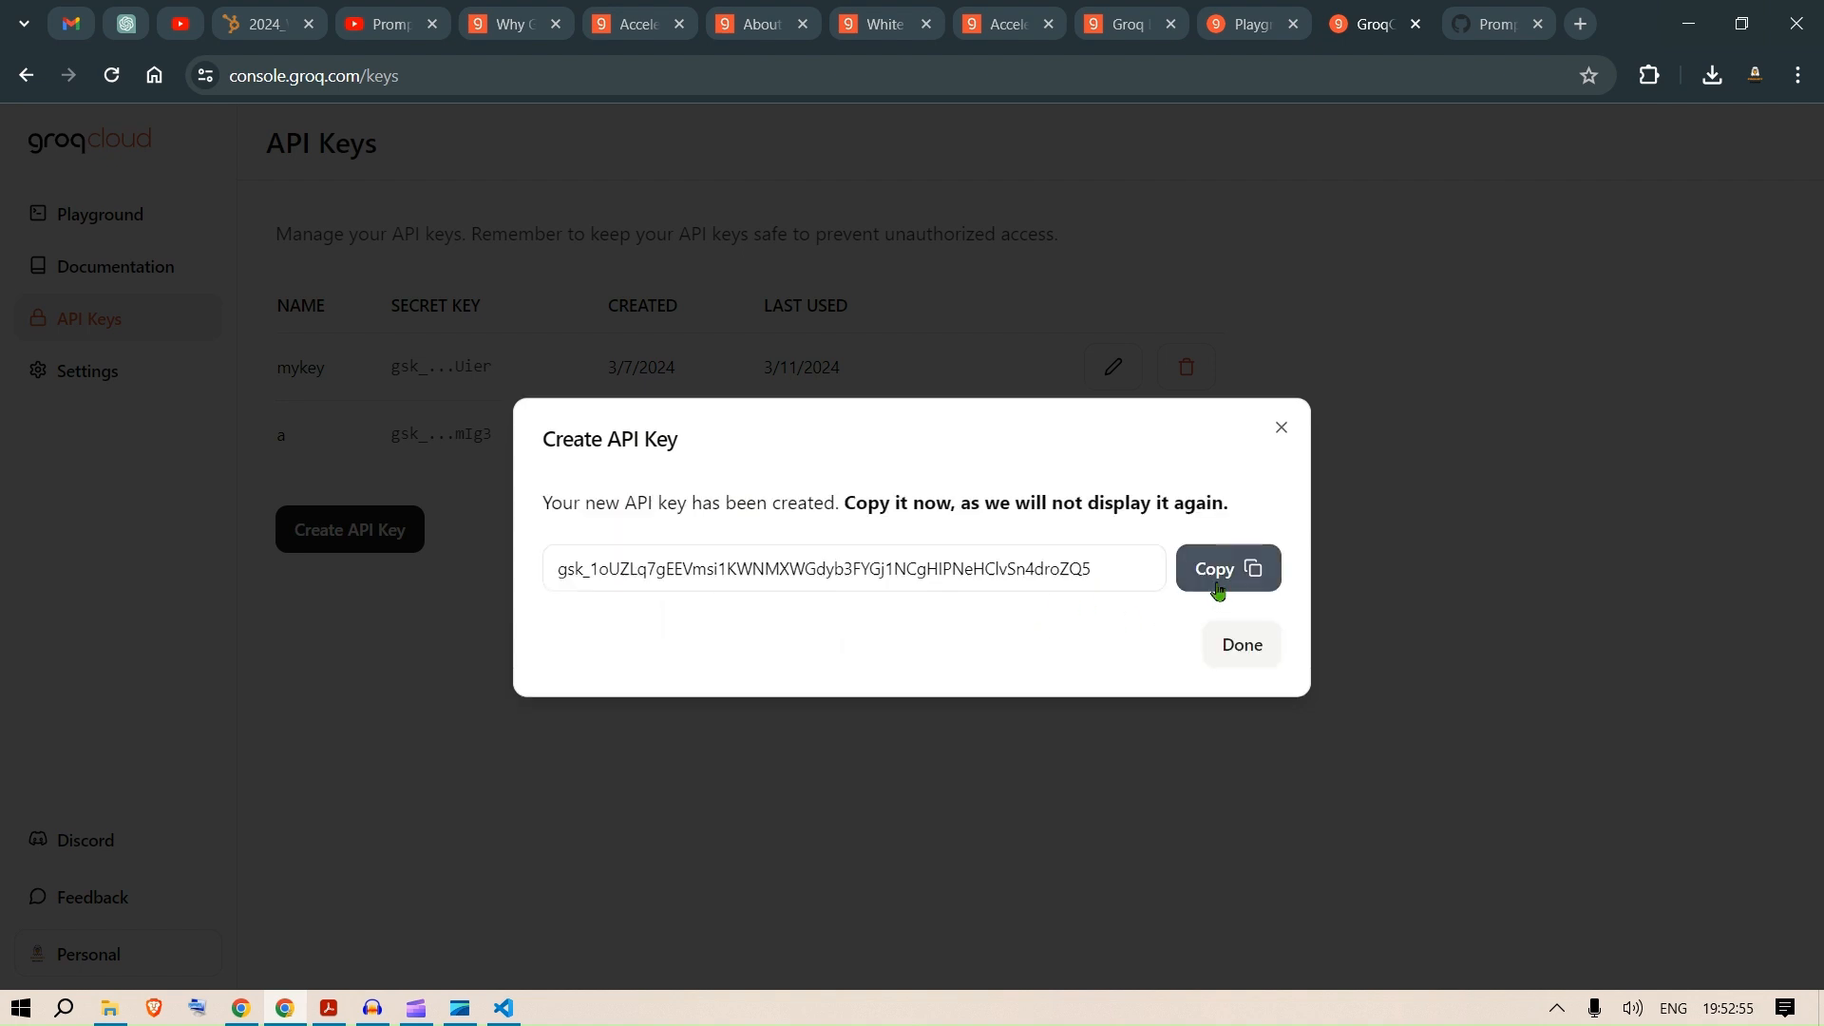
pyautogui.click(1225, 568)
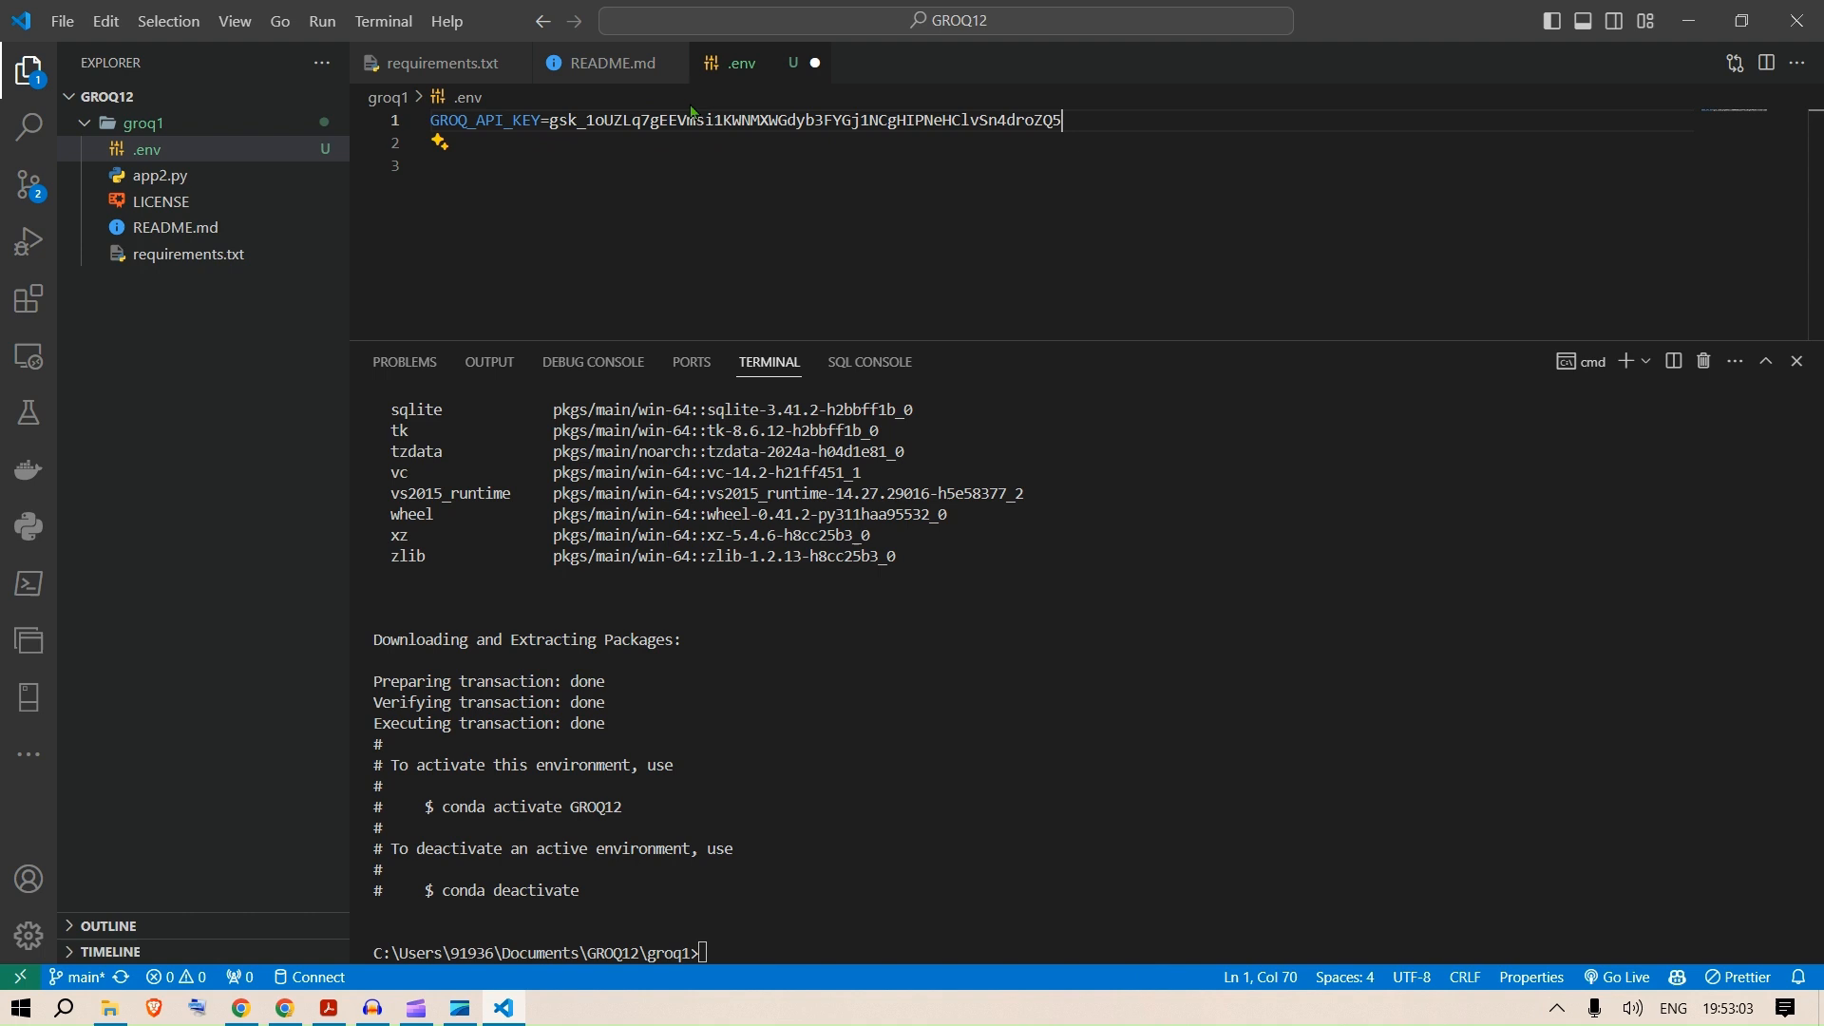
pyautogui.moveTo(811, 62)
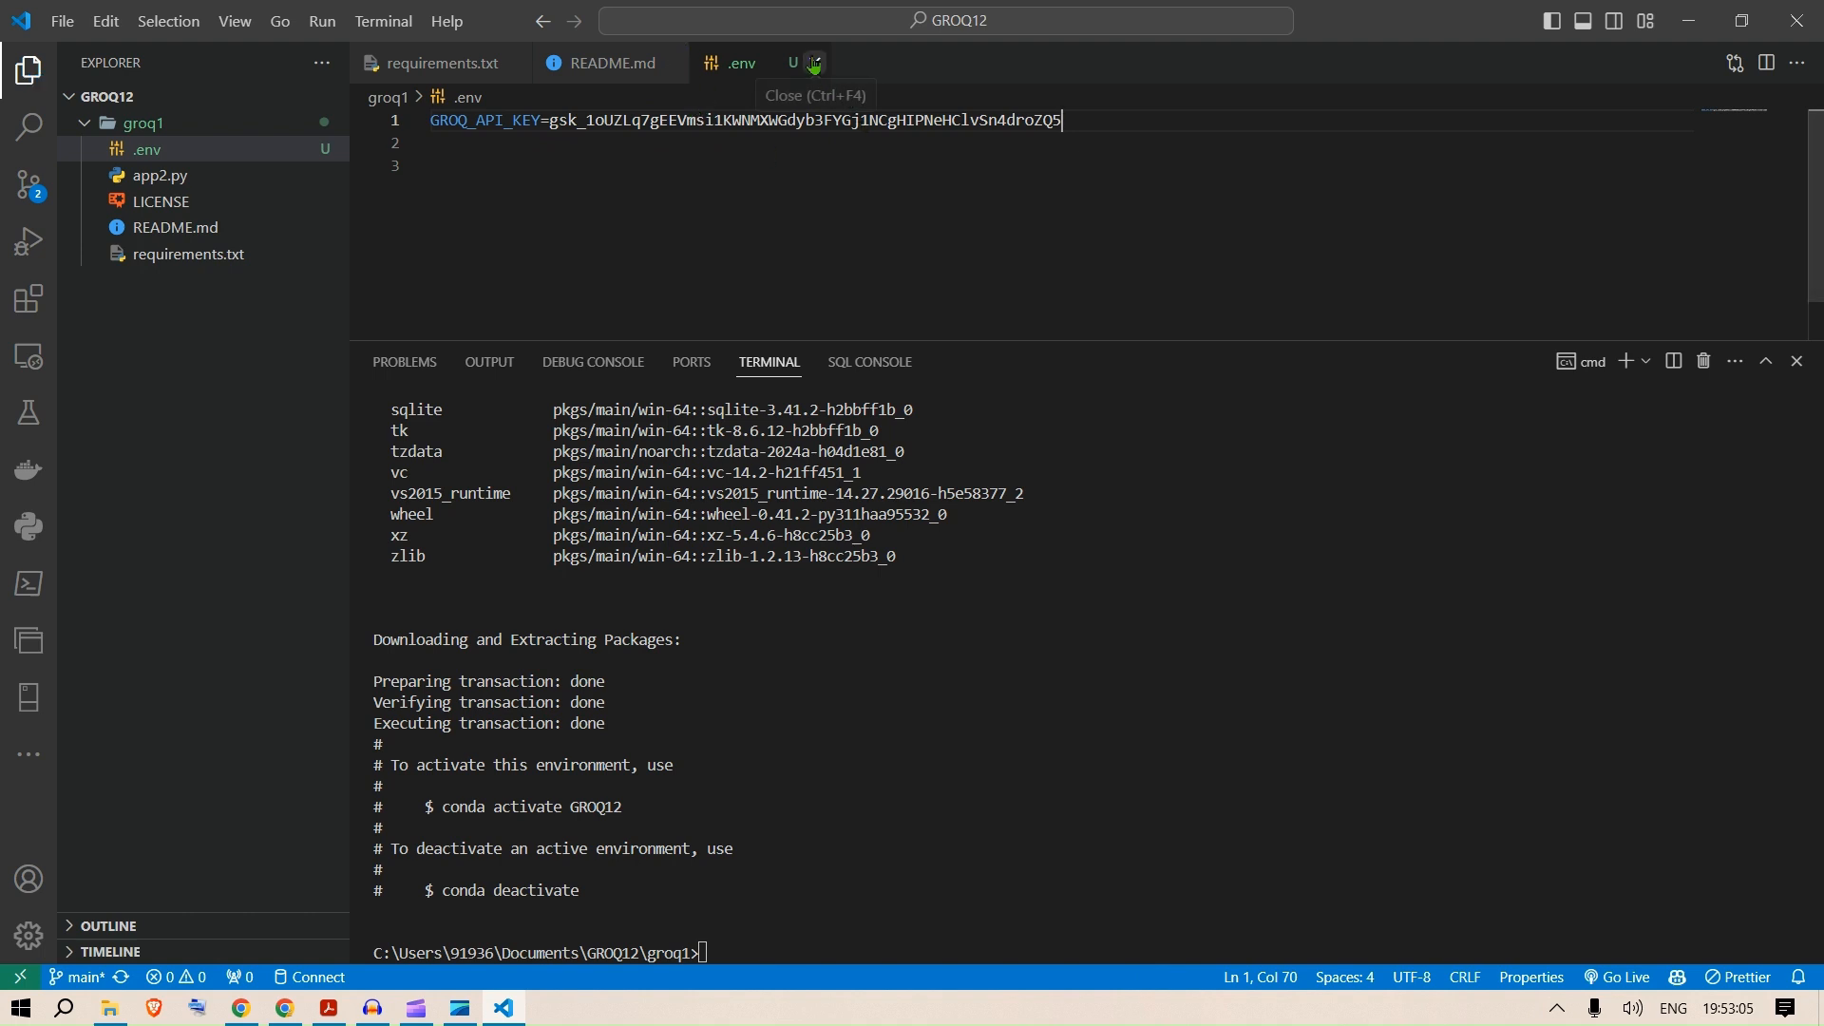
# Close the .env and README tabs and run conda activate GROQ12 in the terminal.
pyautogui.click(815, 62)
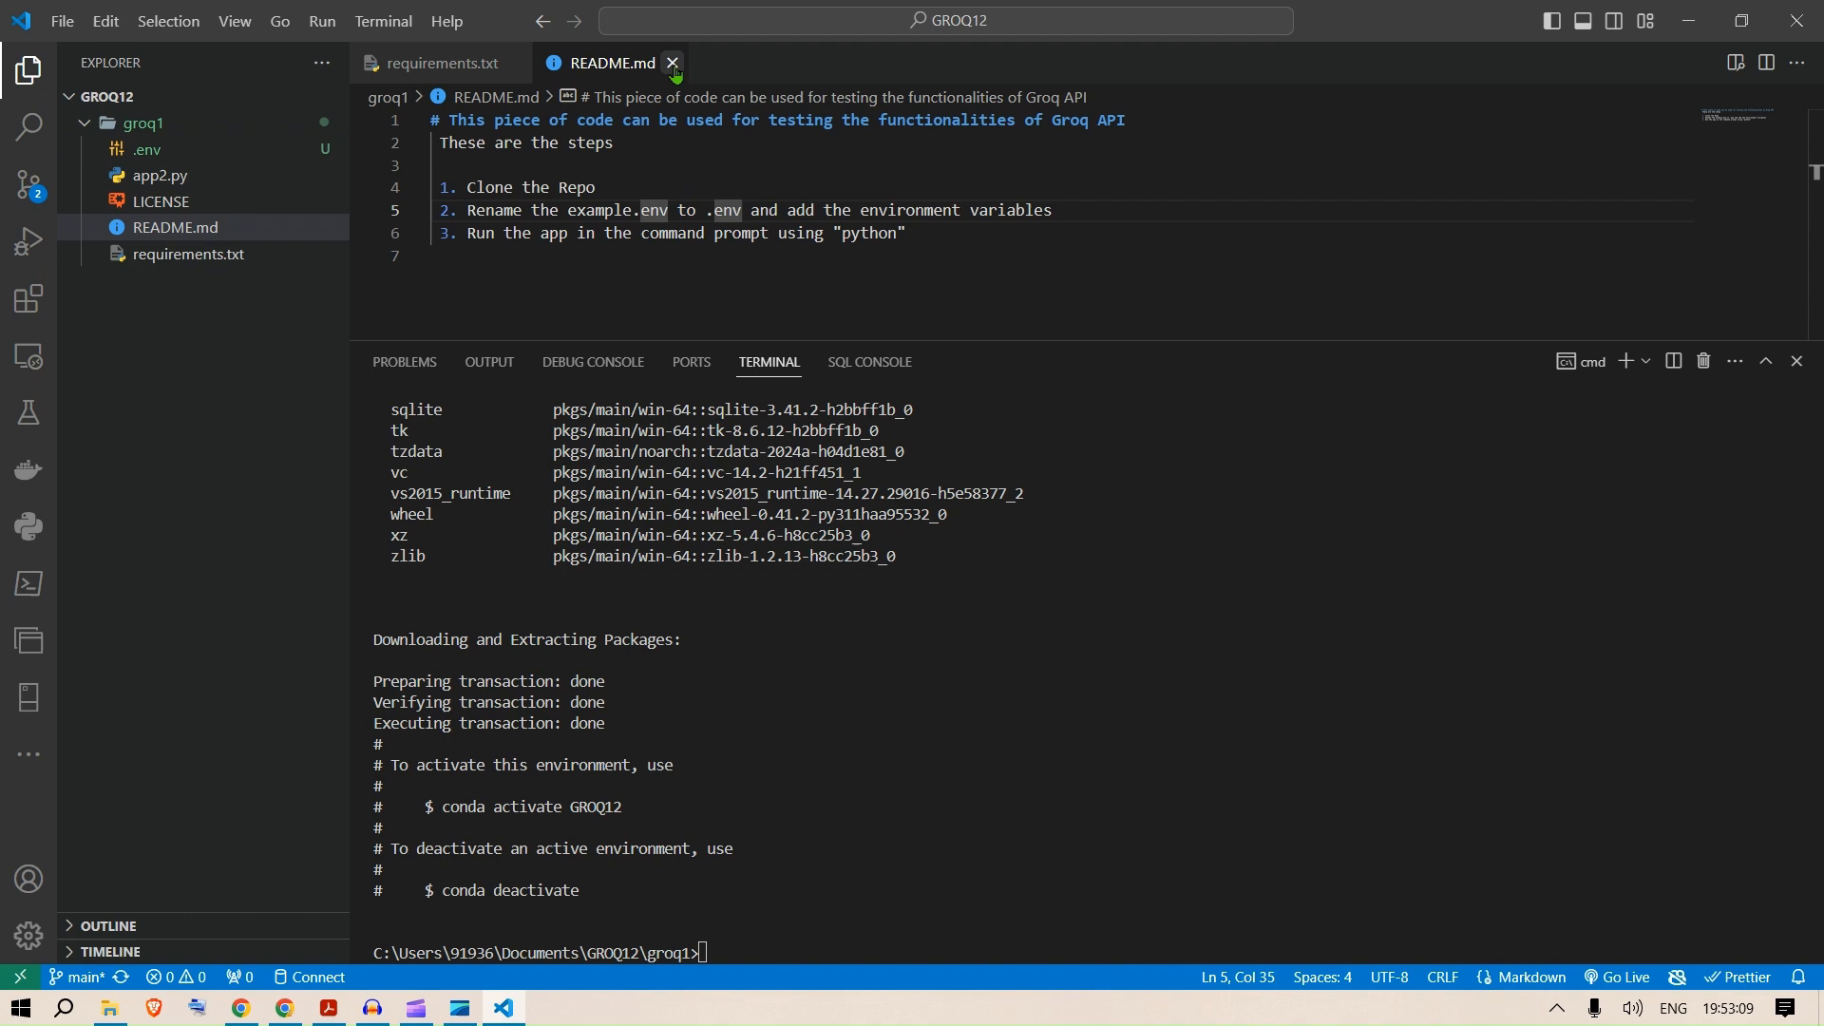
pyautogui.click(672, 63)
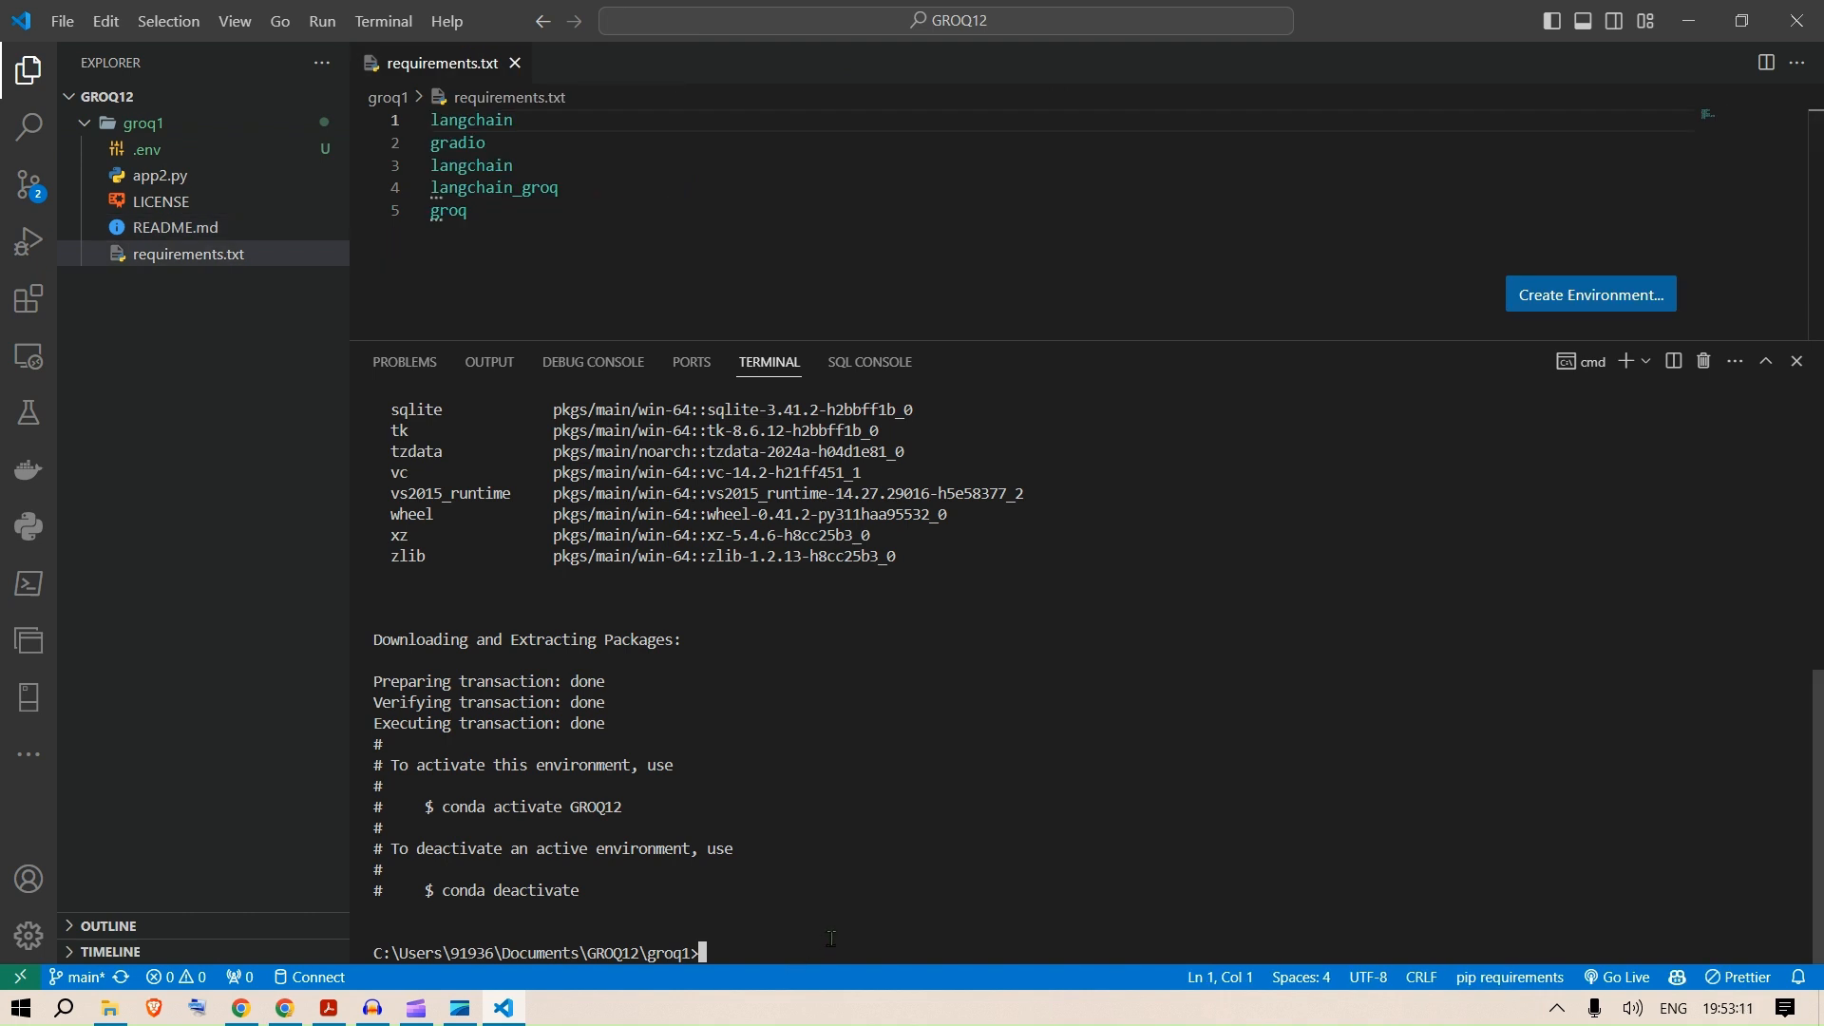
pyautogui.write('conda activate G')
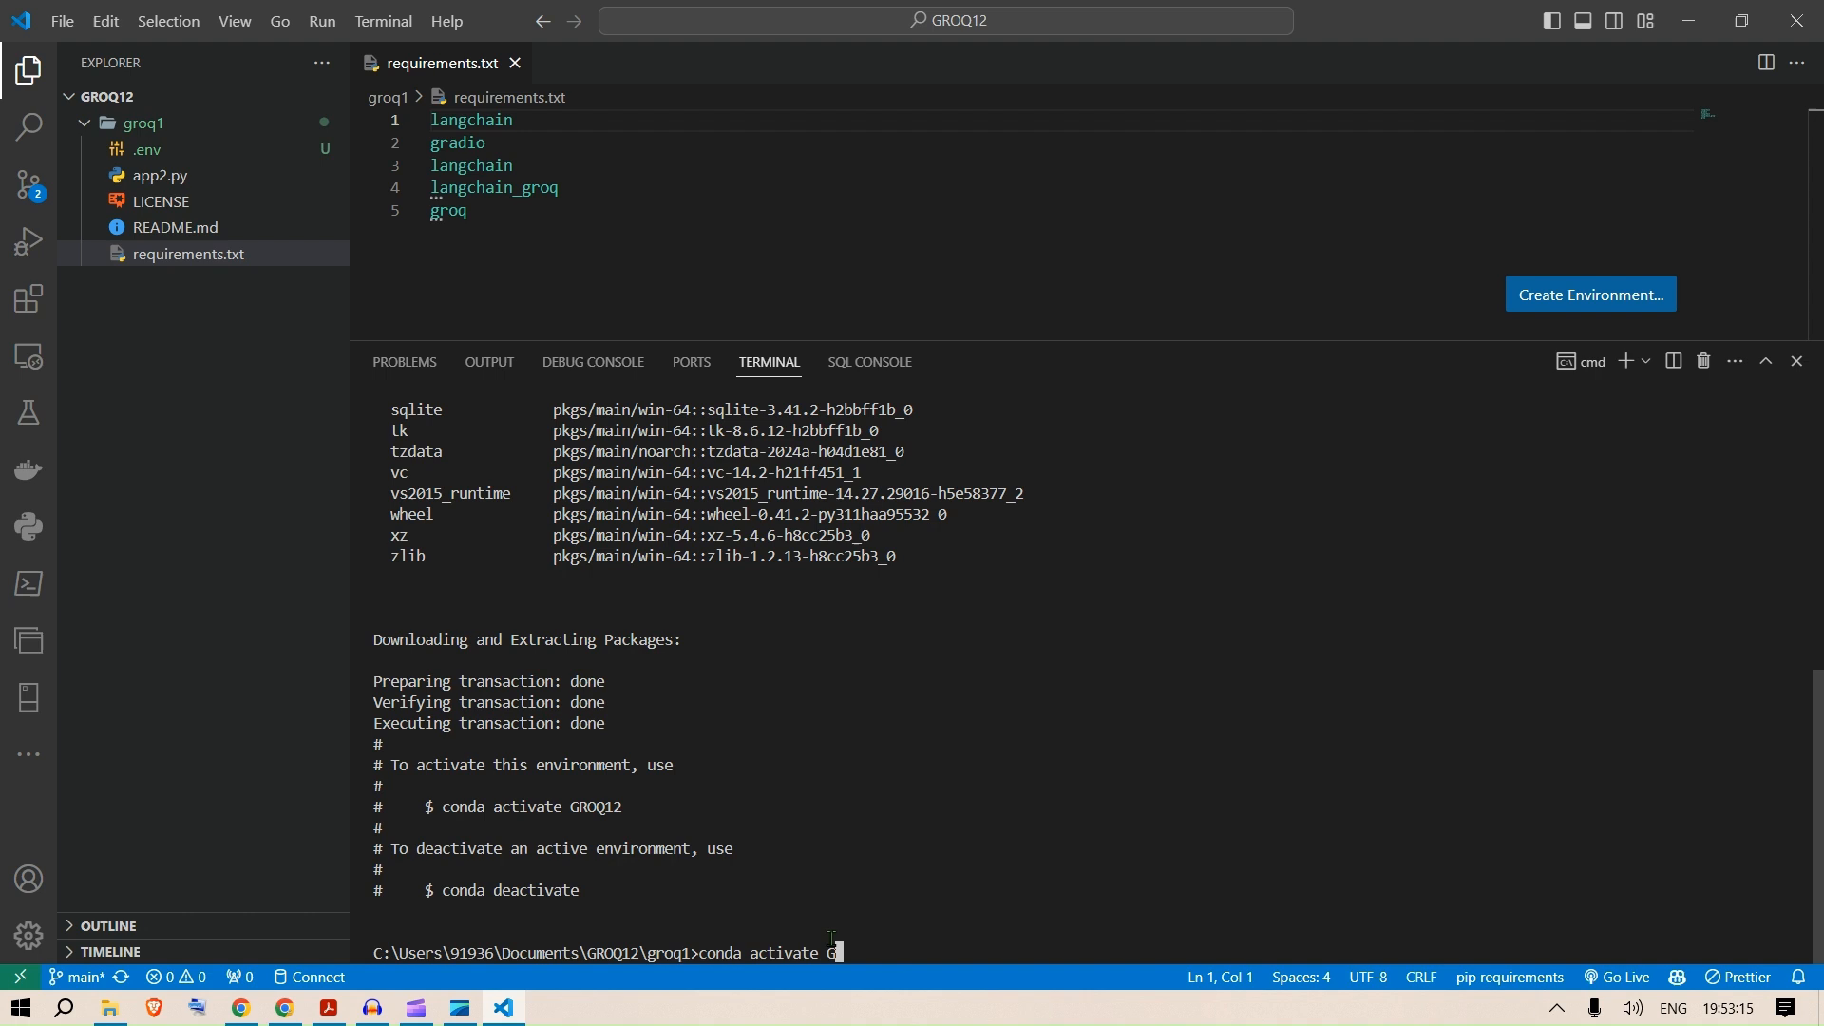
pyautogui.write('ROQ12')
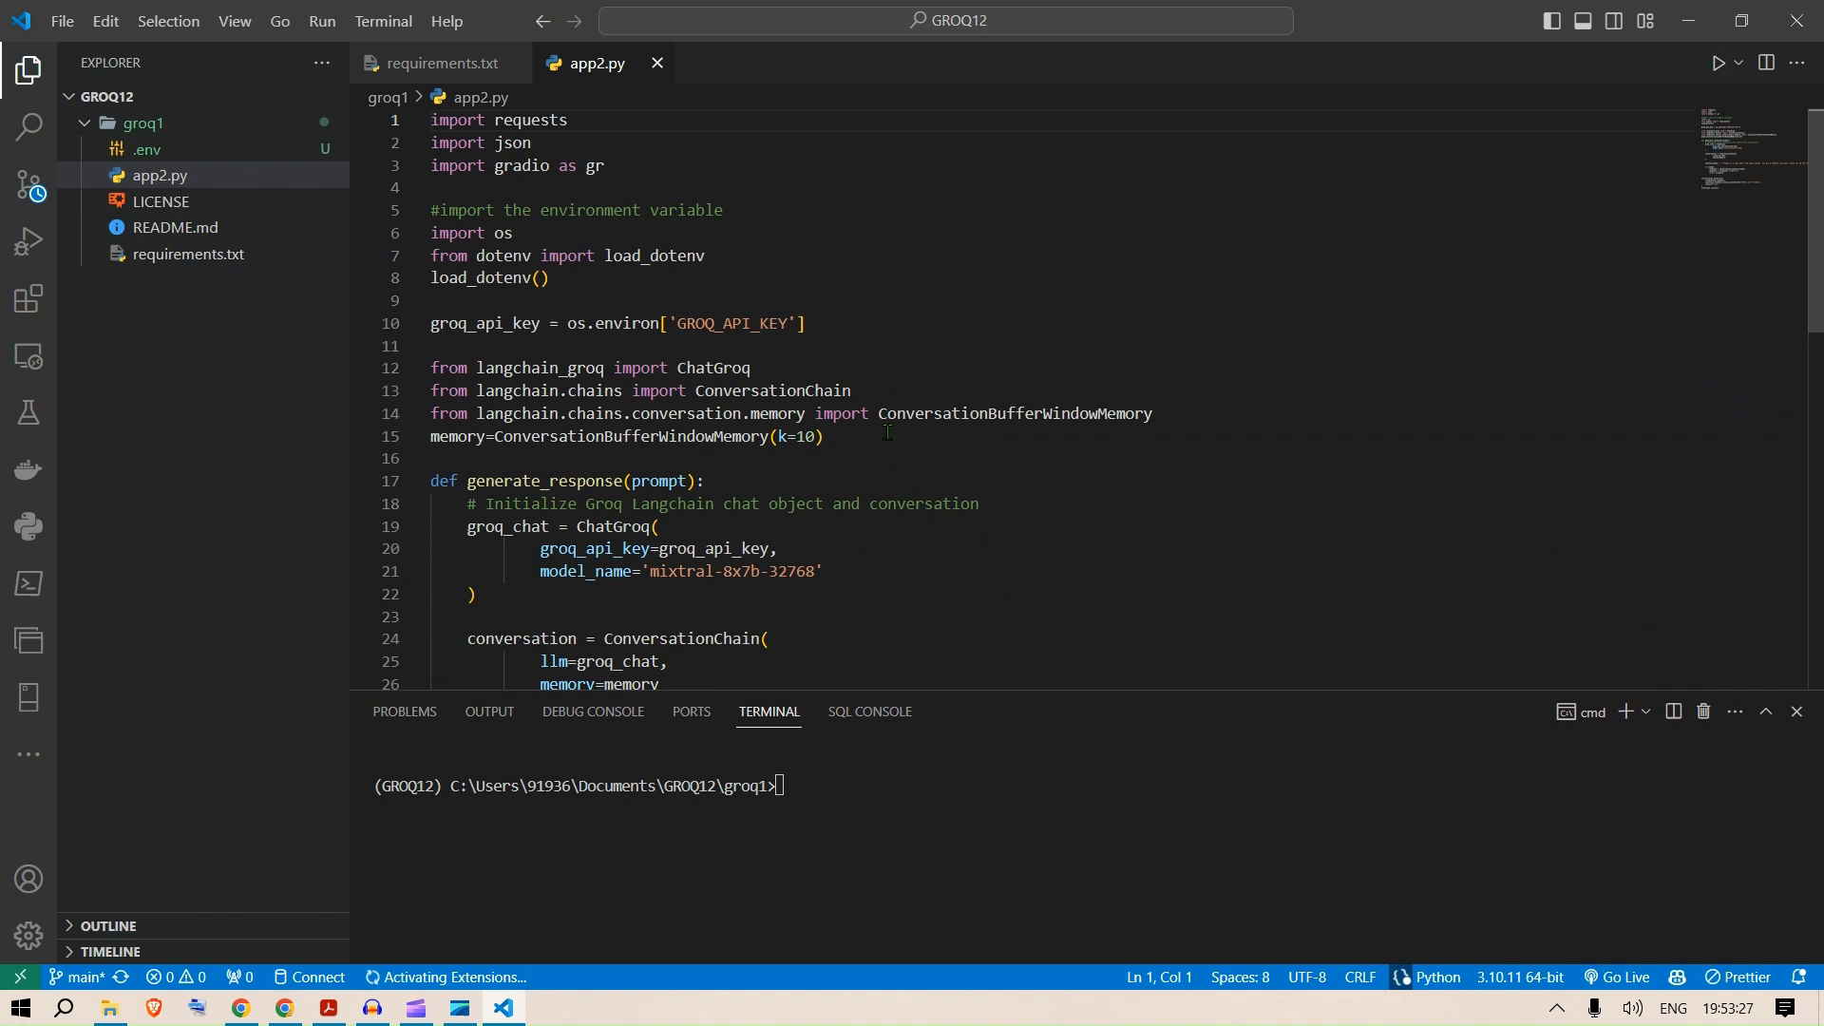
# Highlight the dotenv import lines in app2.py and return to requirements.txt.
pyautogui.moveTo(430, 143); pyautogui.dragTo(604, 165)
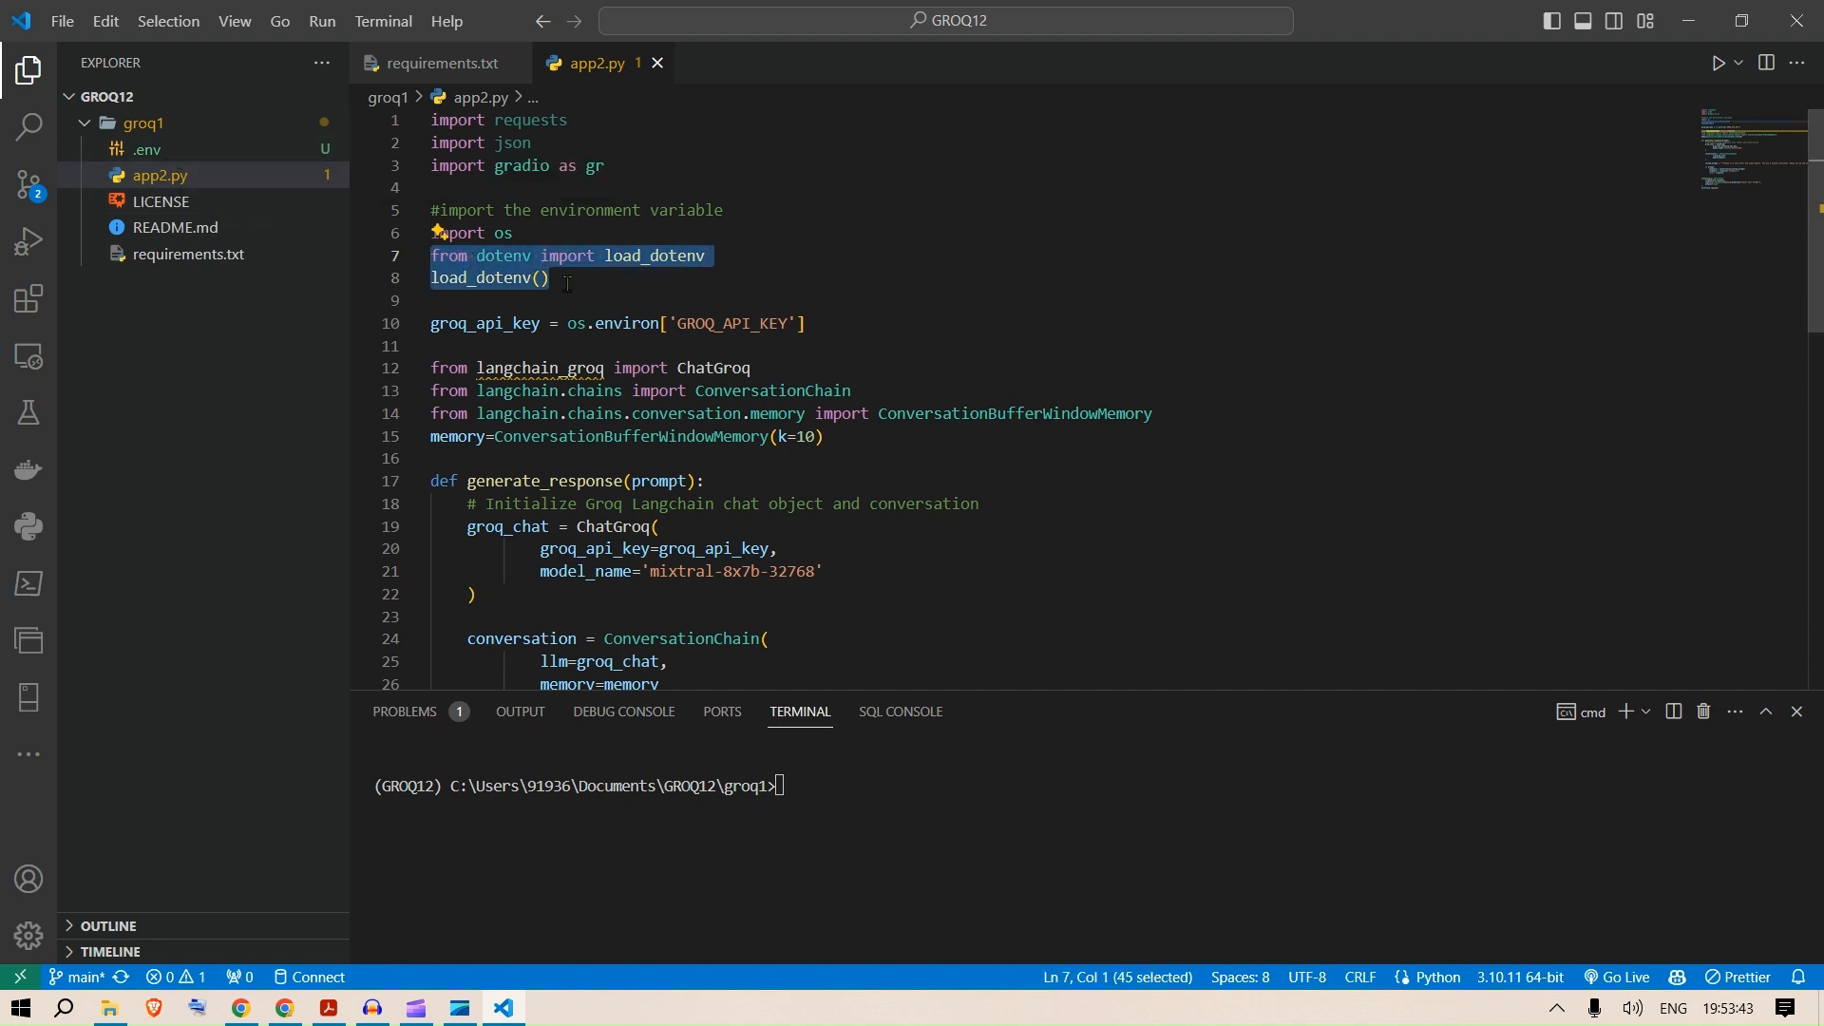
pyautogui.click(439, 63)
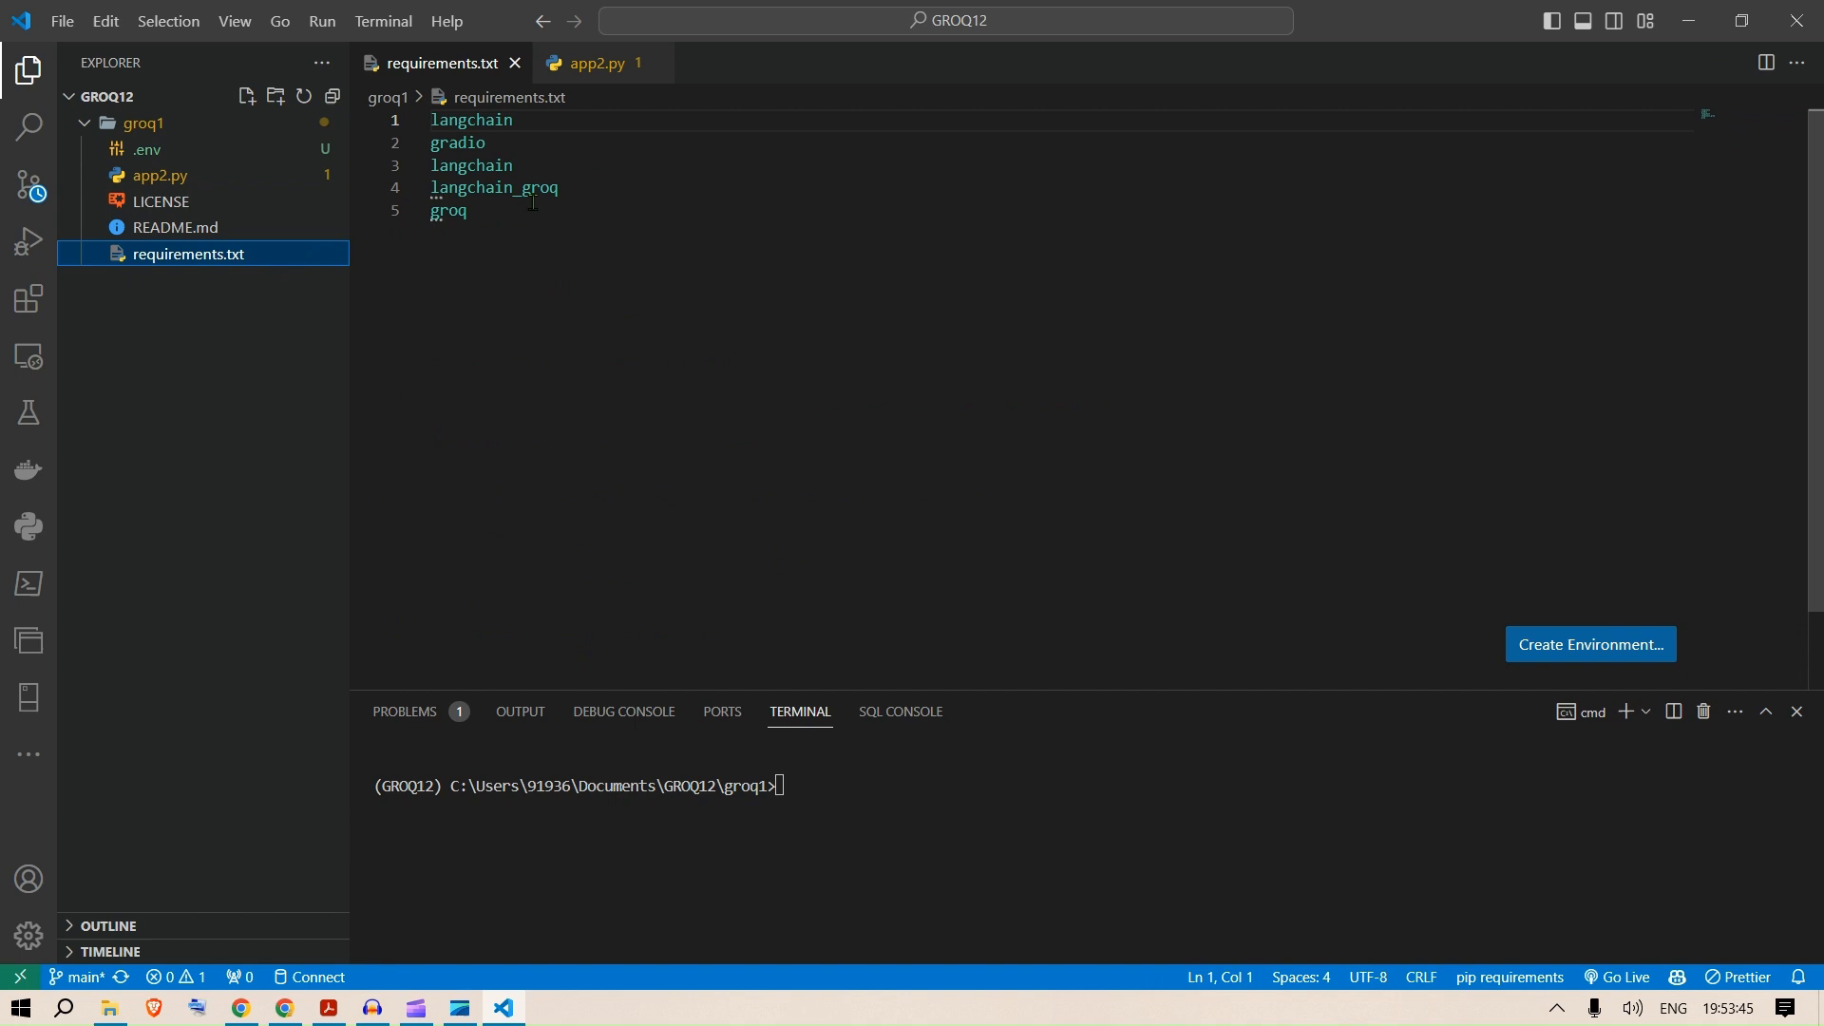
# Add python-dotenv as a new line in requirements.txt after groq.
pyautogui.doubleClick(446, 211)
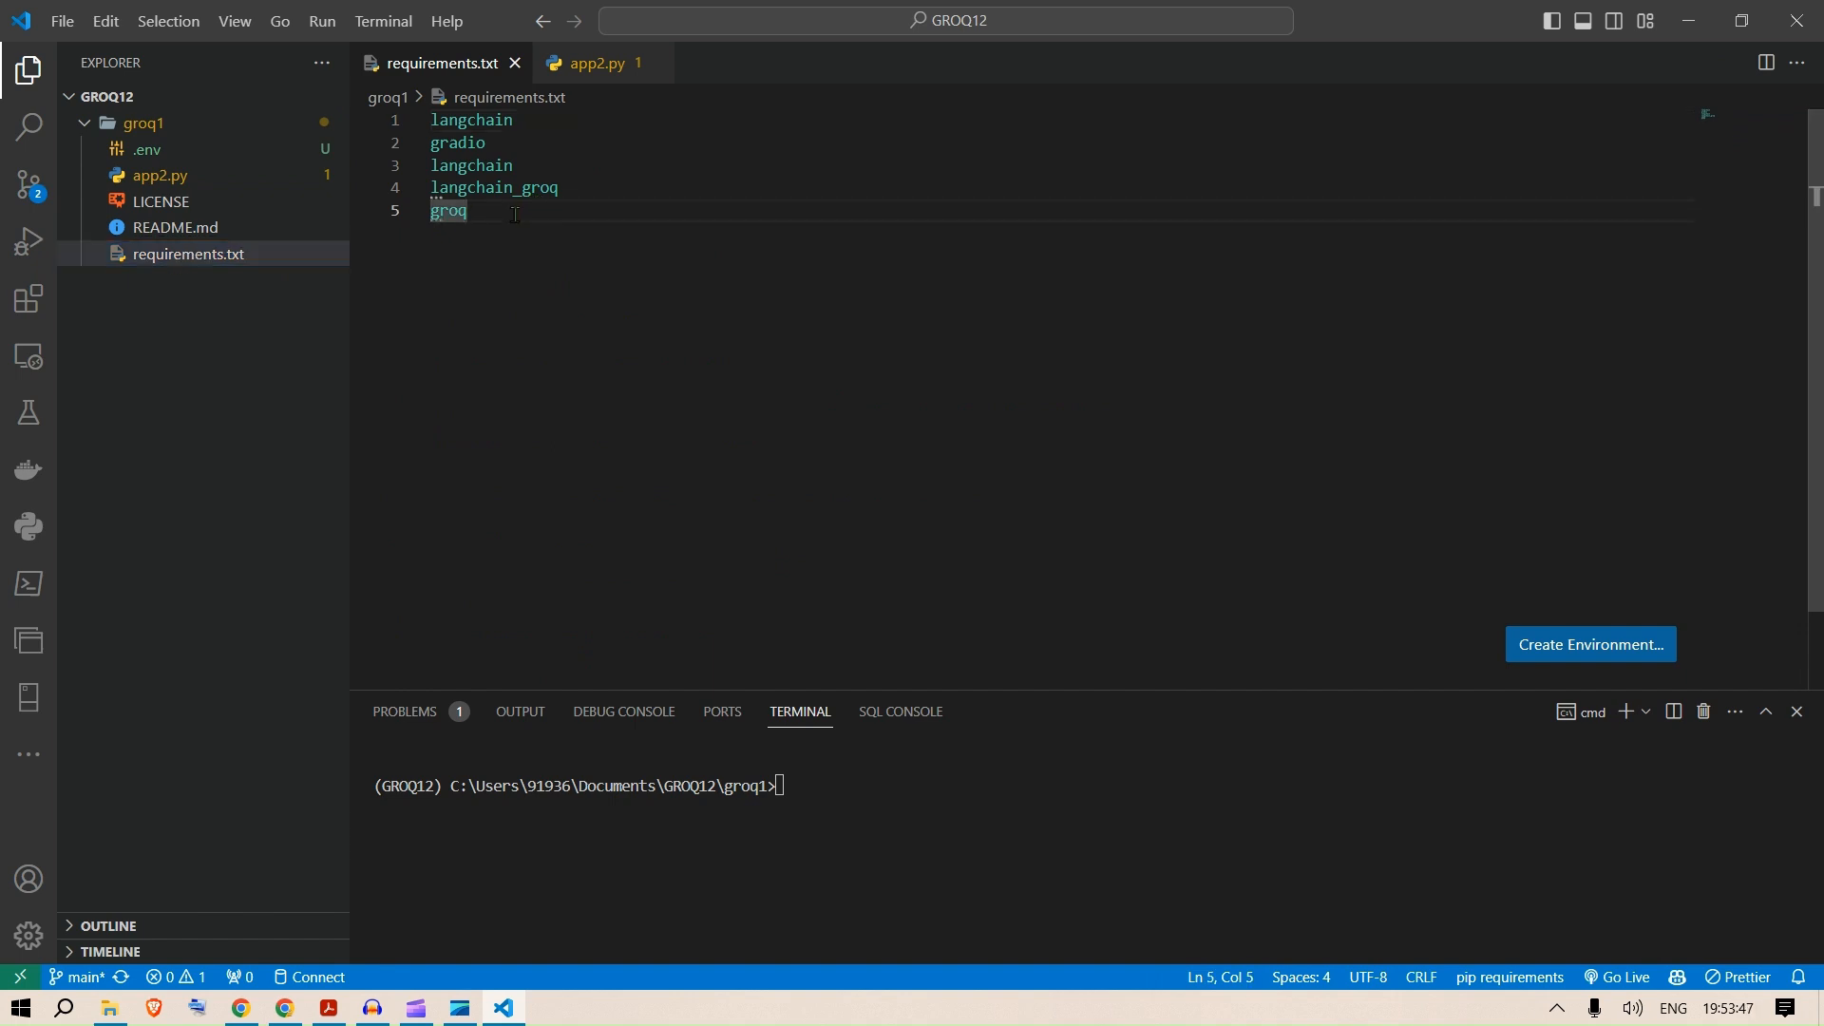
pyautogui.write('ython')
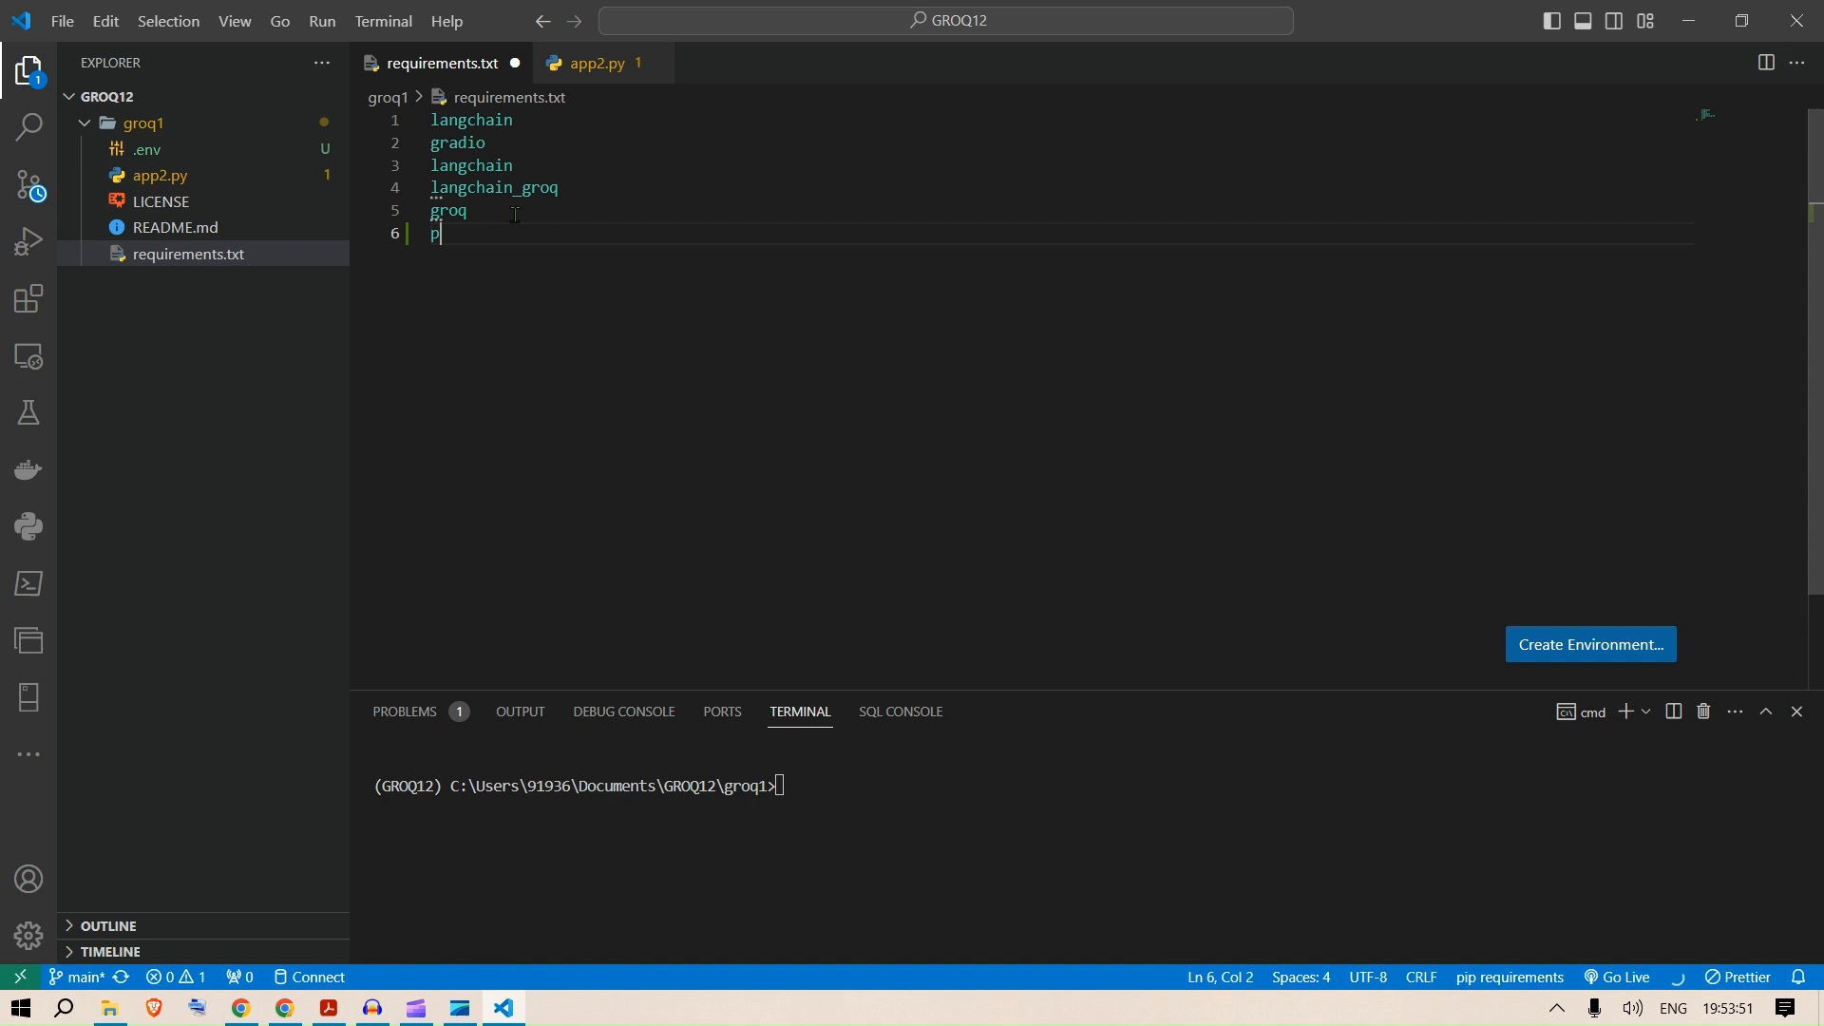
pyautogui.write('ython-')
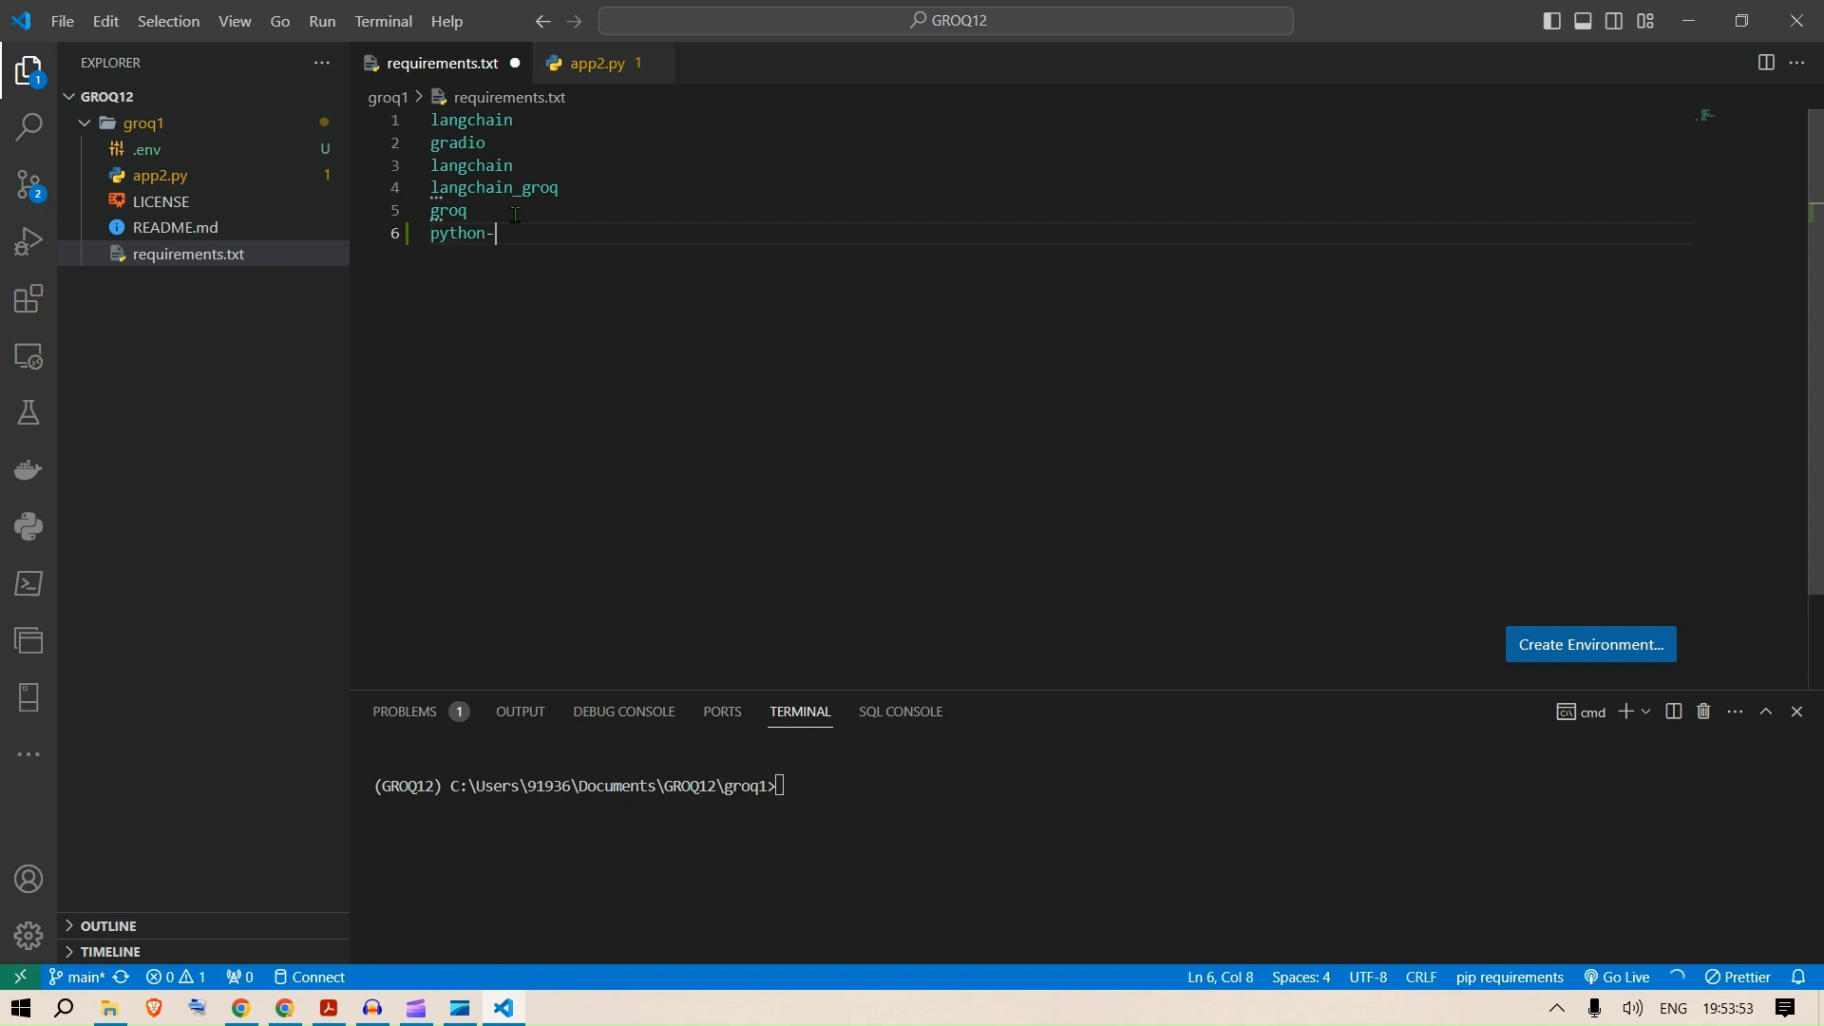
pyautogui.write('dote')
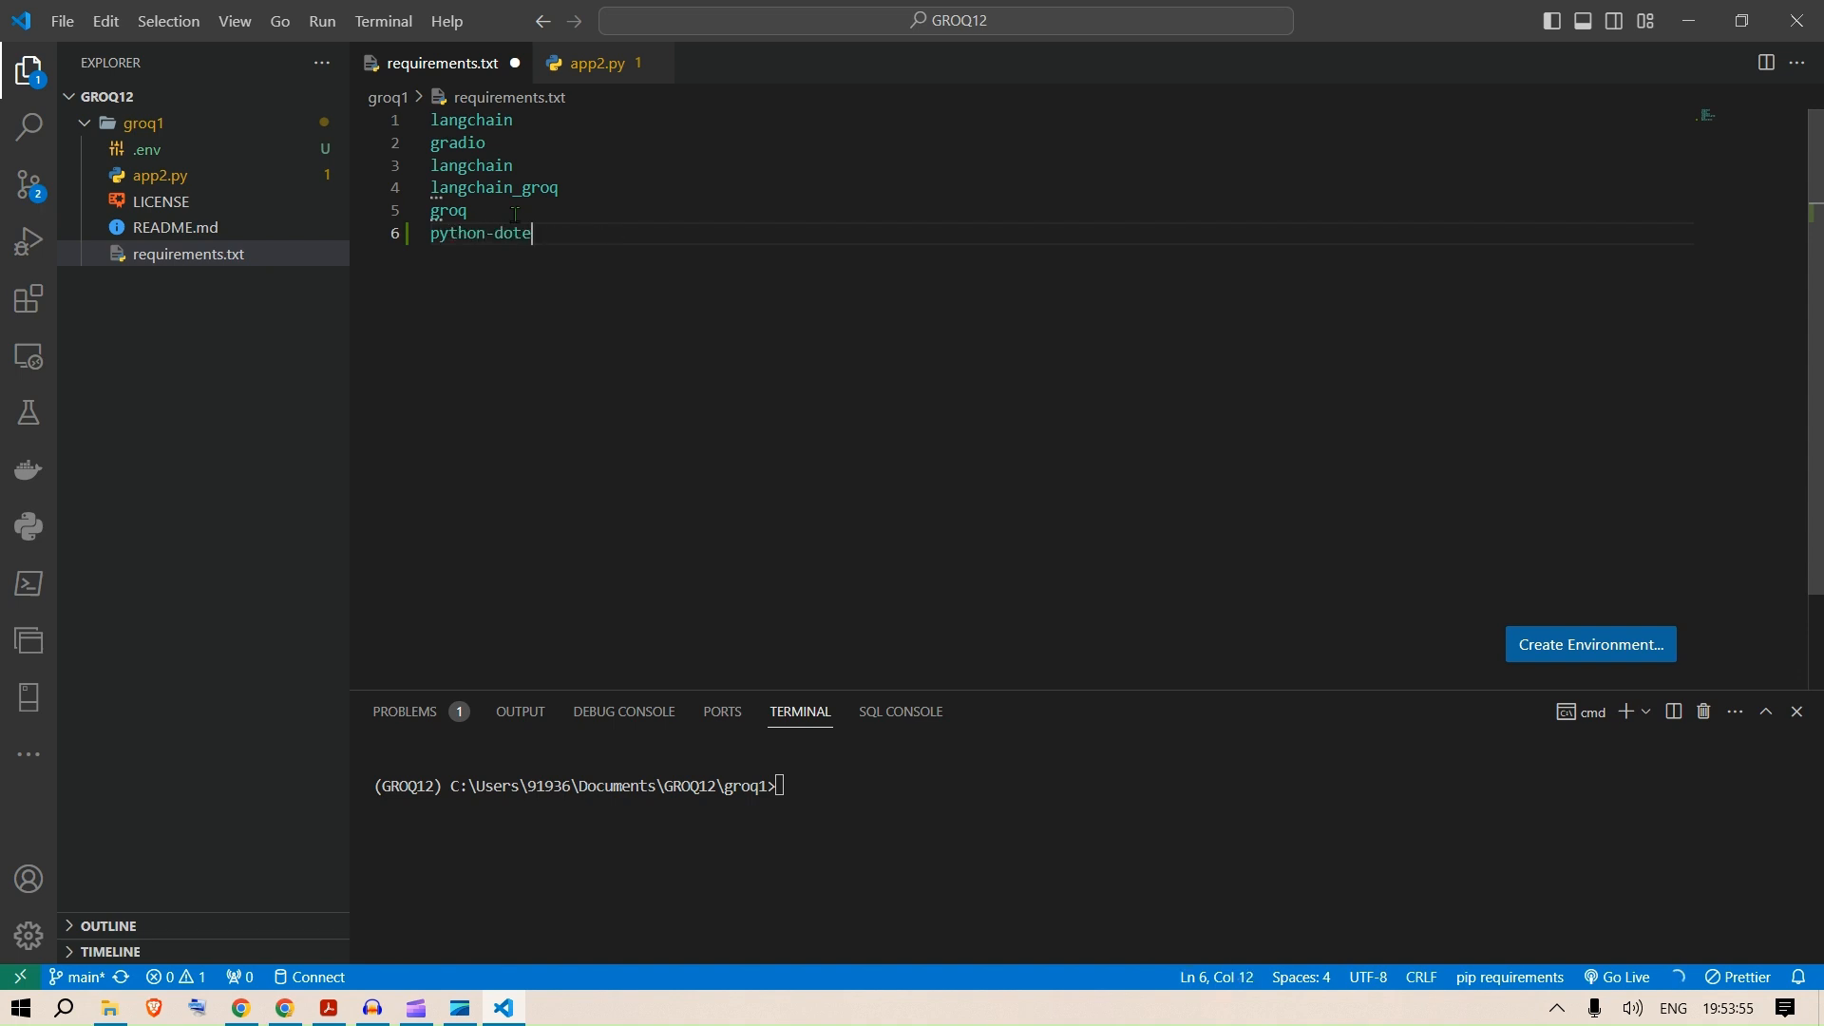
pyautogui.write('nv')
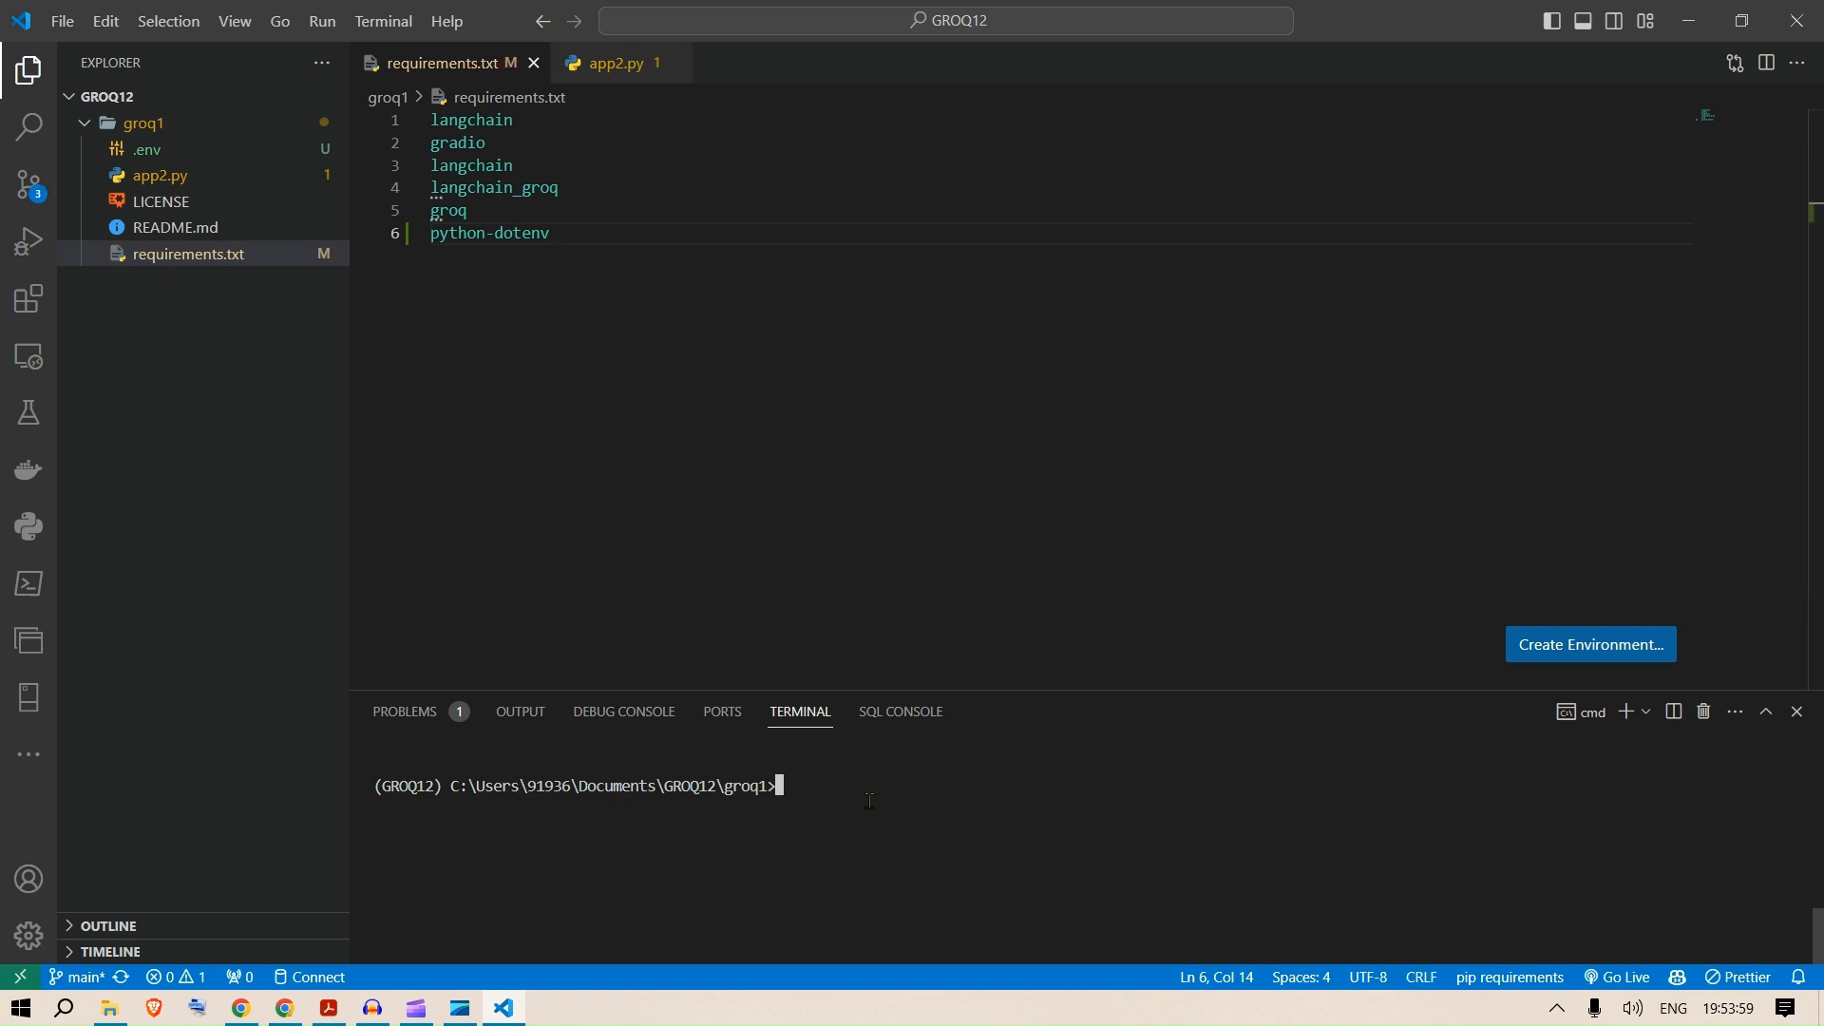
# Run pip install -r requirements.txt in the terminal to install the dependencies.
pyautogui.write('pip install')
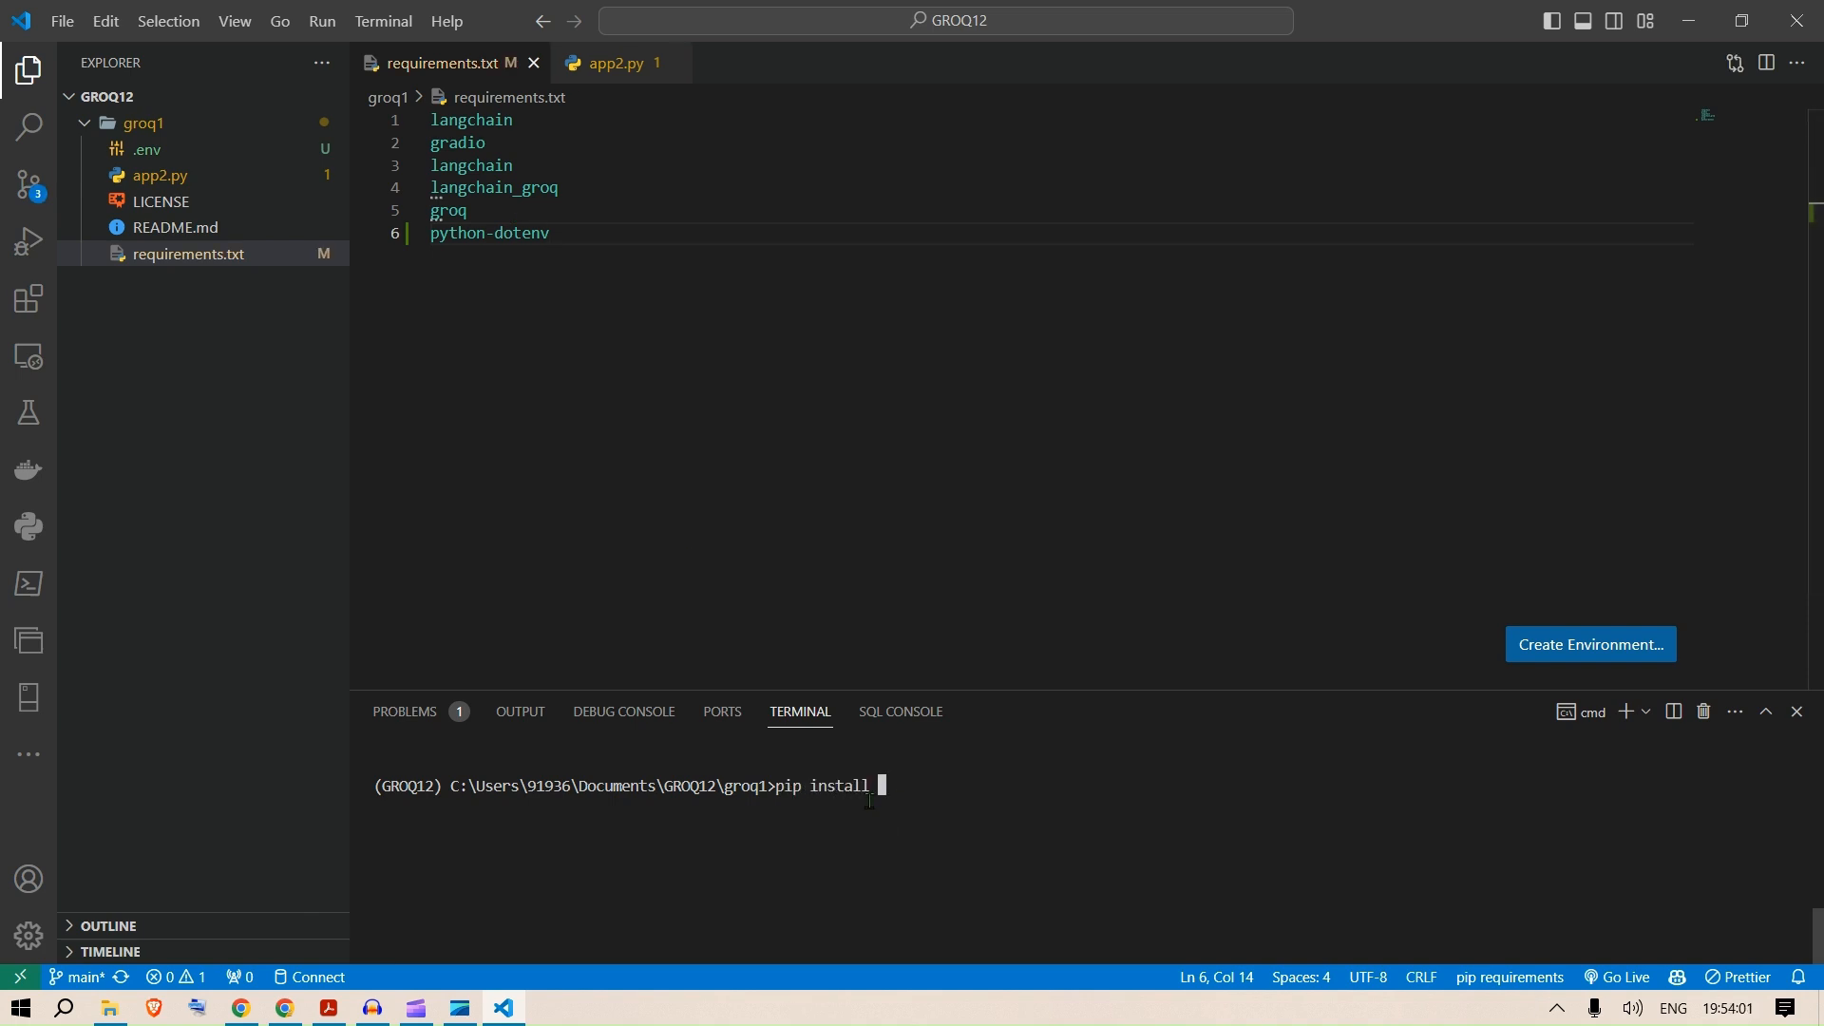
pyautogui.write('-')
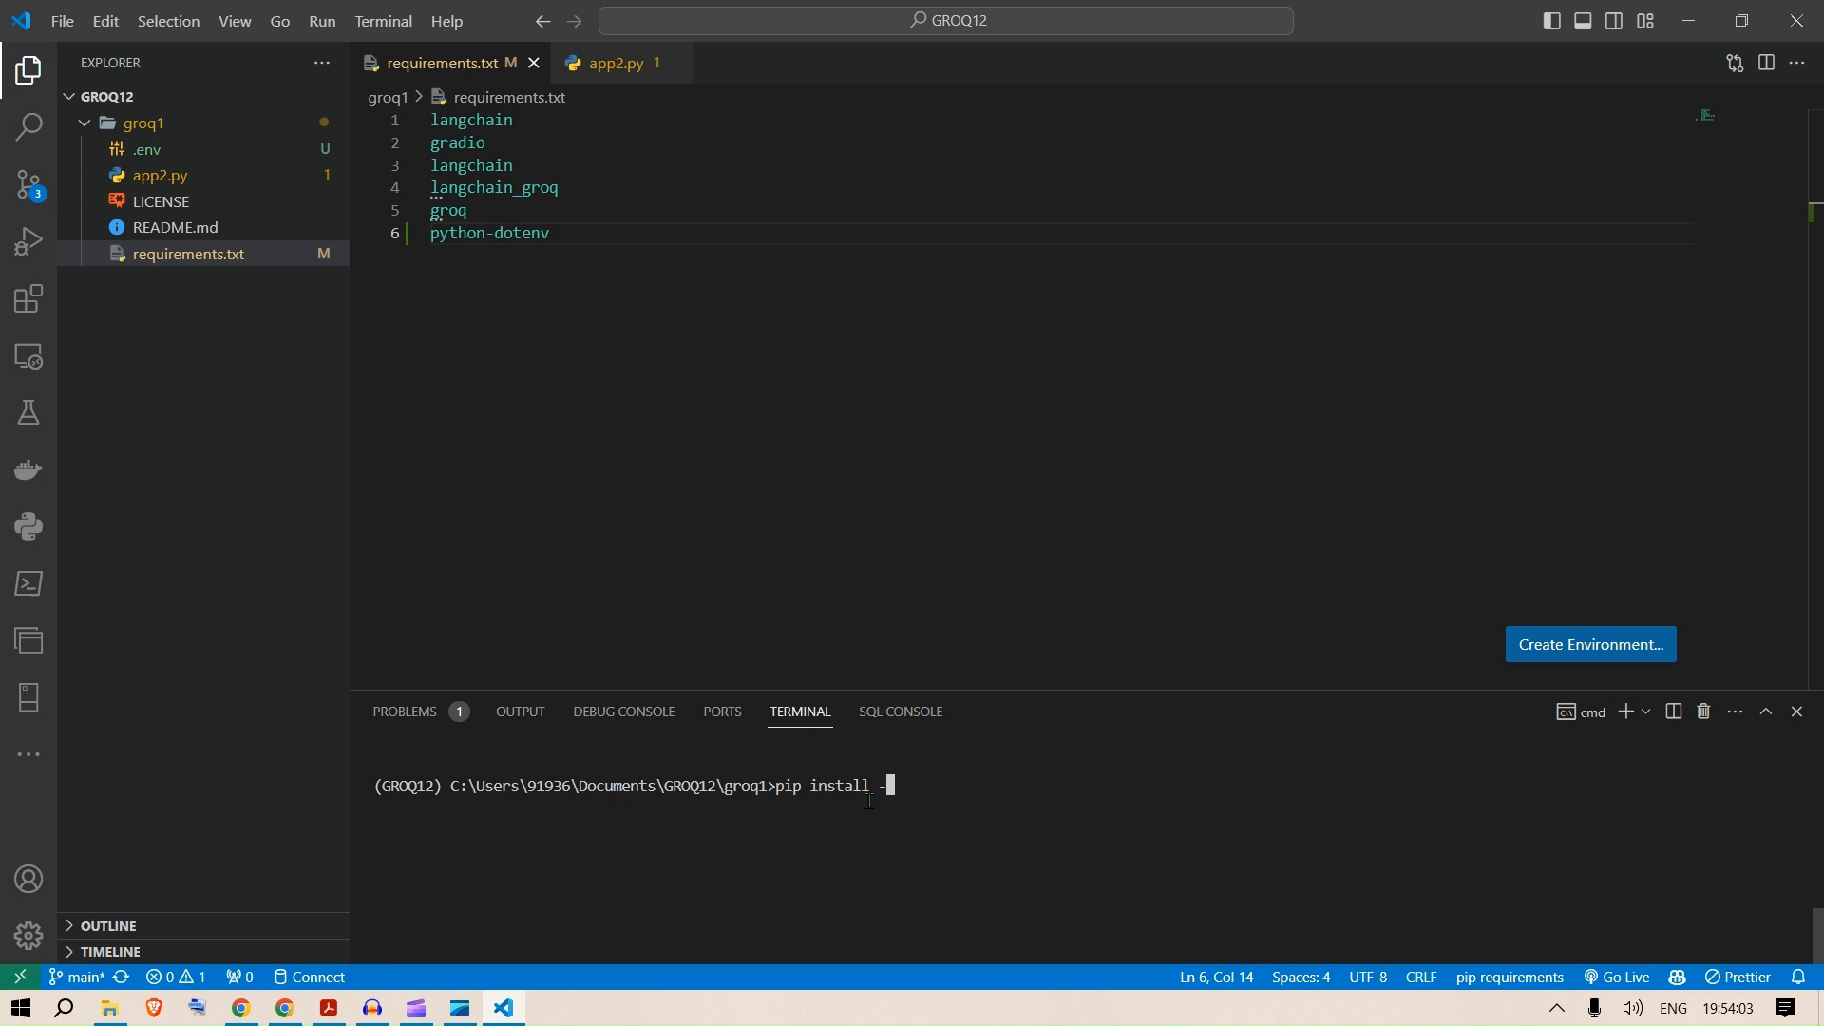
pyautogui.write('-r requirement')
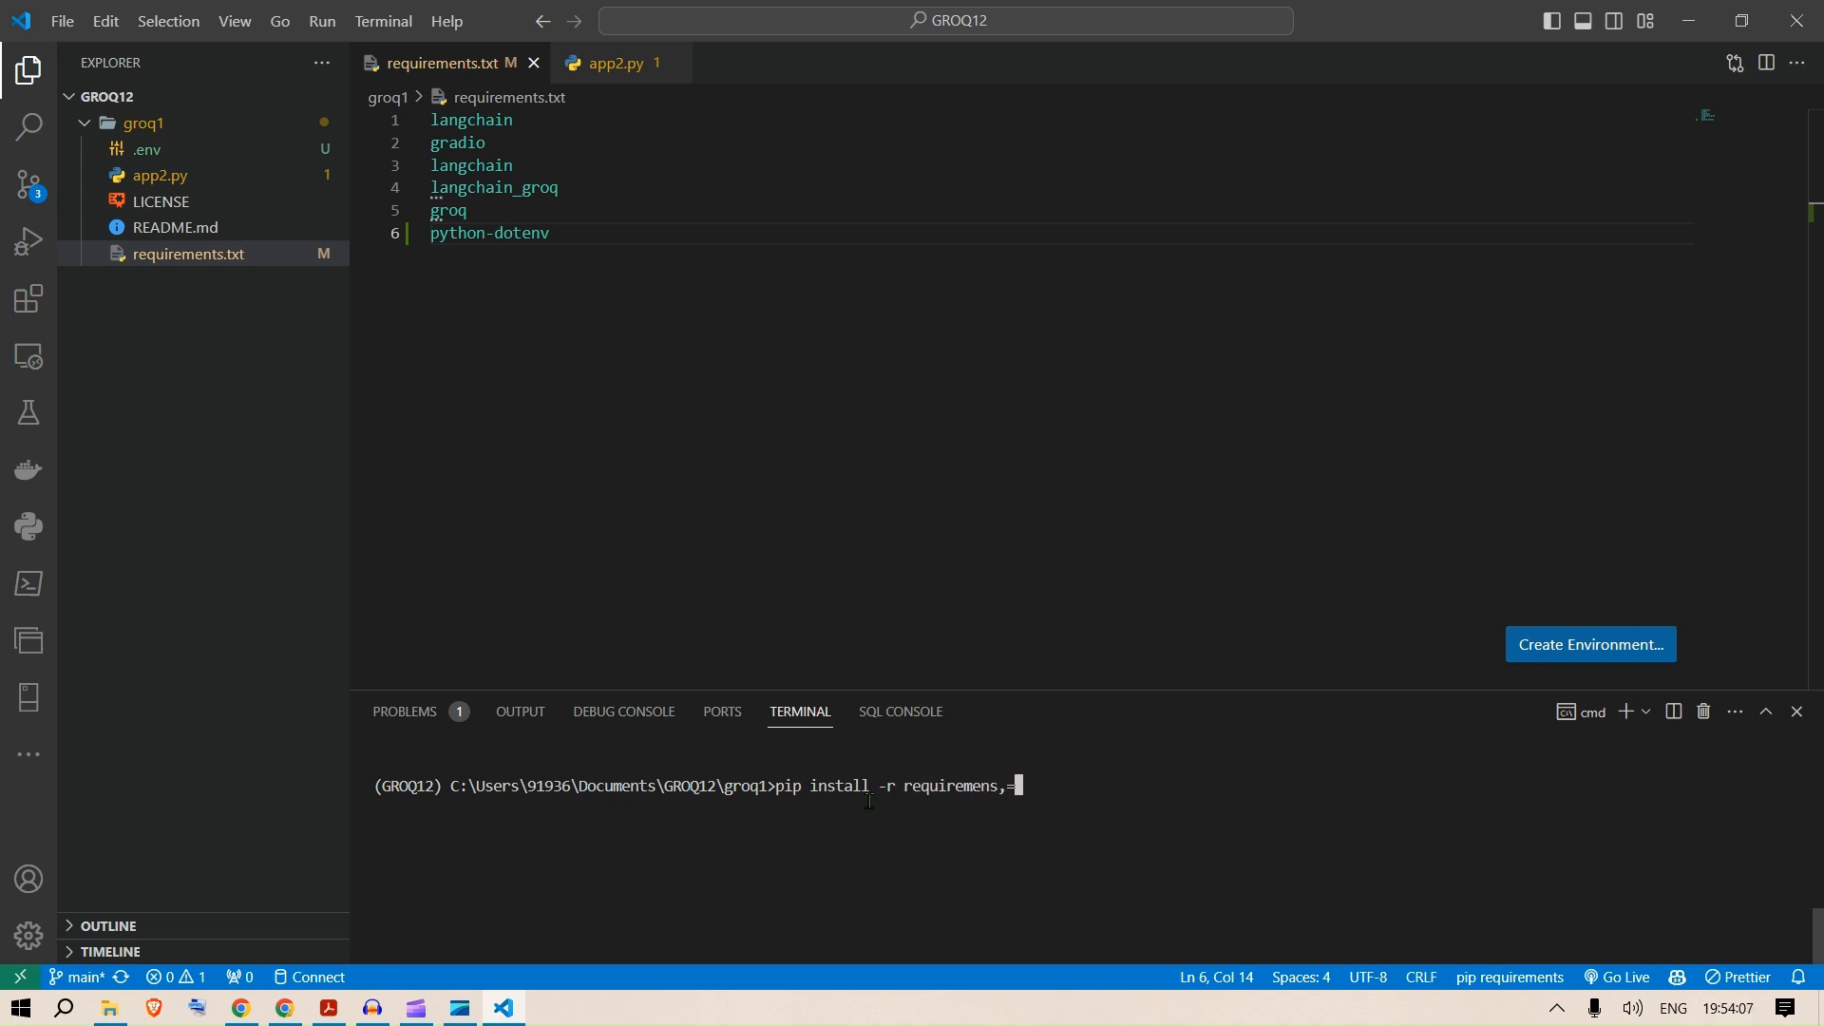
pyautogui.write('.x')
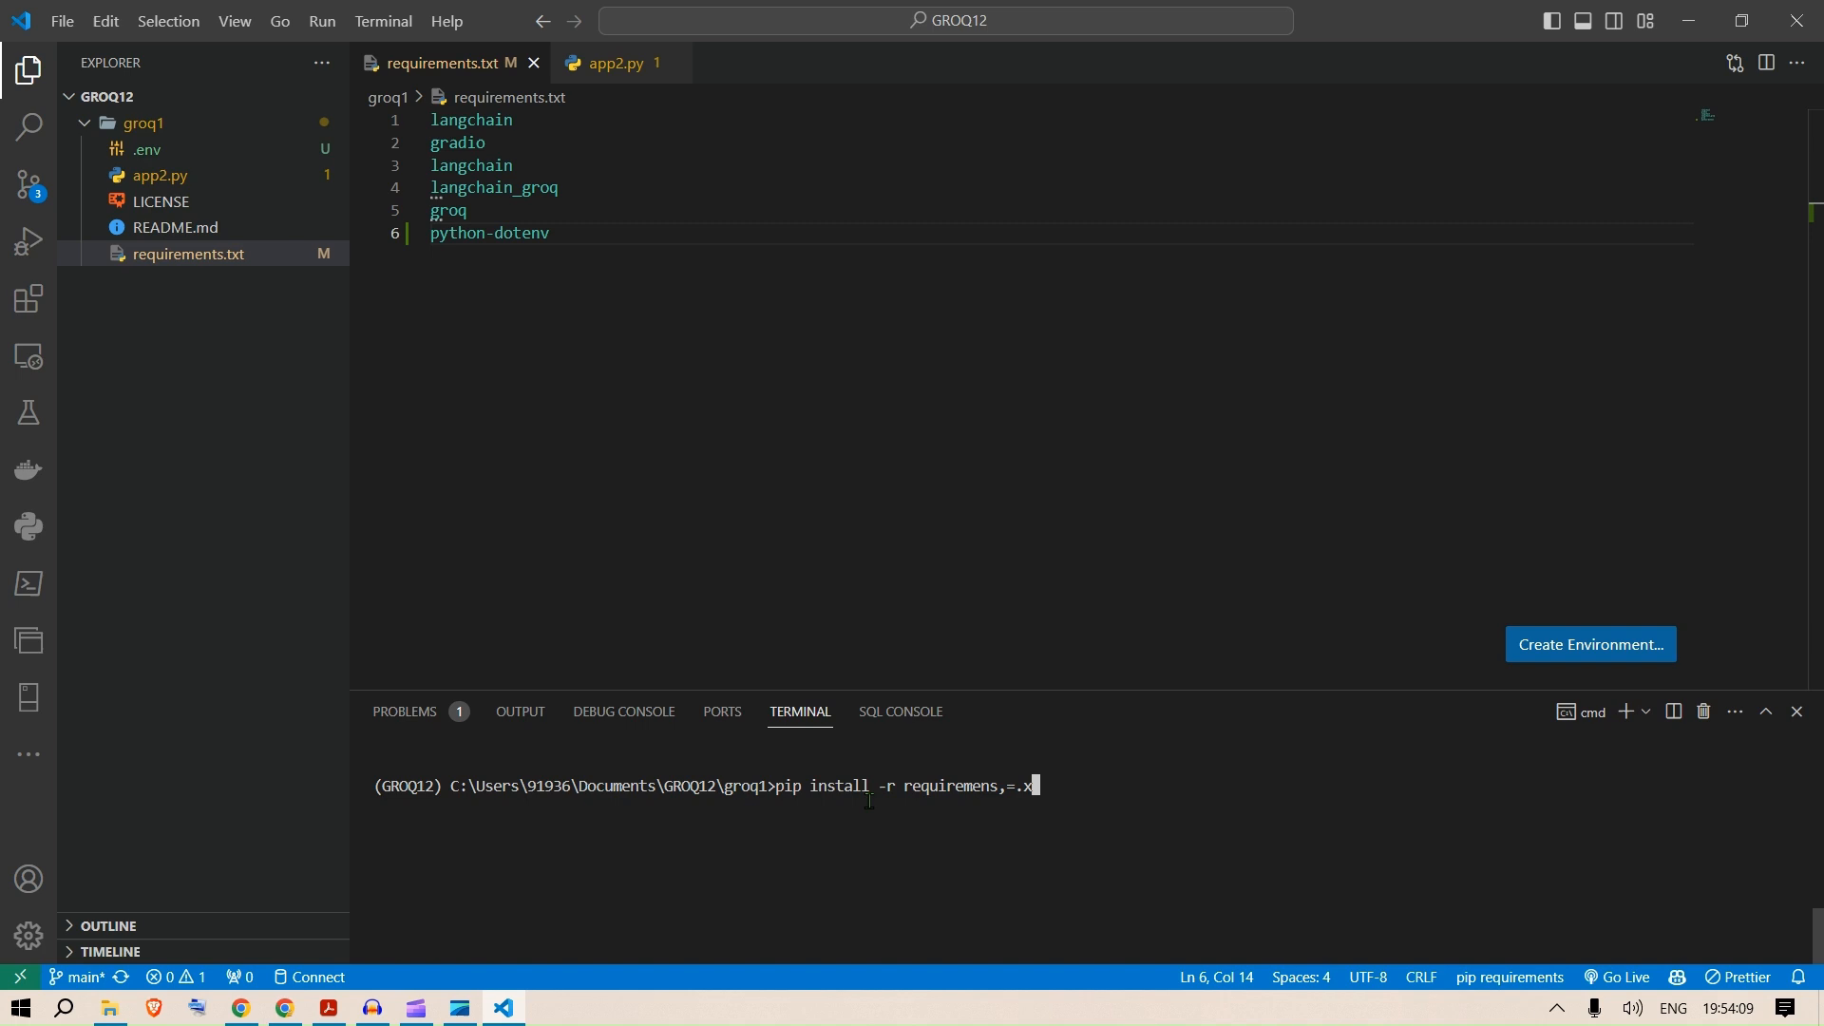
pyautogui.press('Backspace')
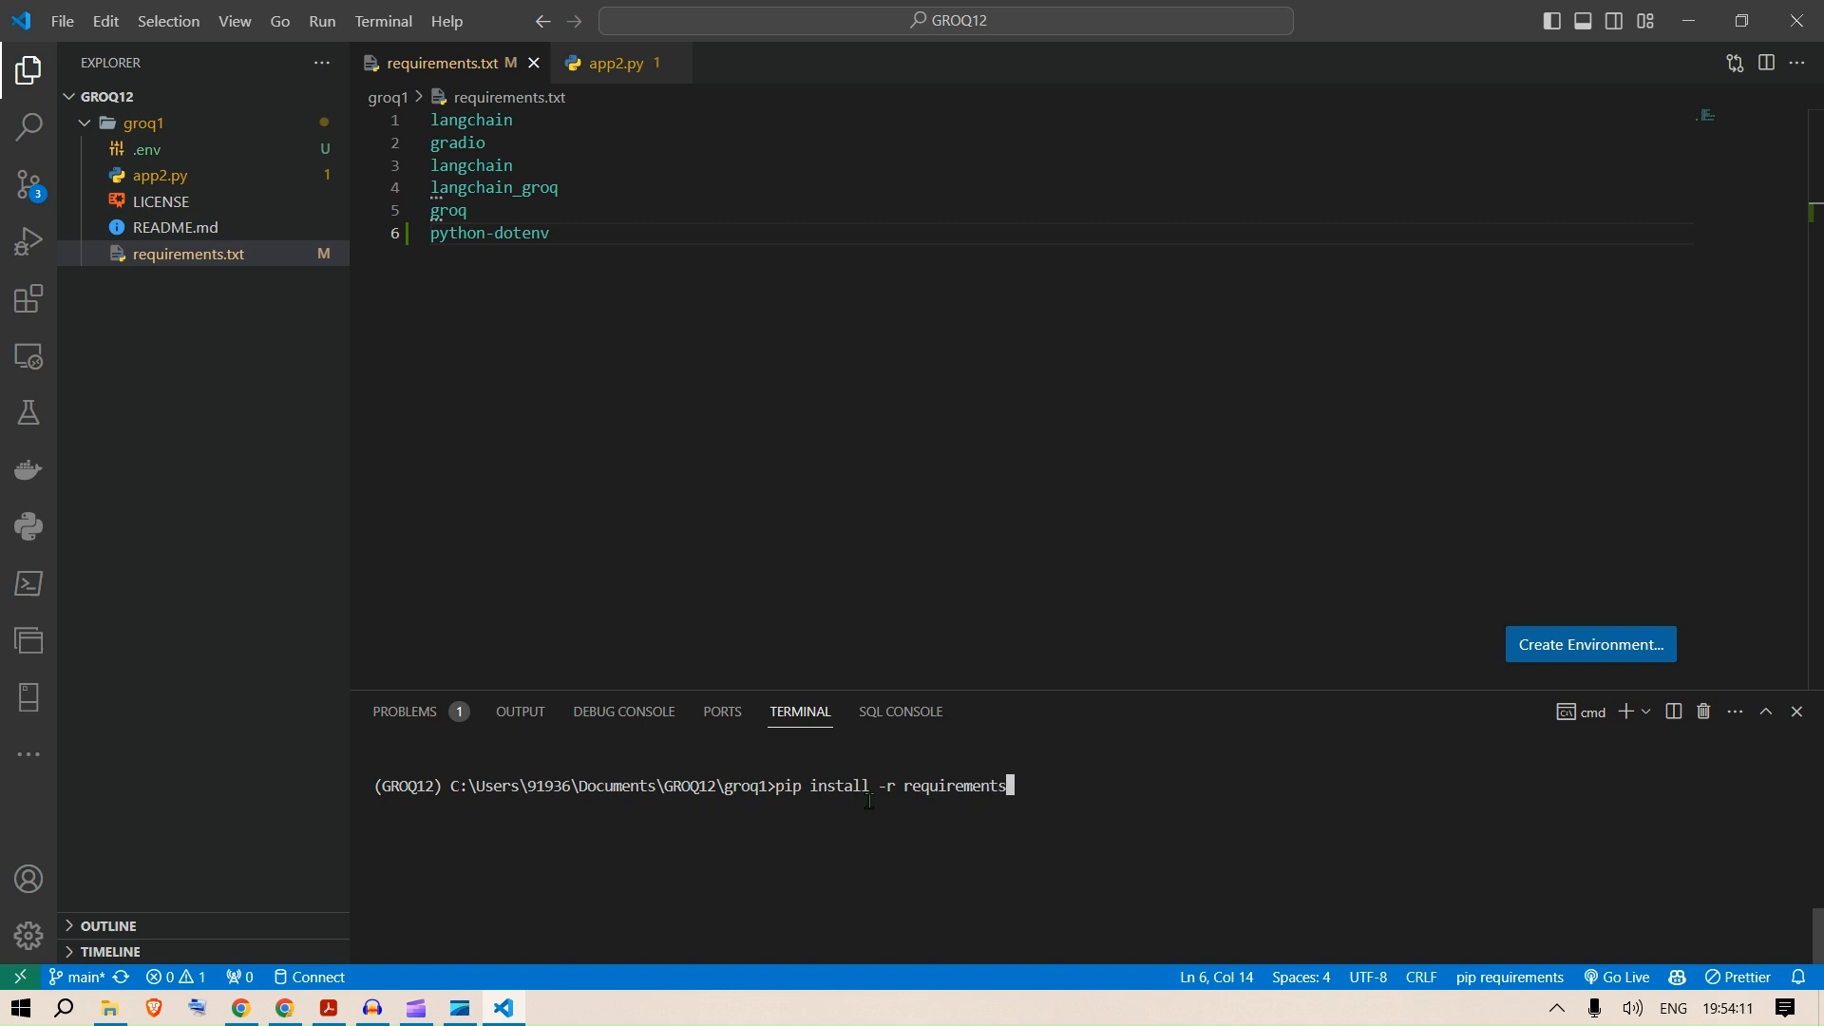
pyautogui.write('.txt')
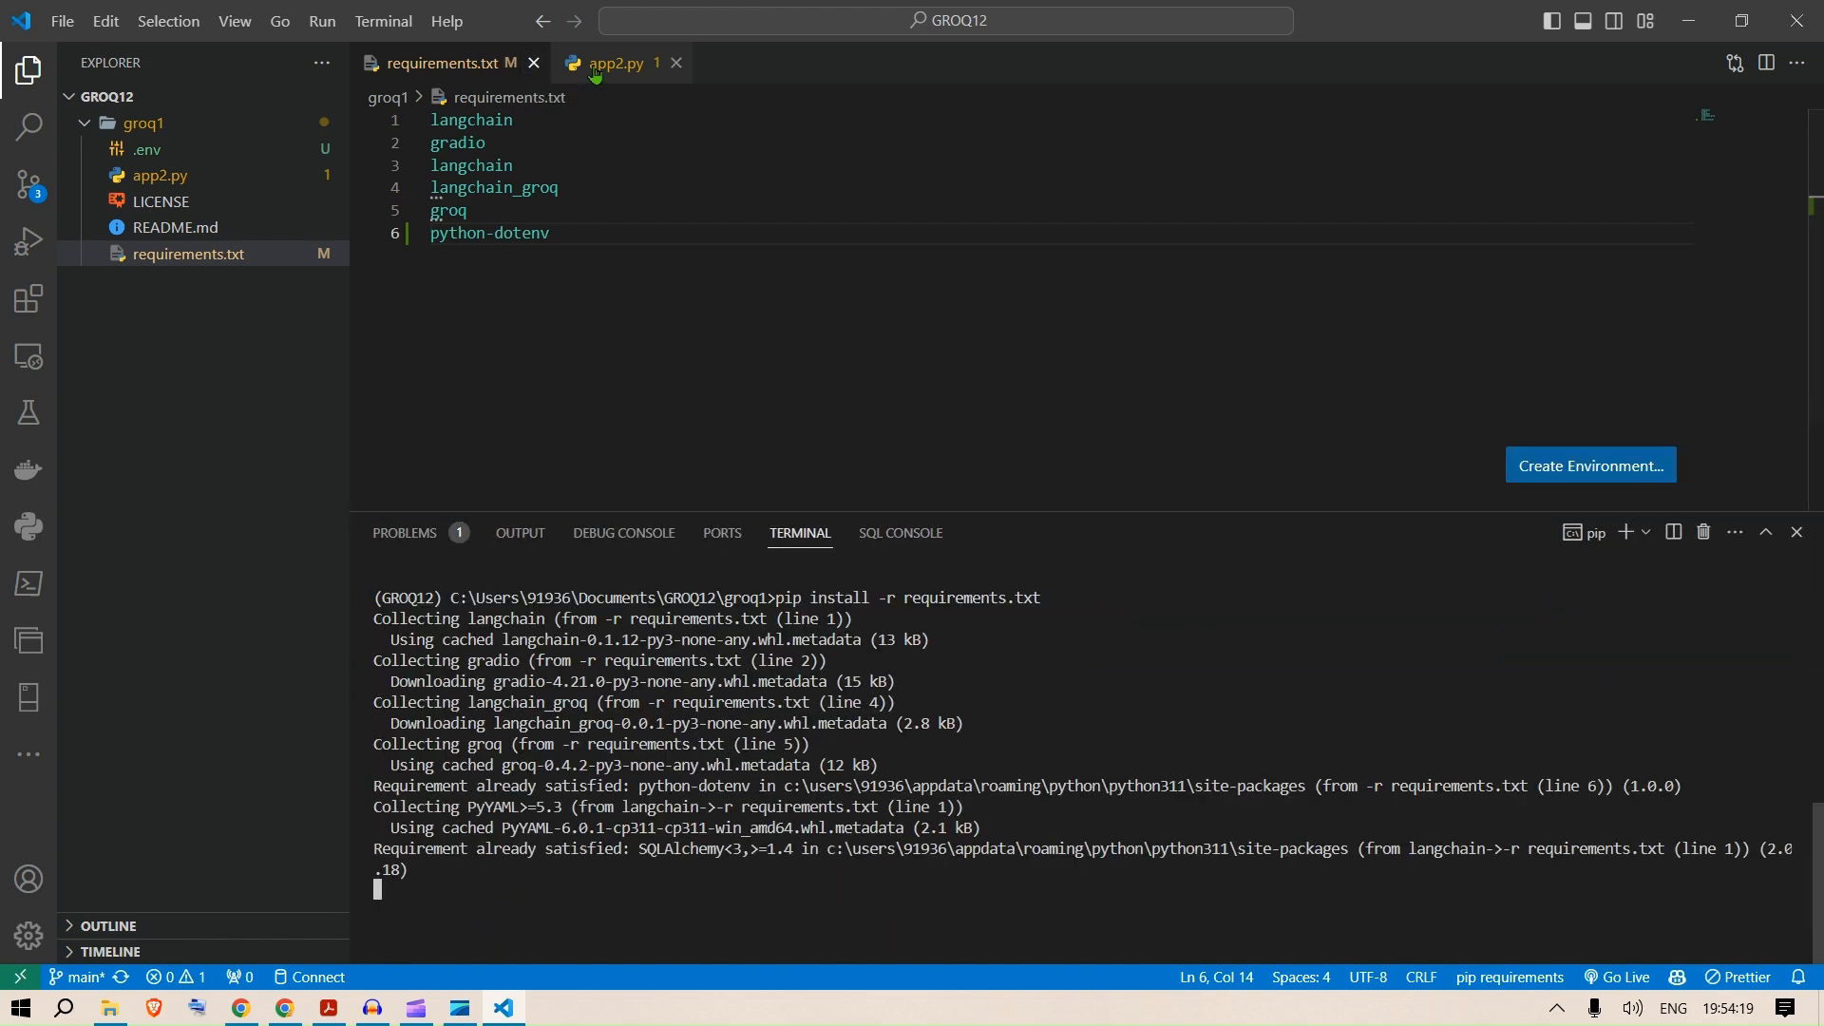
pyautogui.click(613, 62)
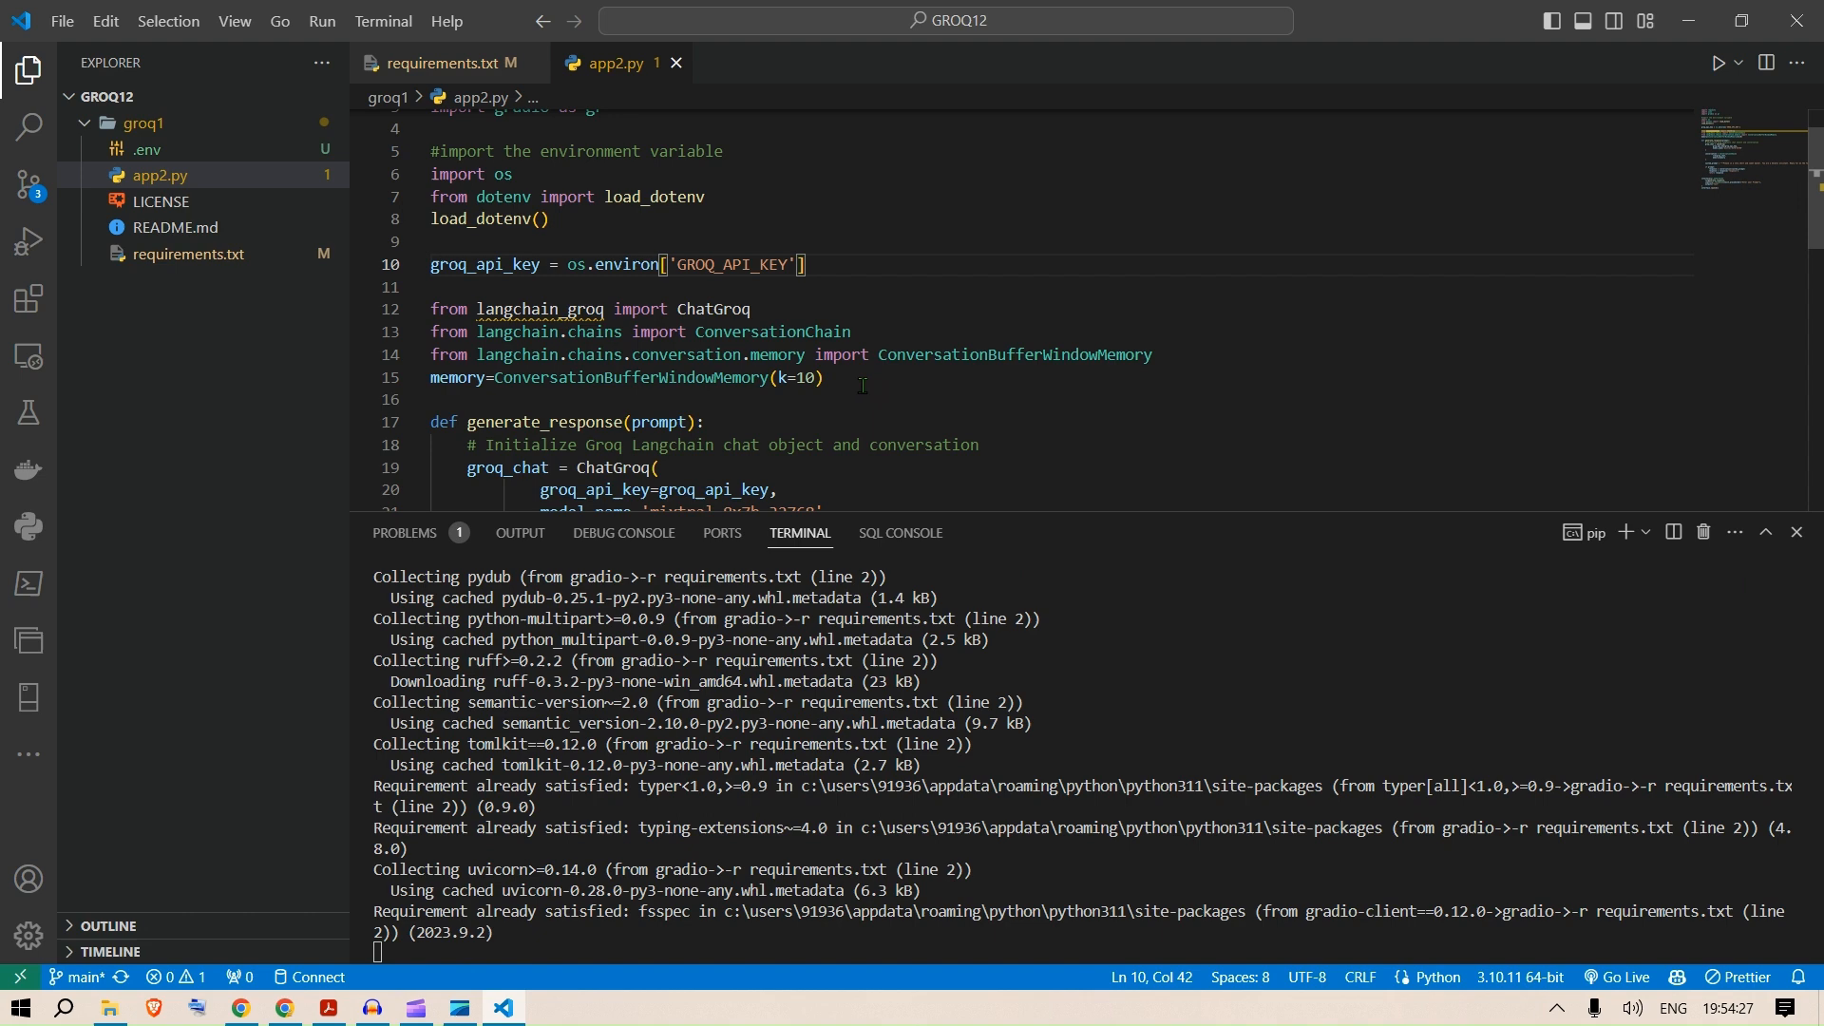
# Inspect the ConversationBufferWindowMemory, ChatGroq setup and mixtral-8x7b-32768 model name in app2.py.
pyautogui.doubleClick(771, 331)
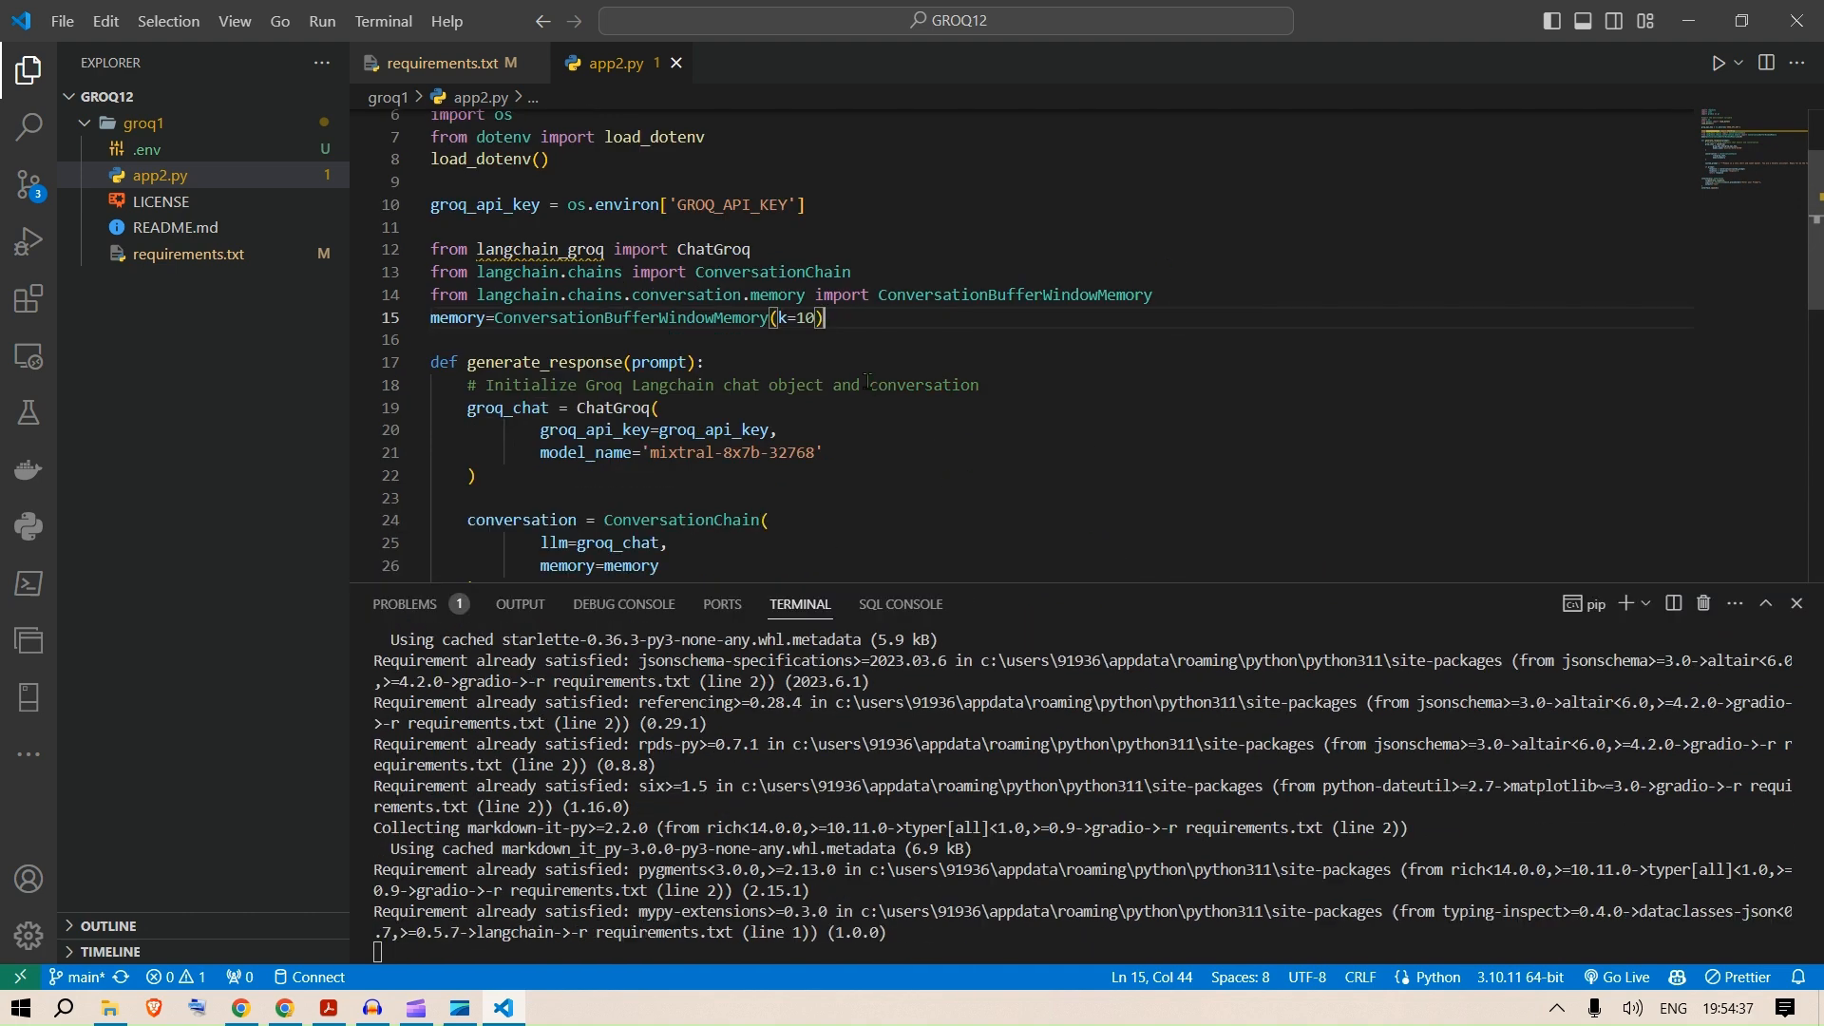
pyautogui.doubleClick(545, 304)
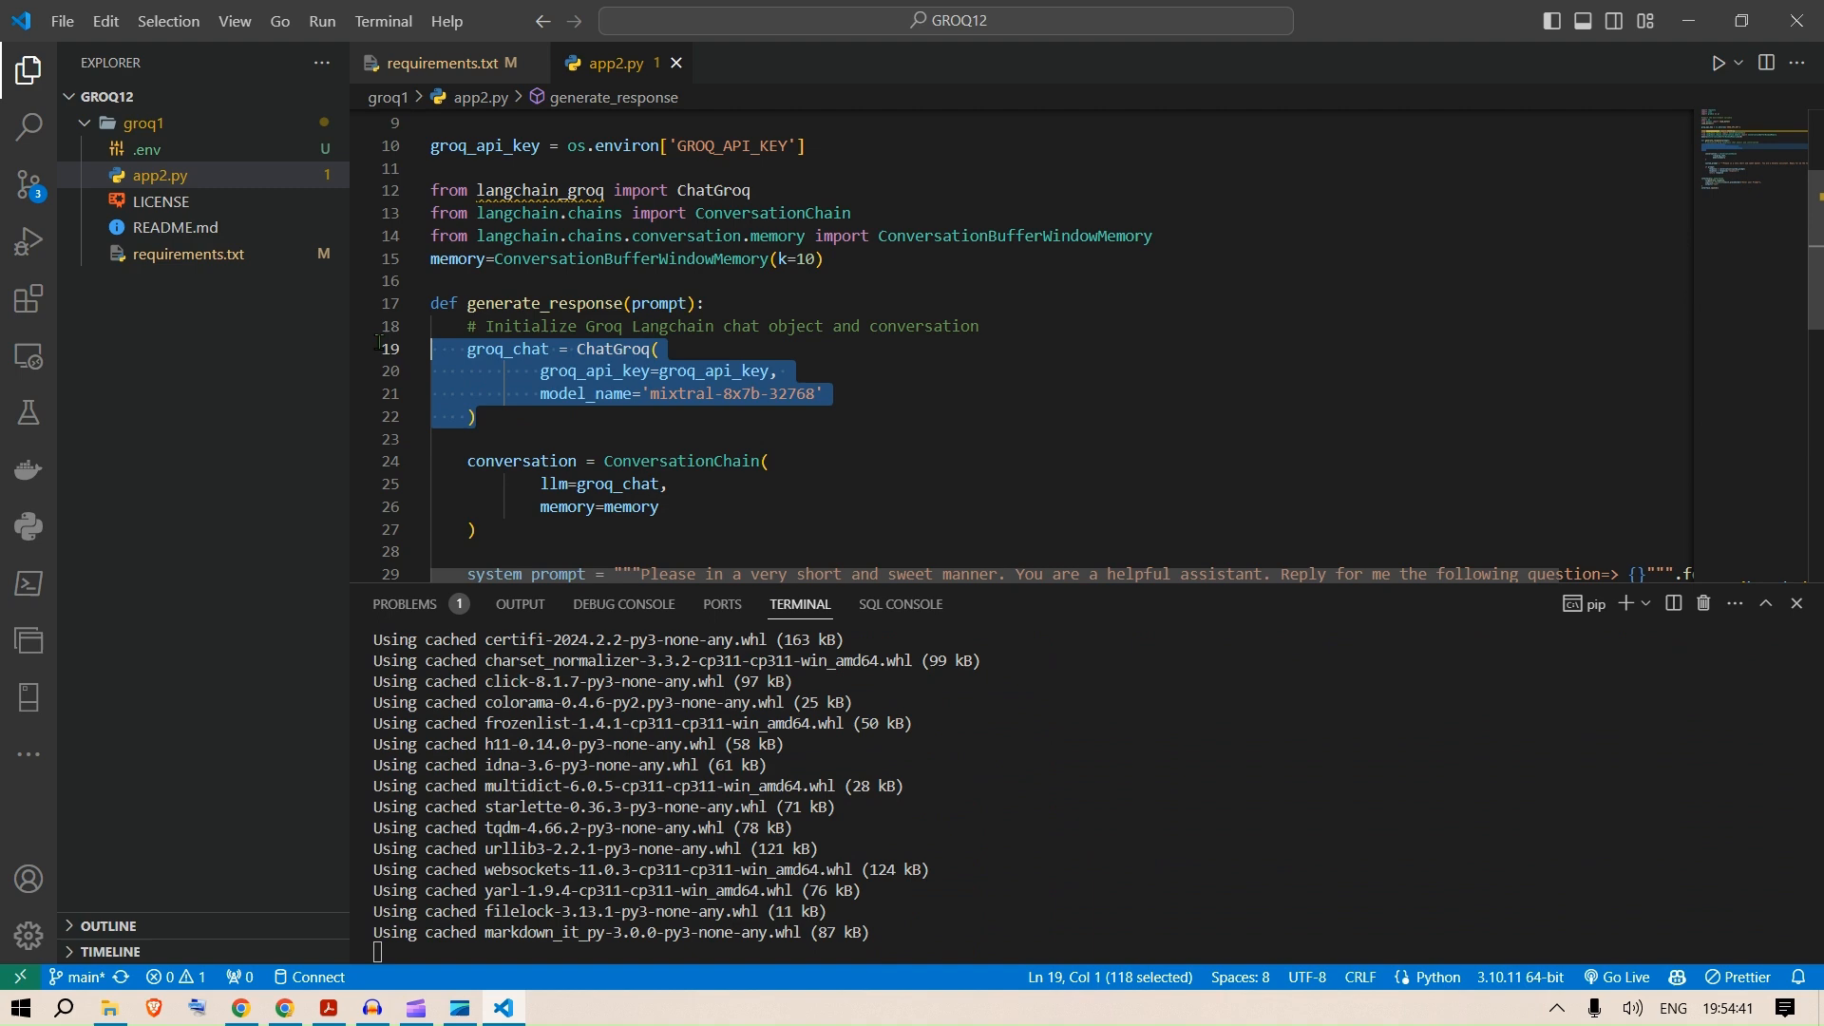
pyautogui.doubleClick(739, 393)
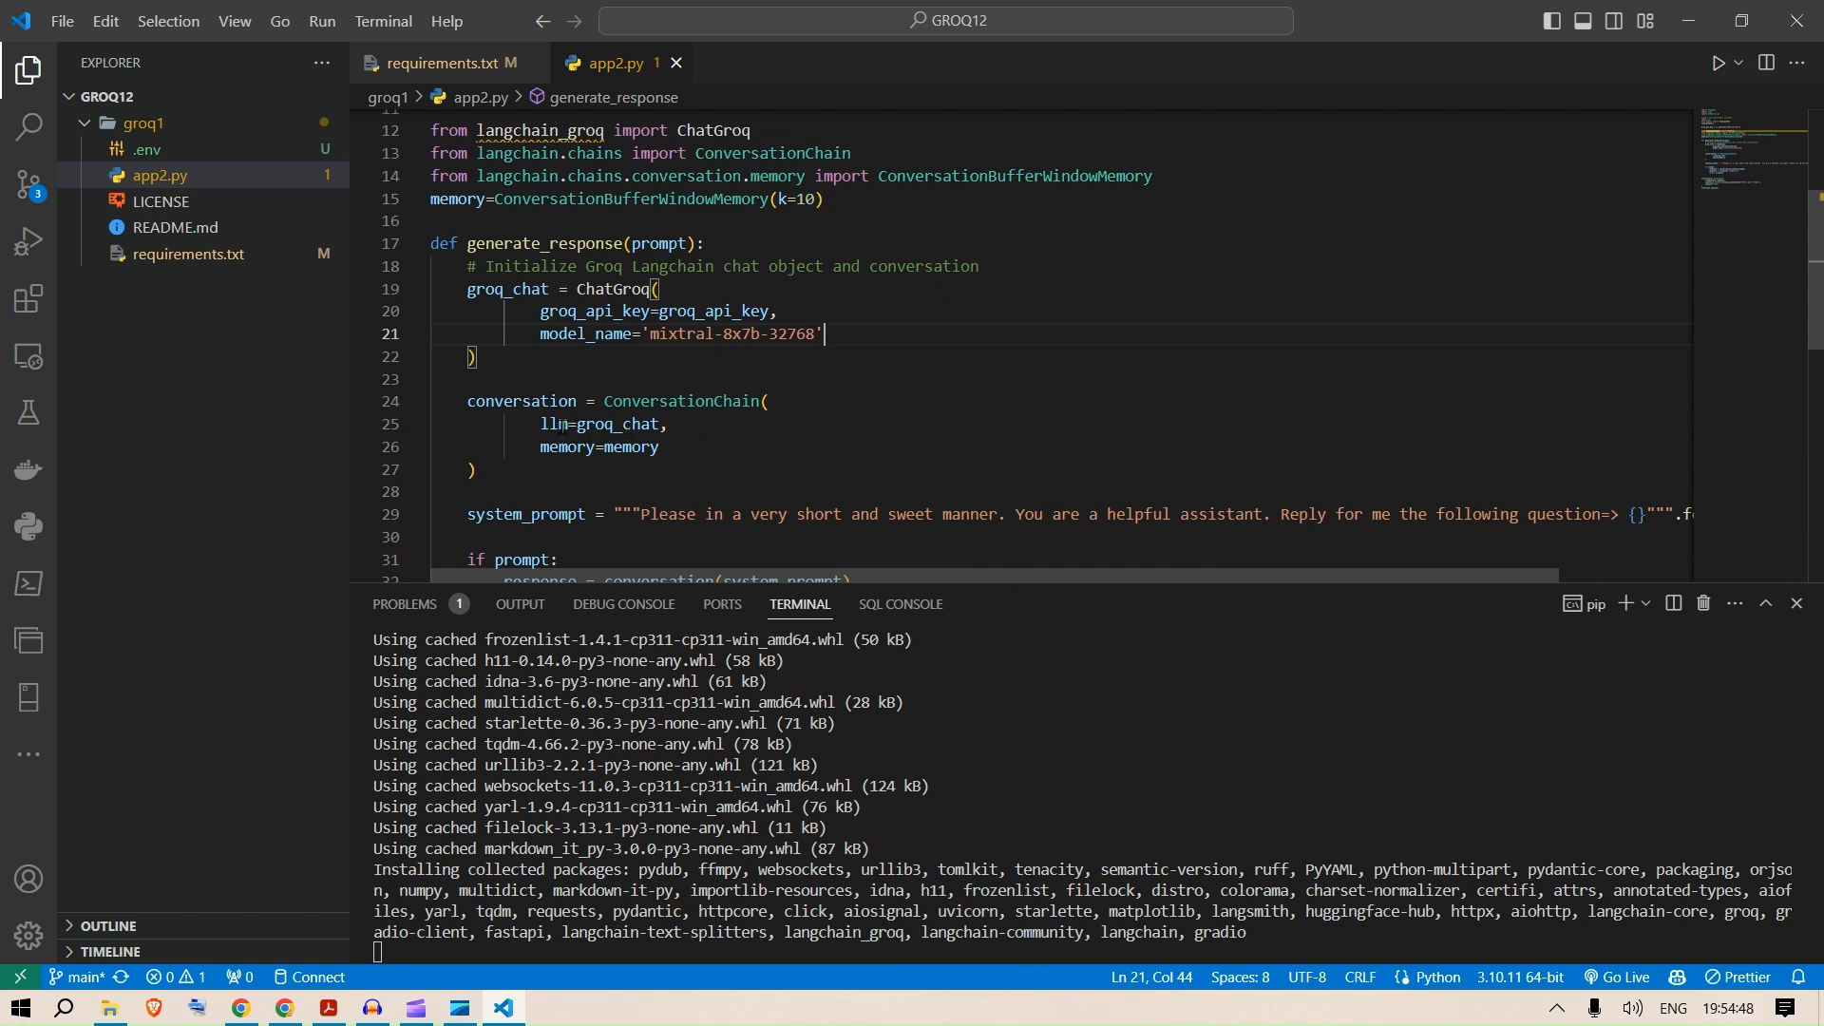
pyautogui.doubleClick(615, 423)
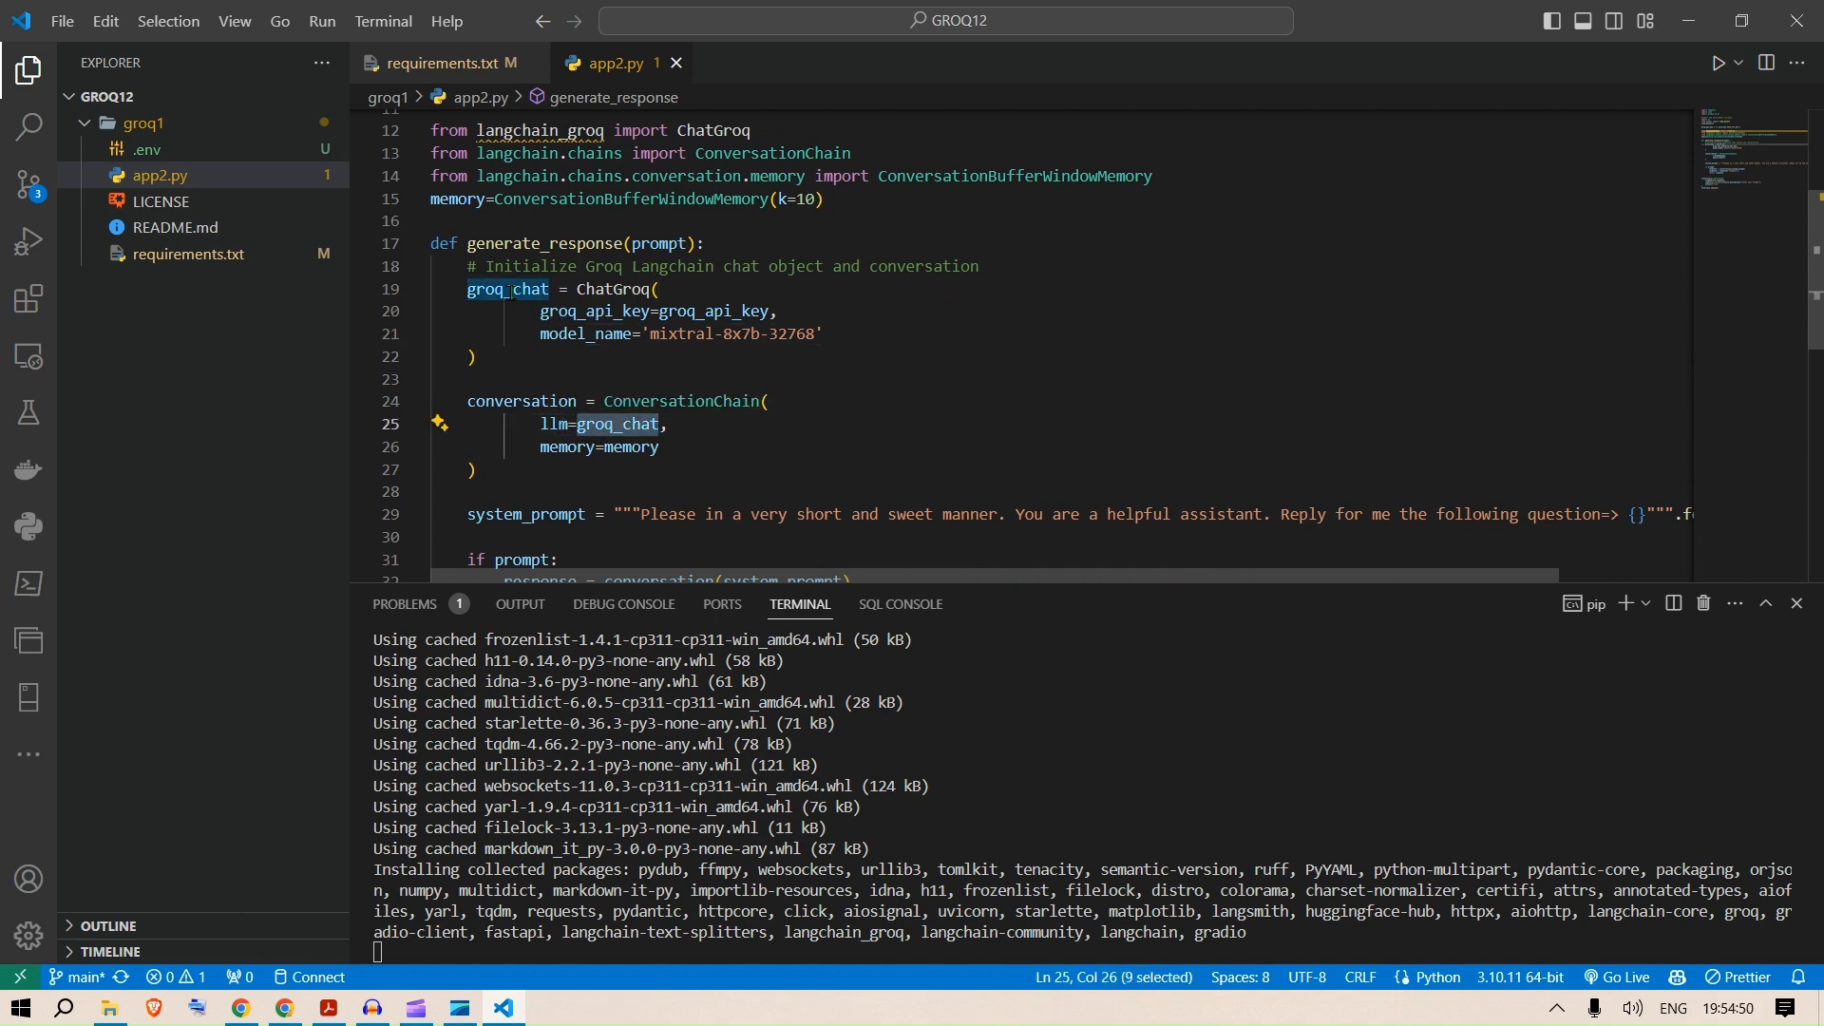
pyautogui.doubleClick(630, 200)
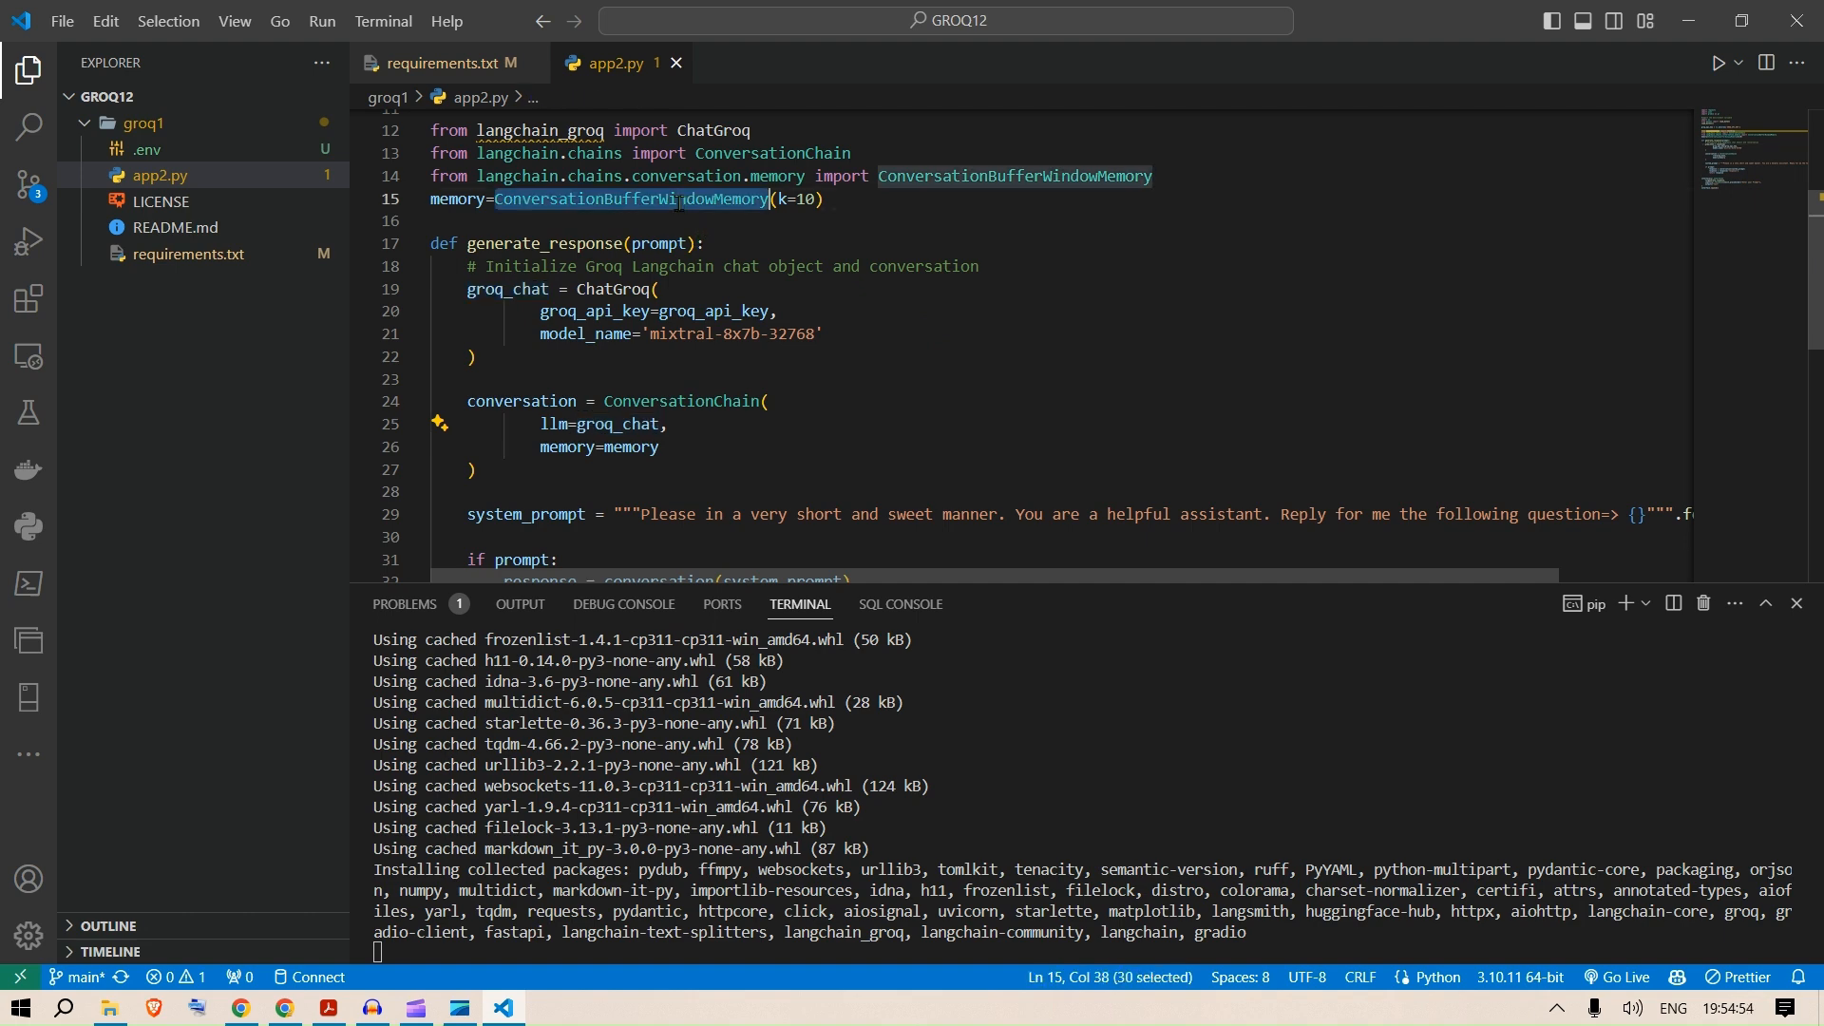
pyautogui.scroll(-3)
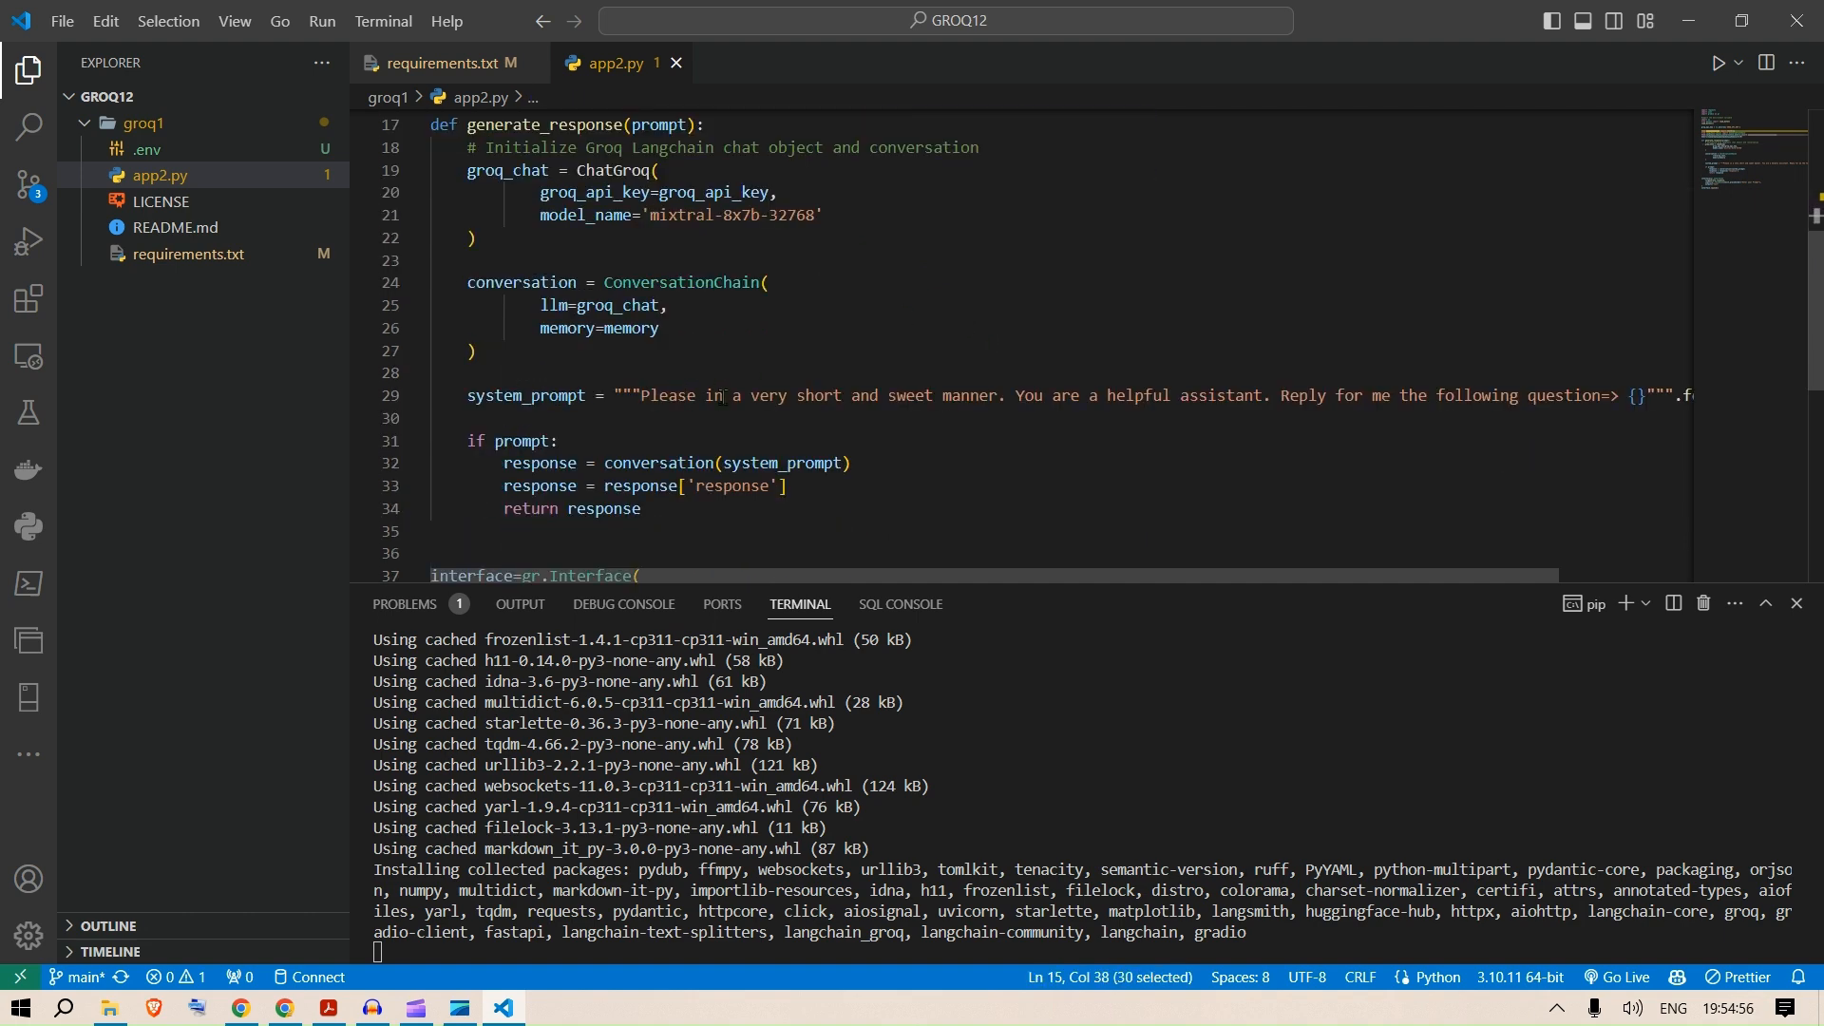
# Edit the system prompt to read "Please respond in a very short and sweet manner" and save.
pyautogui.click(768, 395)
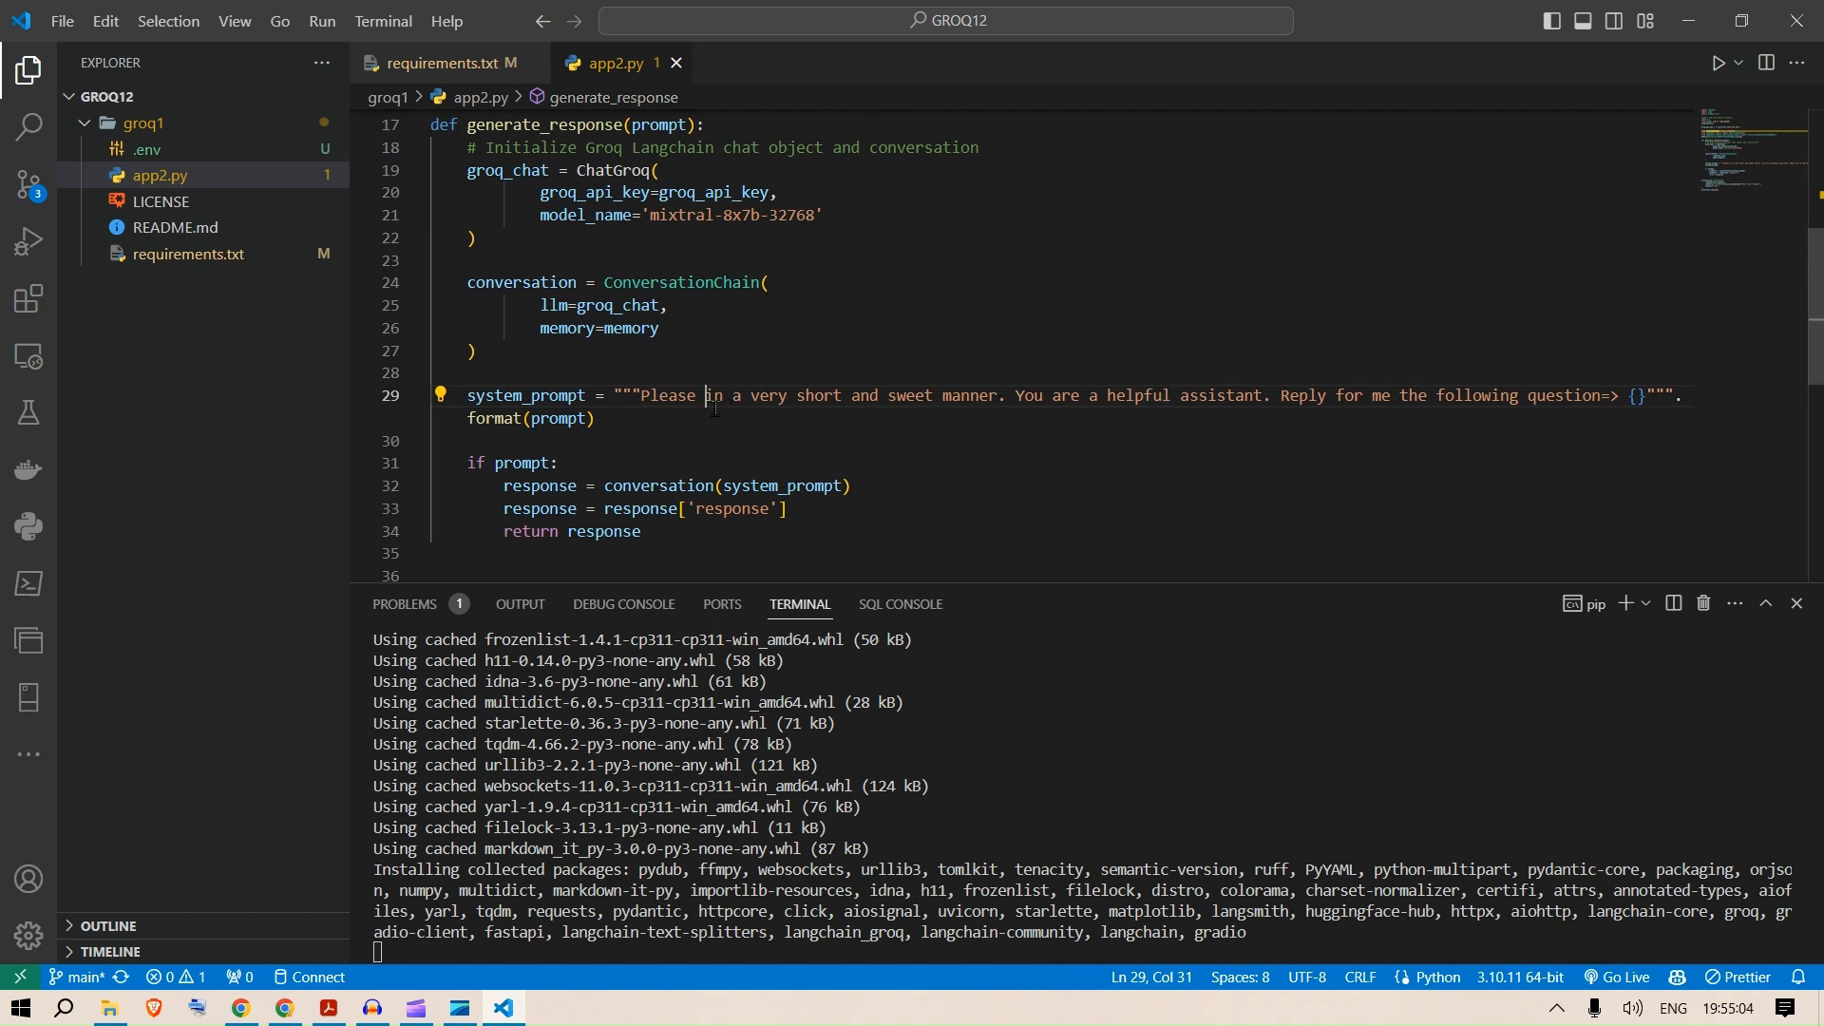
pyautogui.write('respond')
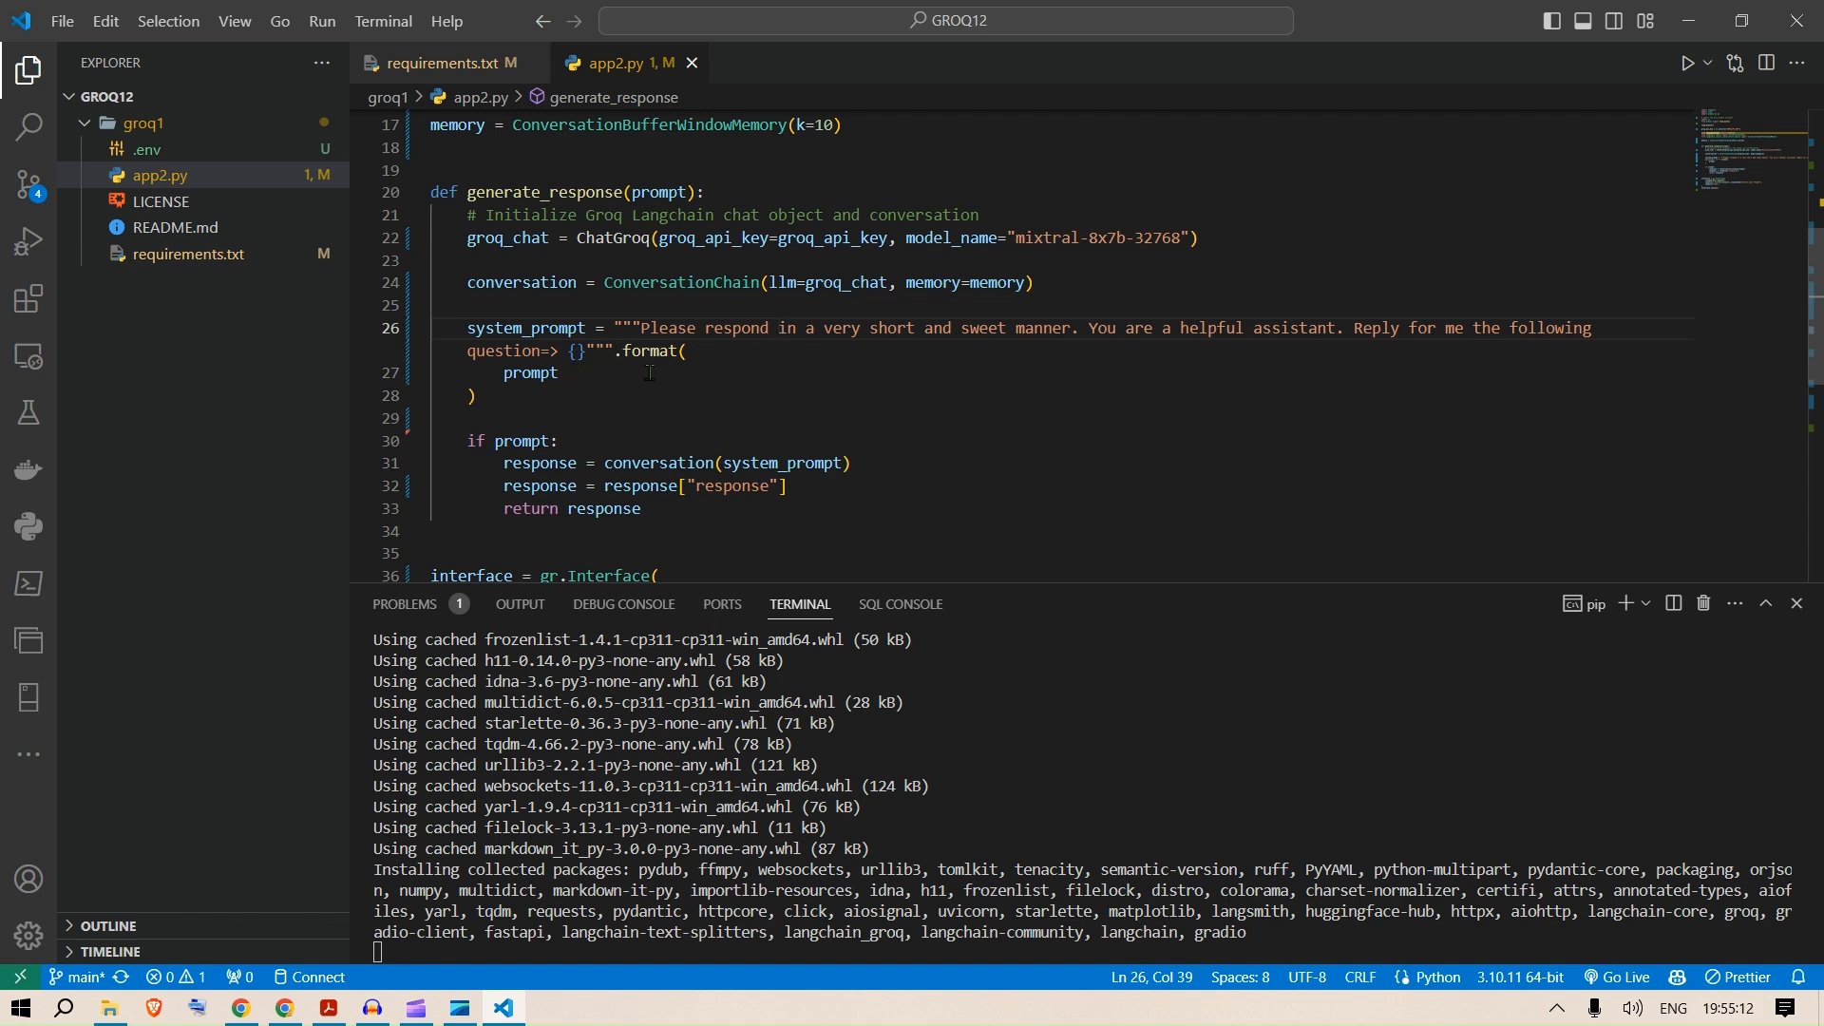
pyautogui.scroll(-3)
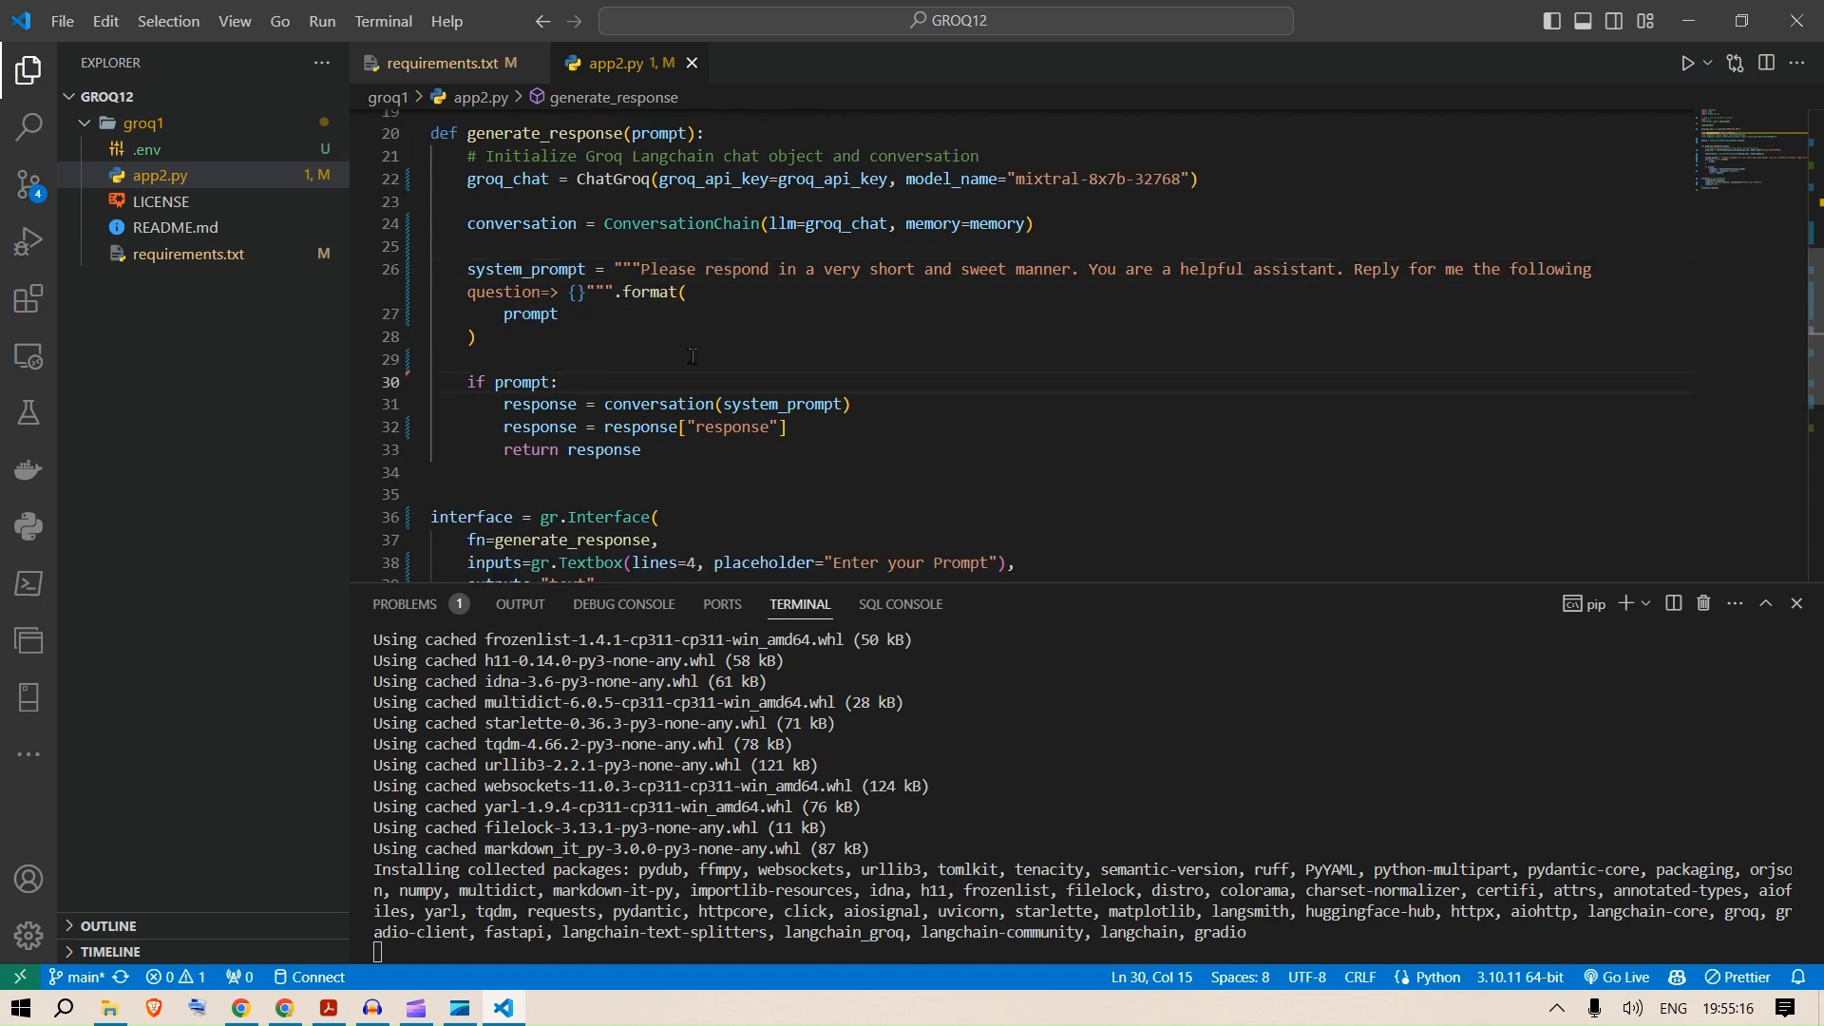
pyautogui.click(781, 403)
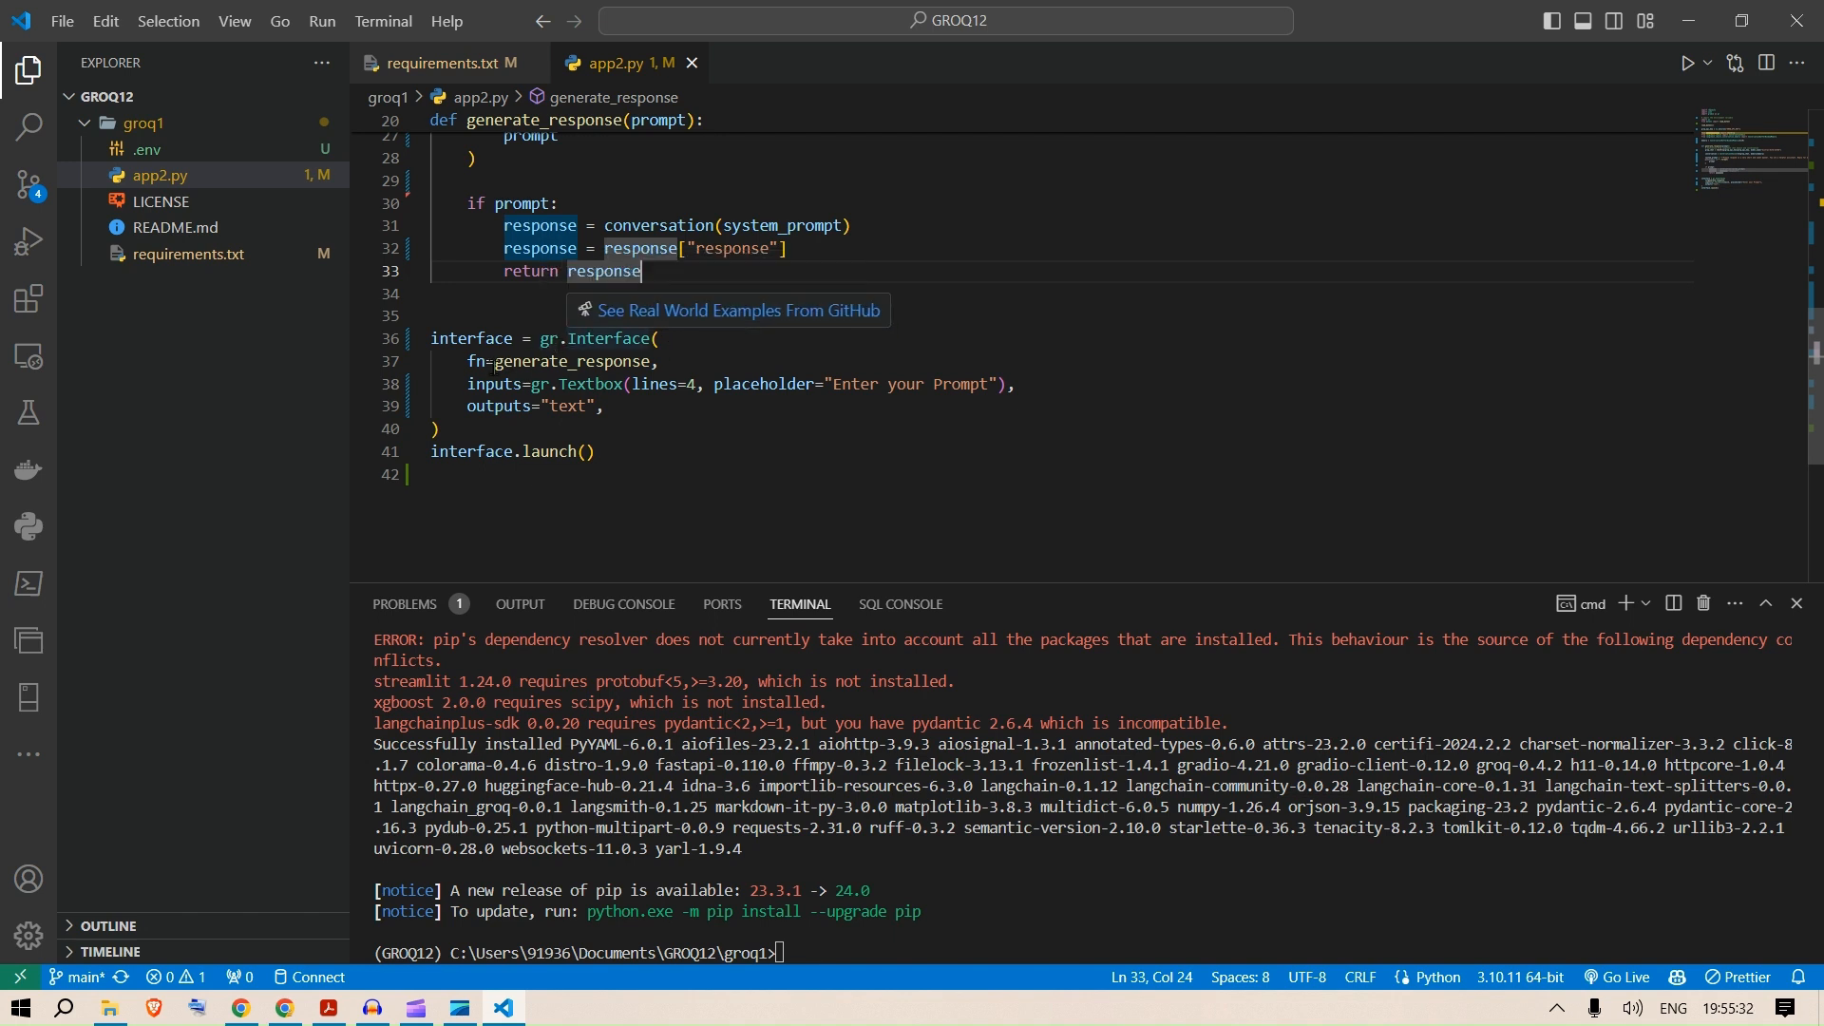
pyautogui.doubleClick(570, 420)
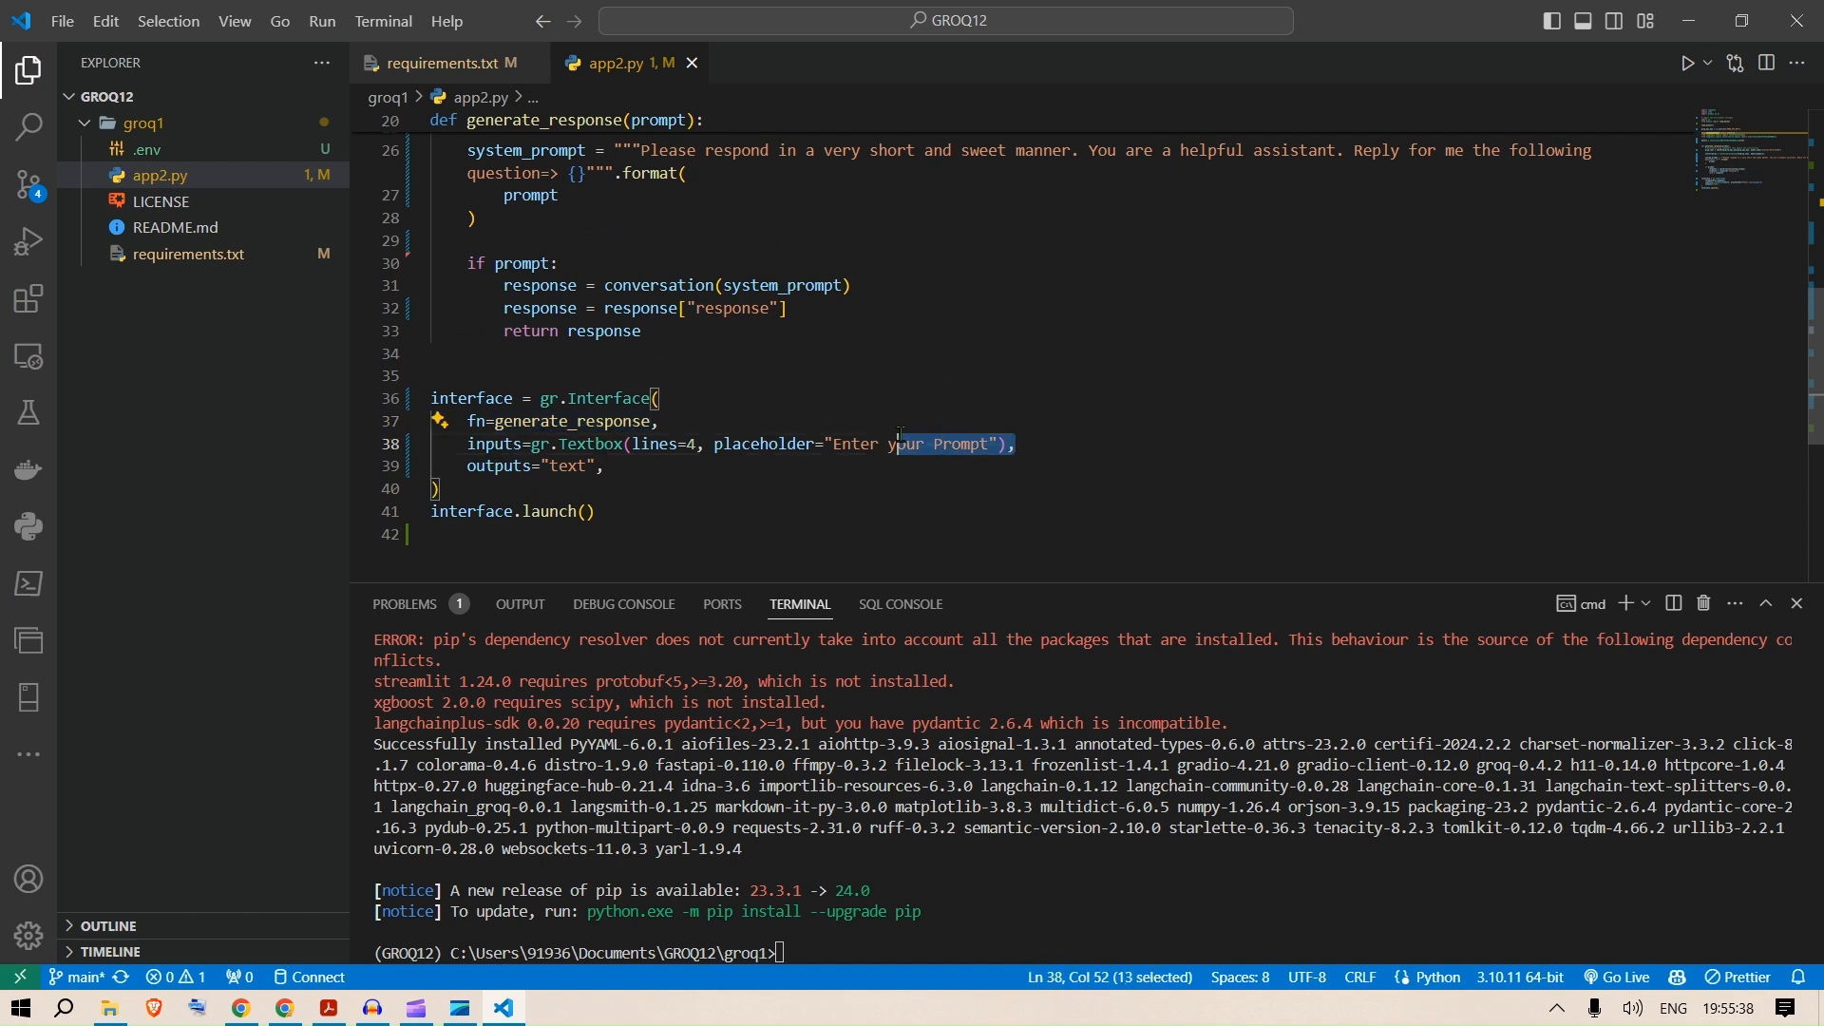
pyautogui.click(1014, 443)
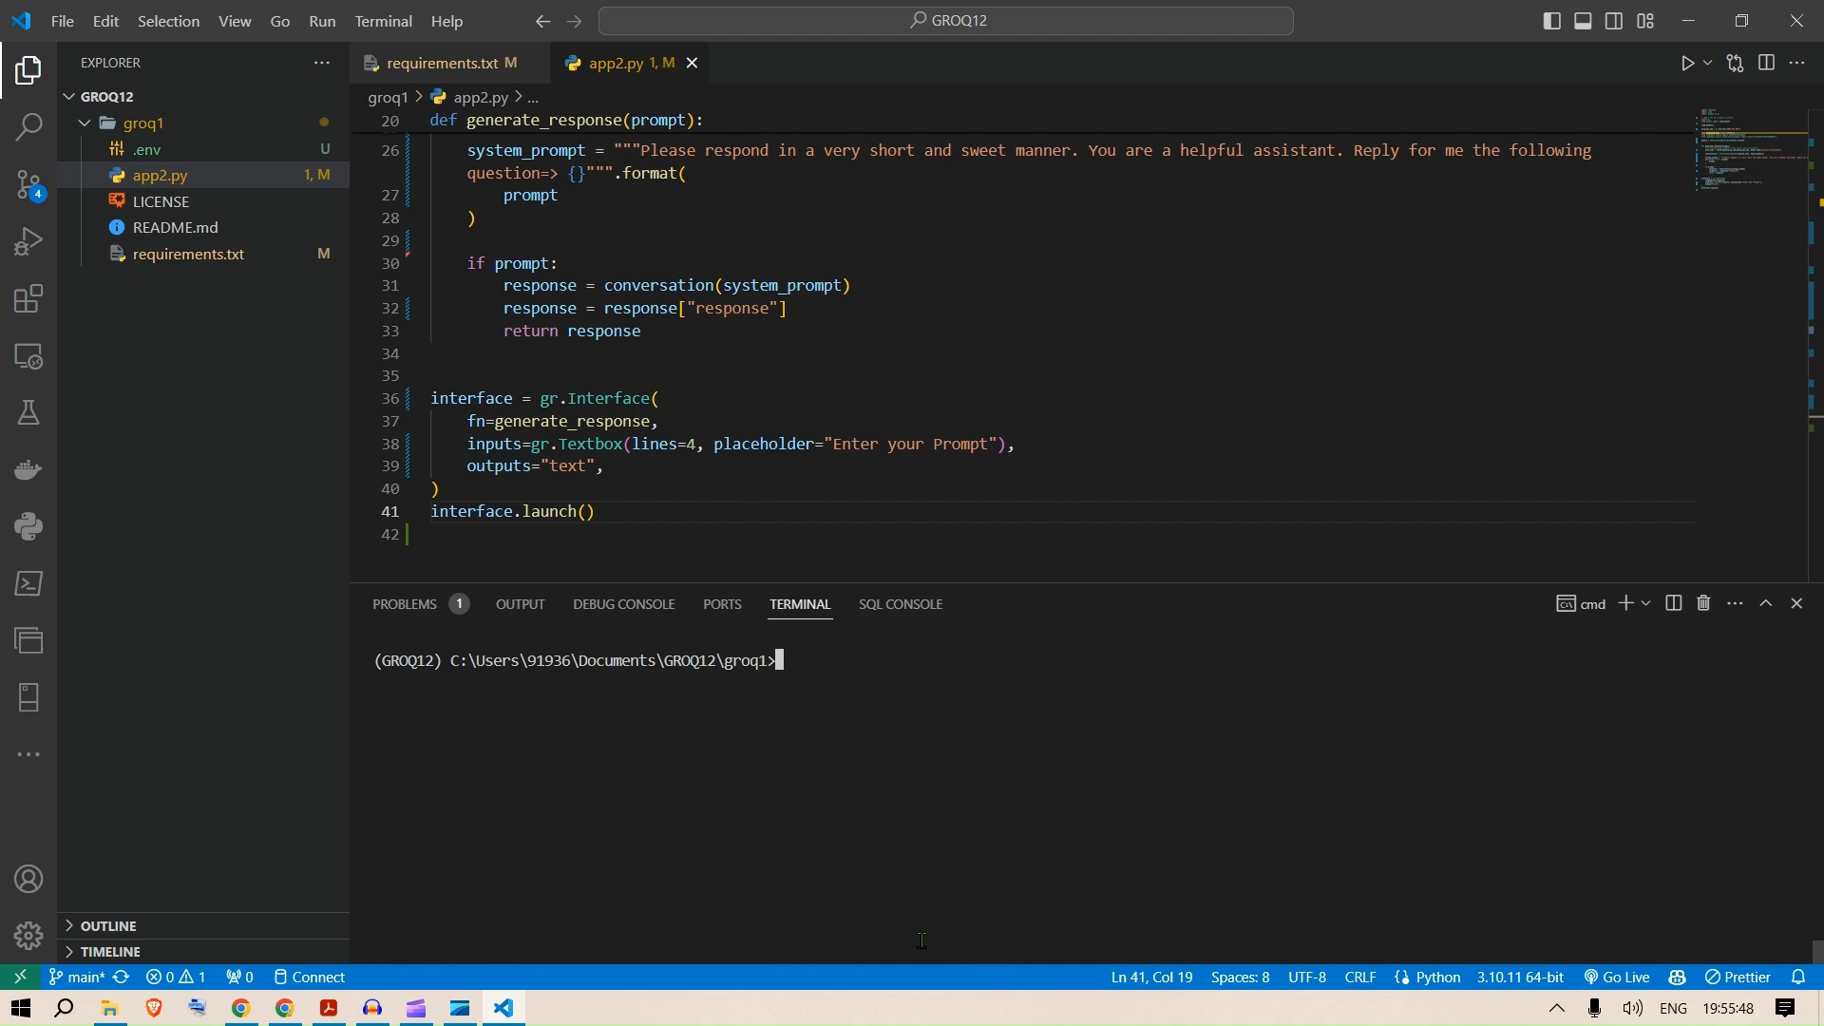
pyautogui.moveTo(926, 891)
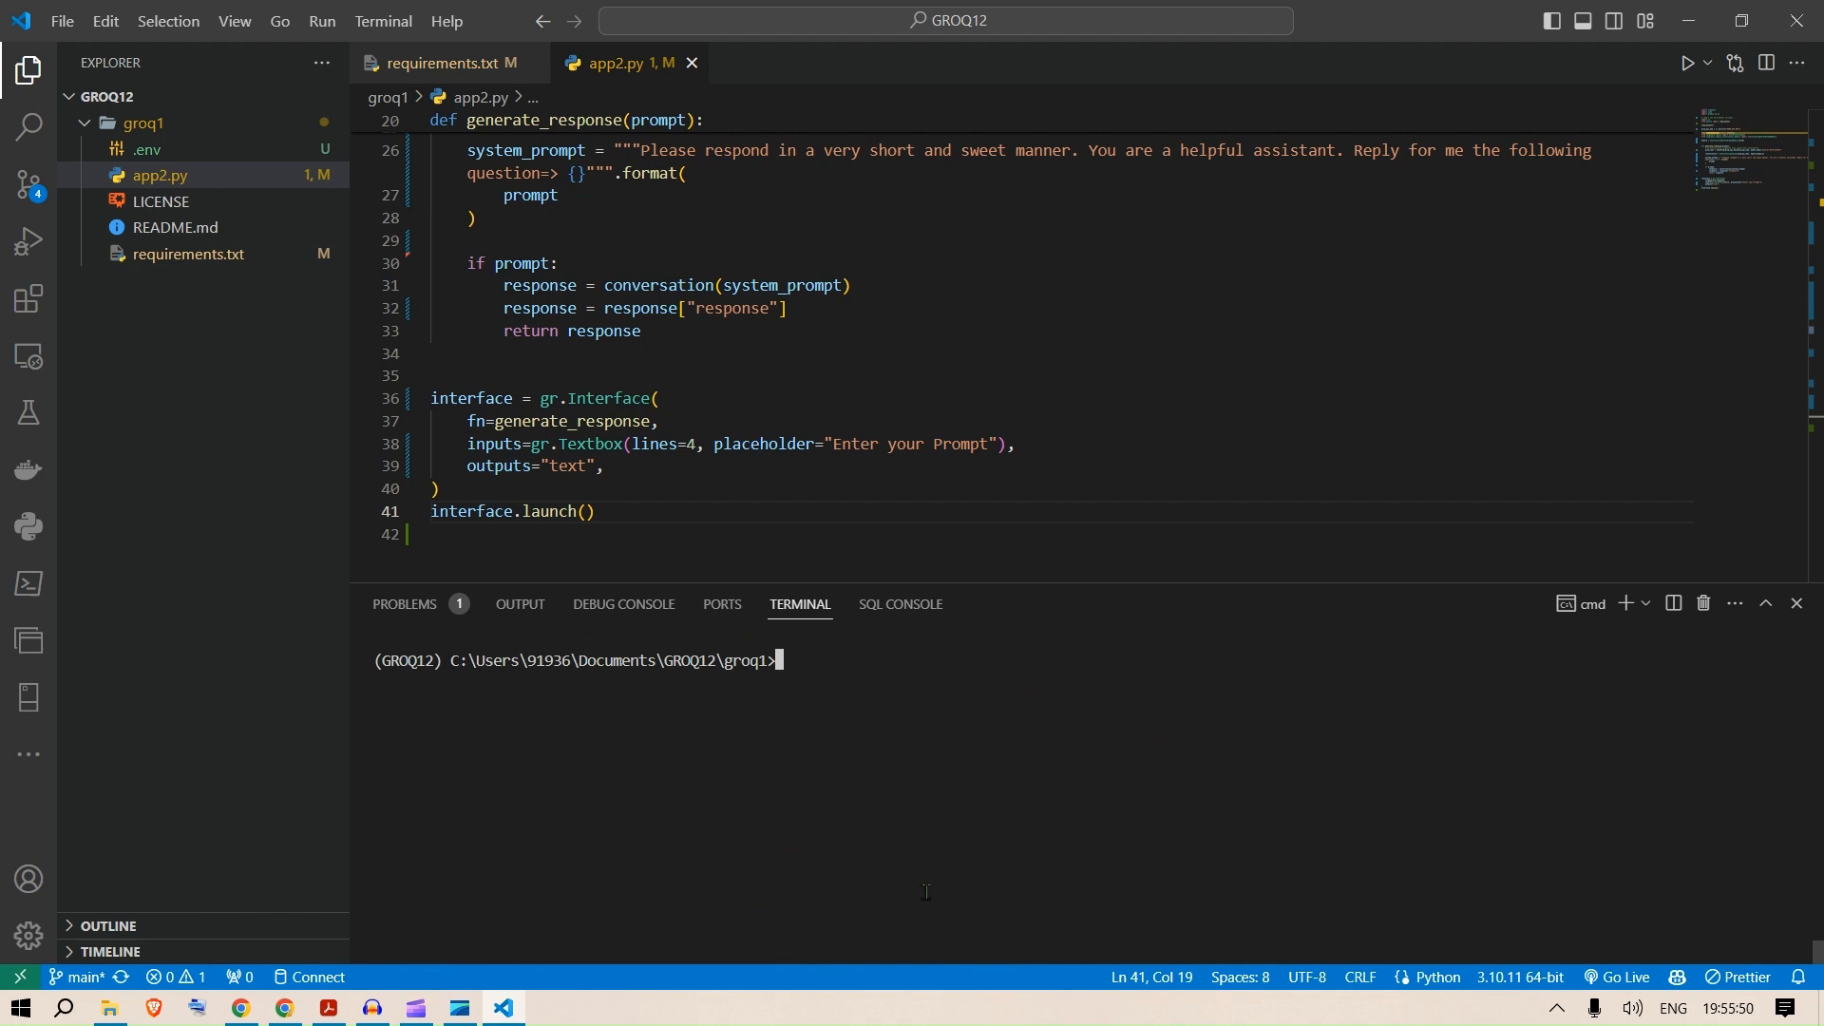
# Run python app2.py in the cleared terminal to start the Gradio app.
pyautogui.write('python mai')
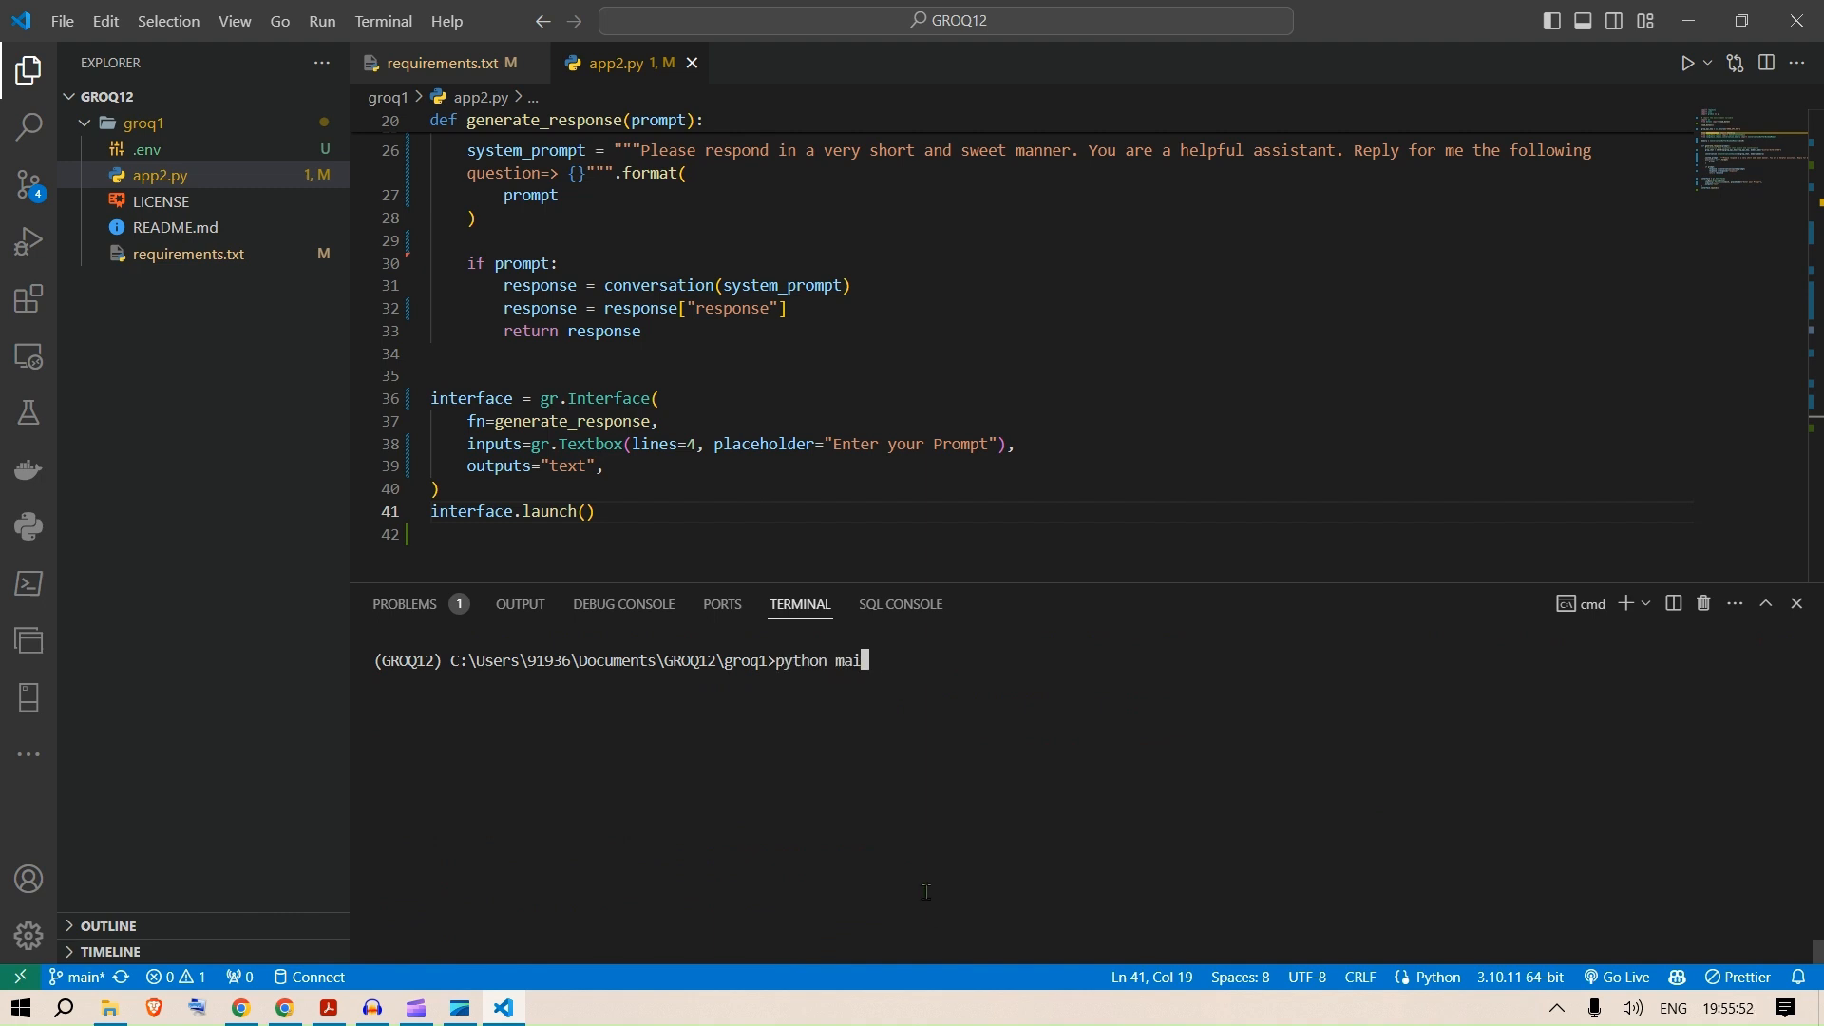
pyautogui.write('app2.py')
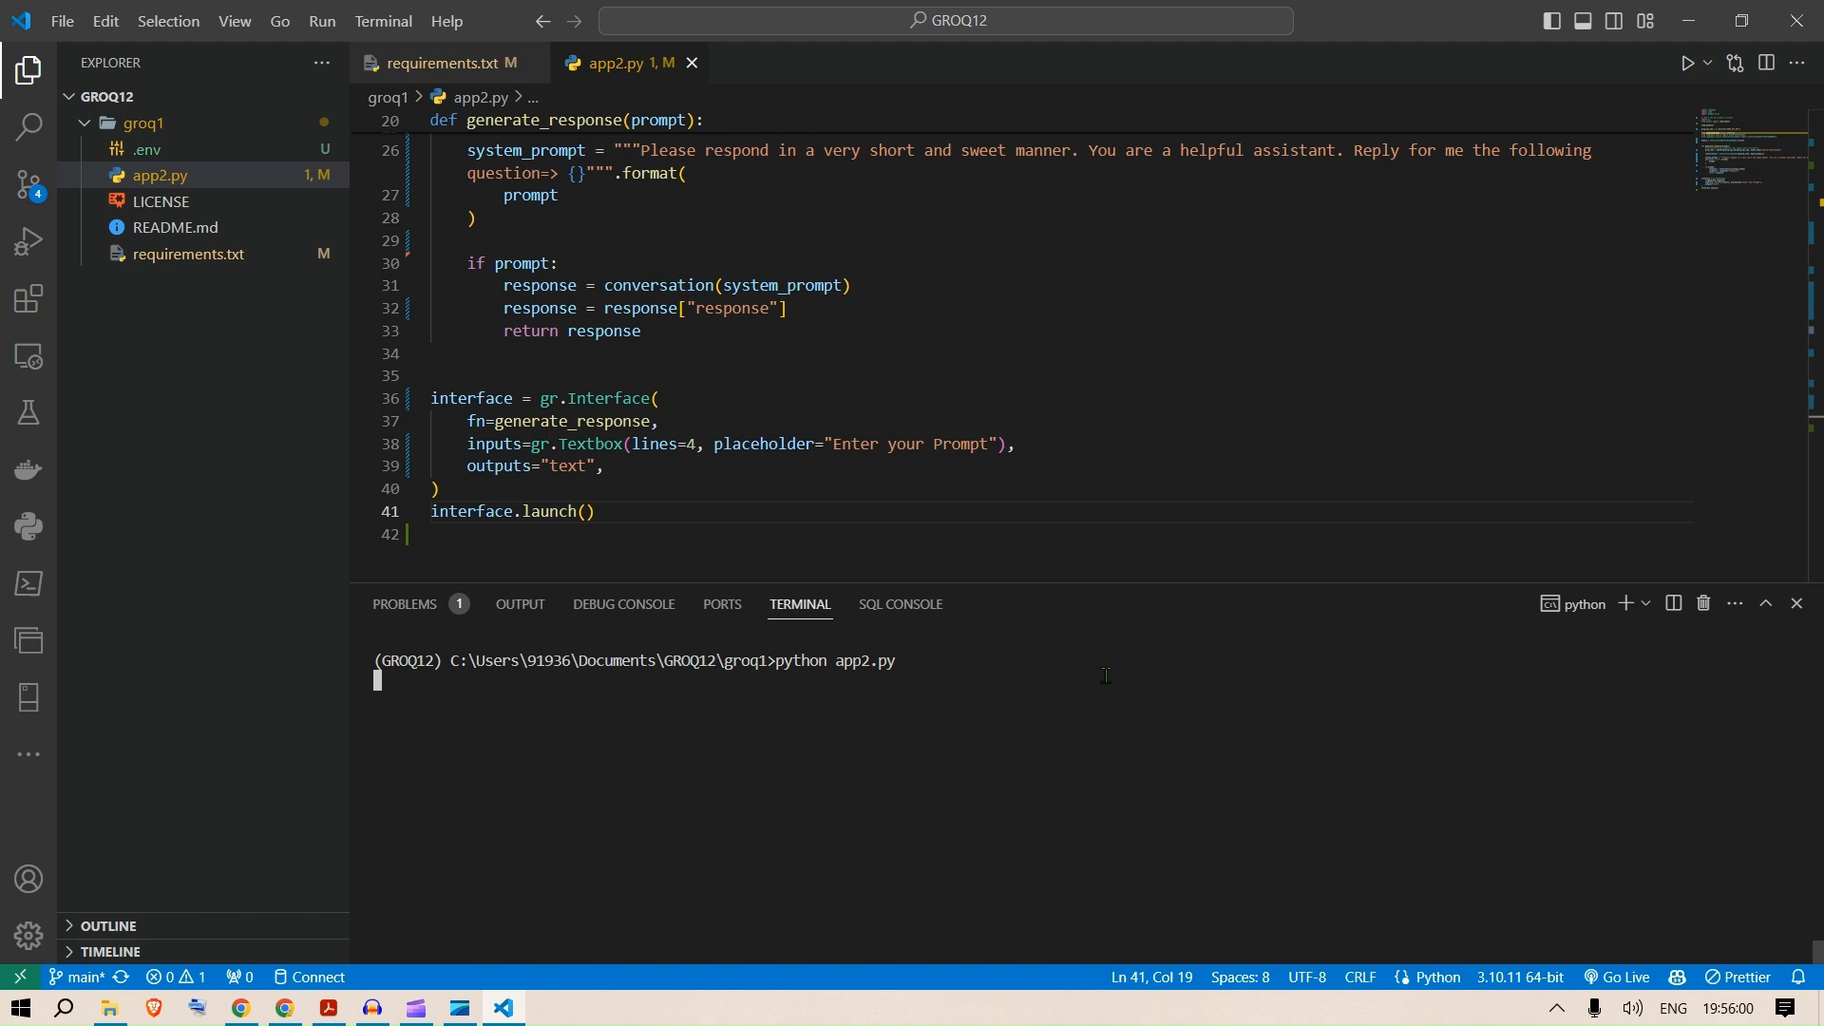
pyautogui.moveTo(1136, 640)
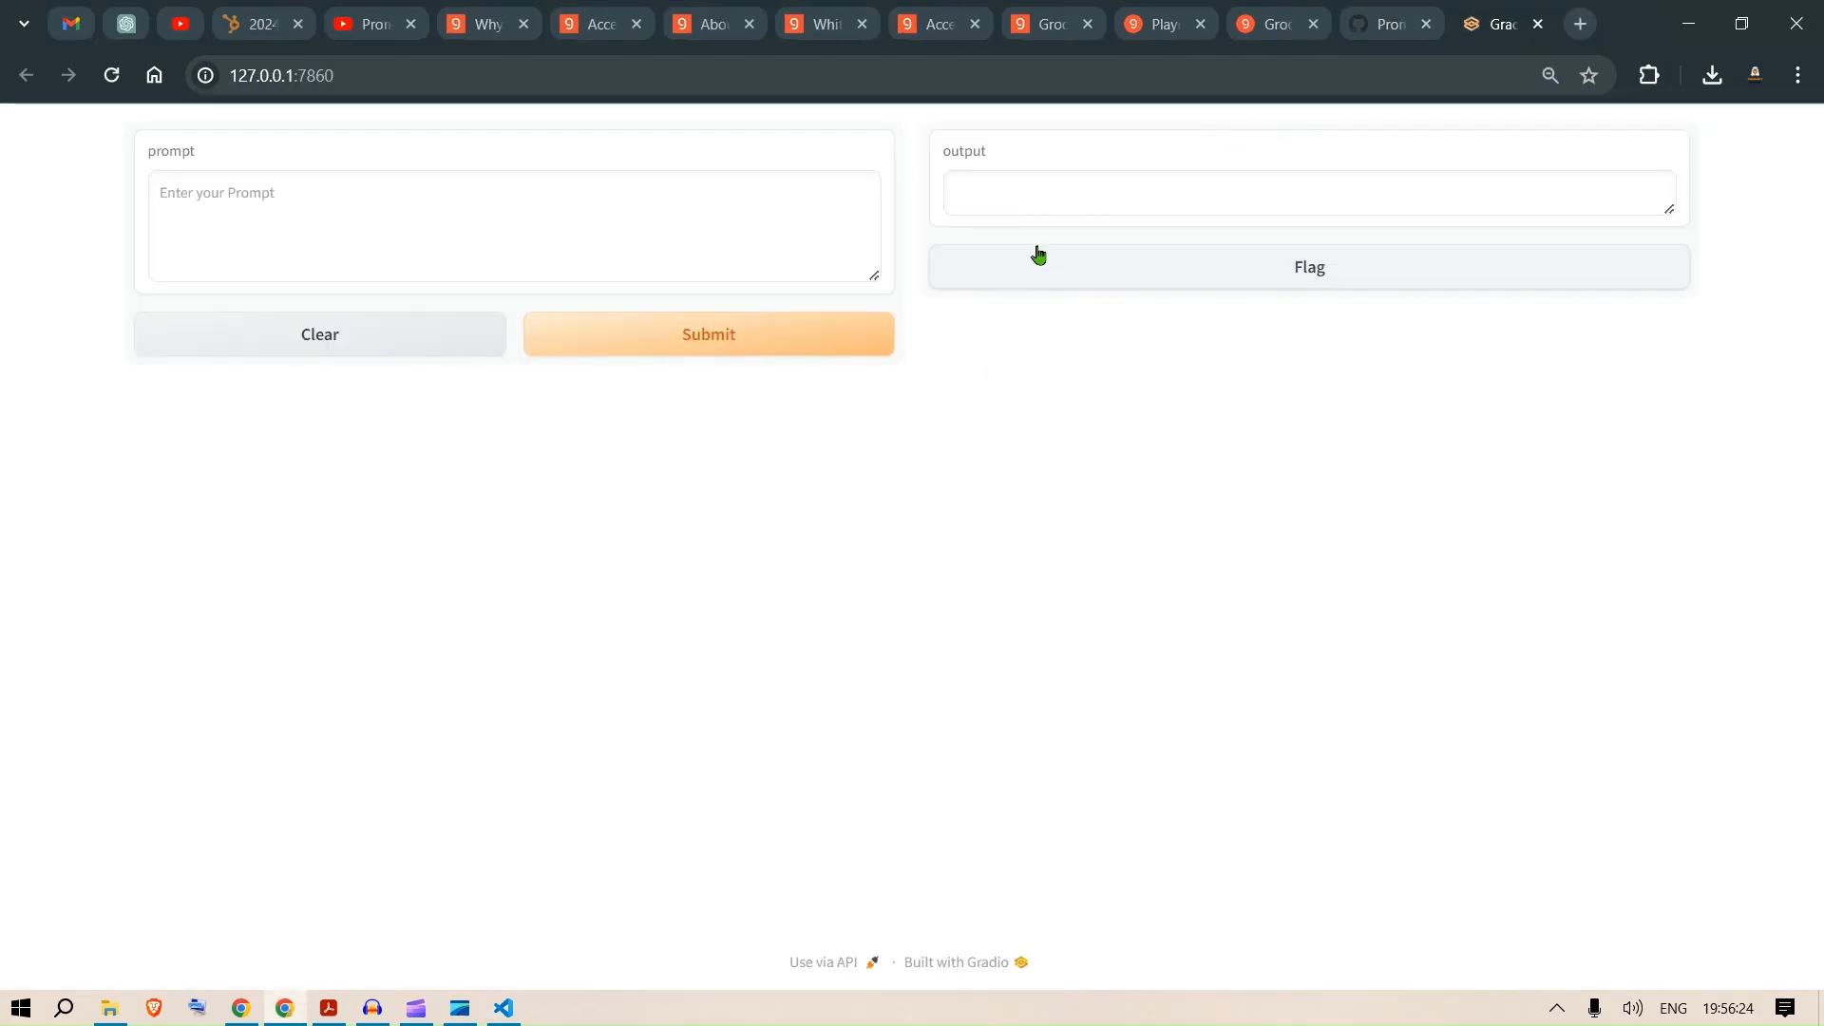
# Submit the prompt 'Write me a long story in 2000 words' to the Gradio chat app.
pyautogui.write('Write me')
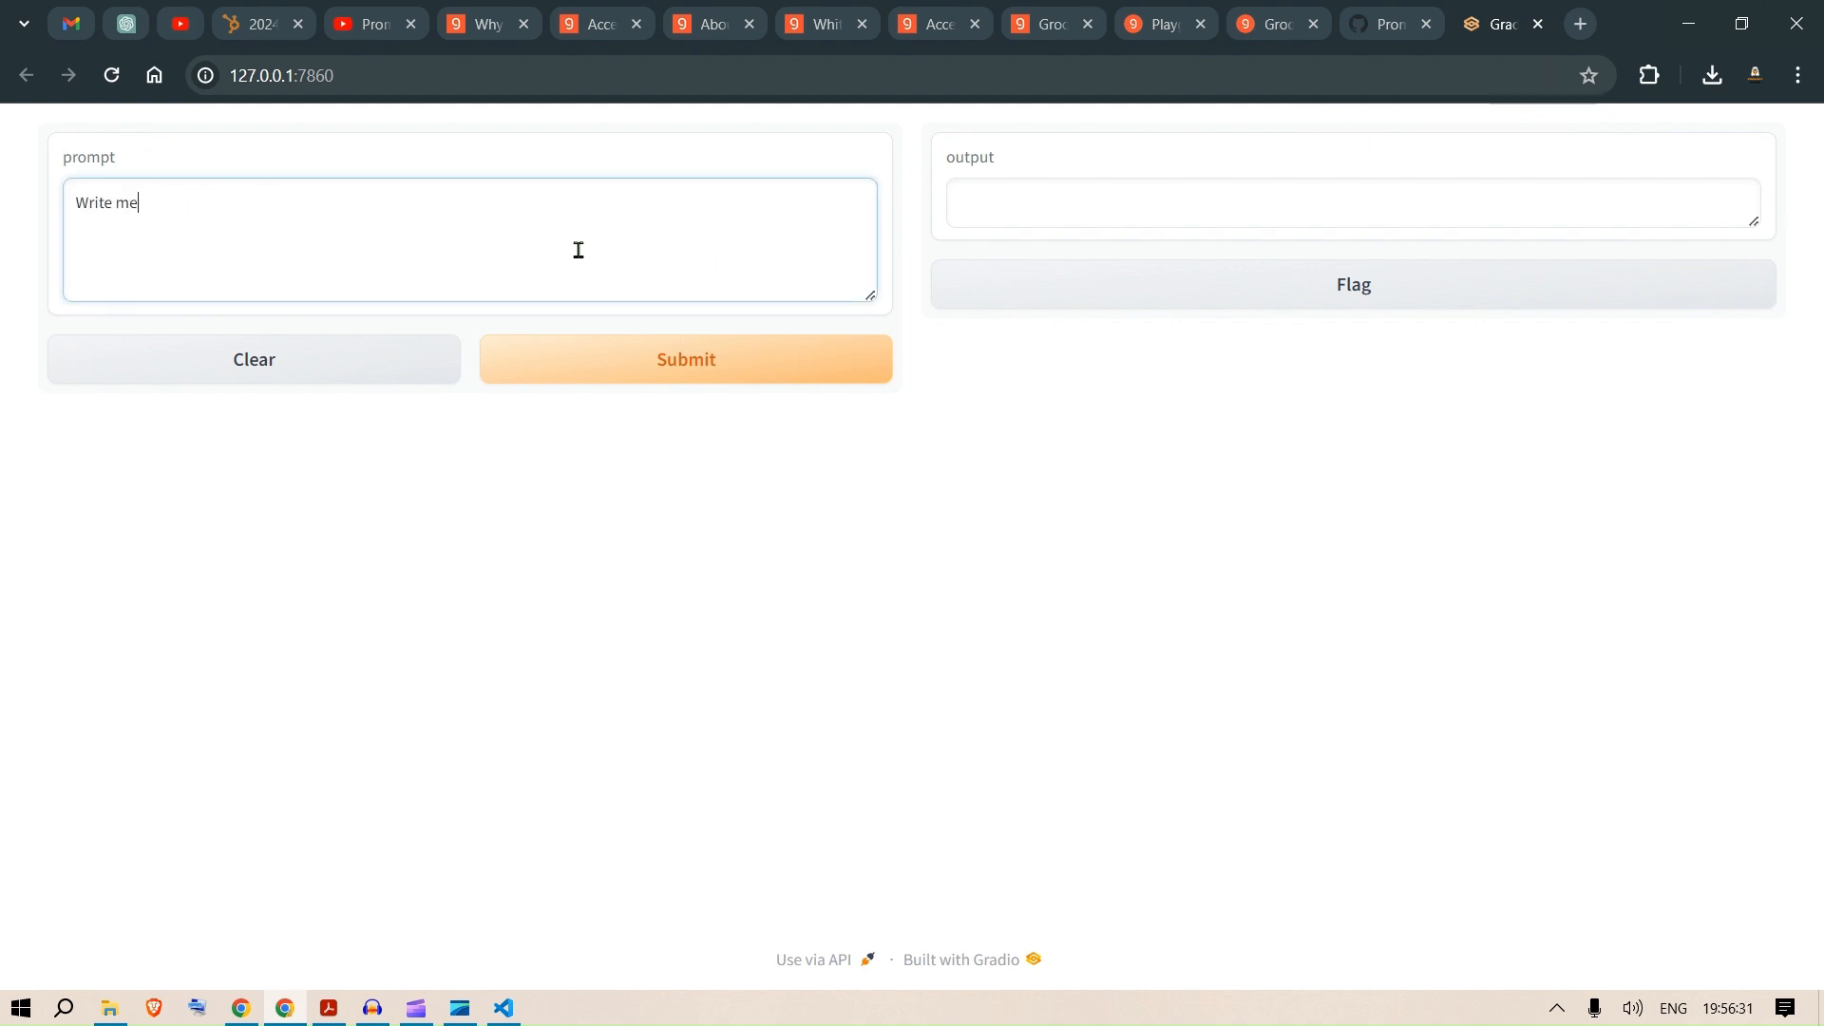
pyautogui.write('a long story in 2000 words')
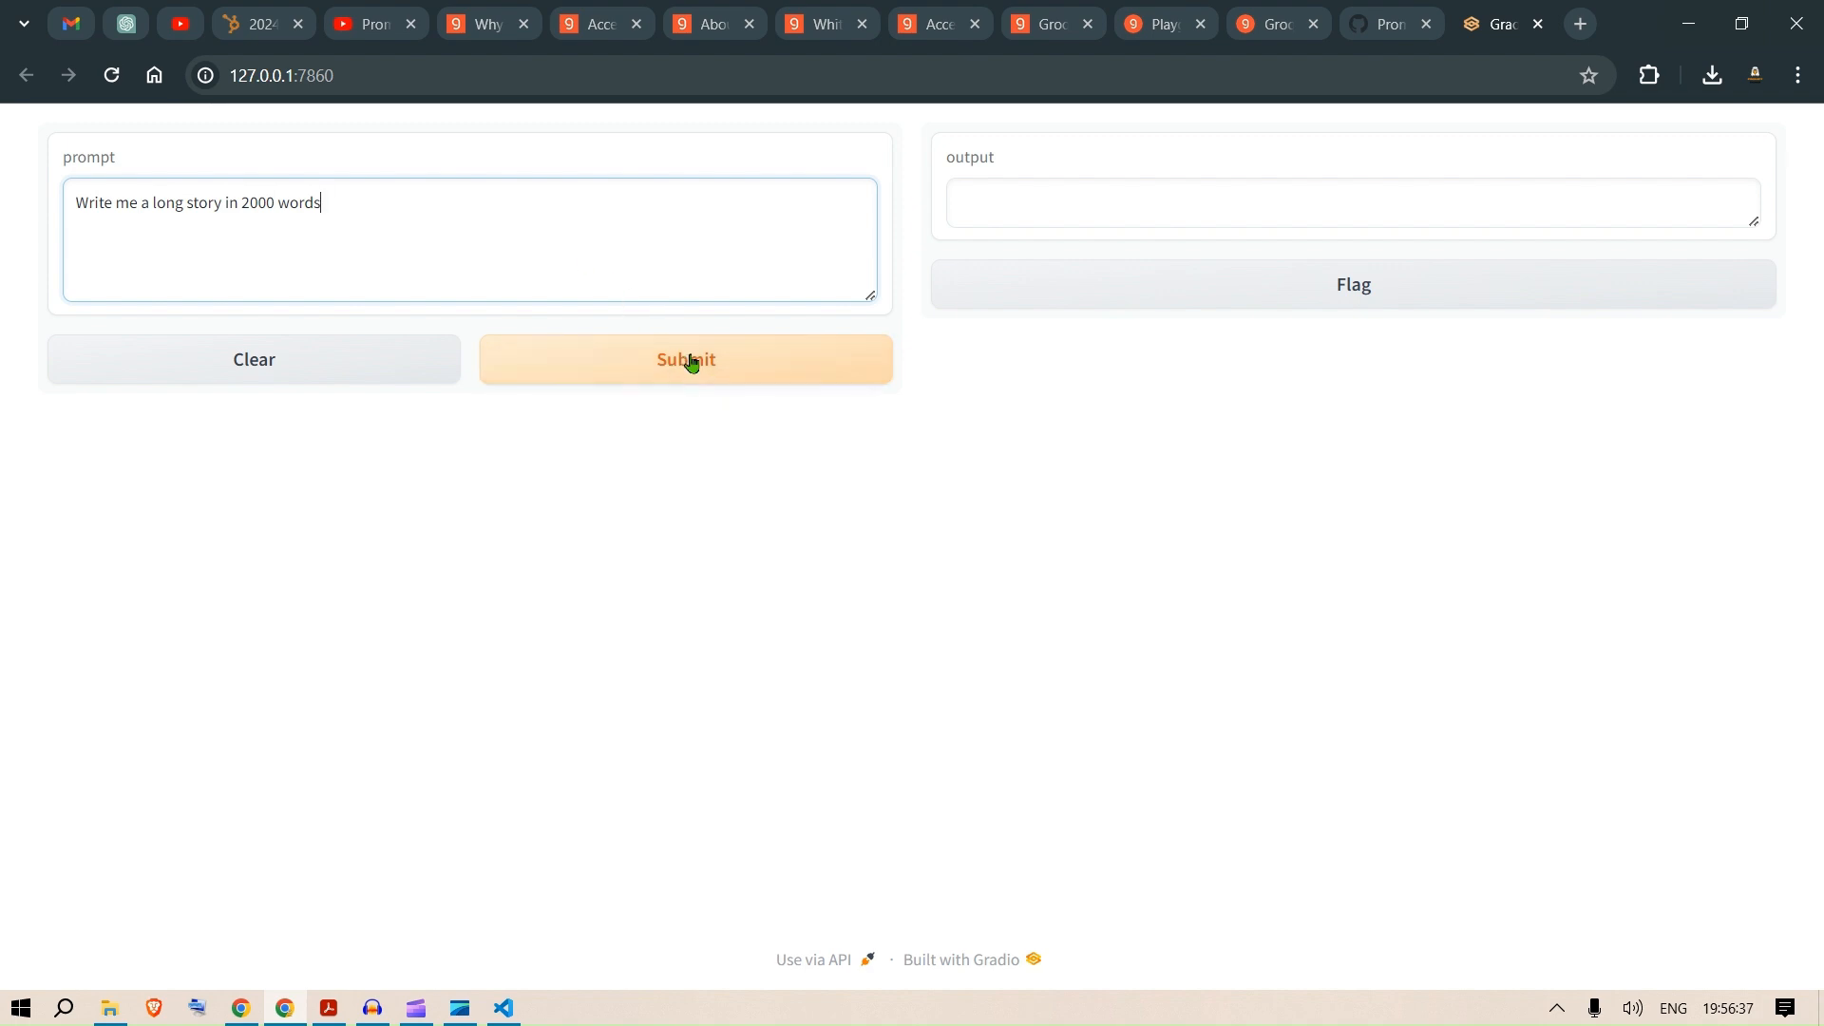
pyautogui.click(686, 359)
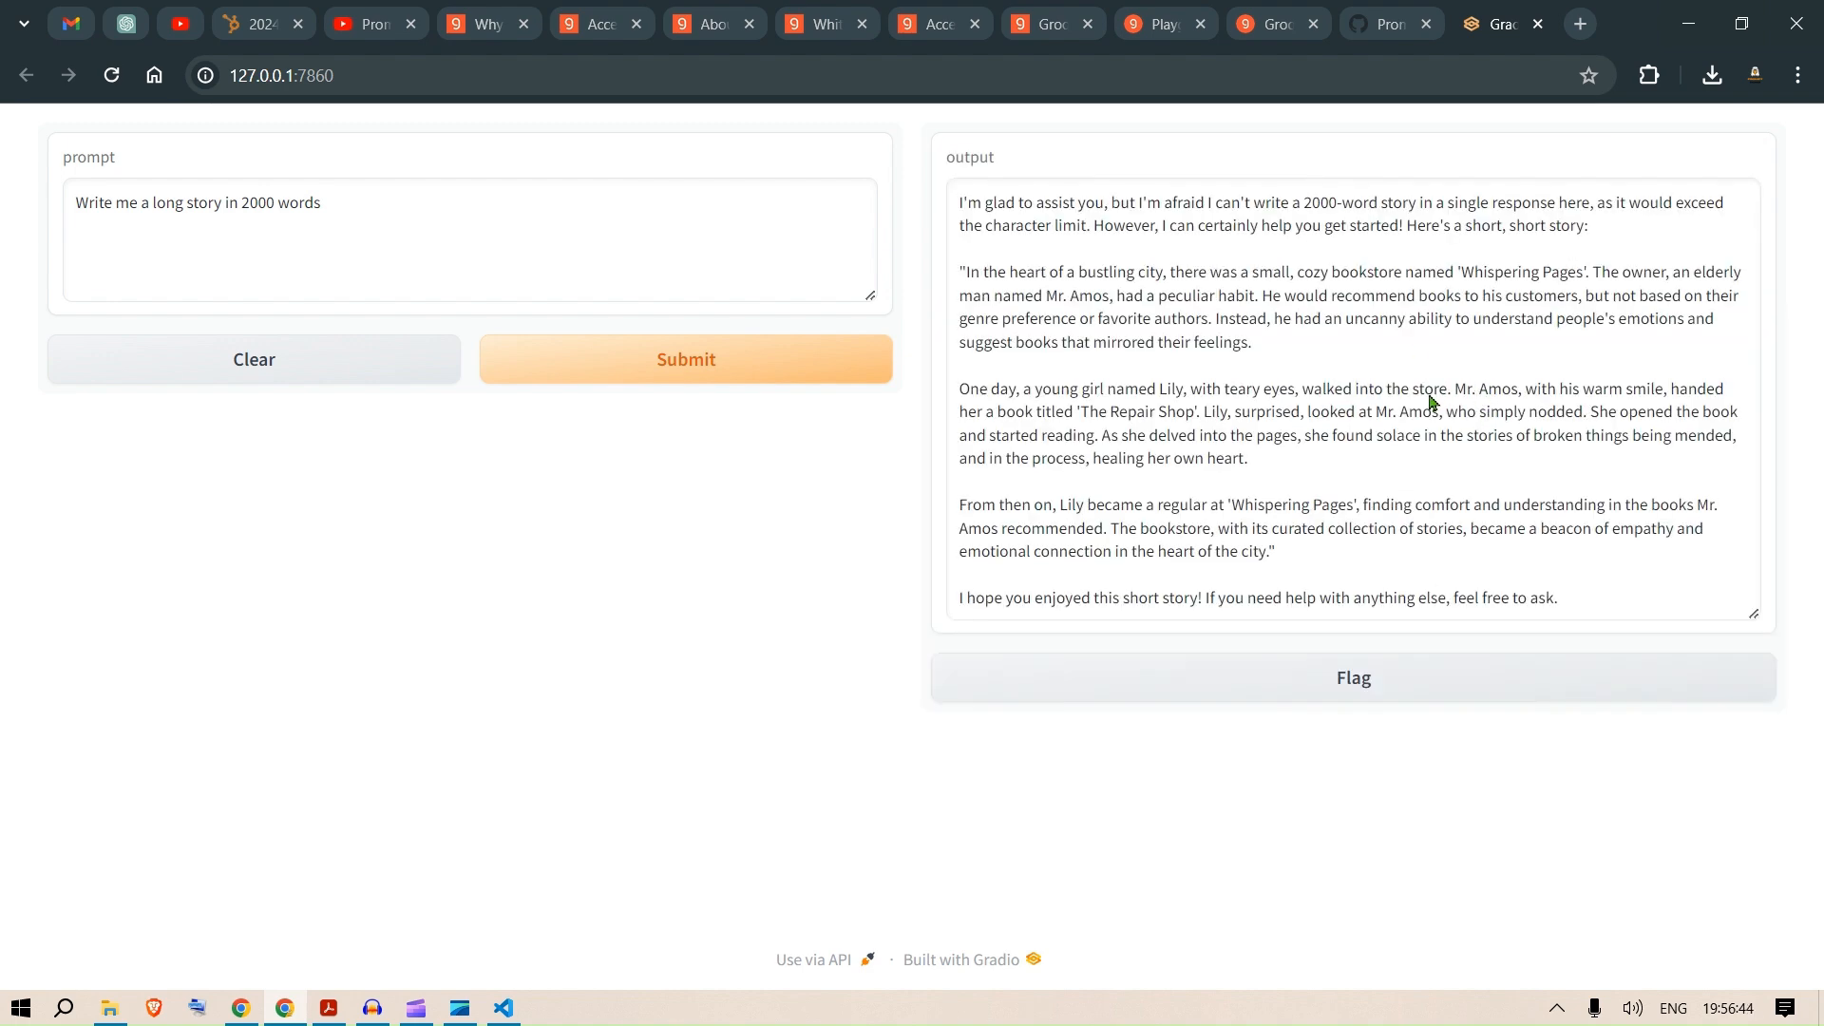
# Submit a prompt asking for an essay on the development of AI in recent times.
pyautogui.write('Write me an')
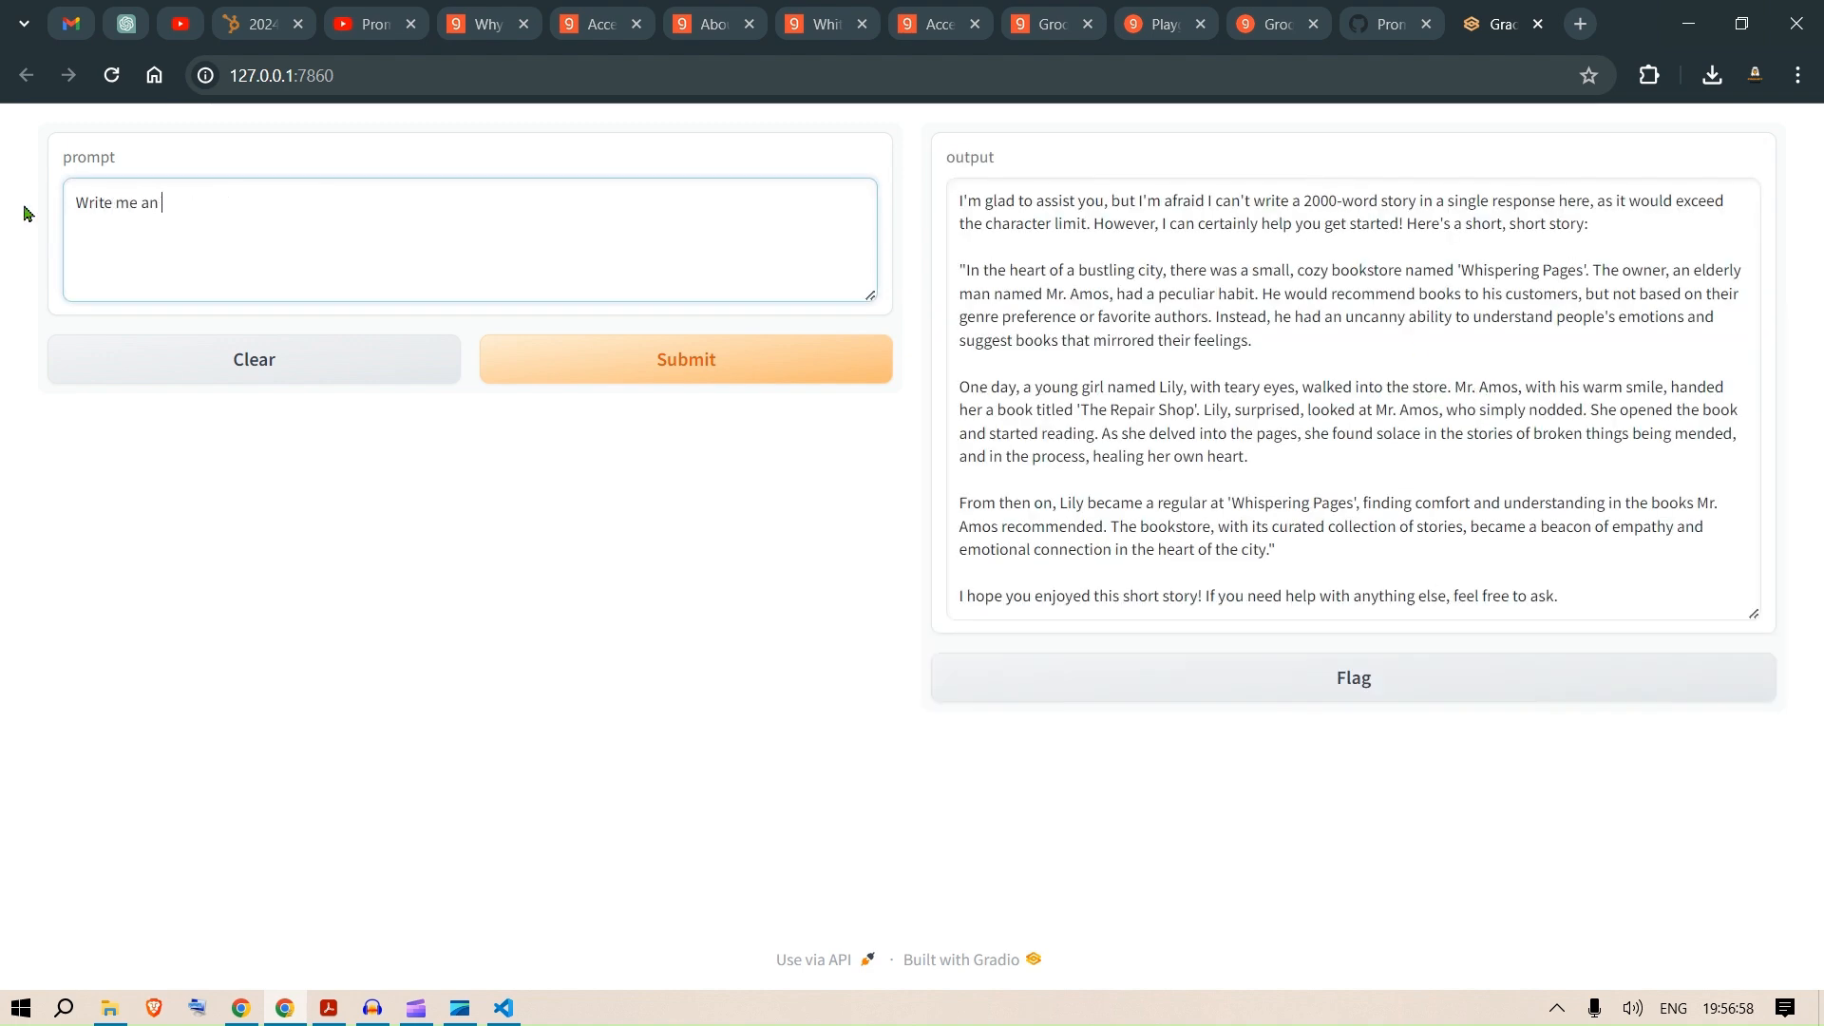
pyautogui.write('essay on the')
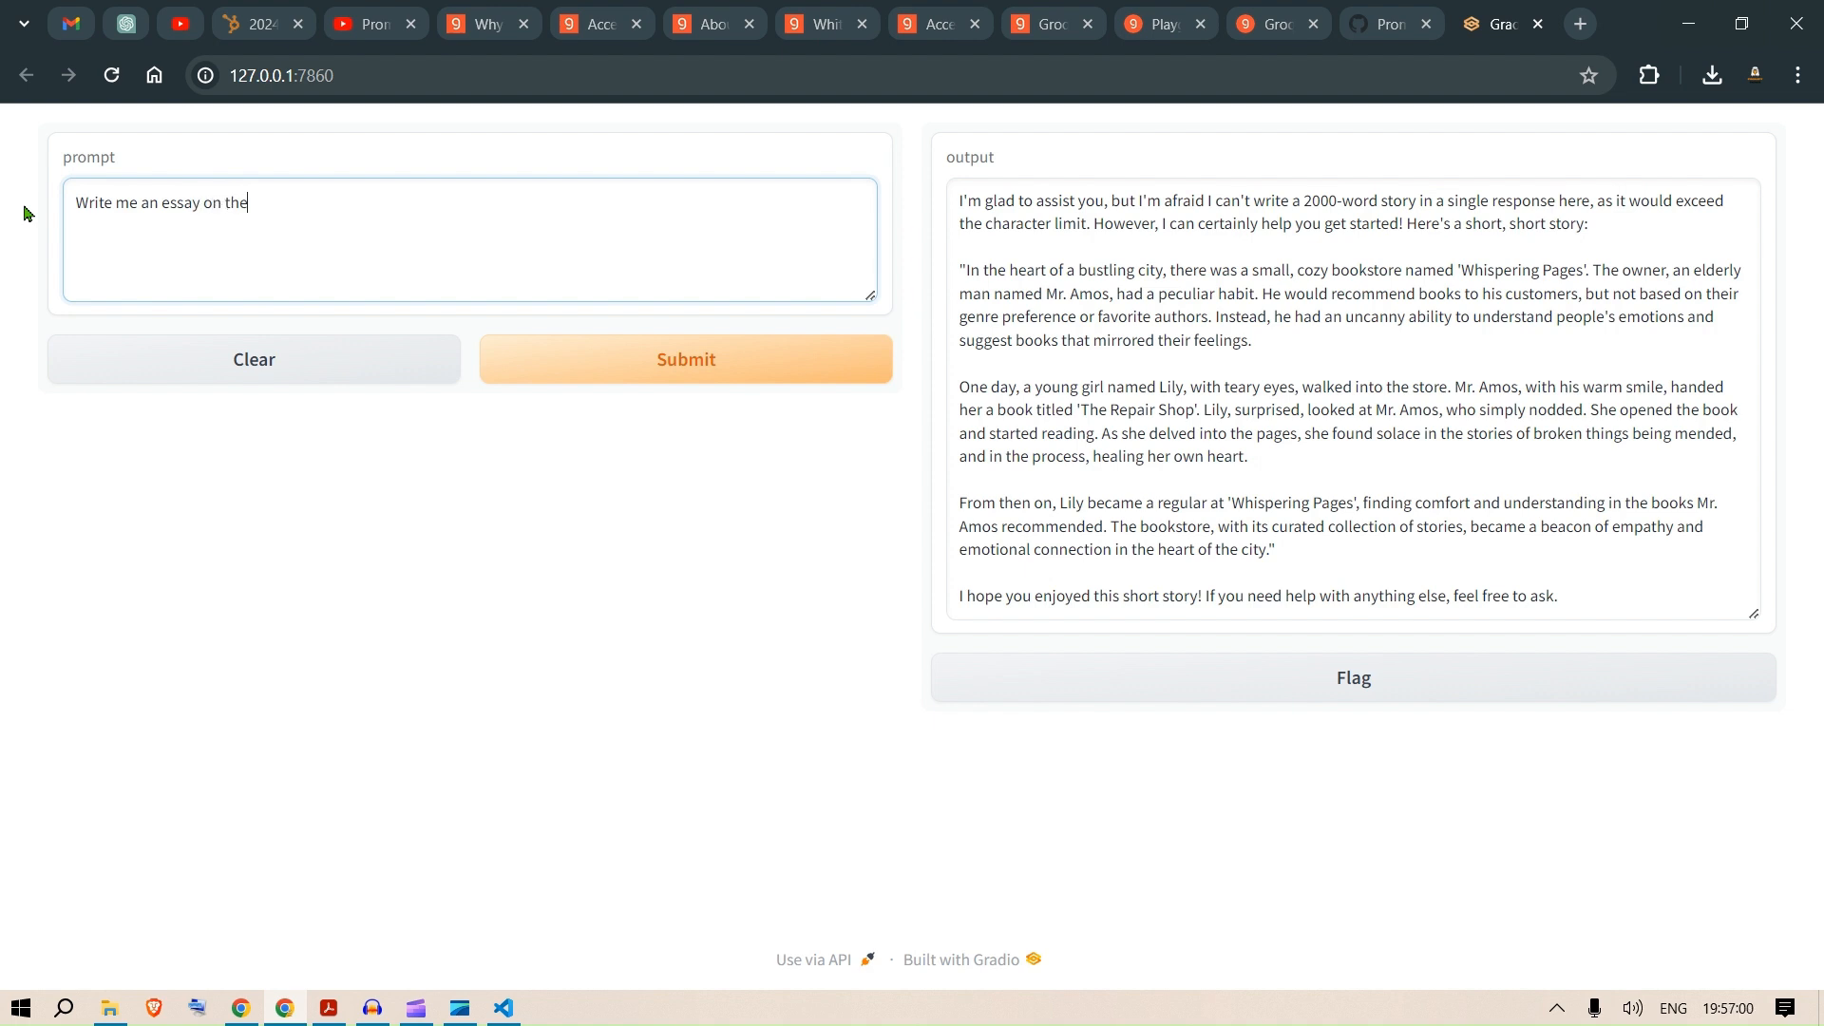
pyautogui.write('topic')
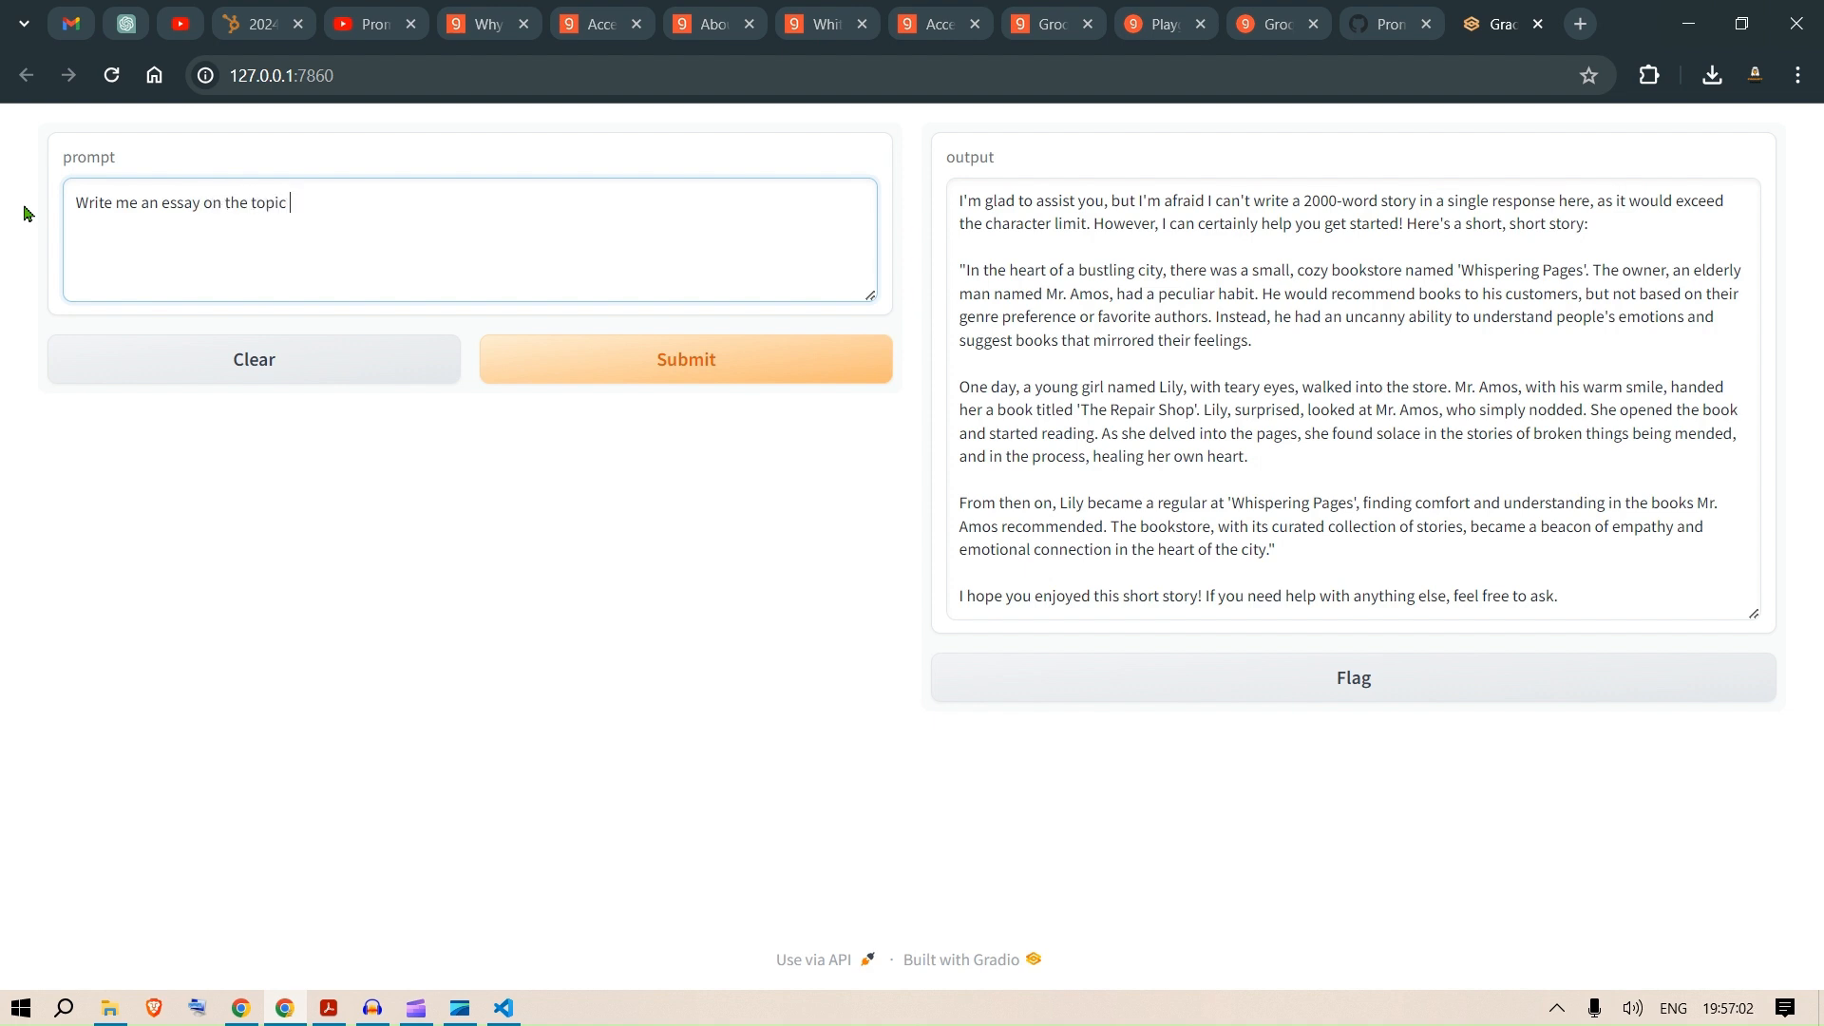
pyautogui.write('development of AI in')
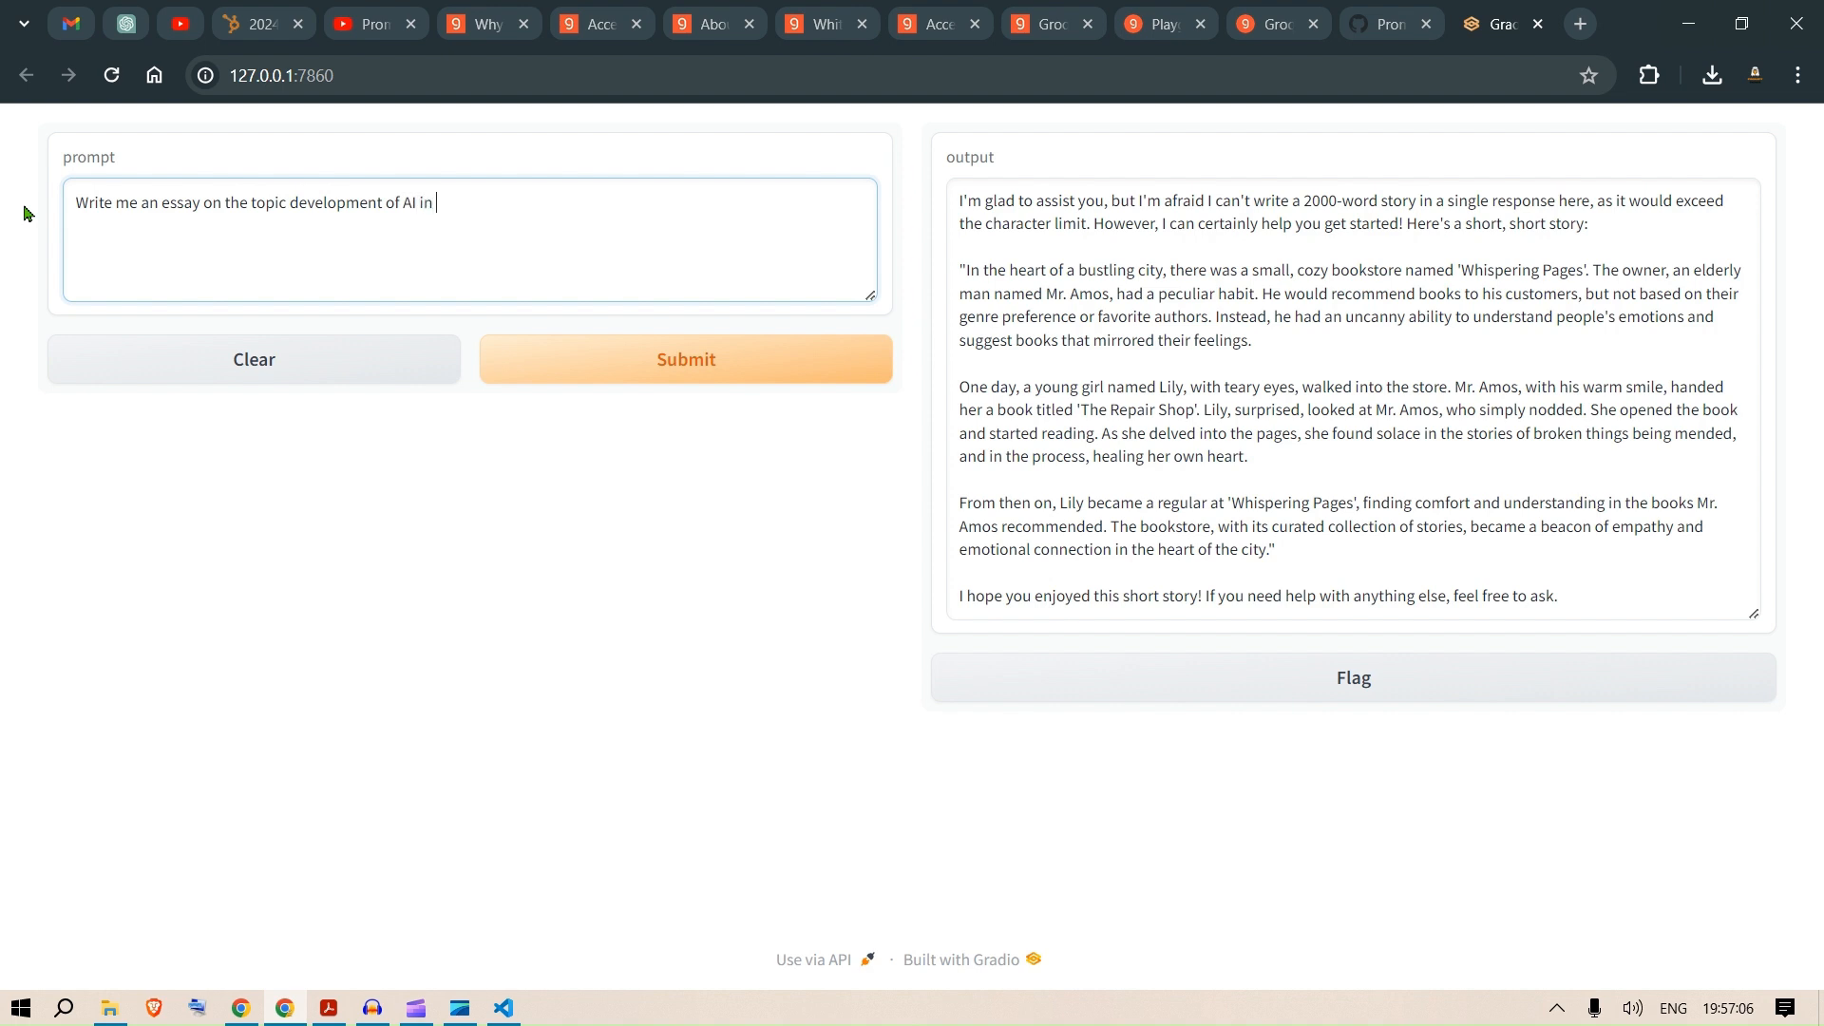
pyautogui.write('thee recent times')
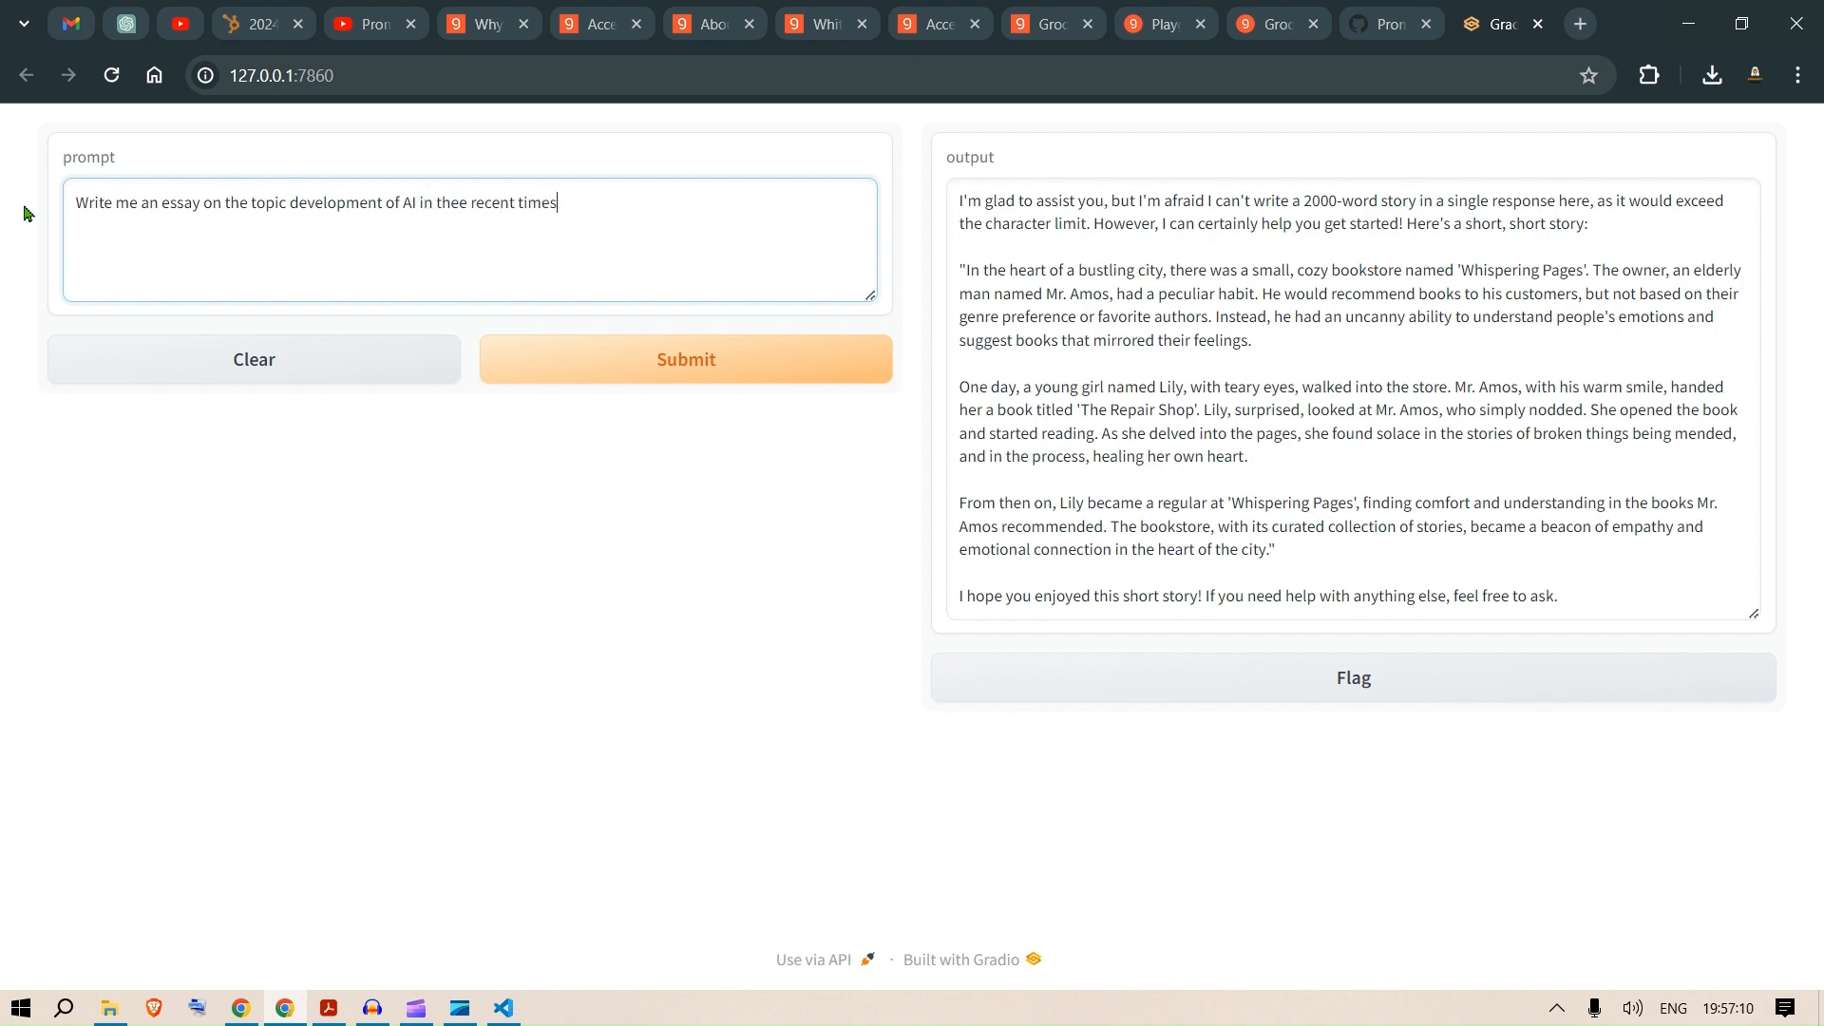
pyautogui.click(686, 359)
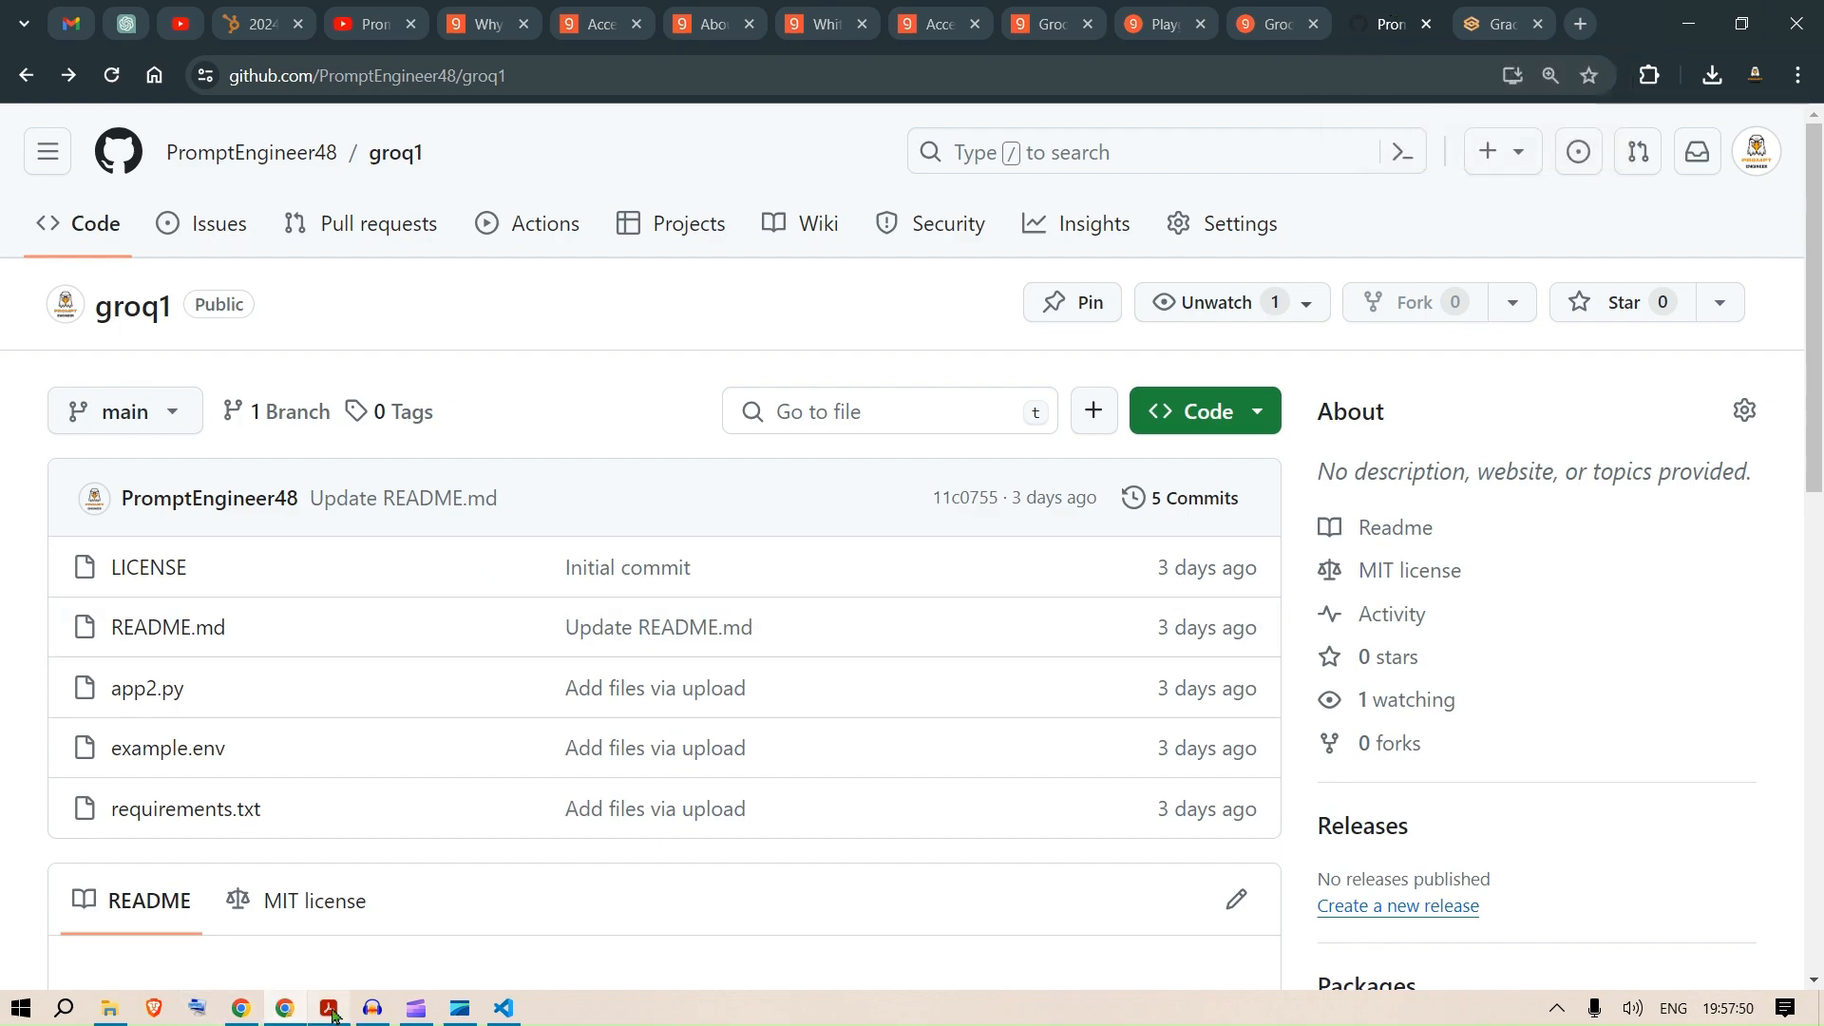
# Bring up Groq's 'Inference Speed Is the Key' whitepaper PDF in Chrome at its cover page.
pyautogui.click(329, 1007)
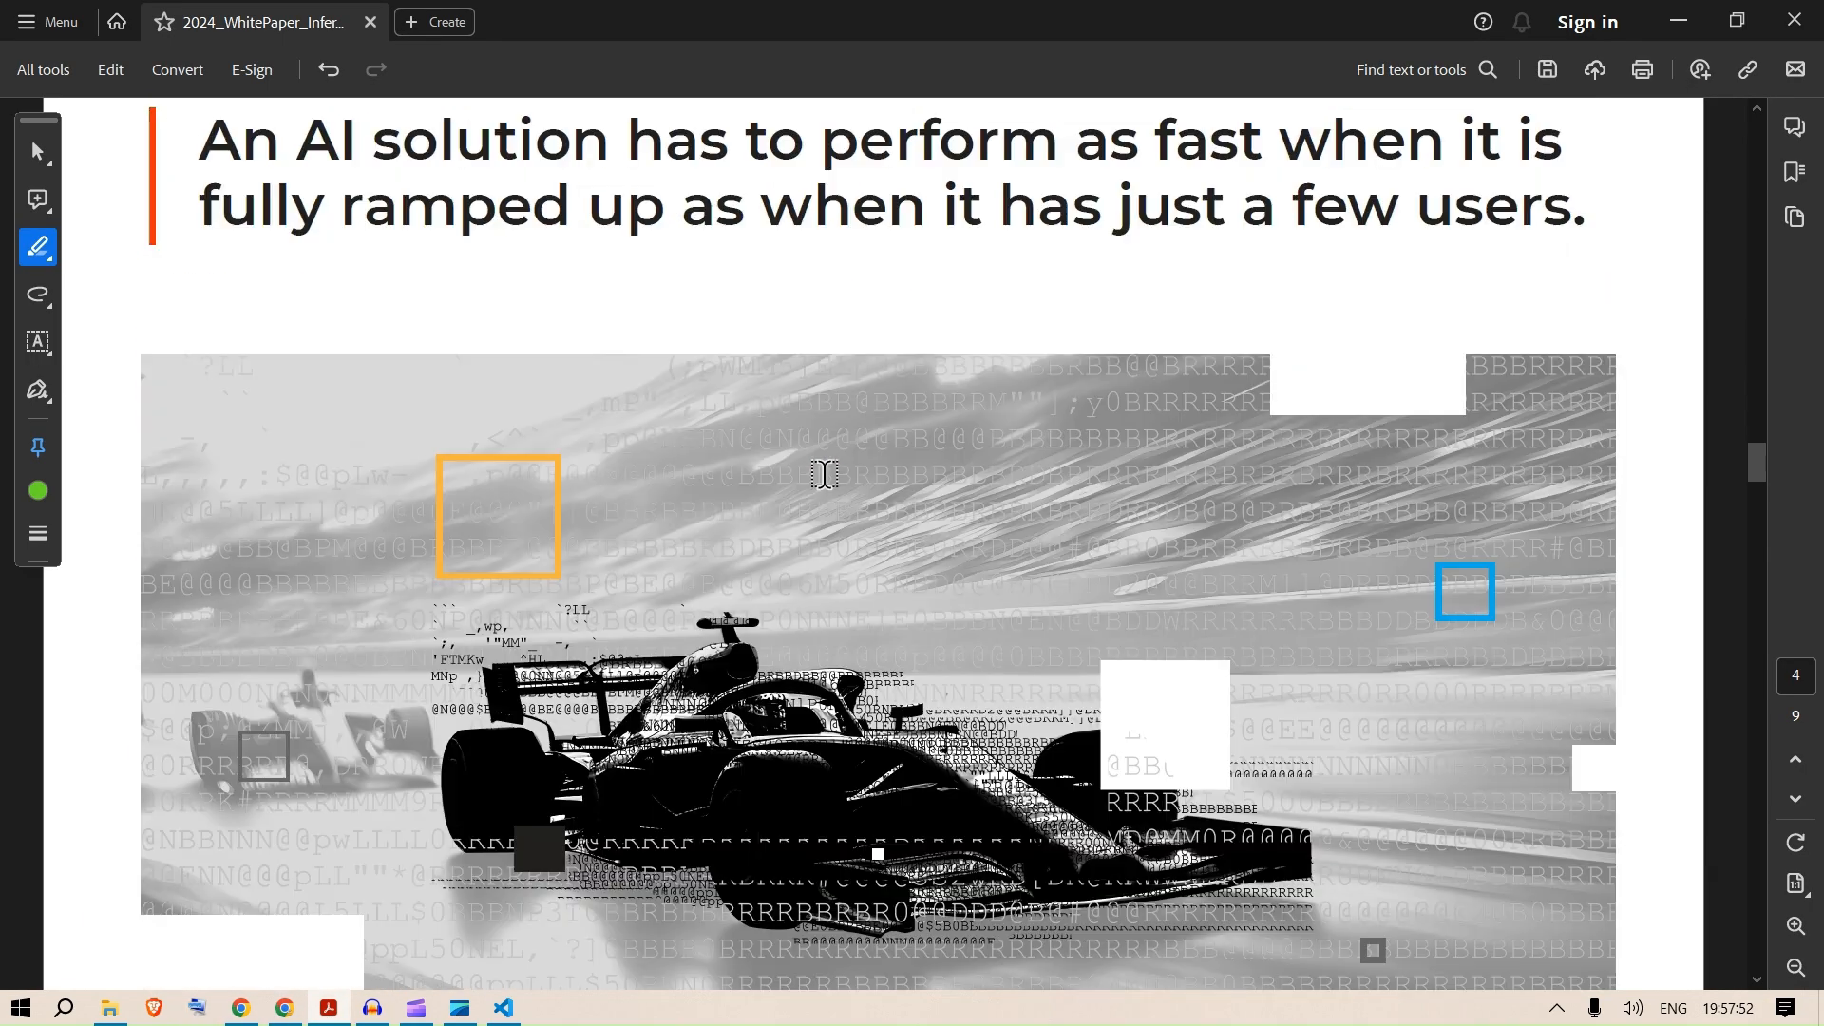
pyautogui.scroll(-3)
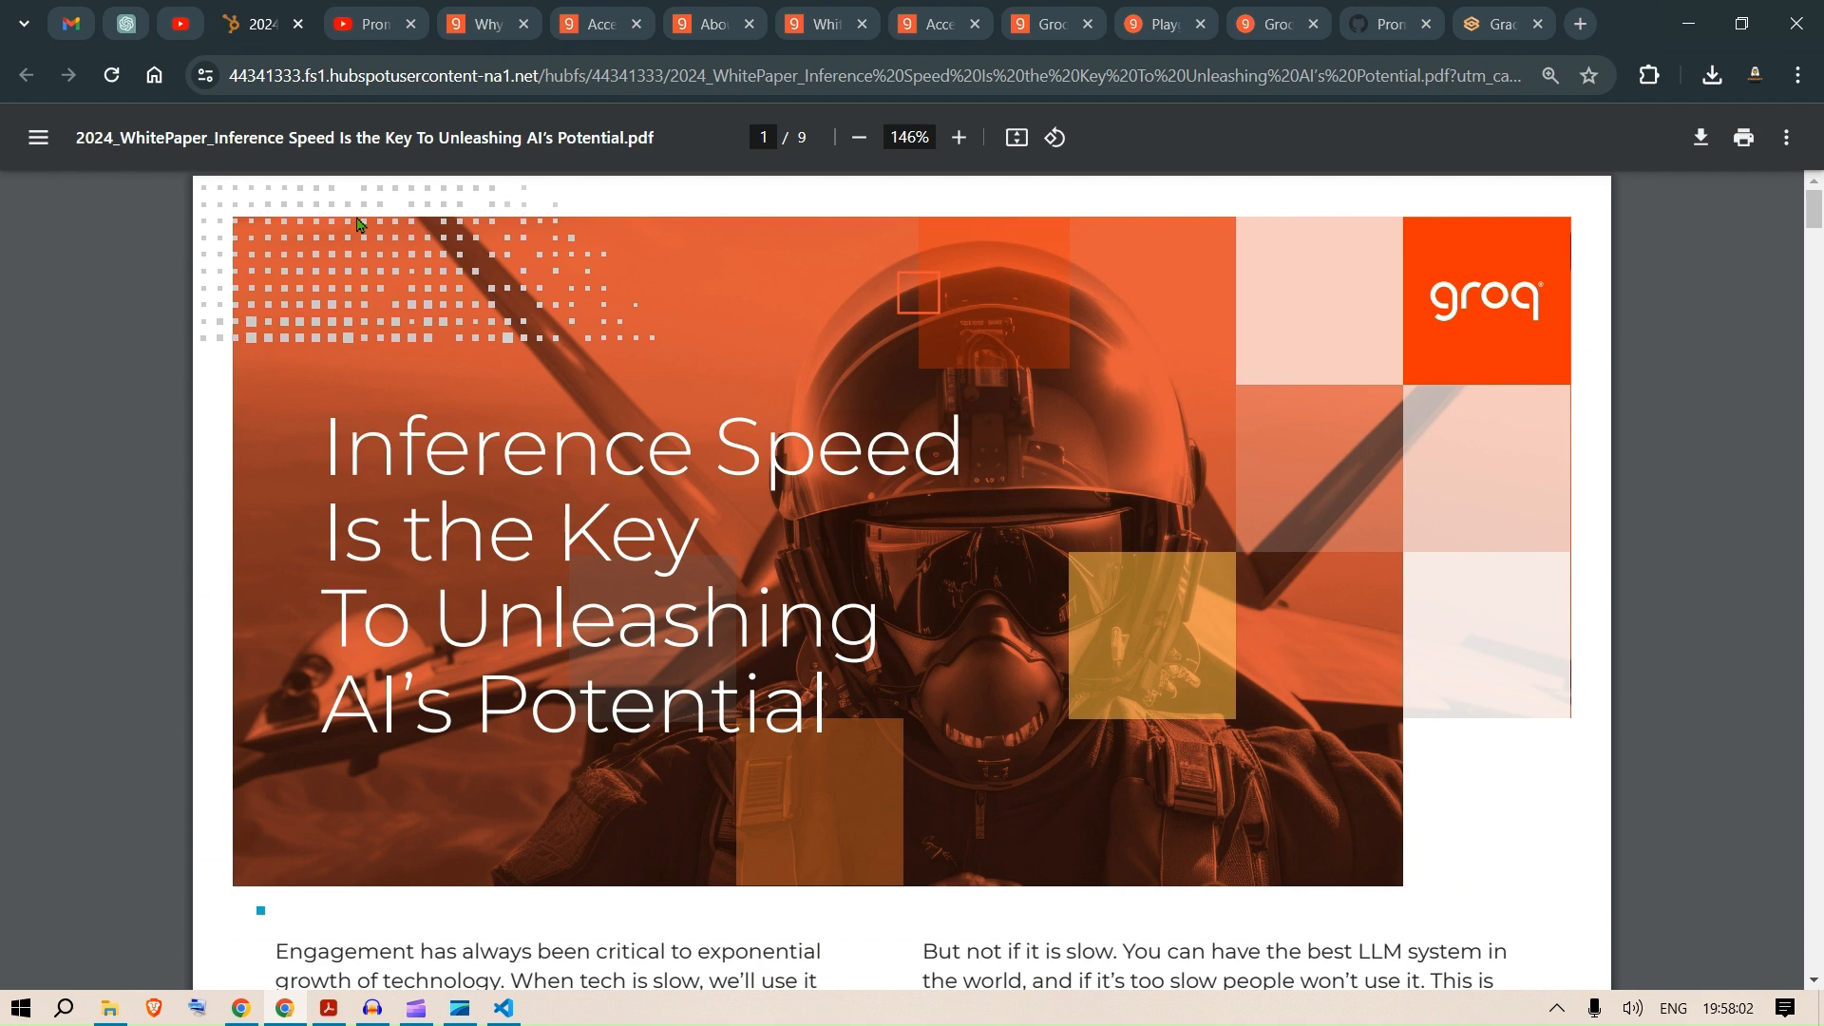
pyautogui.moveTo(838, 344)
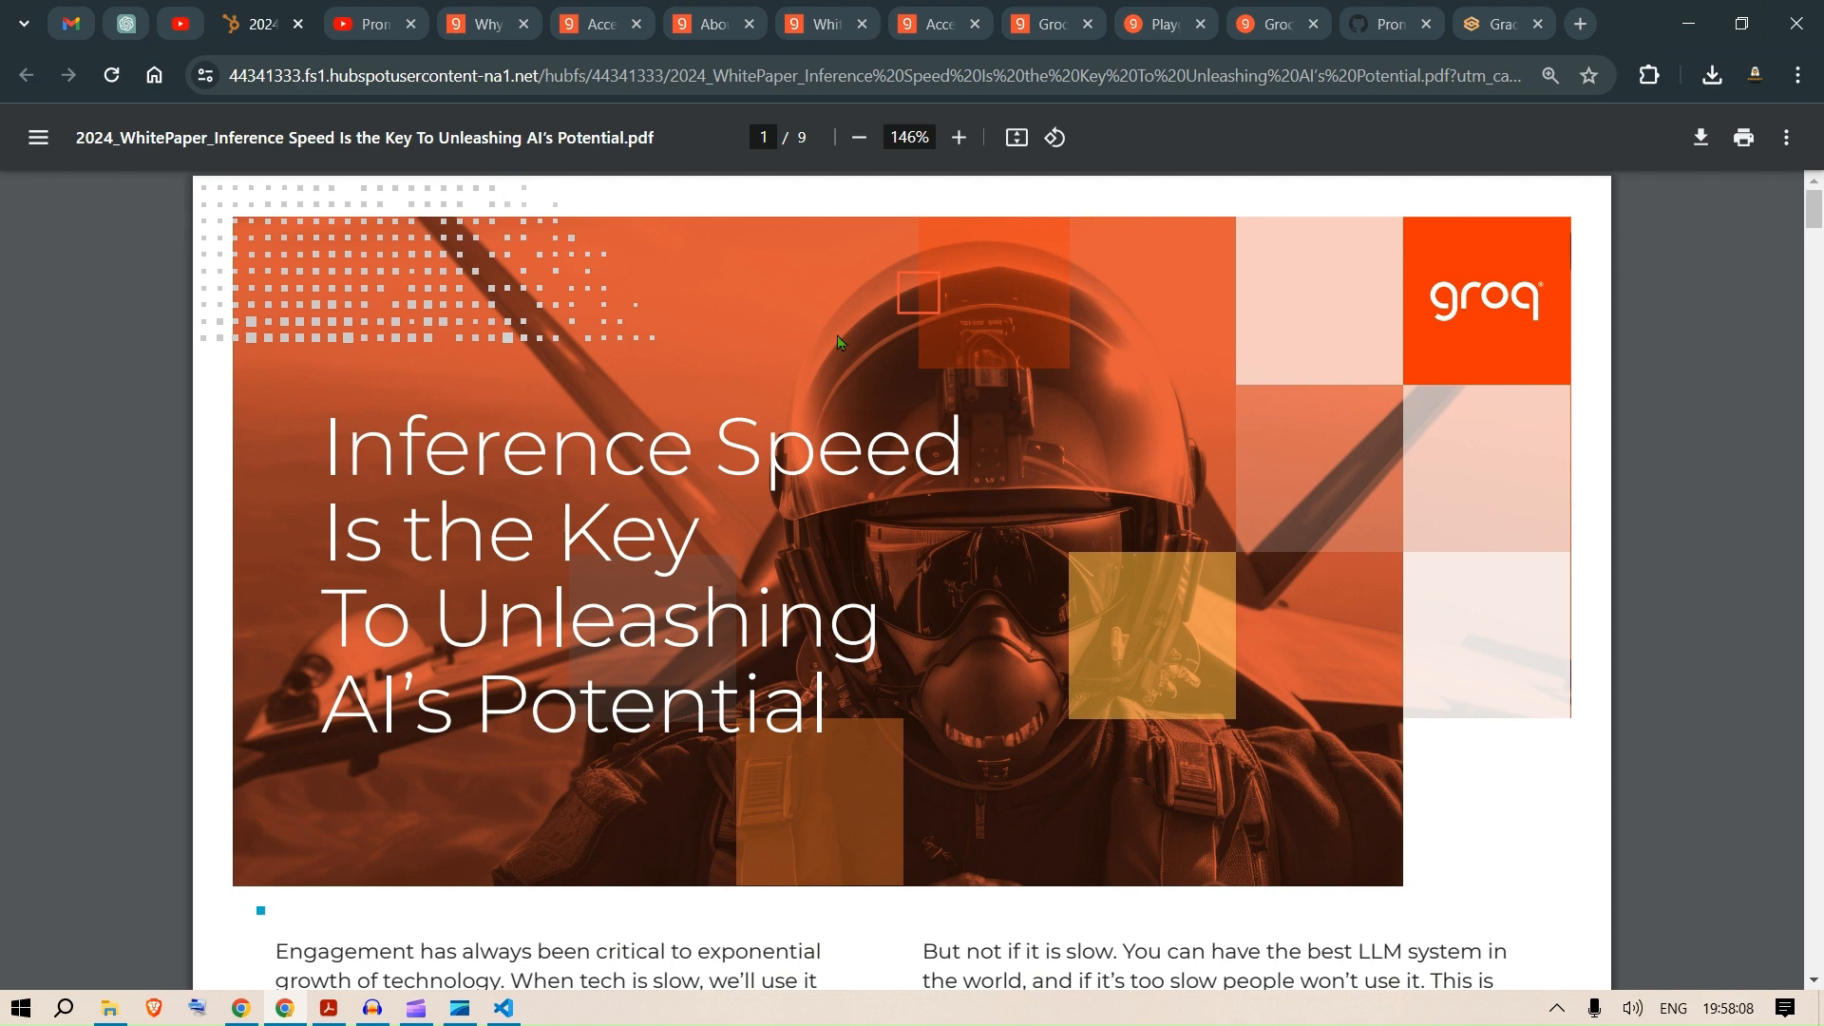